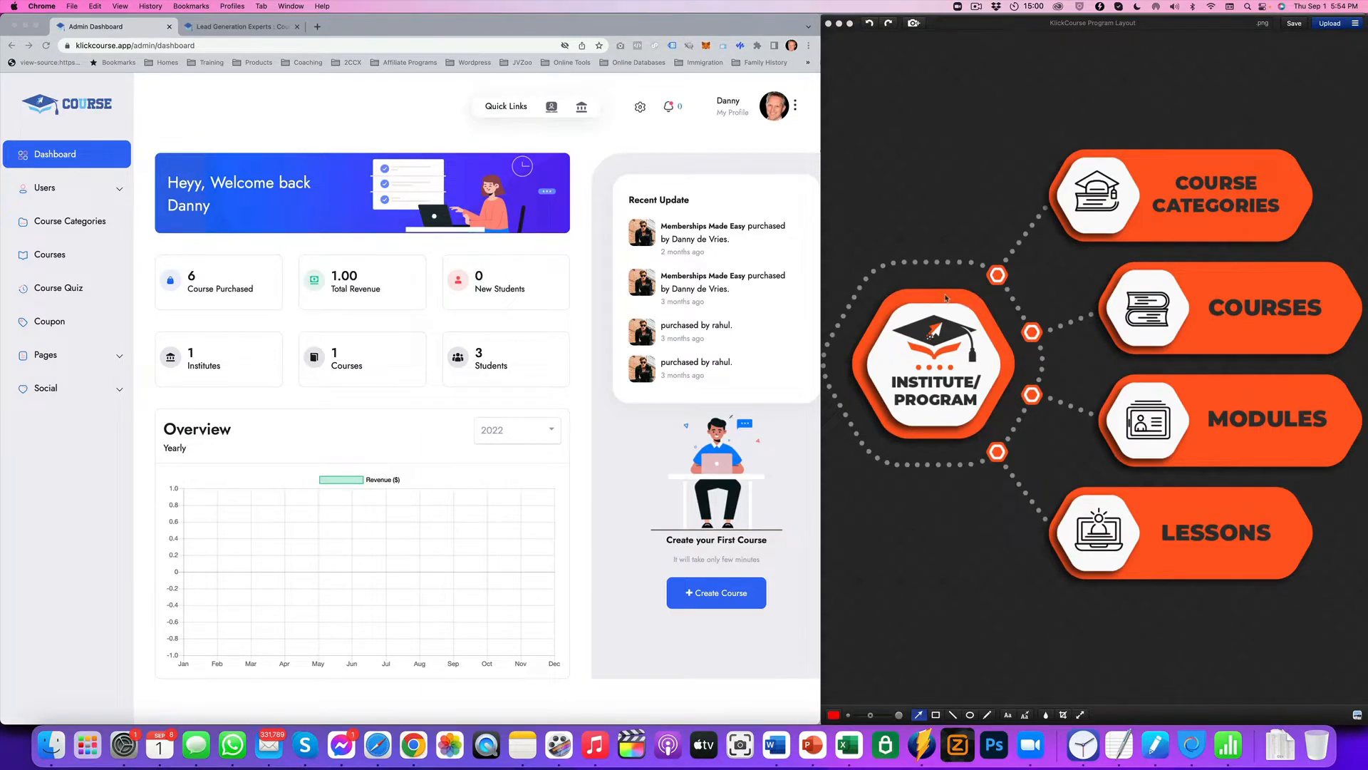
{"action": "mouse_move", "coordinate": [479, 283]}
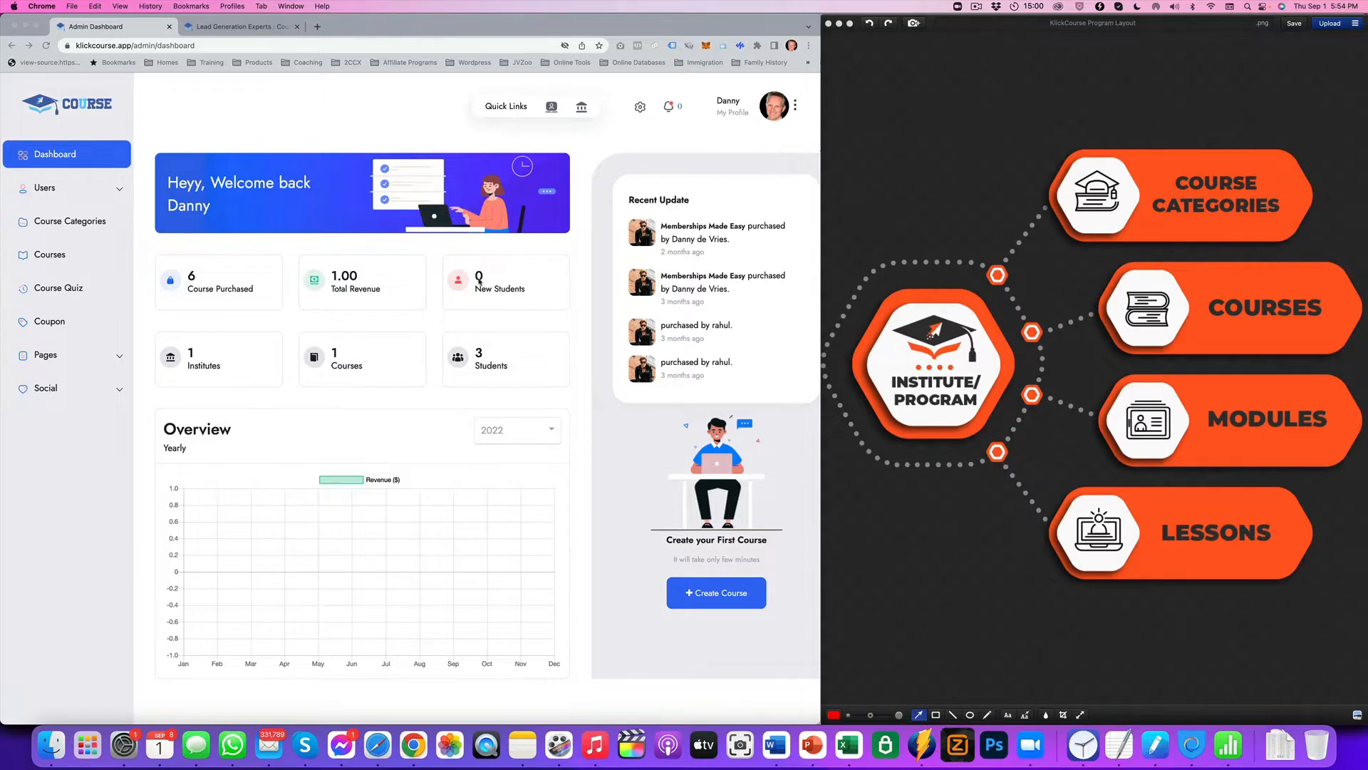
{"action": "mouse_move", "coordinate": [1059, 301]}
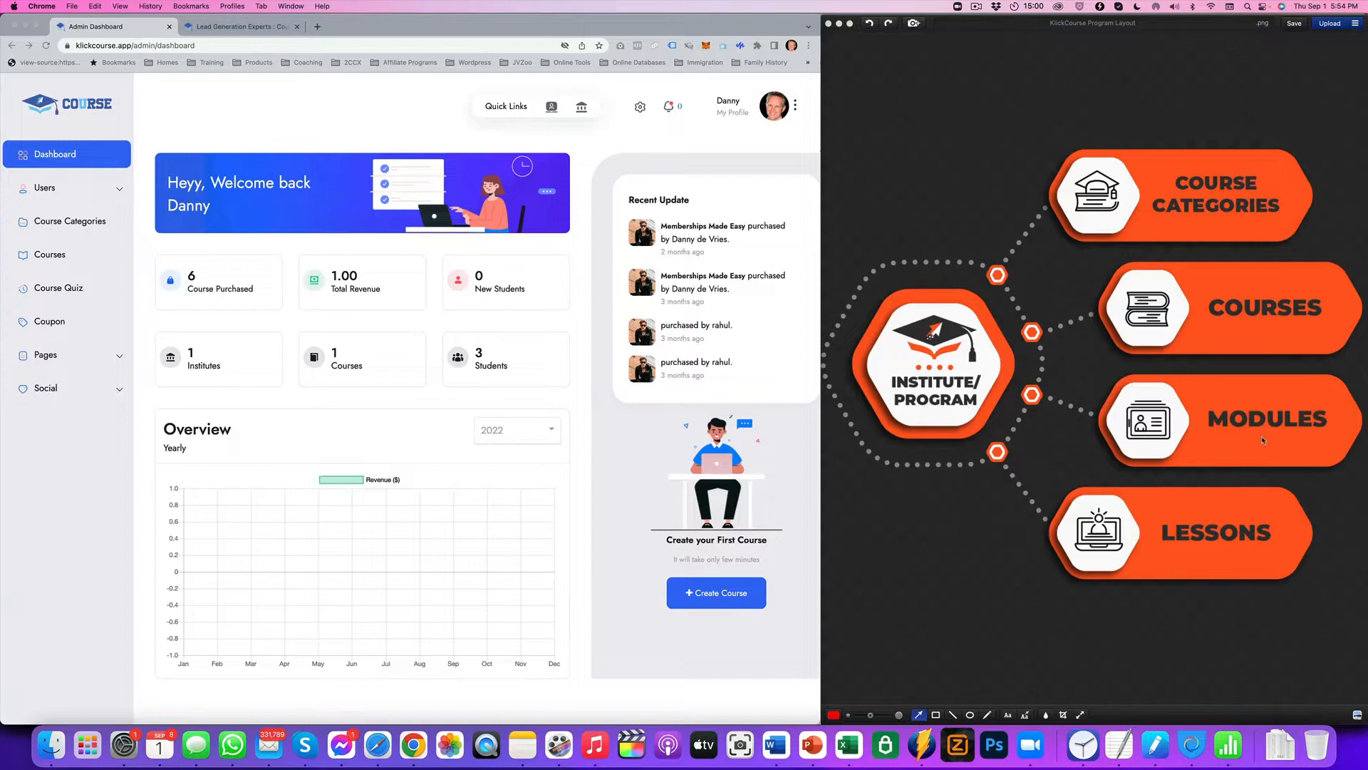
{"action": "mouse_move", "coordinate": [1183, 511]}
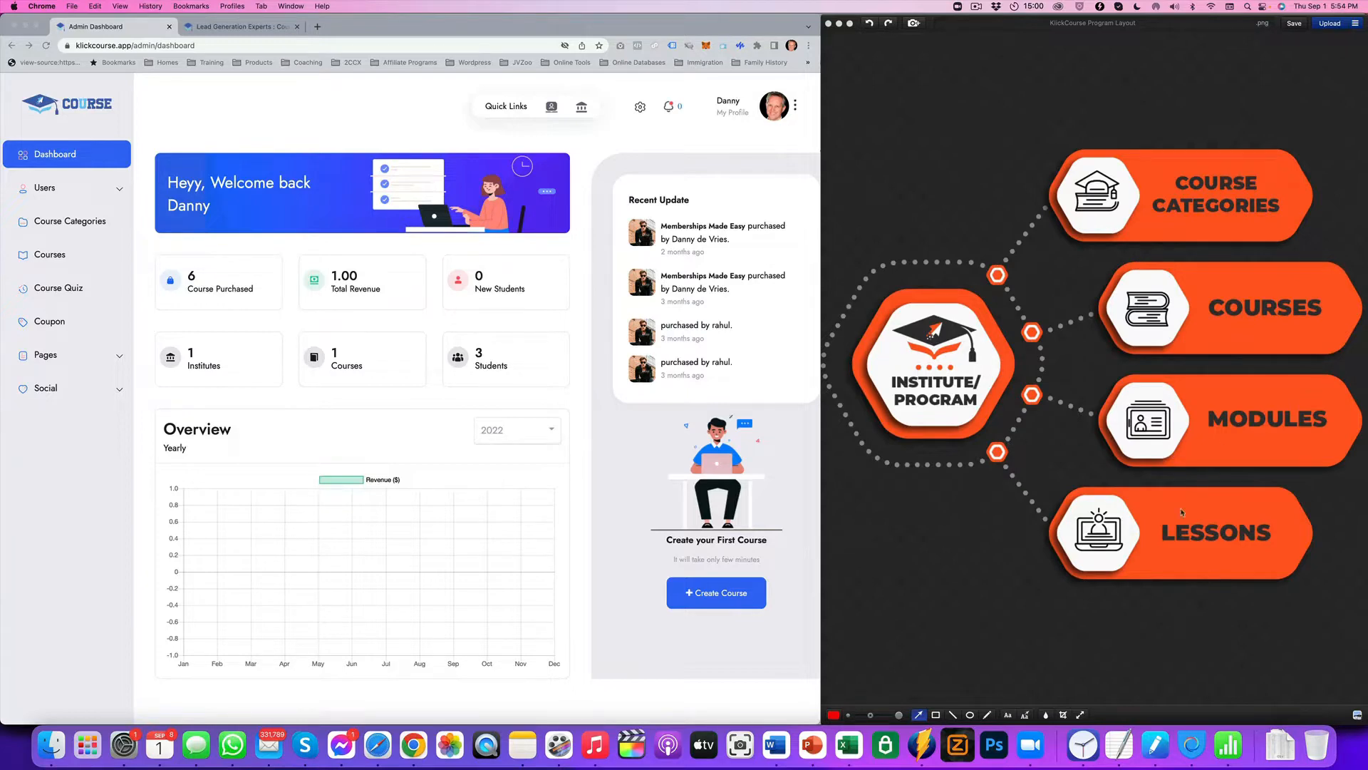
{"action": "mouse_move", "coordinate": [1199, 403]}
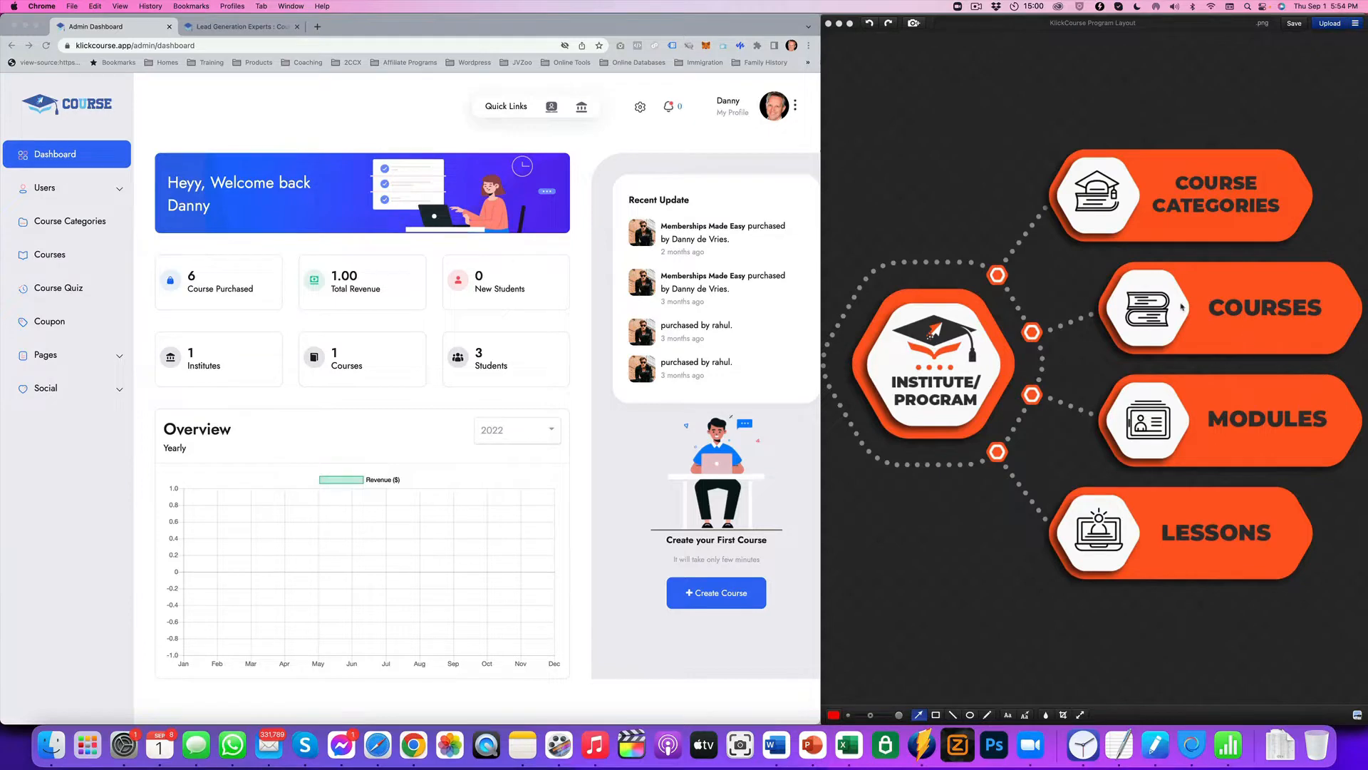
{"action": "mouse_move", "coordinate": [895, 410]}
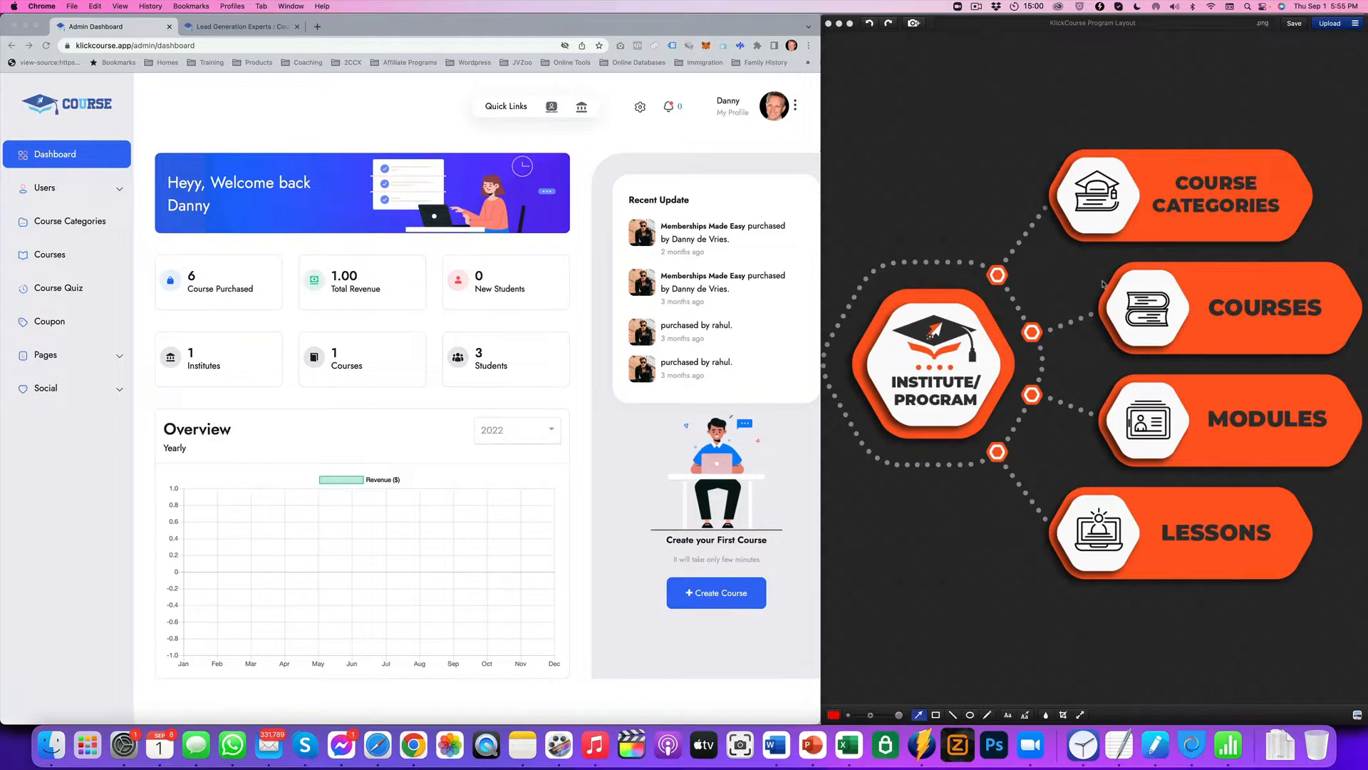
{"action": "mouse_move", "coordinate": [1070, 414]}
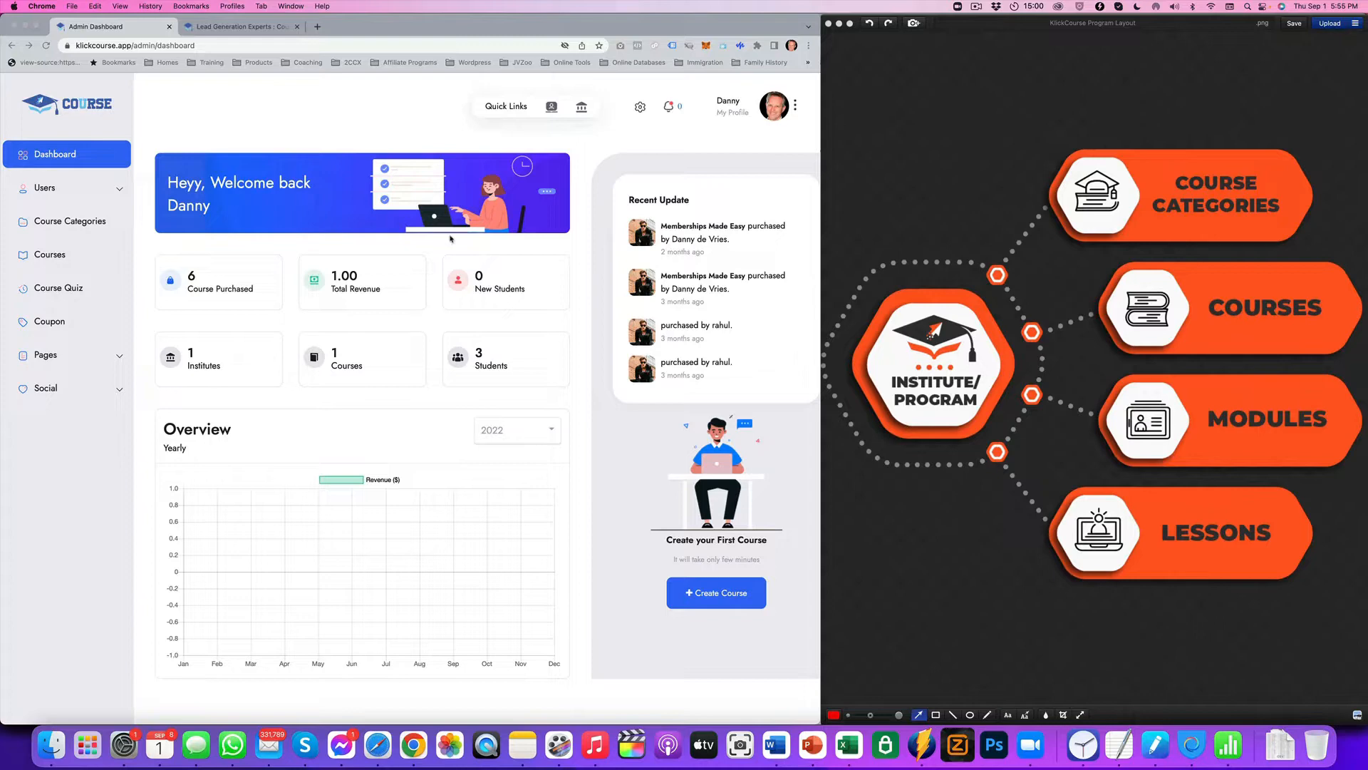
{"action": "mouse_move", "coordinate": [666, 130]}
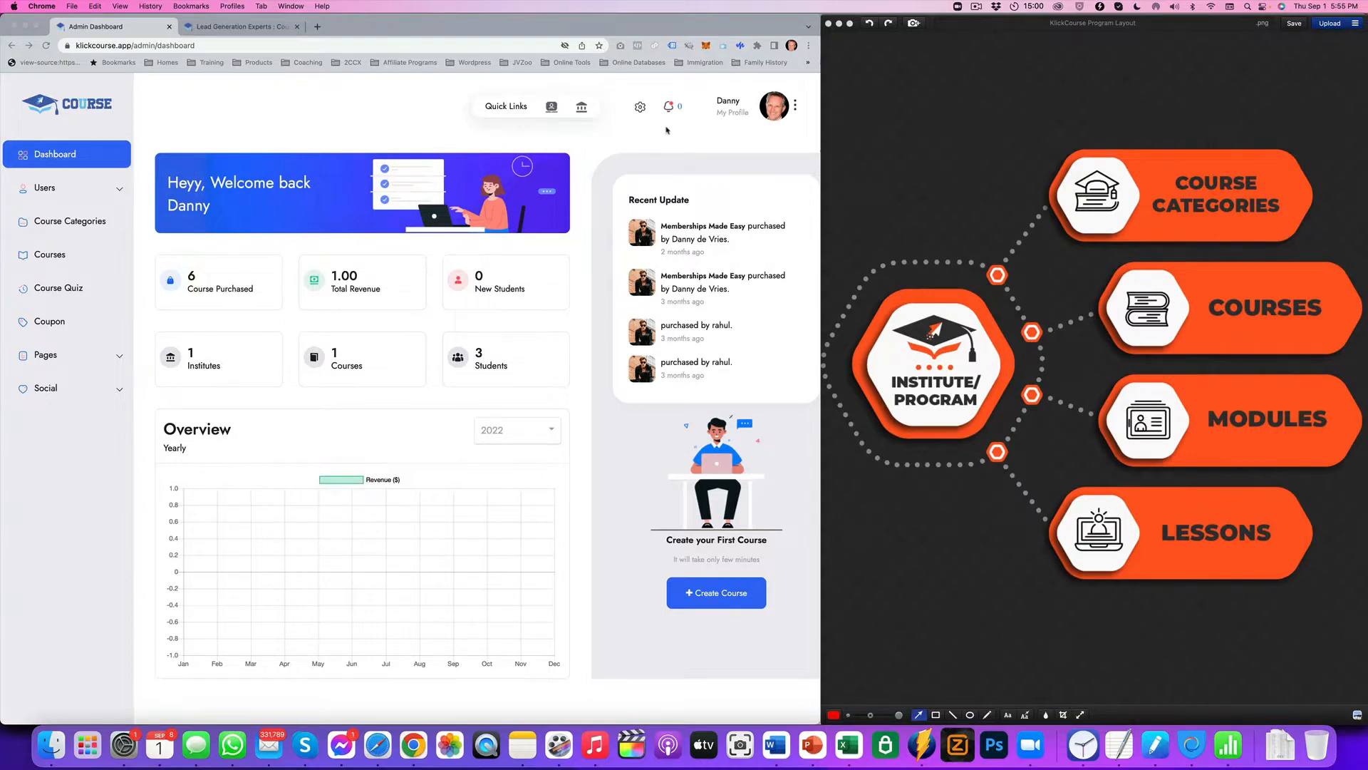
- Reach the site settings via the account menu and show the student Email Template settings
{"action": "left_click", "coordinate": [793, 107]}
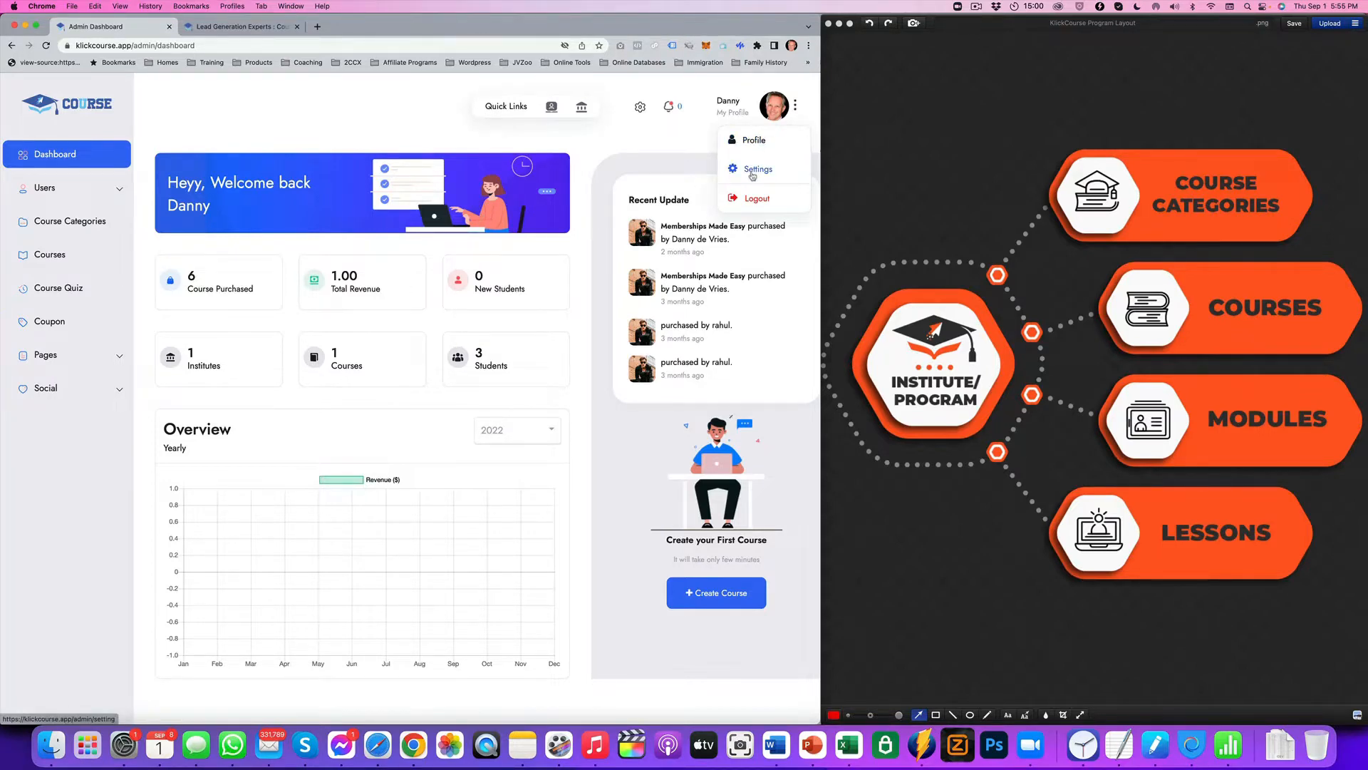
{"action": "left_click", "coordinate": [757, 170]}
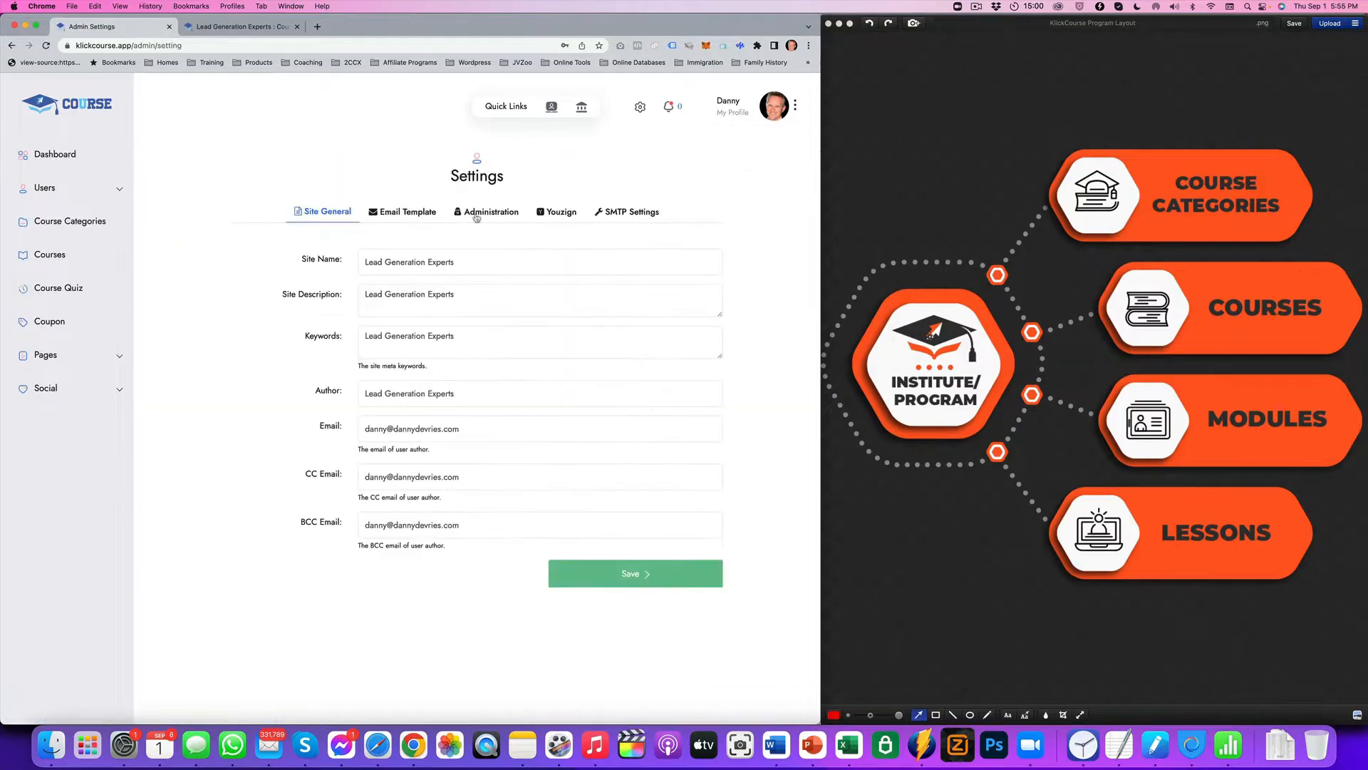
{"action": "mouse_move", "coordinate": [479, 353]}
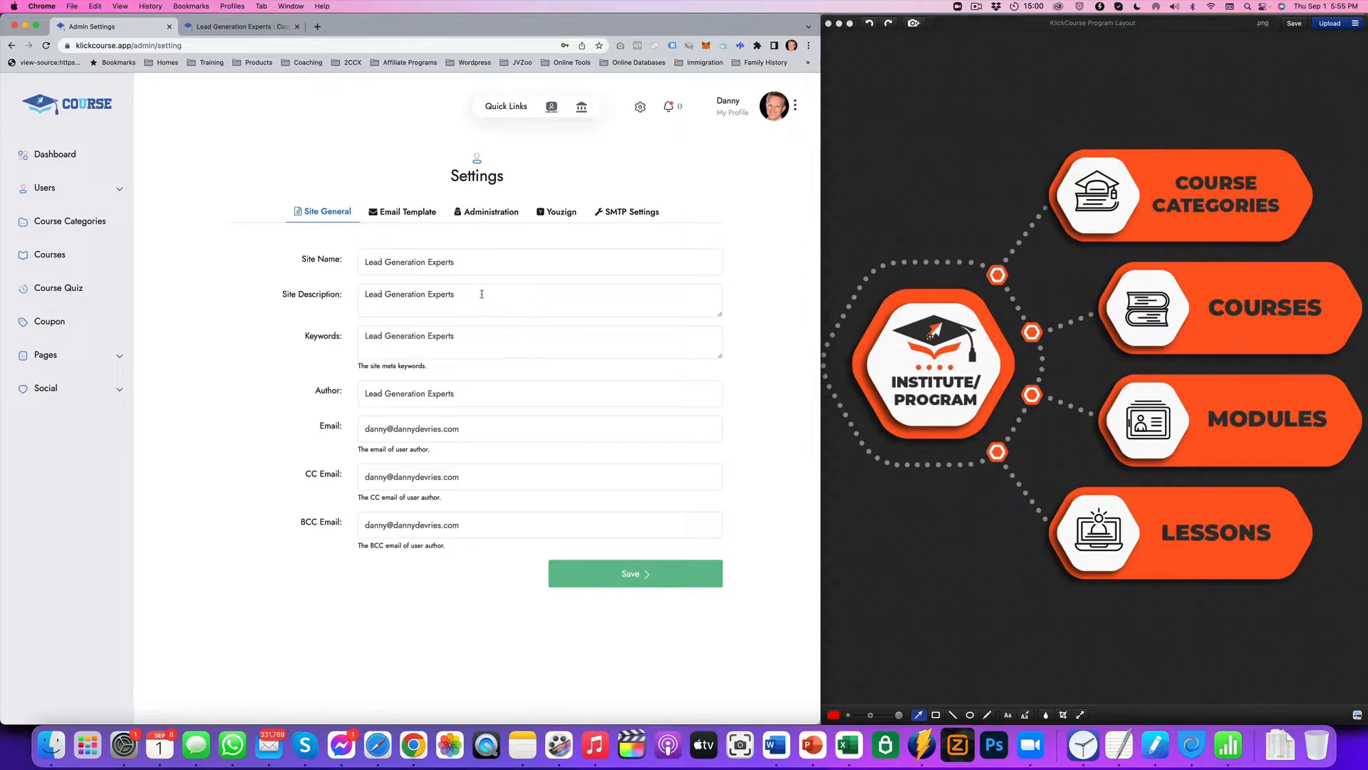
{"action": "left_click", "coordinate": [523, 262]}
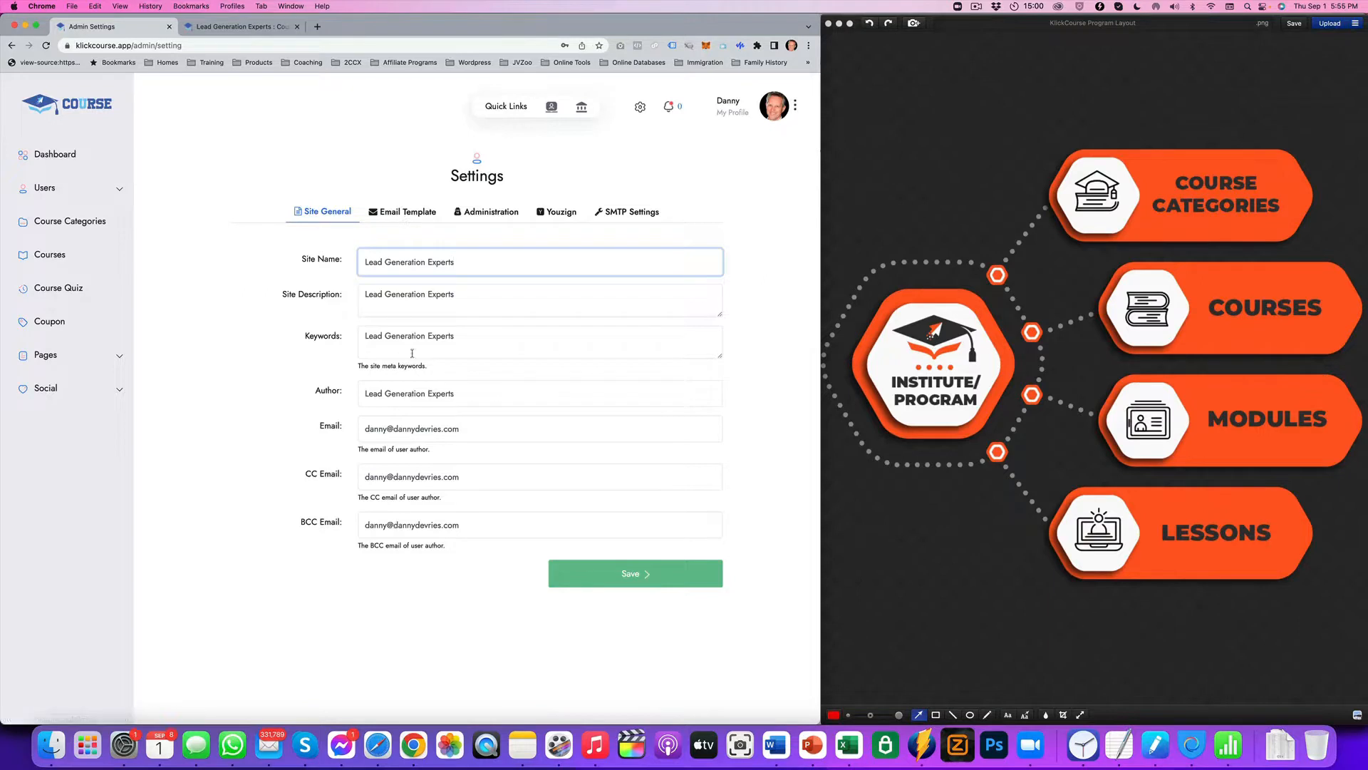
{"action": "left_click", "coordinate": [402, 211]}
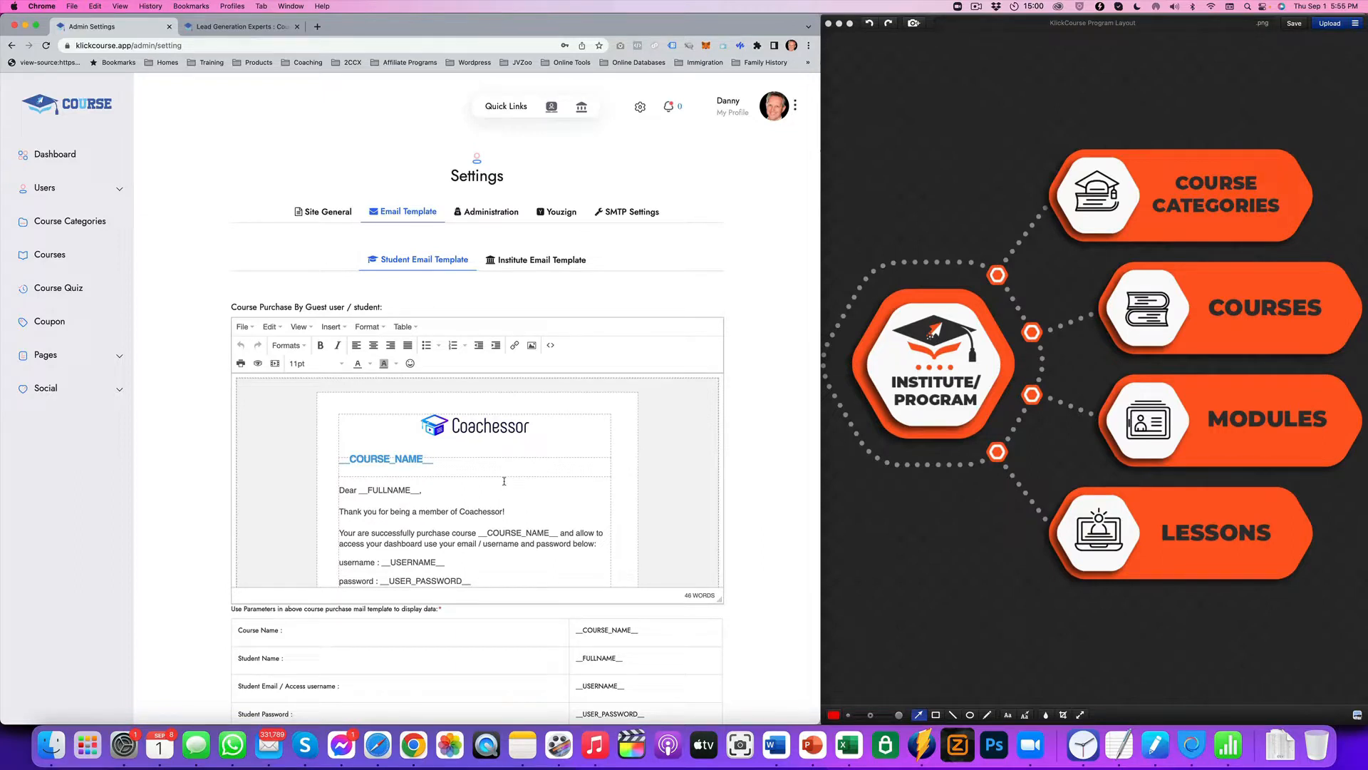
- Scroll through the student purchase, registration and forgot-password emails, inspecting the logo image
{"action": "left_click", "coordinate": [541, 260]}
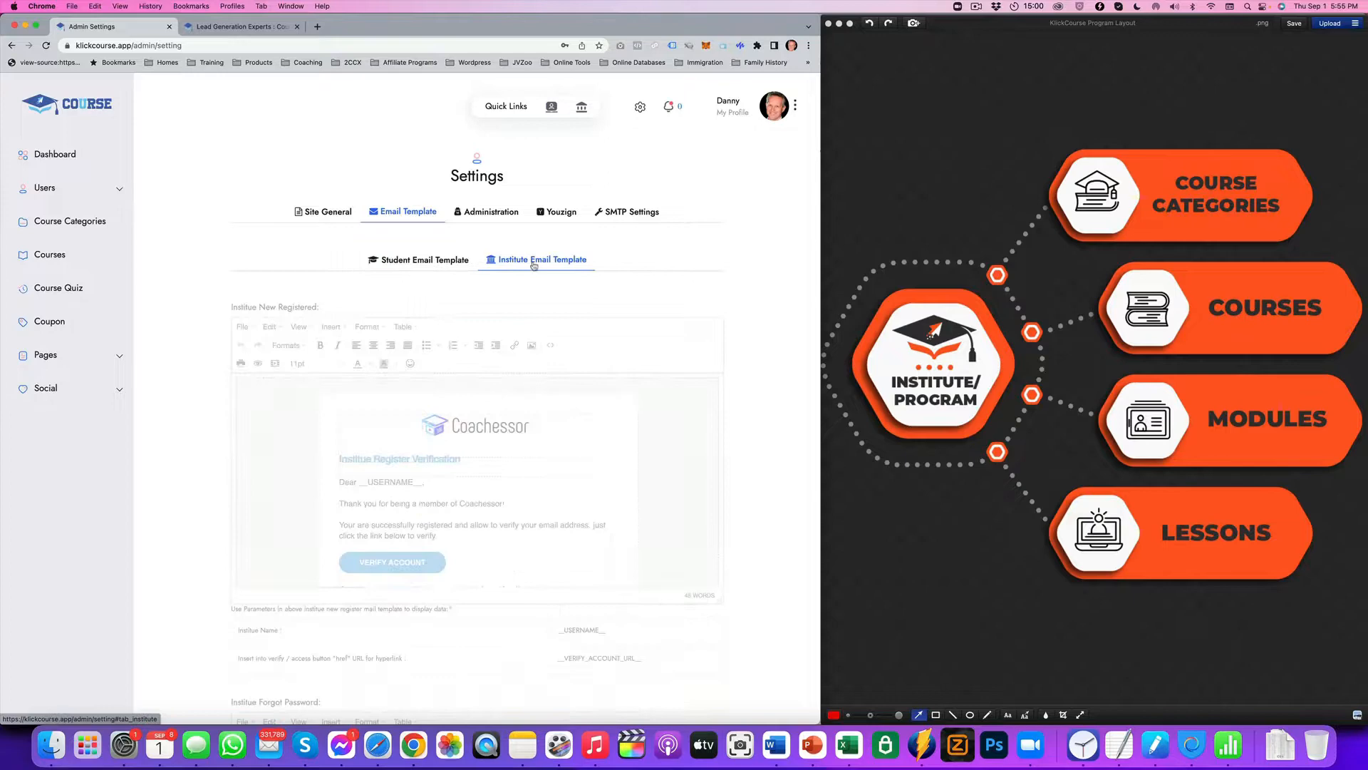
{"action": "left_click", "coordinate": [423, 259]}
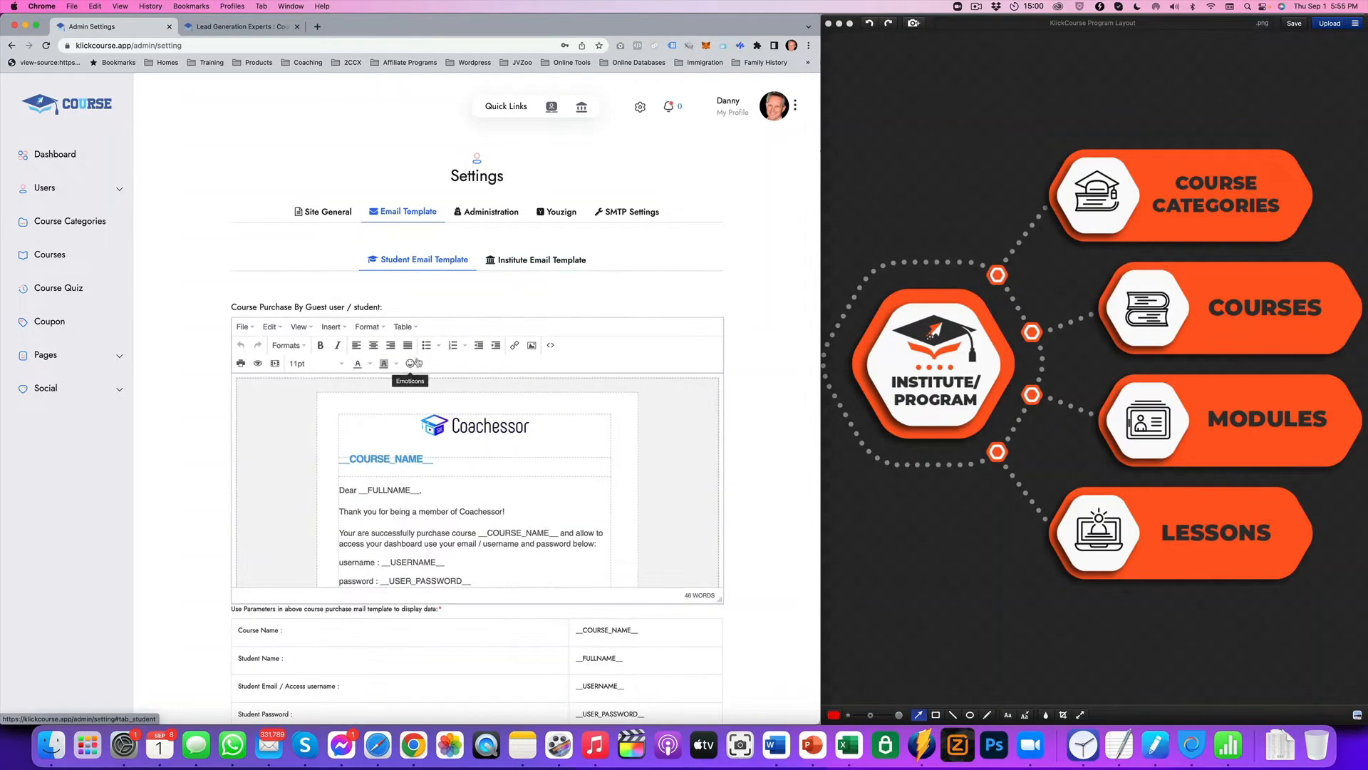
{"action": "scroll", "scroll_direction": "down", "scroll_amount": 3}
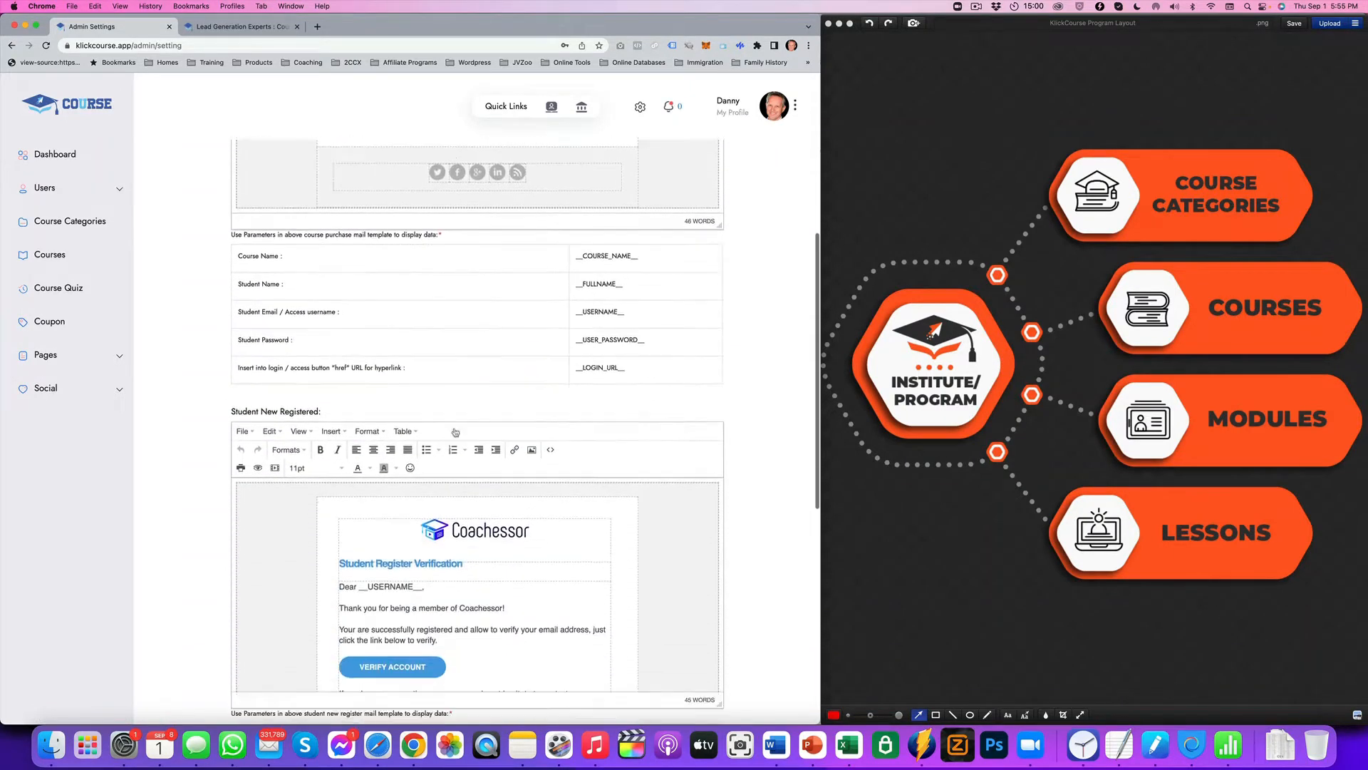
{"action": "scroll", "scroll_direction": "down", "scroll_amount": 3}
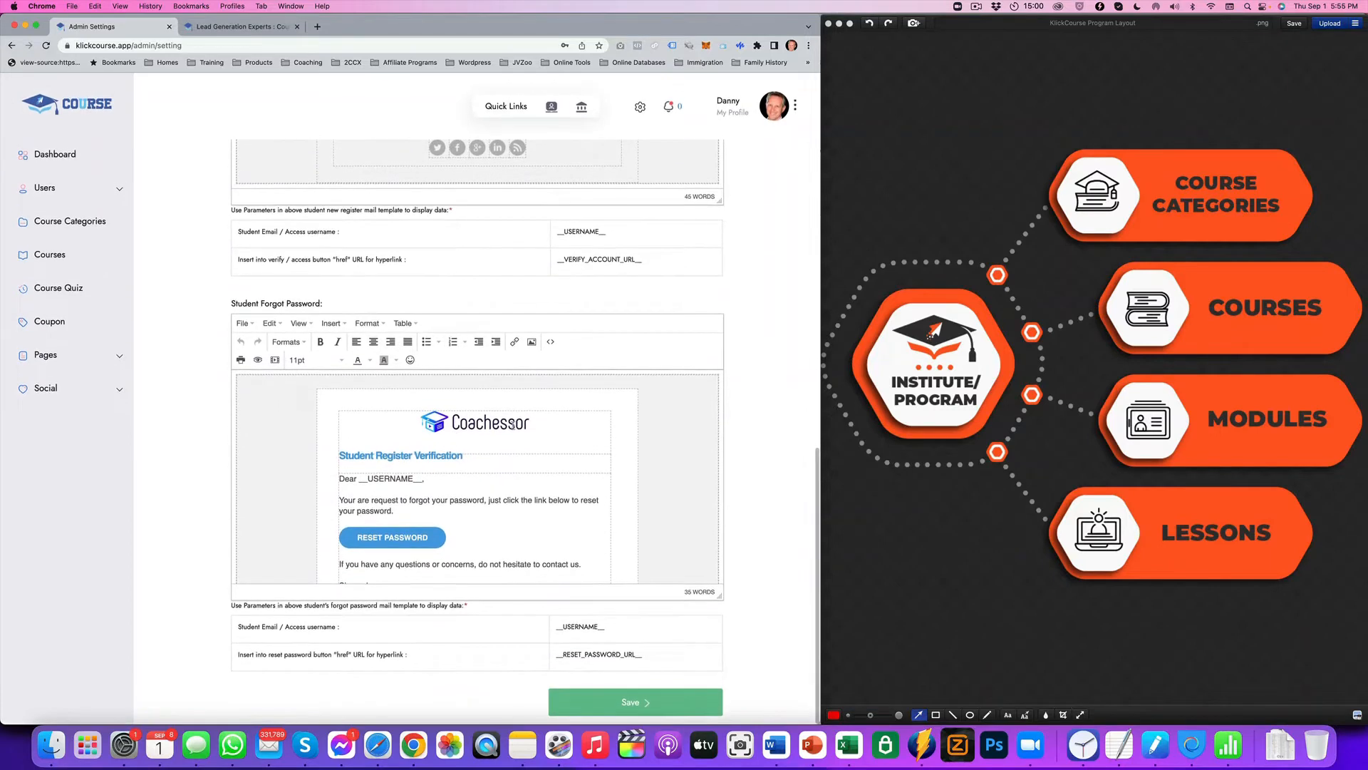
{"action": "left_click", "coordinate": [473, 421]}
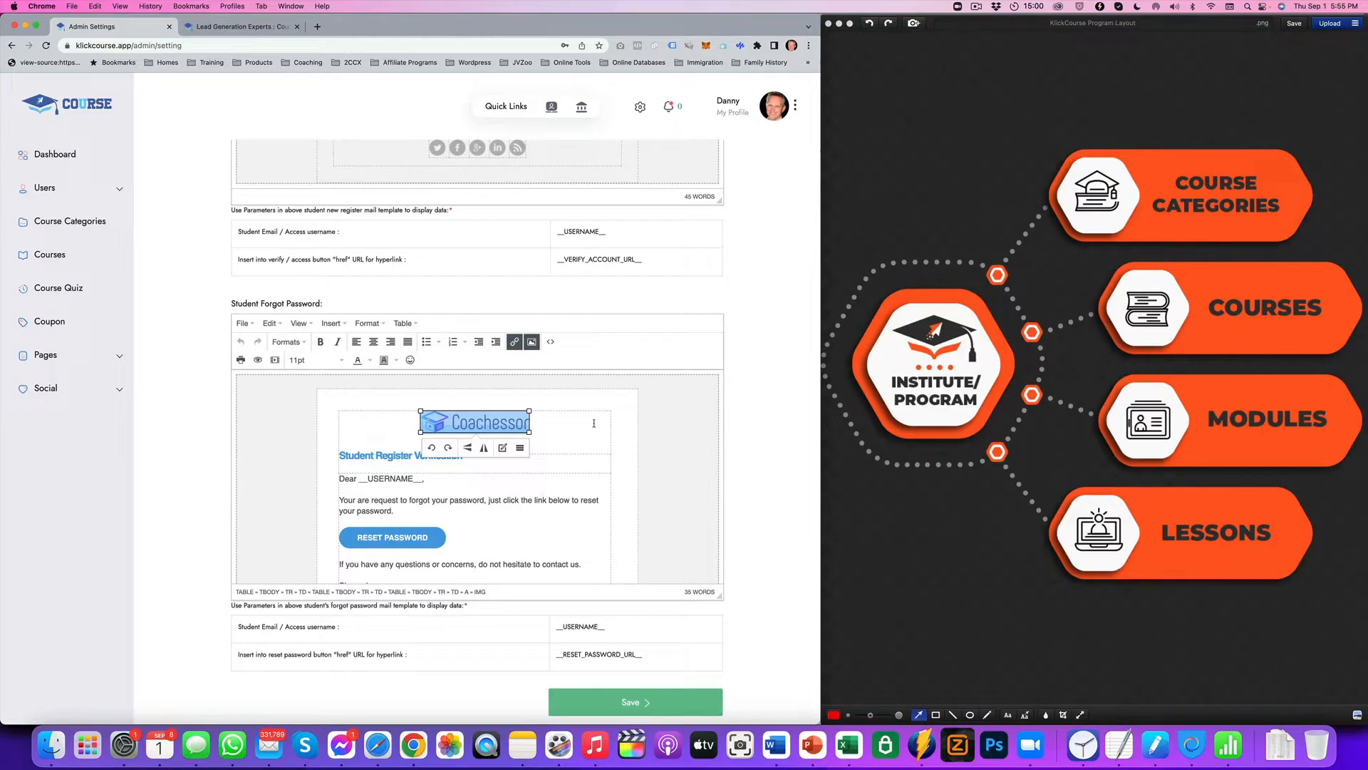
{"action": "scroll", "scroll_direction": "up", "scroll_amount": 3}
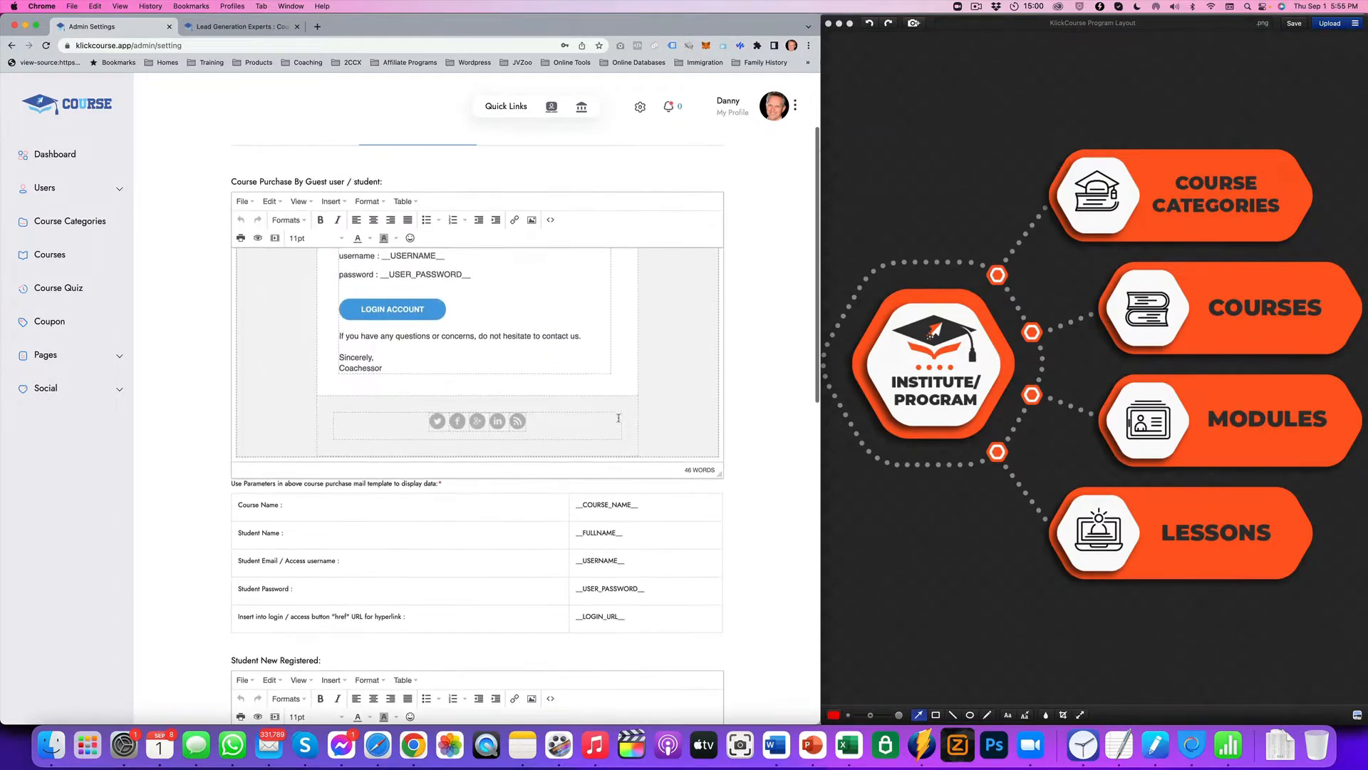
{"action": "scroll", "scroll_direction": "up", "scroll_amount": 3}
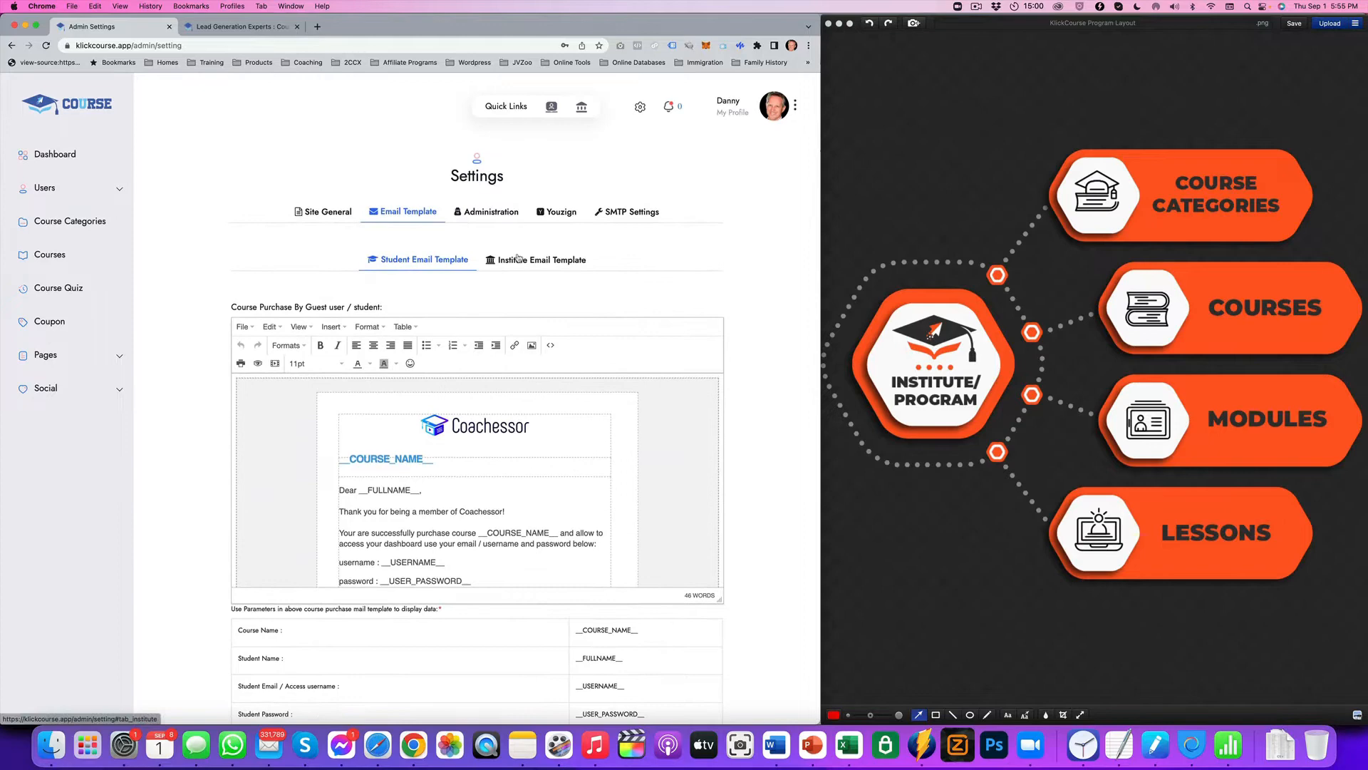
{"action": "scroll", "scroll_direction": "down", "scroll_amount": 3}
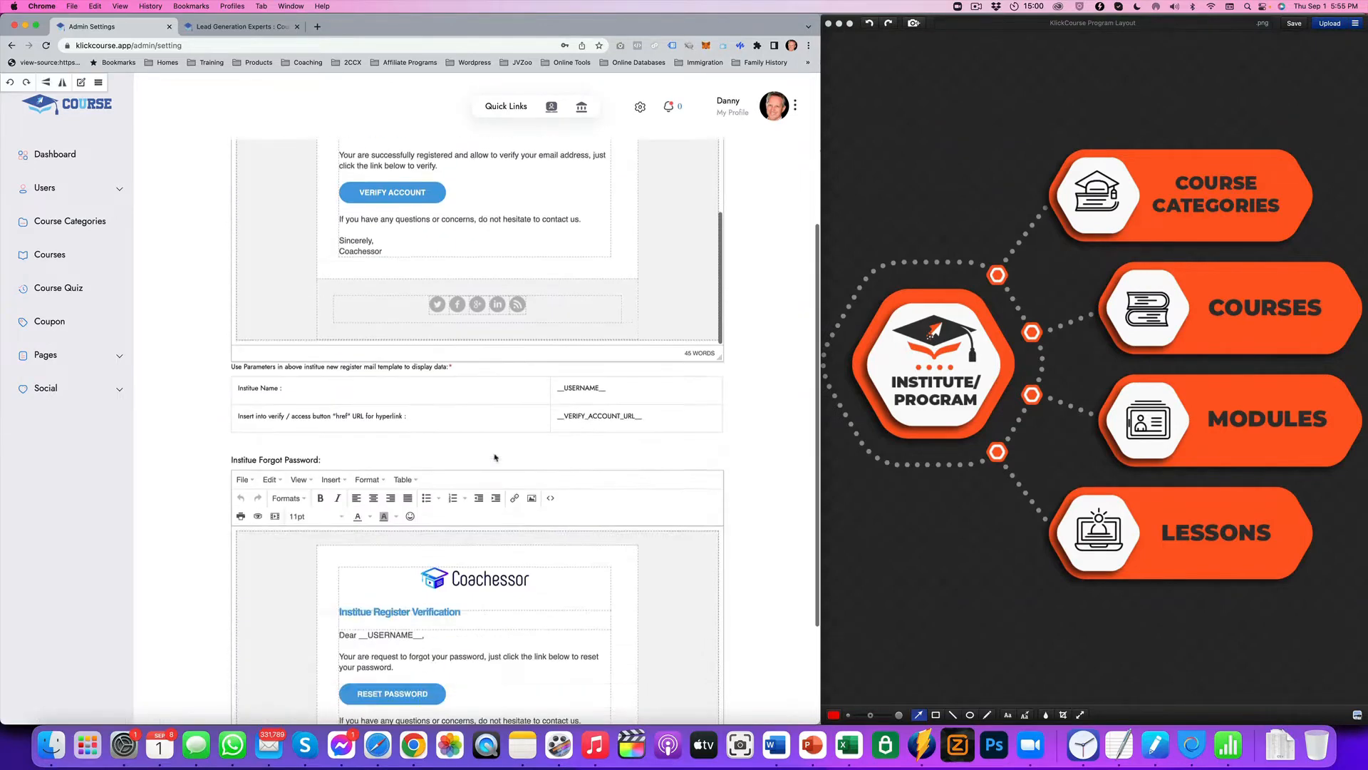
{"action": "scroll", "scroll_direction": "up", "scroll_amount": 3}
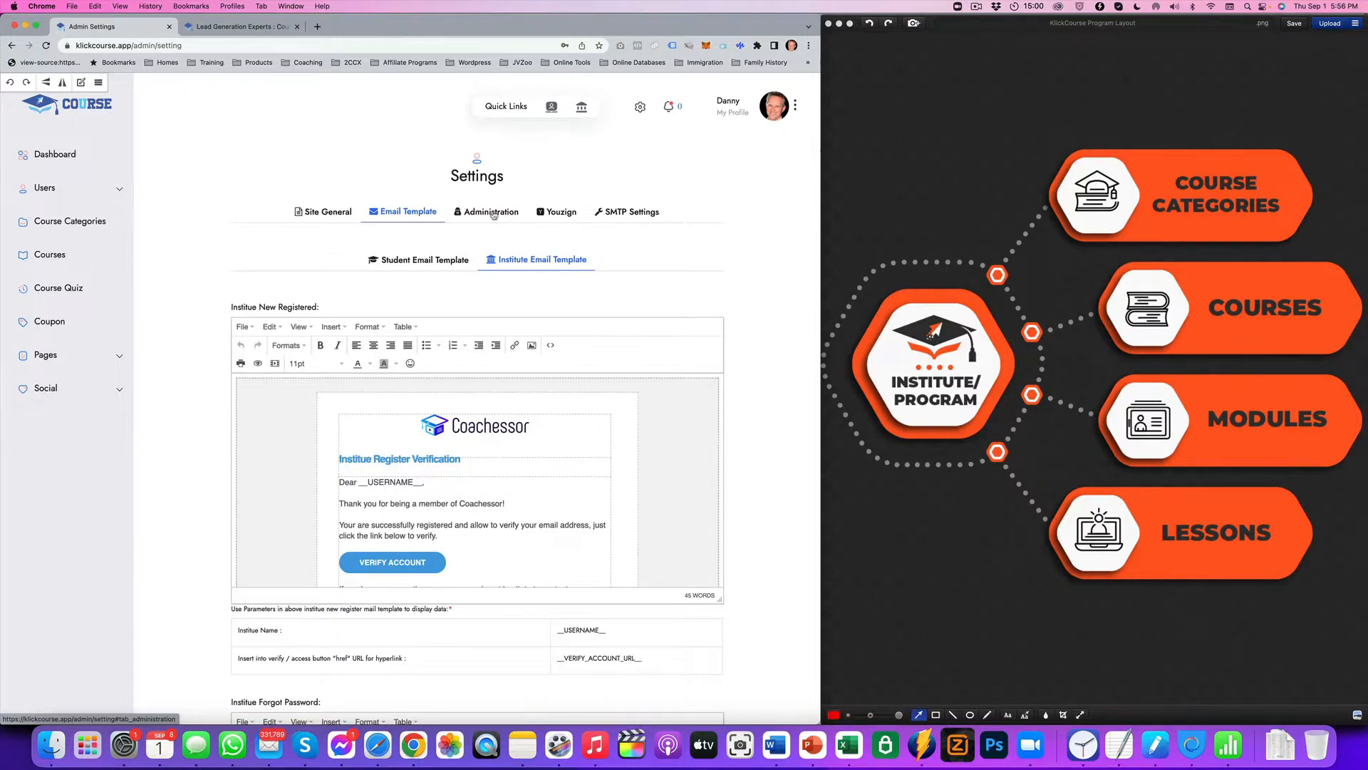
- Show the Administration commission, credit and points values, then the SMTP mail server settings
{"action": "left_click", "coordinate": [487, 211]}
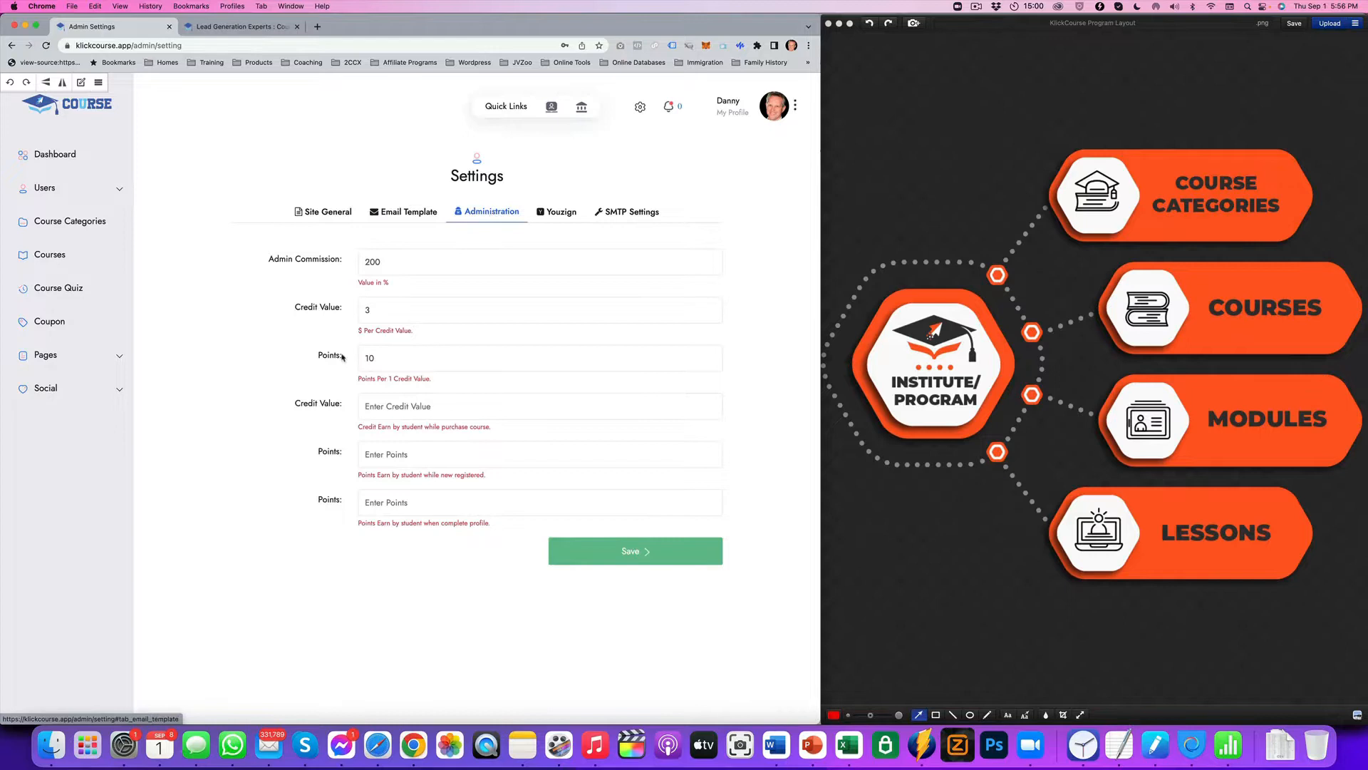
{"action": "mouse_move", "coordinate": [426, 333]}
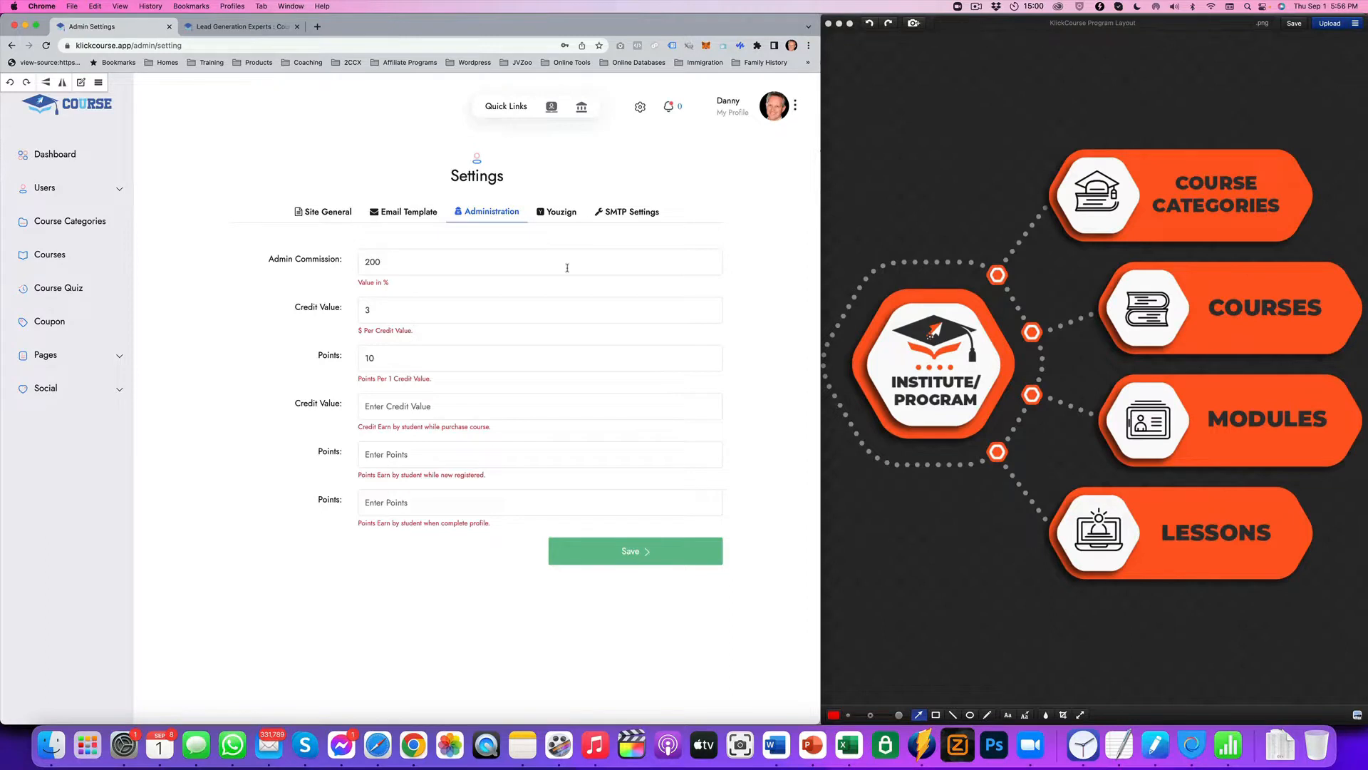
{"action": "left_click", "coordinate": [631, 211]}
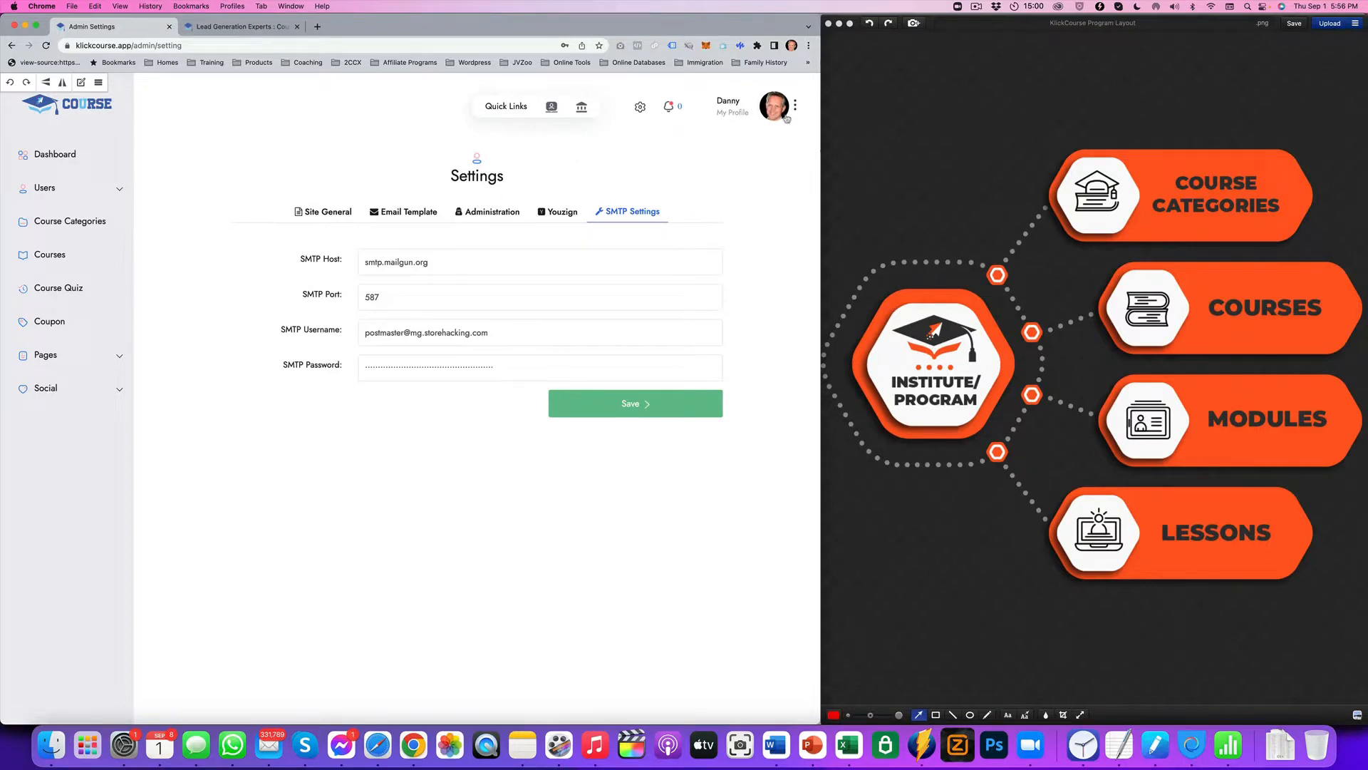
{"action": "mouse_move", "coordinate": [1095, 335]}
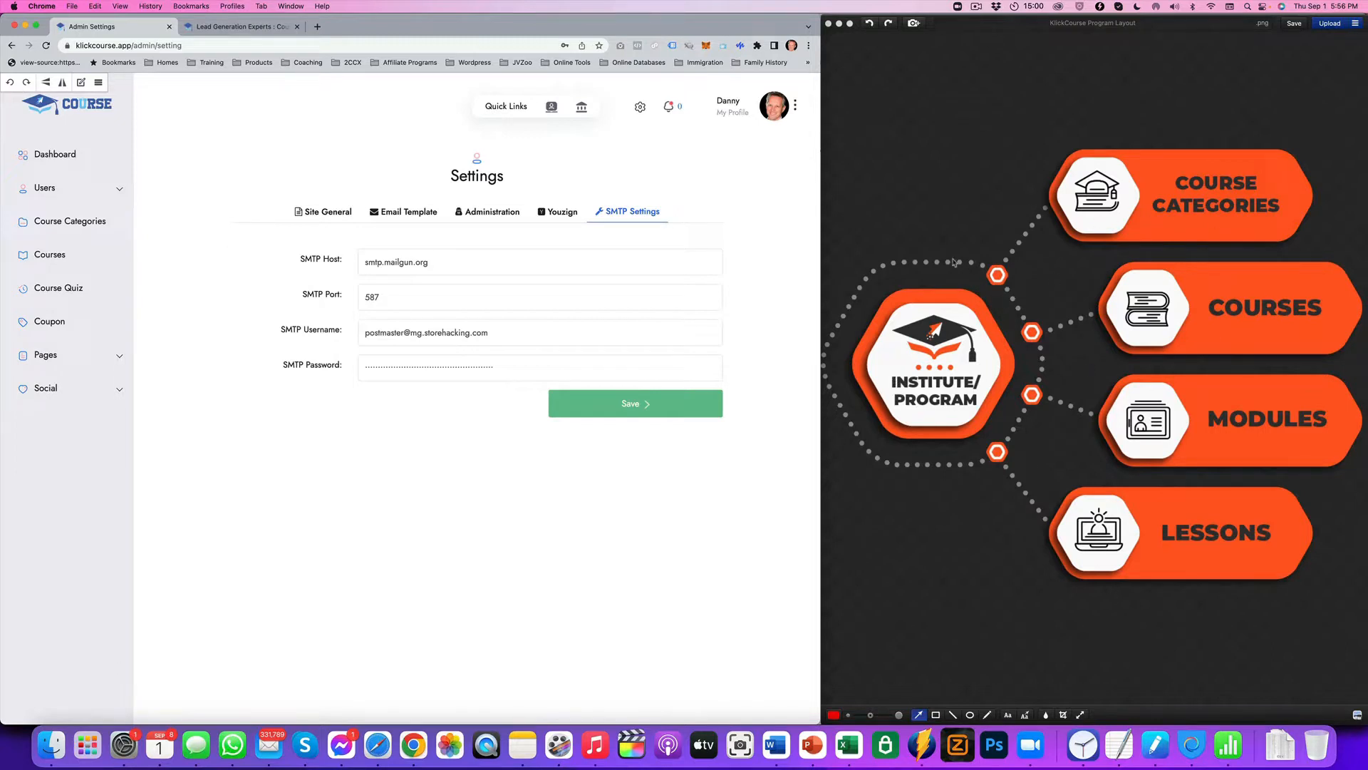
{"action": "mouse_move", "coordinate": [723, 216]}
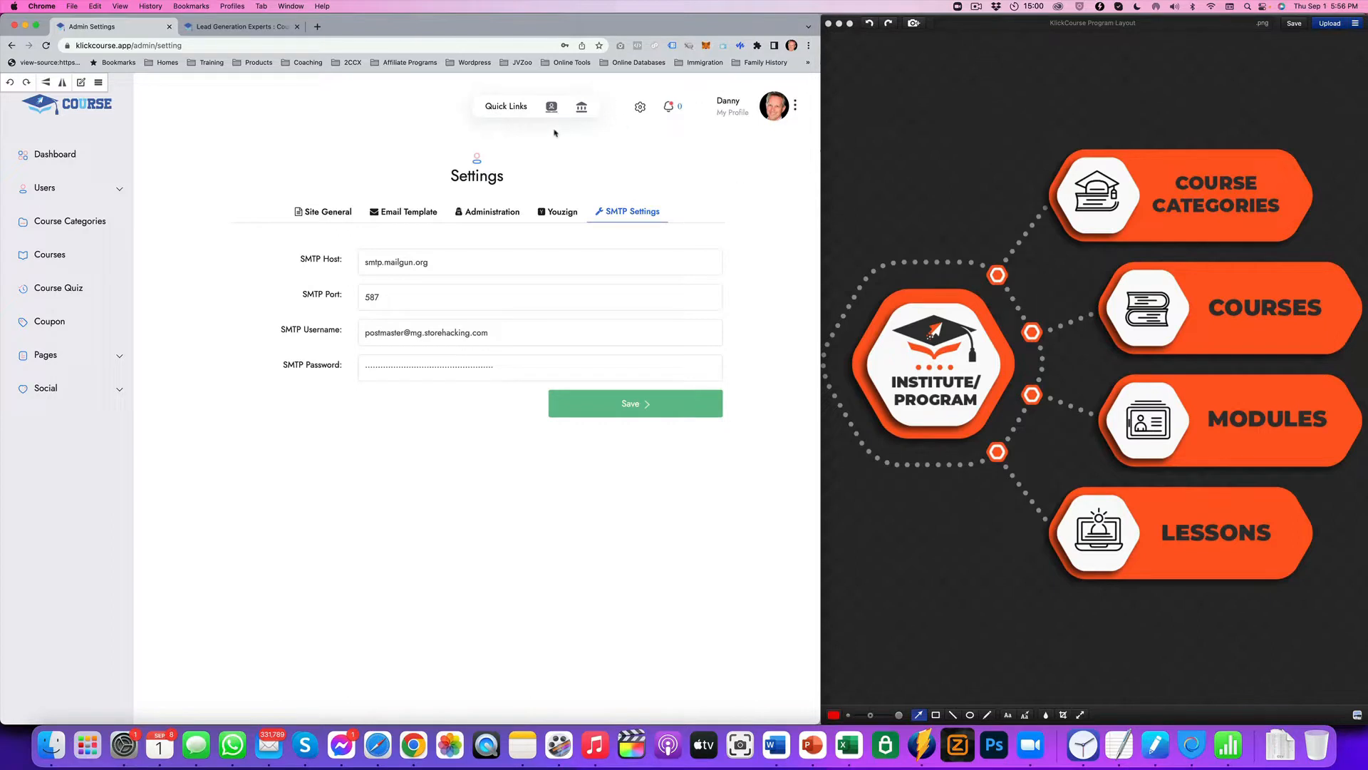
- Expand the Users sidebar section and show the Institutes list with the active KlickCourse institute
{"action": "left_click", "coordinate": [45, 188]}
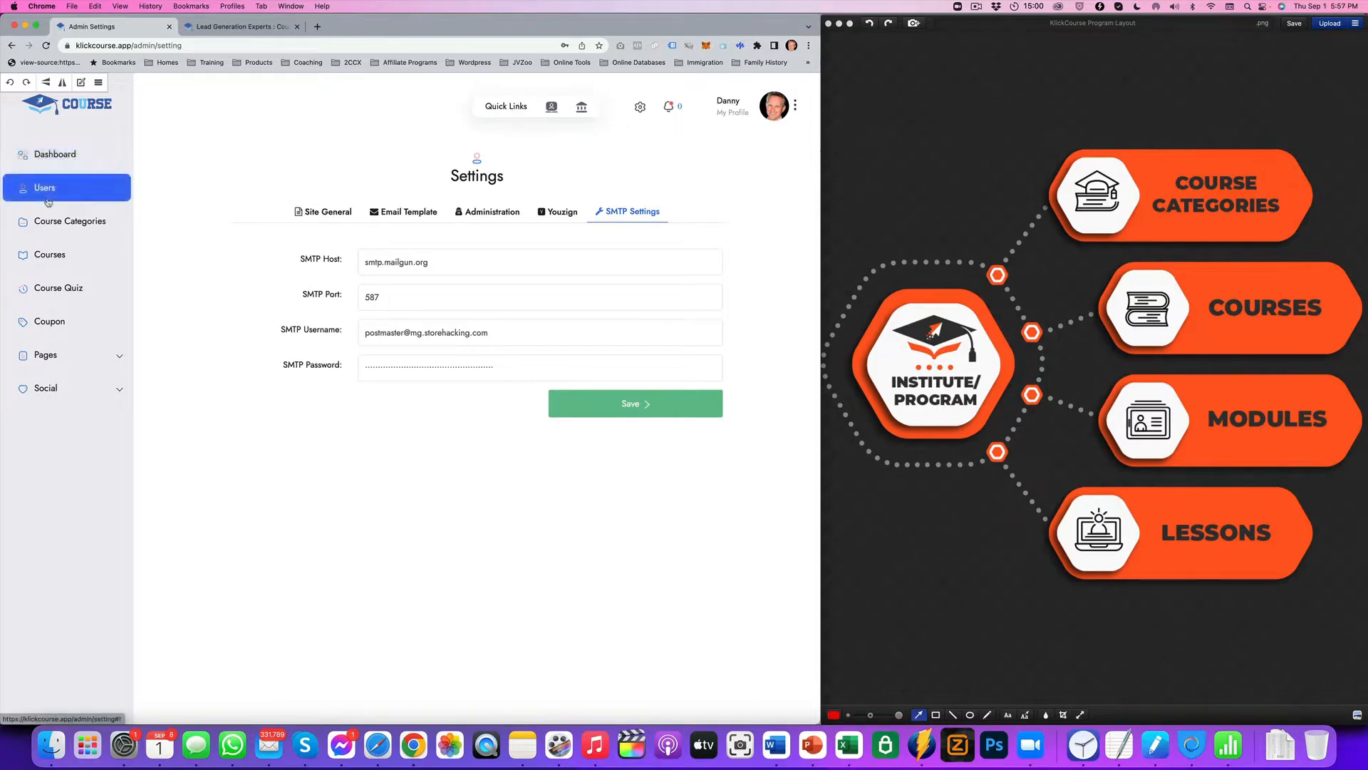
{"action": "left_click", "coordinate": [44, 388]}
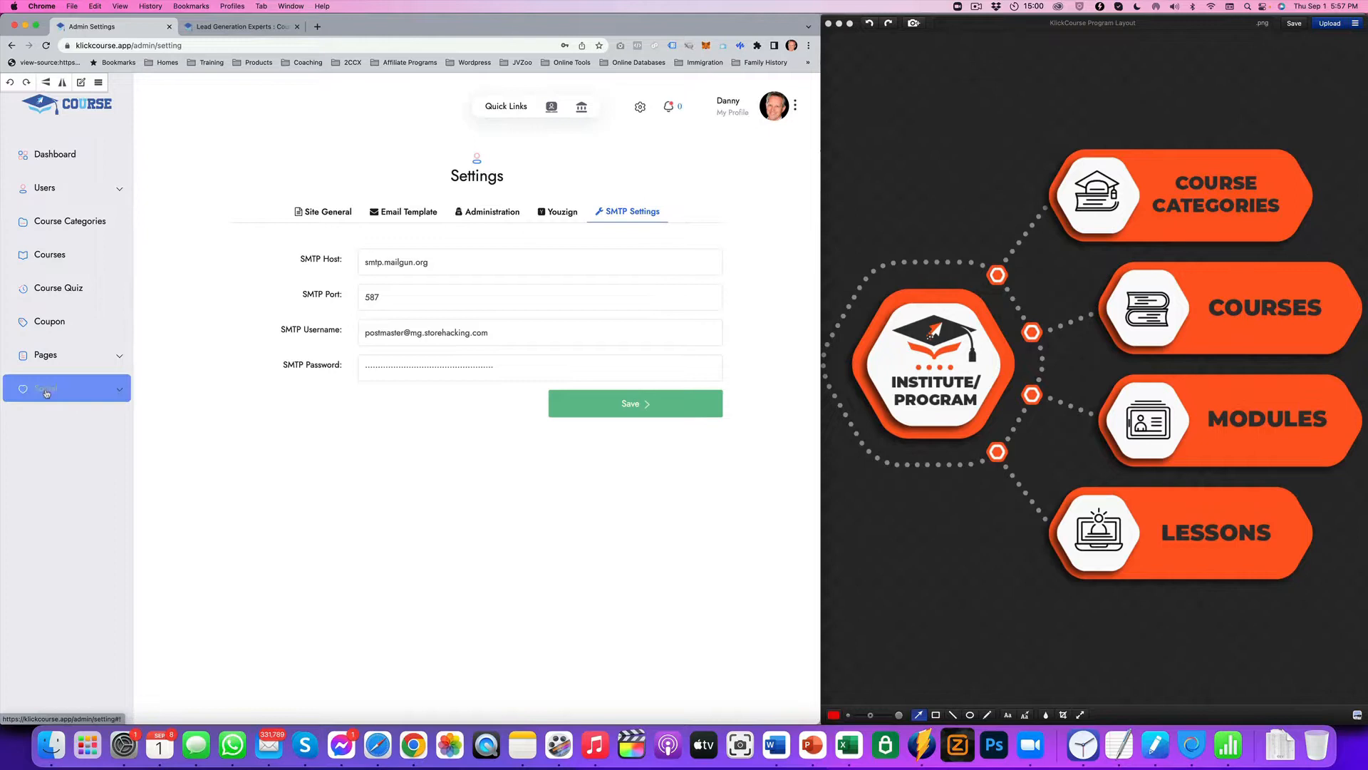
{"action": "left_click", "coordinate": [46, 388]}
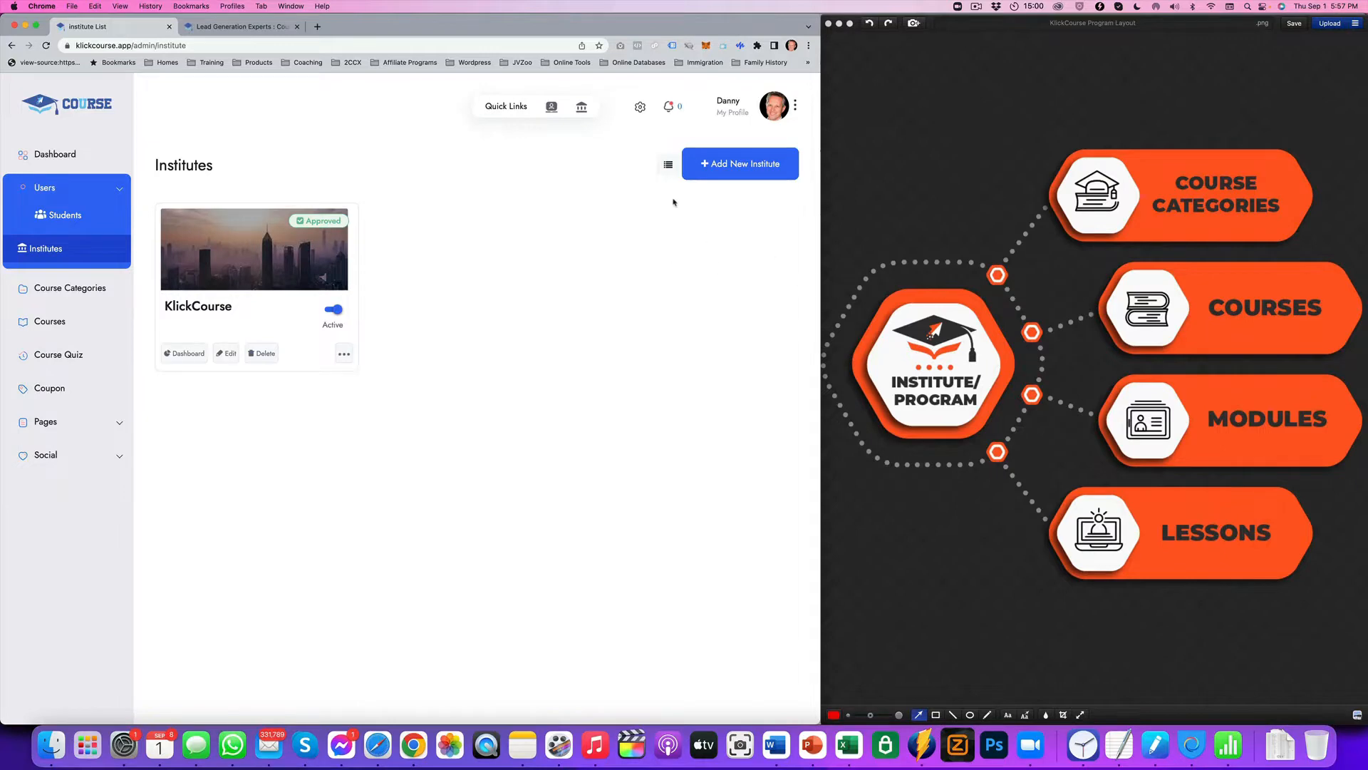
{"action": "left_click", "coordinate": [739, 162]}
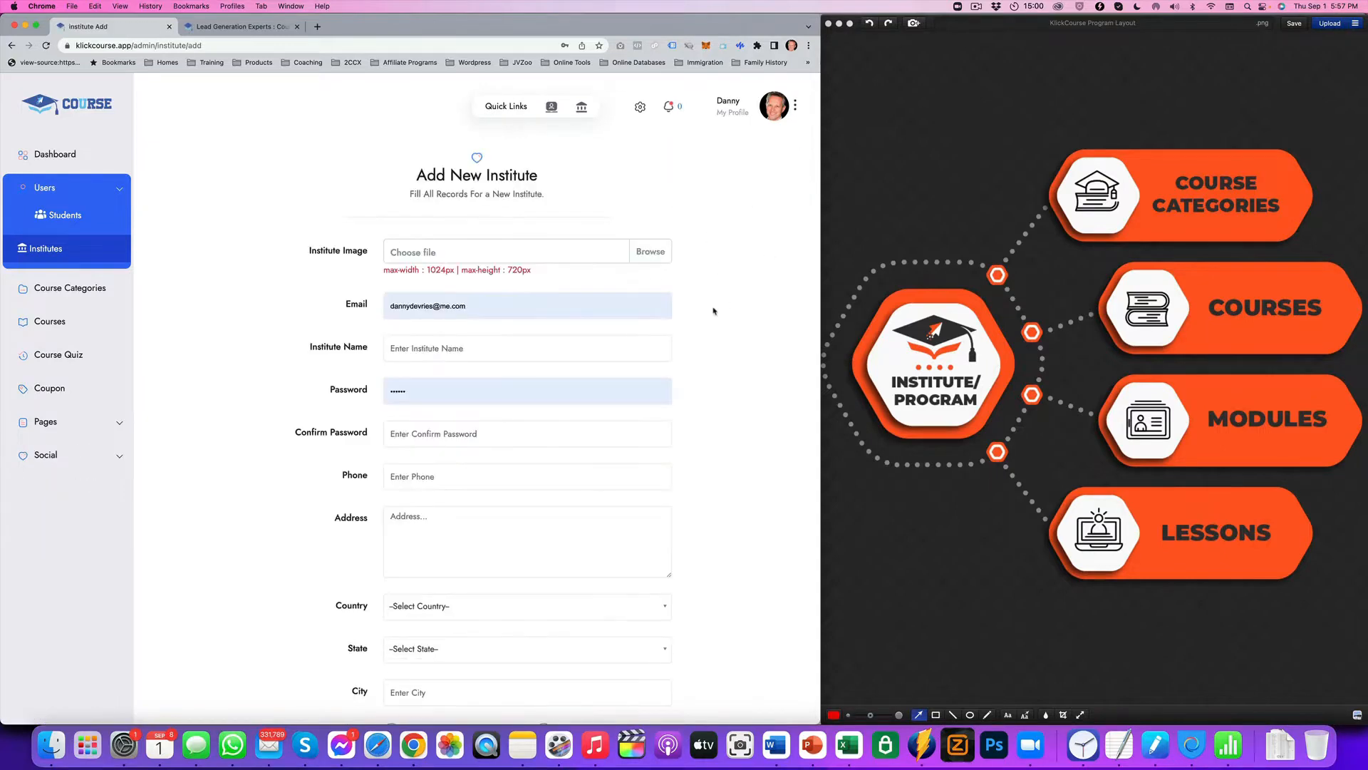
{"action": "left_click", "coordinate": [650, 250]}
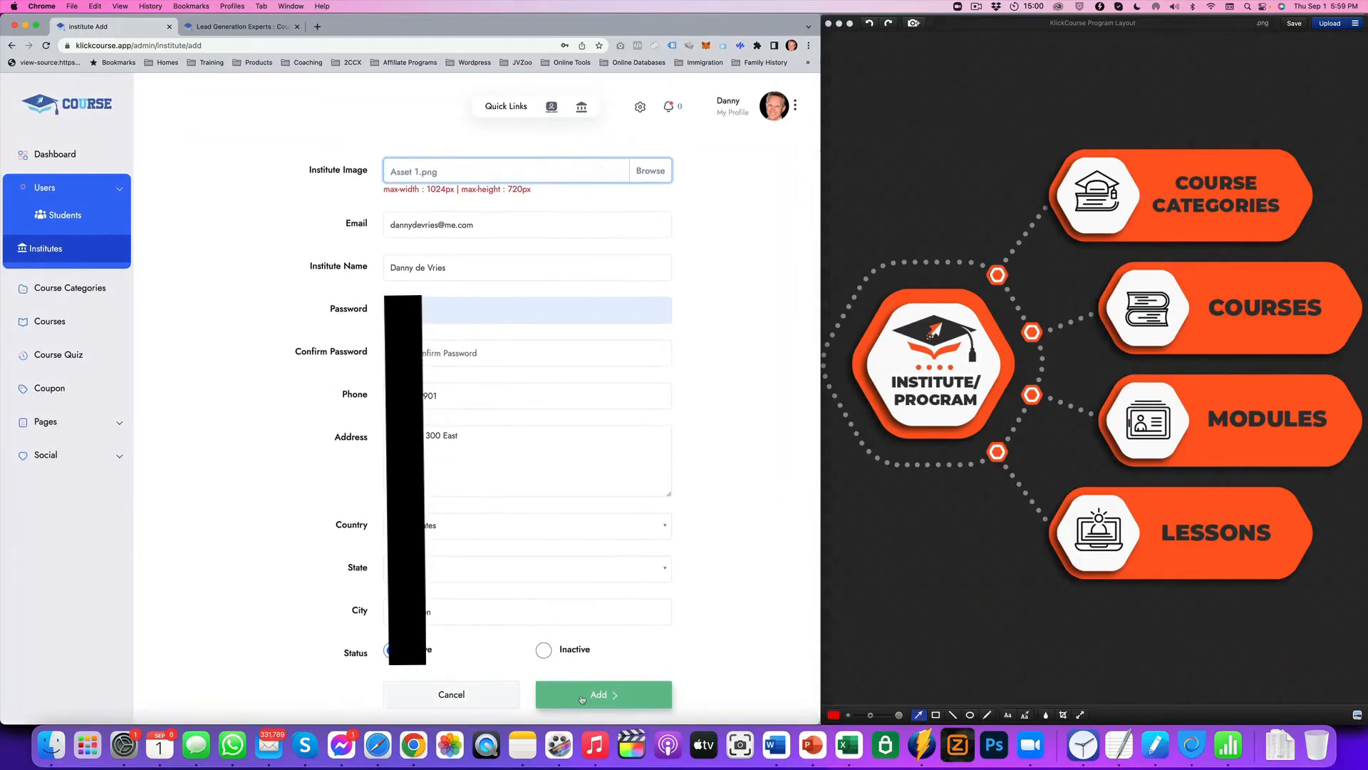
{"action": "left_click", "coordinate": [527, 352]}
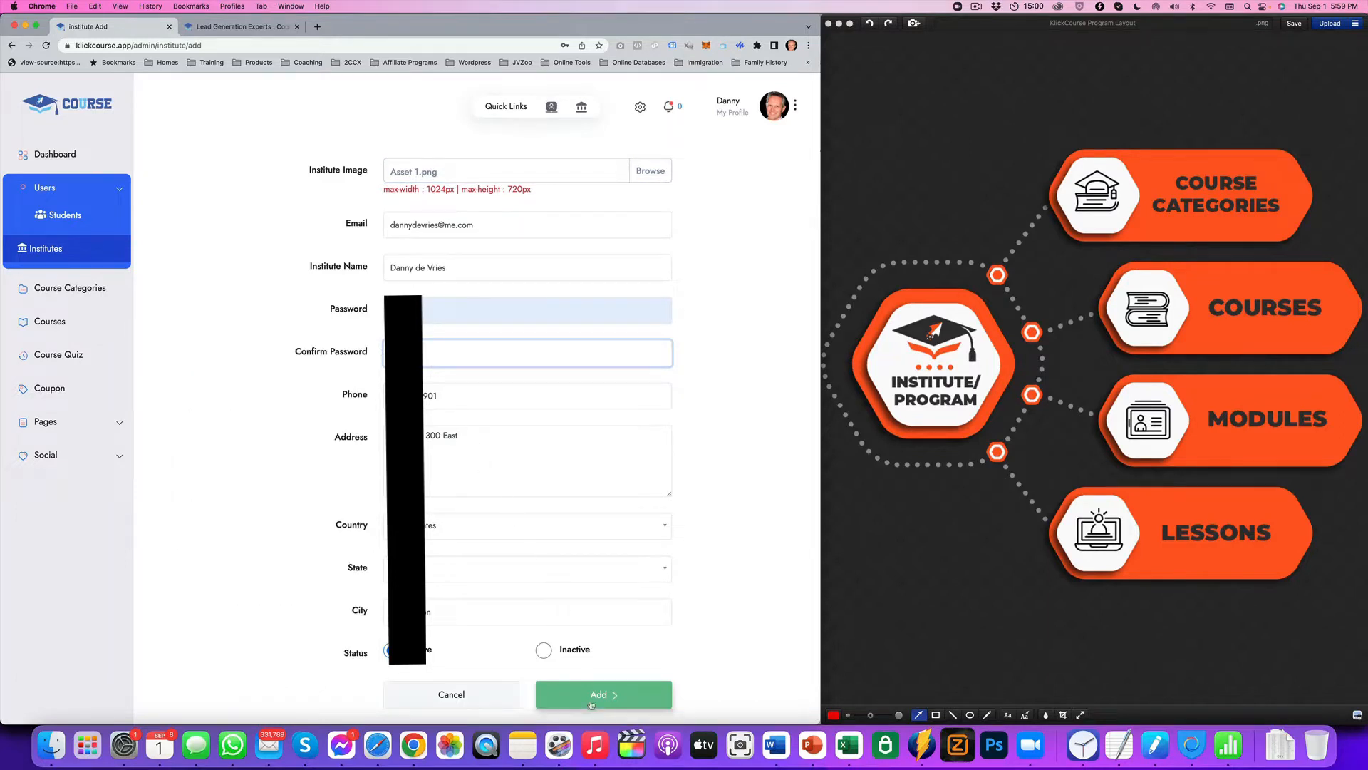
{"action": "left_click", "coordinate": [603, 694]}
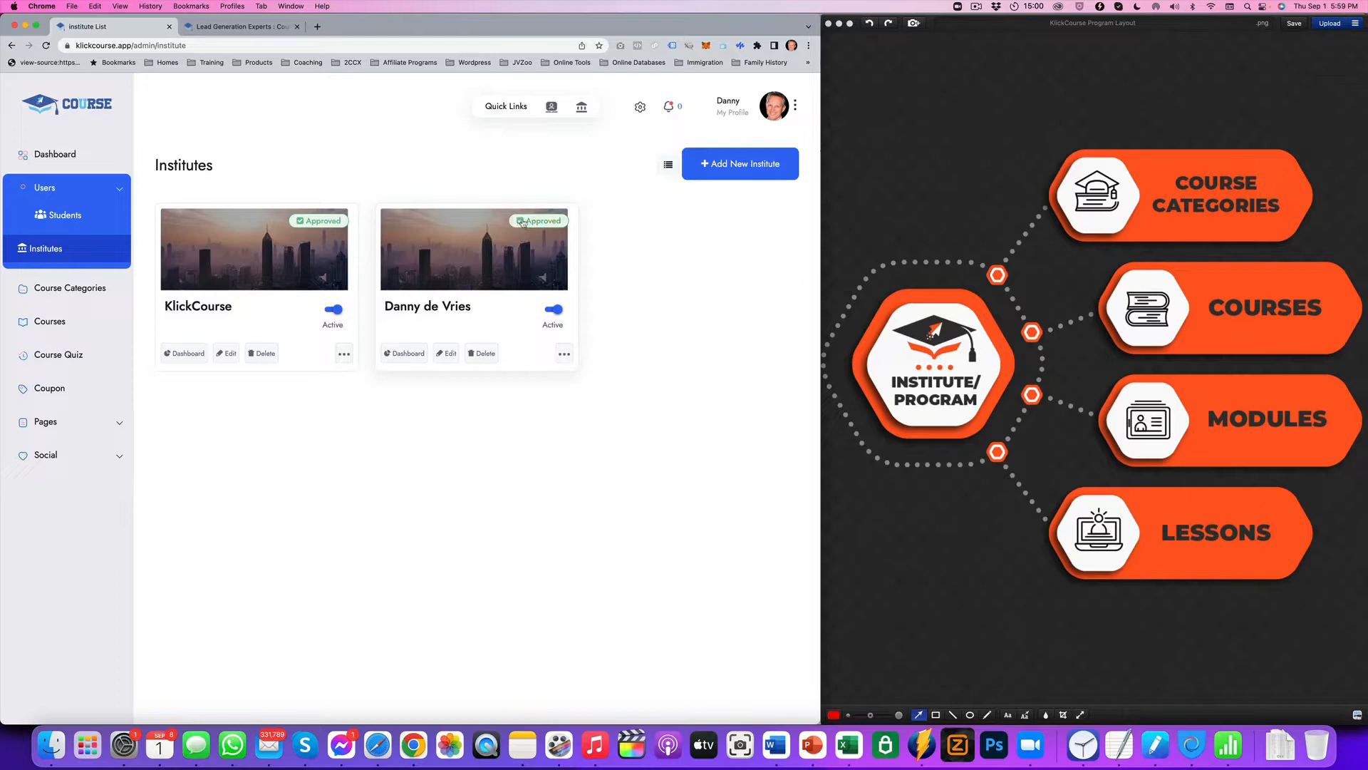
{"action": "mouse_move", "coordinate": [602, 308]}
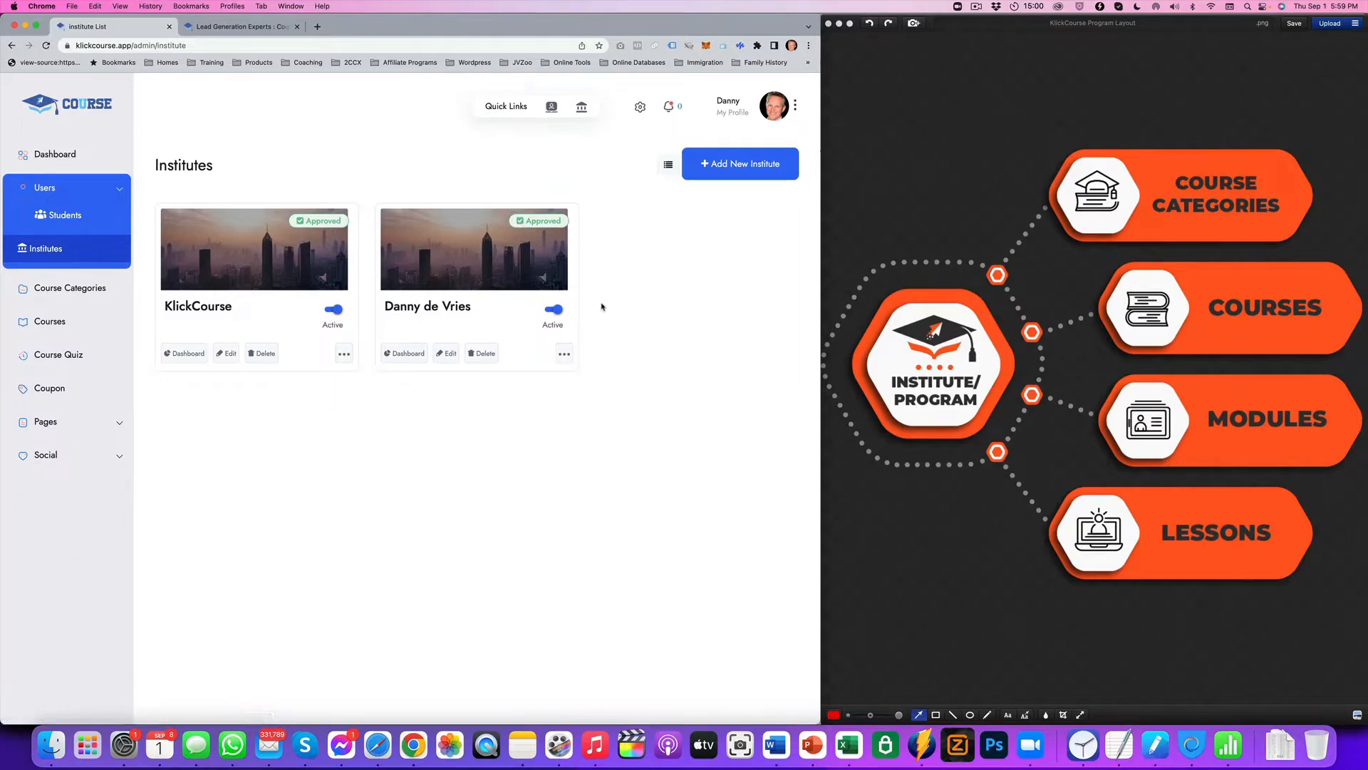
{"action": "left_click", "coordinate": [553, 310]}
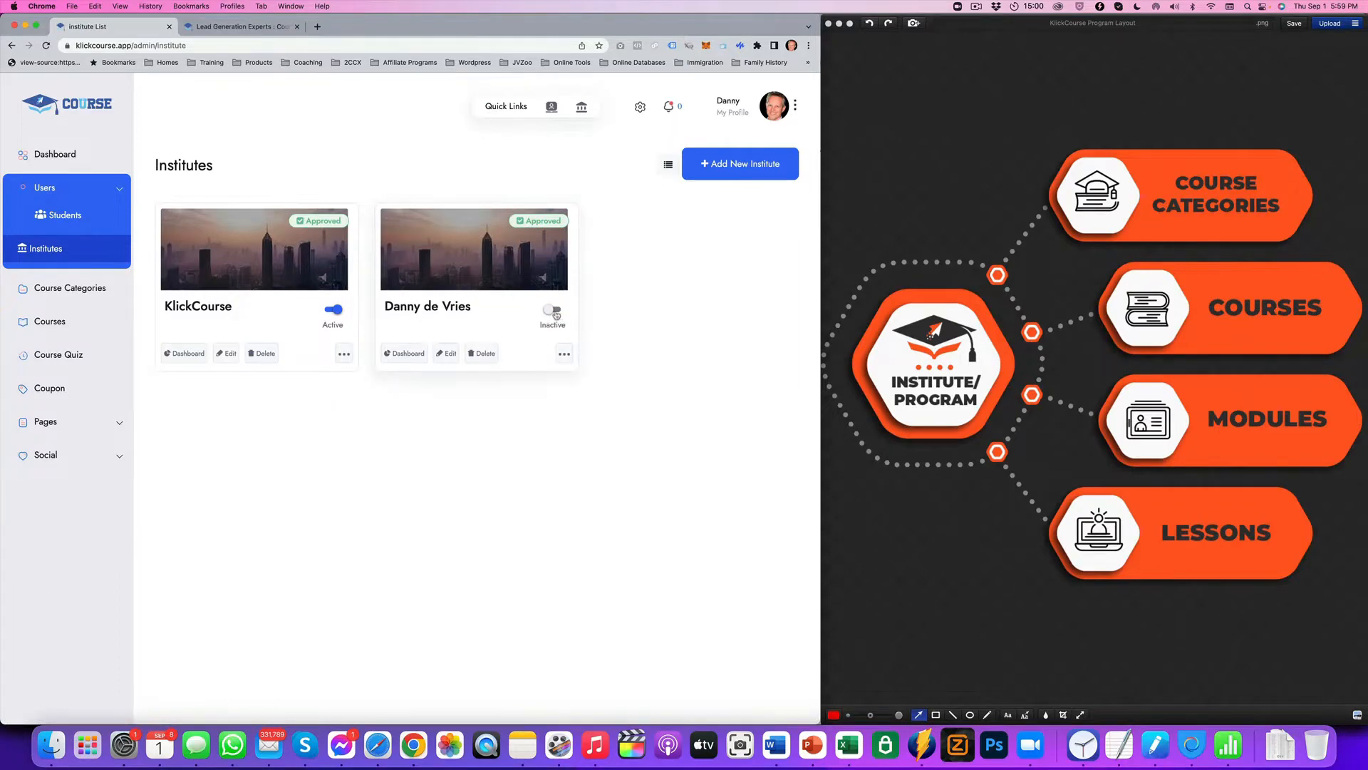
{"action": "left_click", "coordinate": [553, 311]}
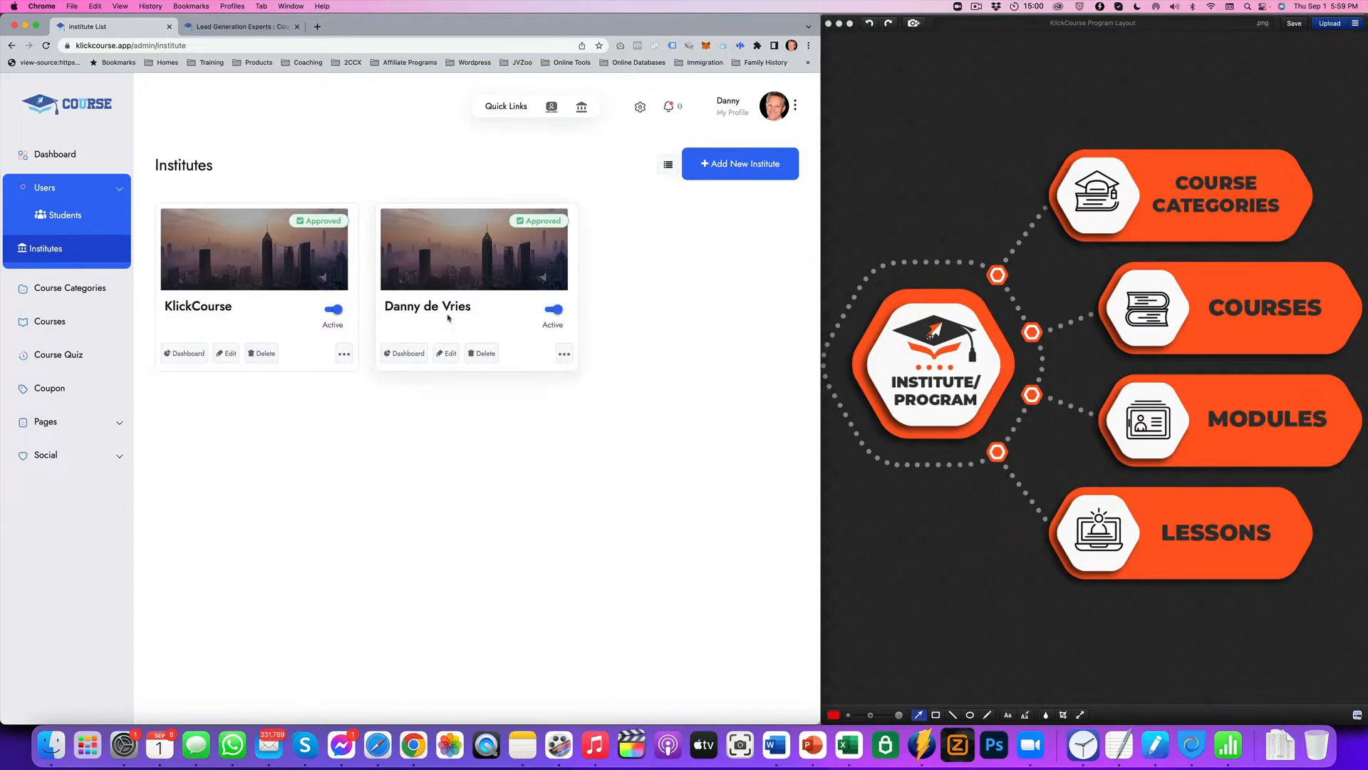
{"action": "mouse_move", "coordinate": [447, 347]}
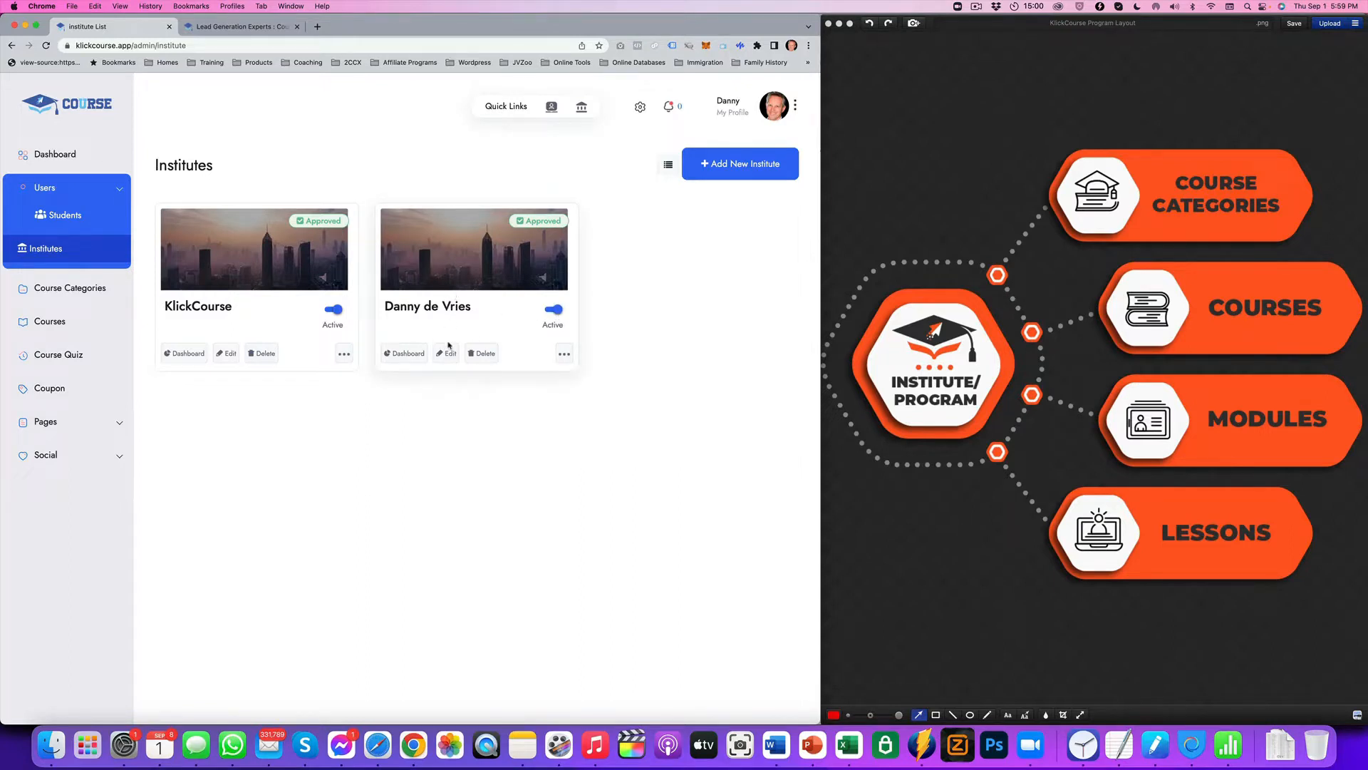
{"action": "mouse_move", "coordinate": [481, 354]}
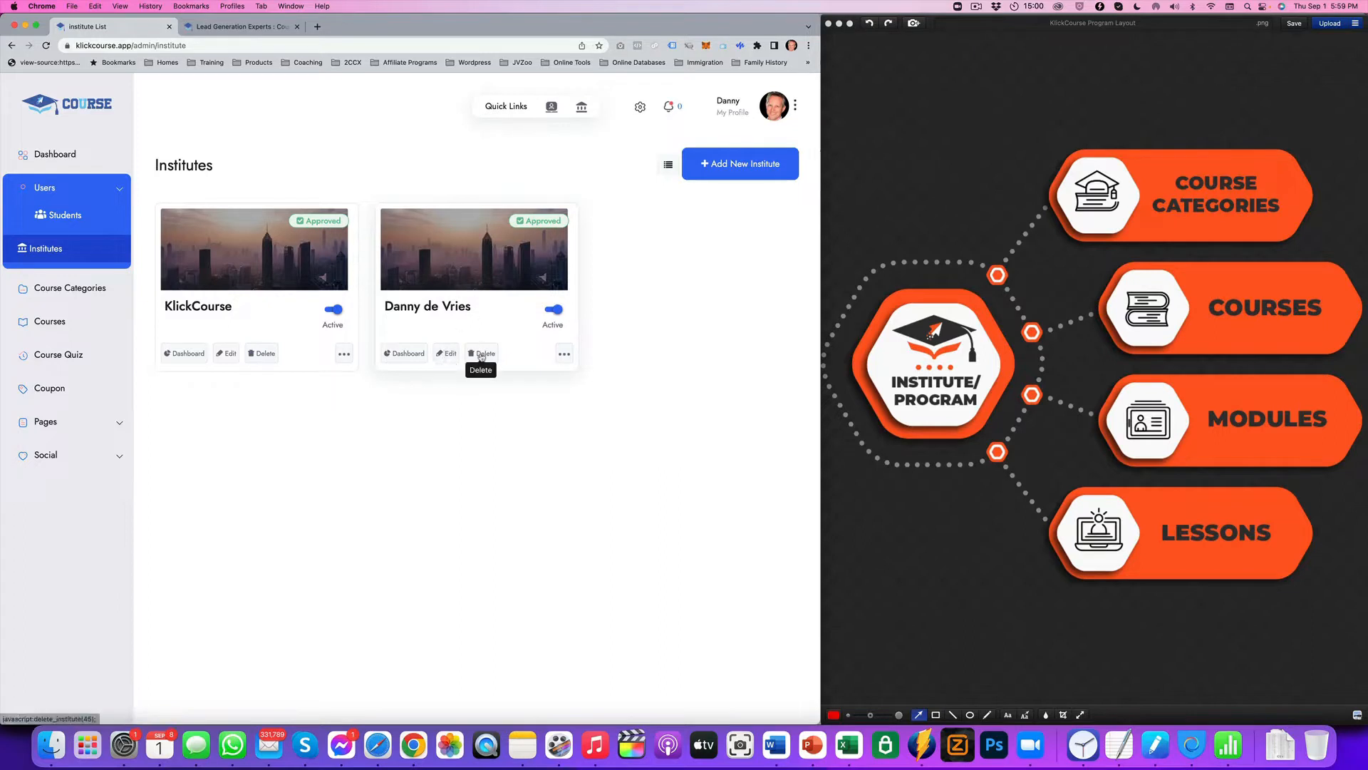
{"action": "mouse_move", "coordinate": [912, 293]}
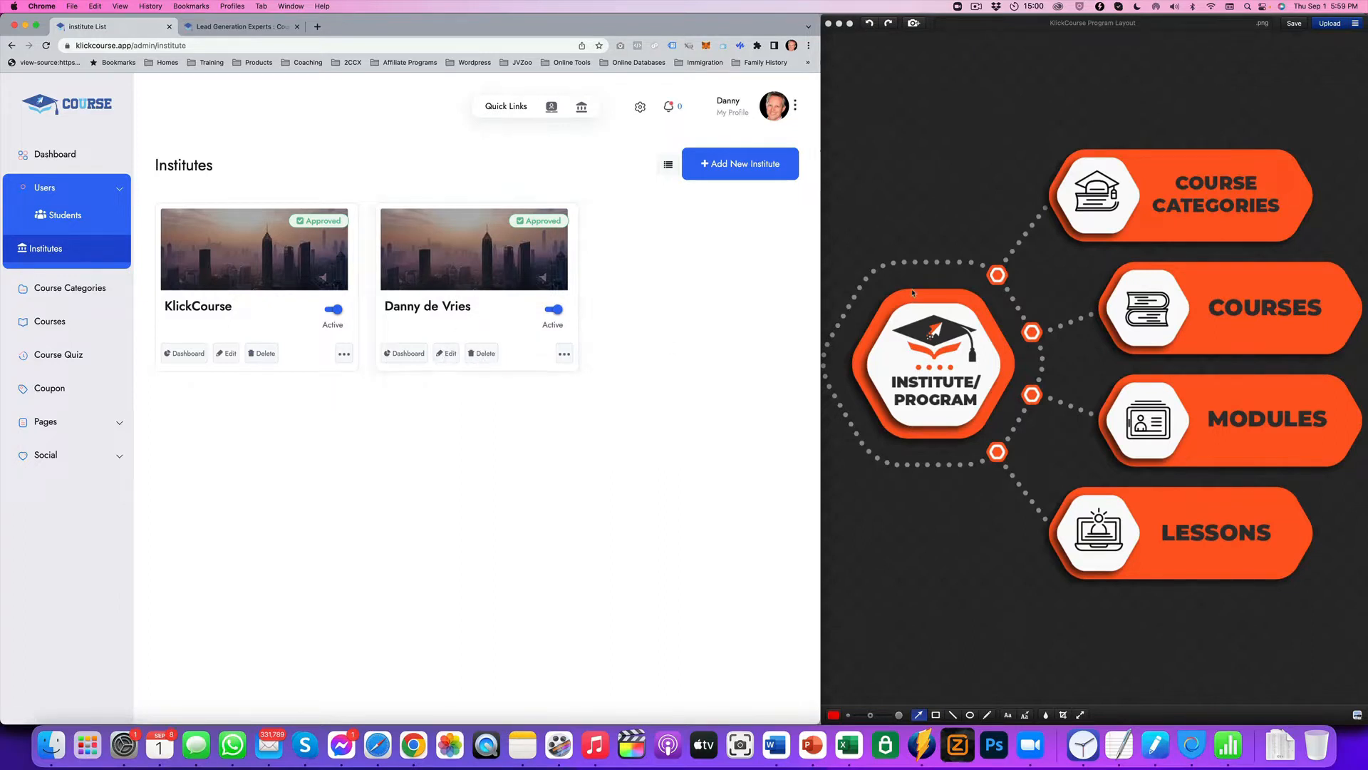
{"action": "mouse_move", "coordinate": [534, 371]}
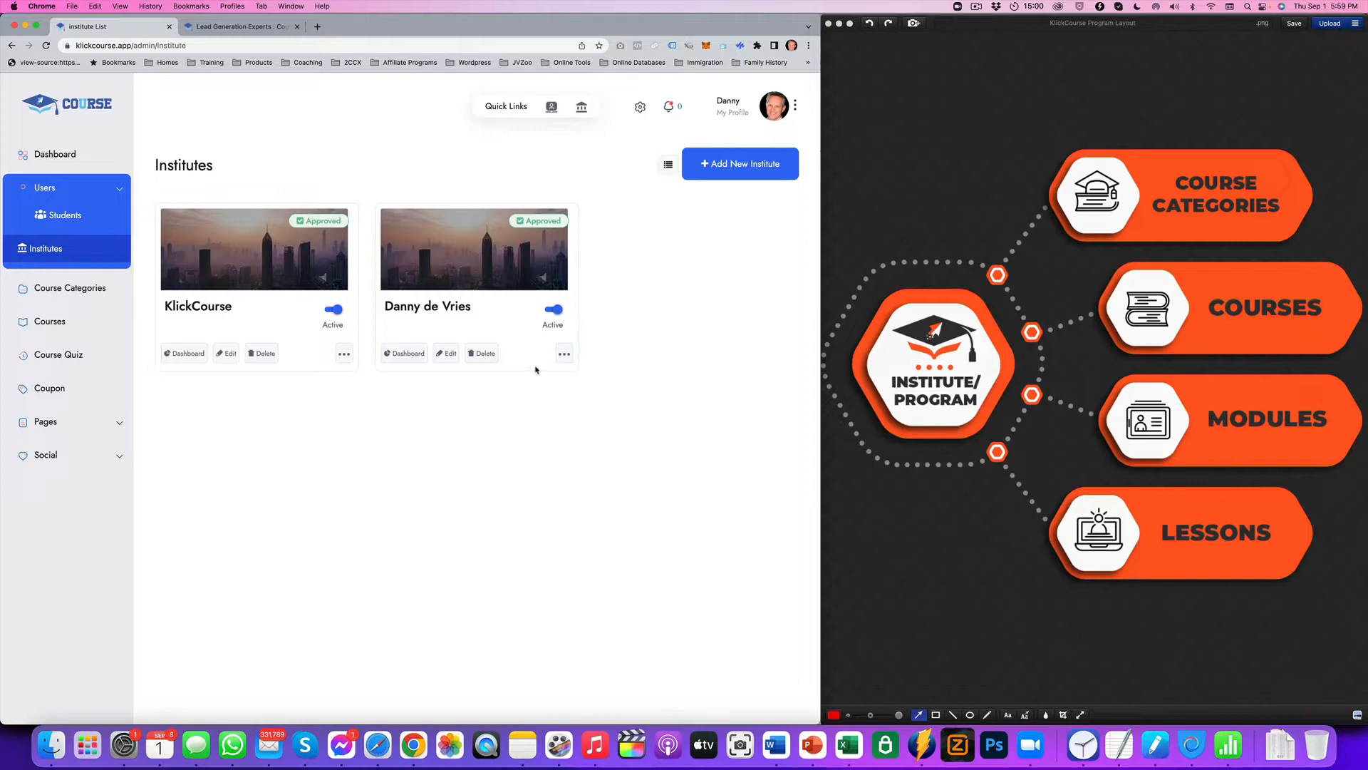
{"action": "left_click", "coordinate": [564, 353]}
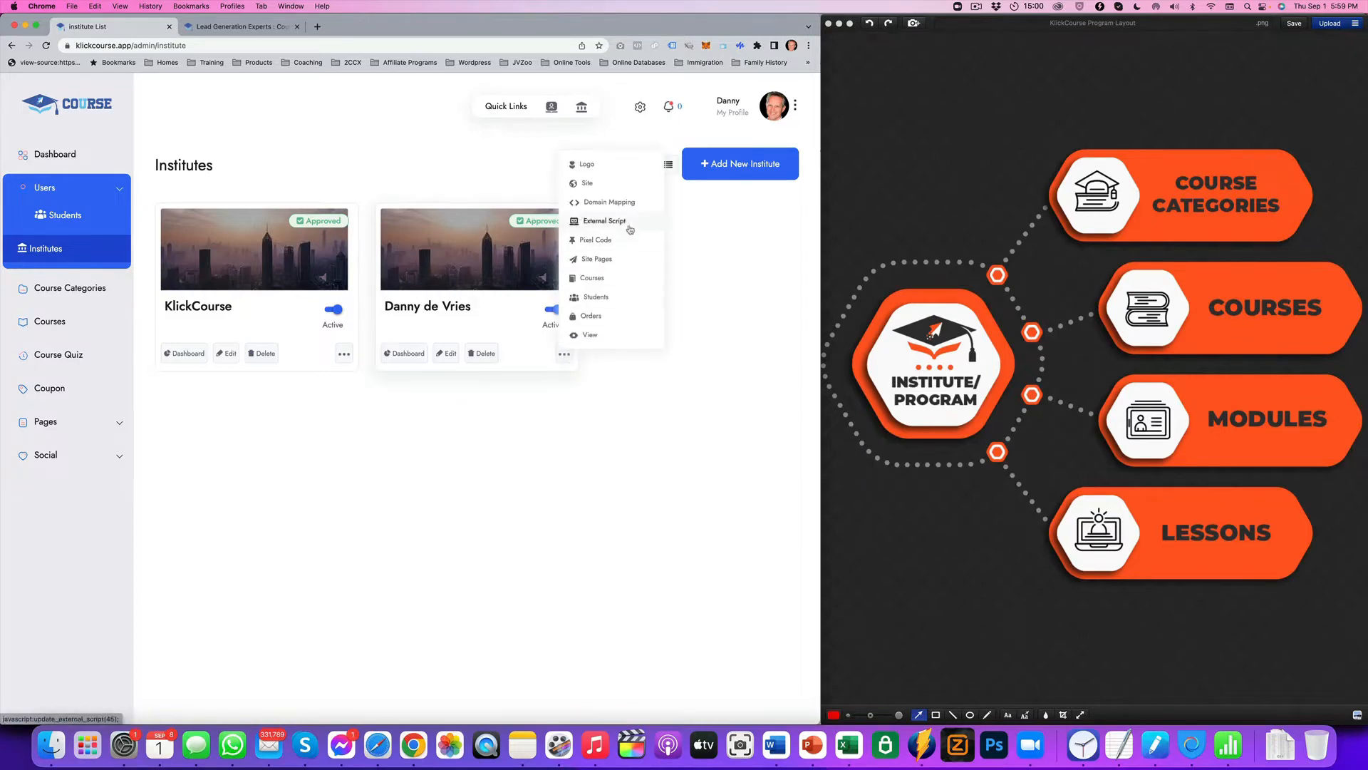
{"action": "mouse_move", "coordinate": [586, 183]}
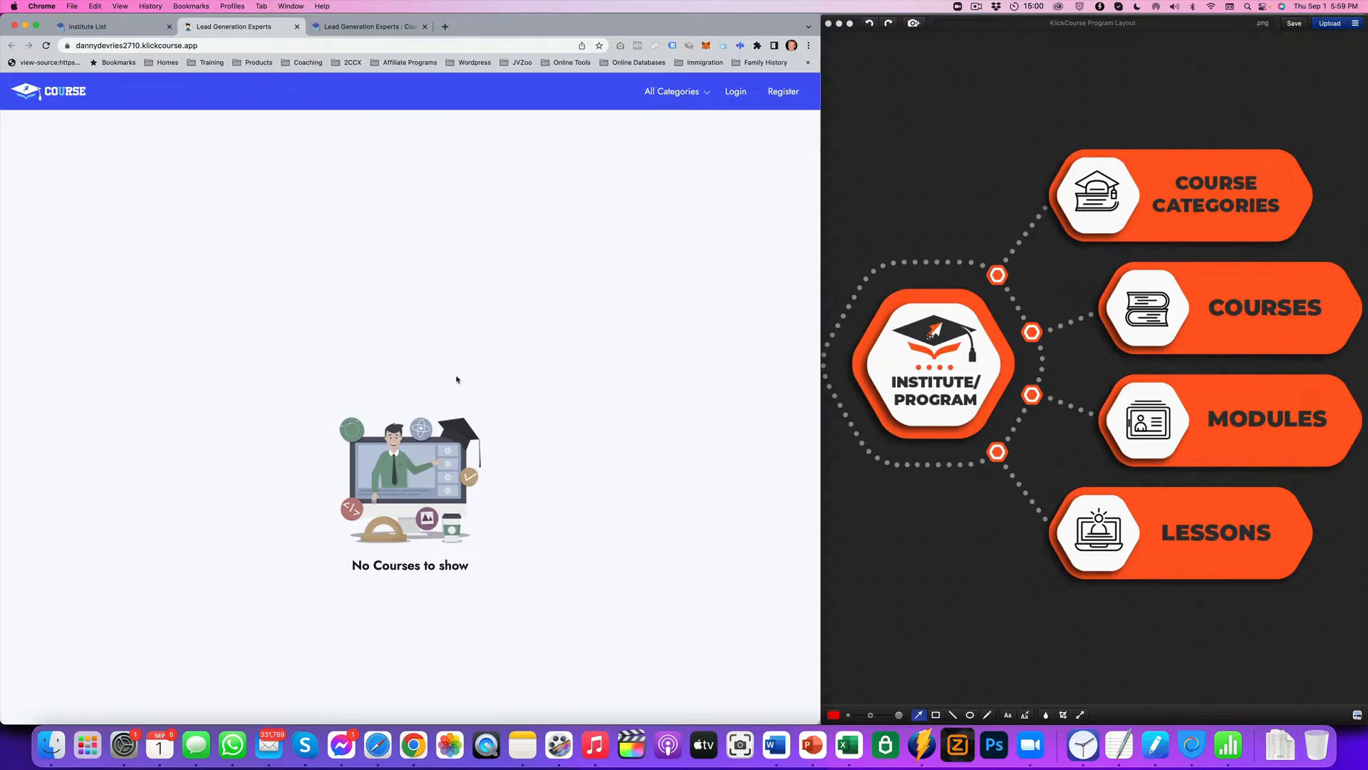
{"action": "scroll", "scroll_direction": "down", "scroll_amount": 3}
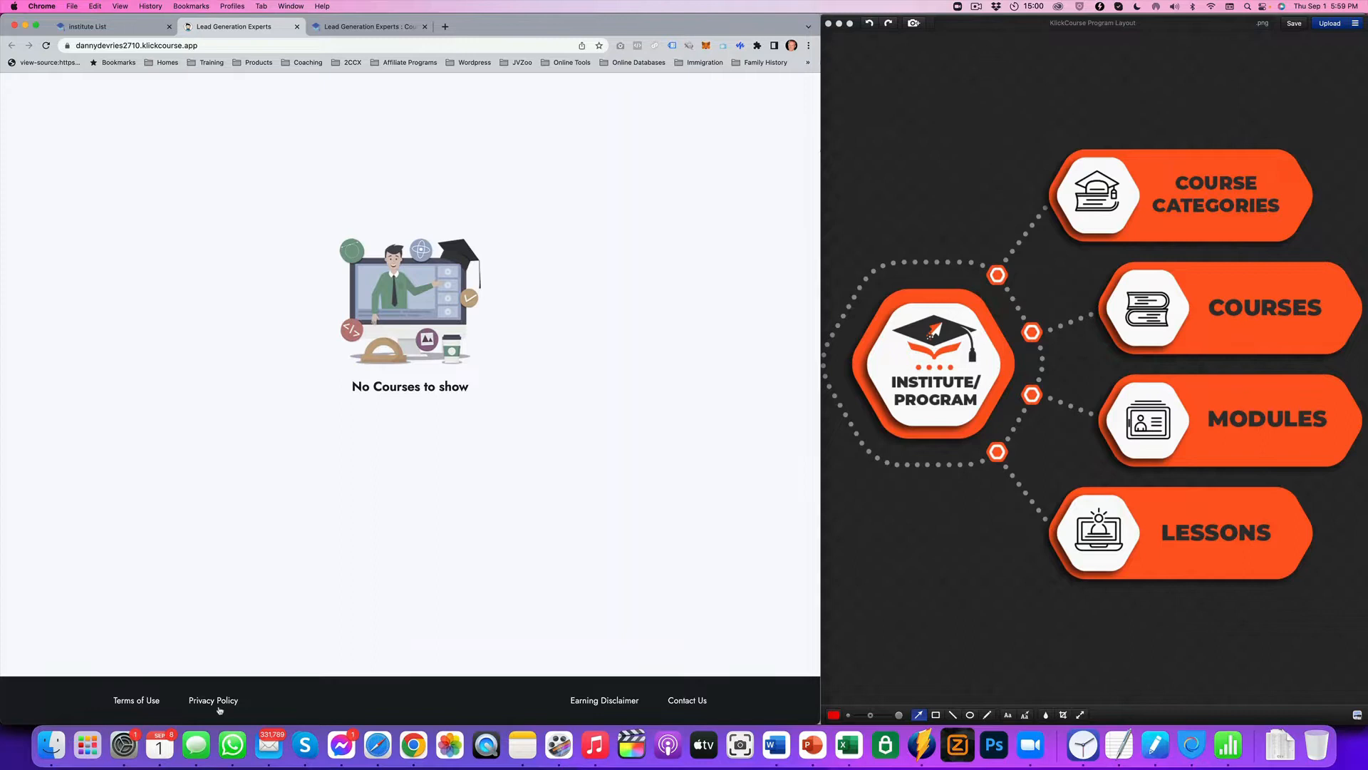
{"action": "mouse_move", "coordinate": [320, 652]}
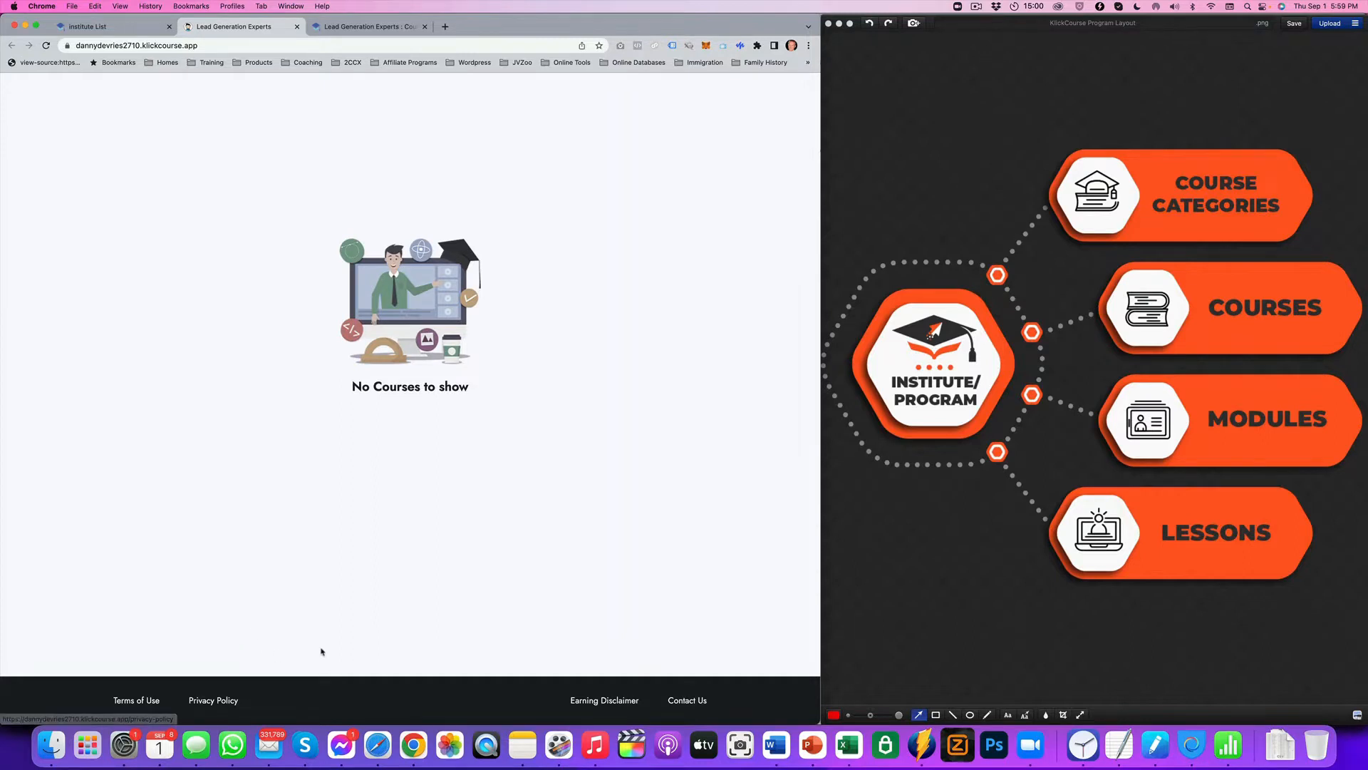
{"action": "mouse_move", "coordinate": [772, 709]}
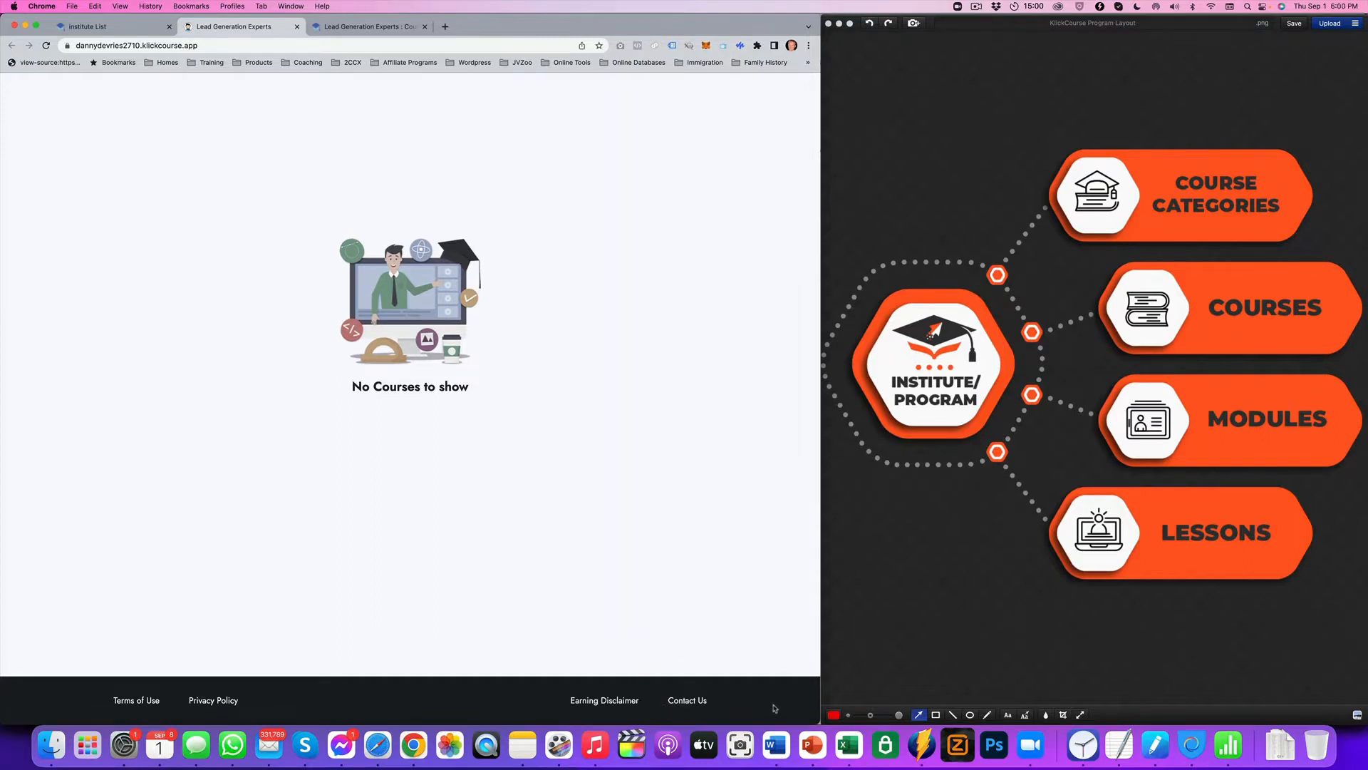
{"action": "left_click", "coordinate": [87, 25]}
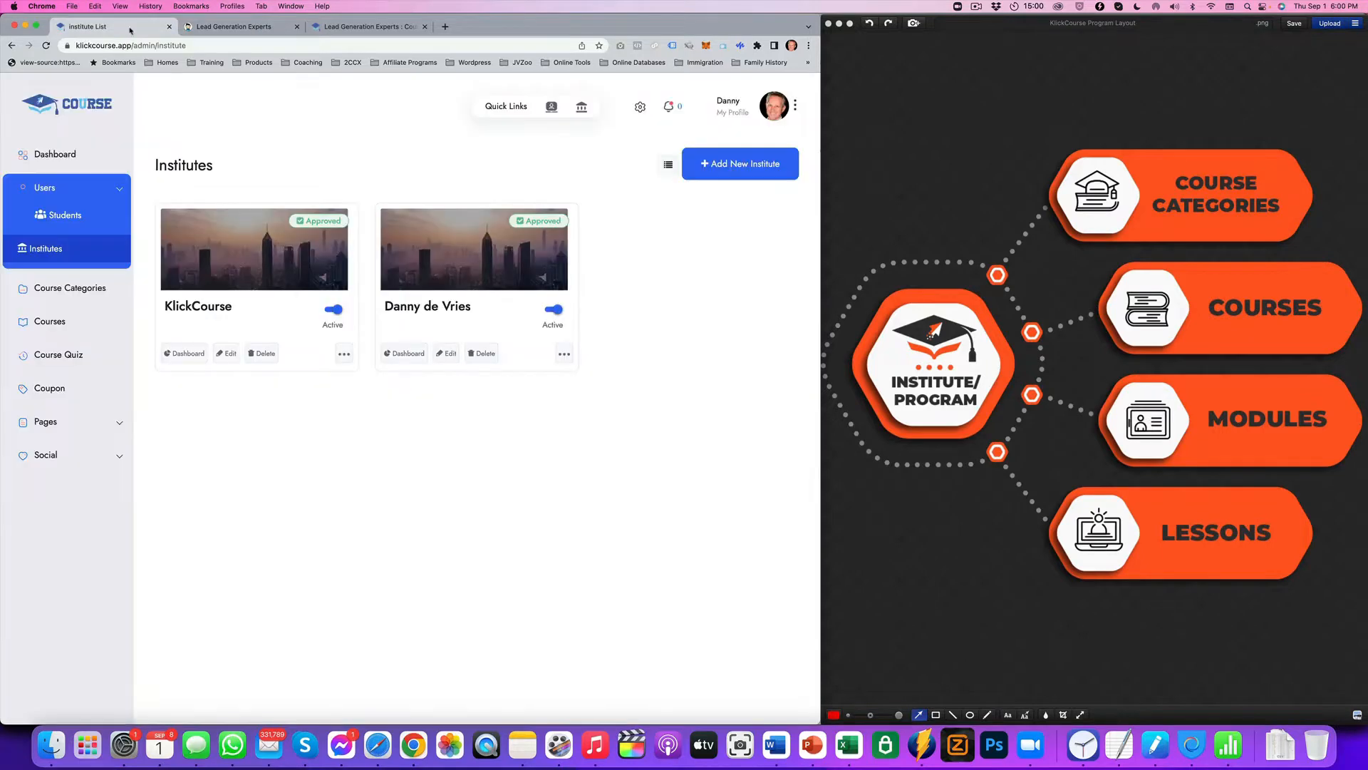
- In the second institute's Site Pages settings, set the header colour to orange
{"action": "left_click", "coordinate": [565, 353]}
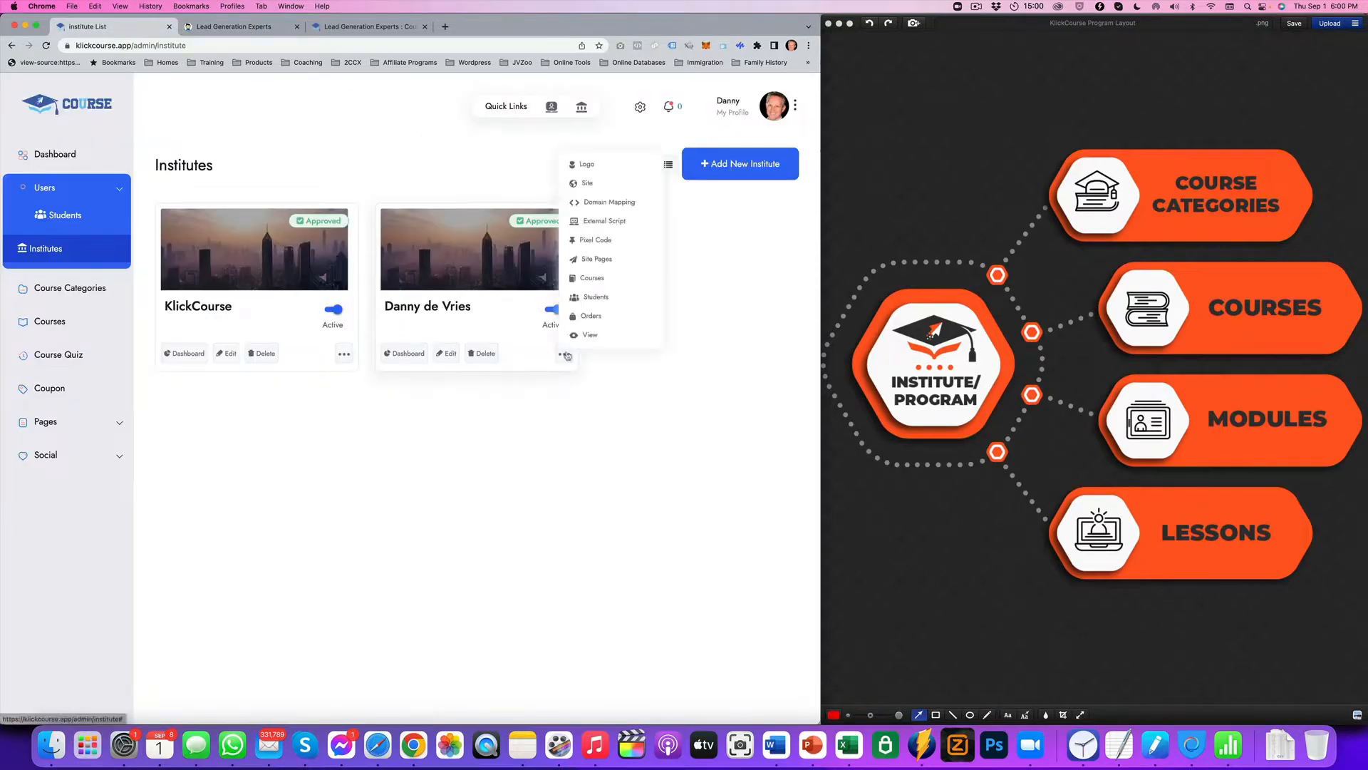
{"action": "left_click", "coordinate": [597, 259]}
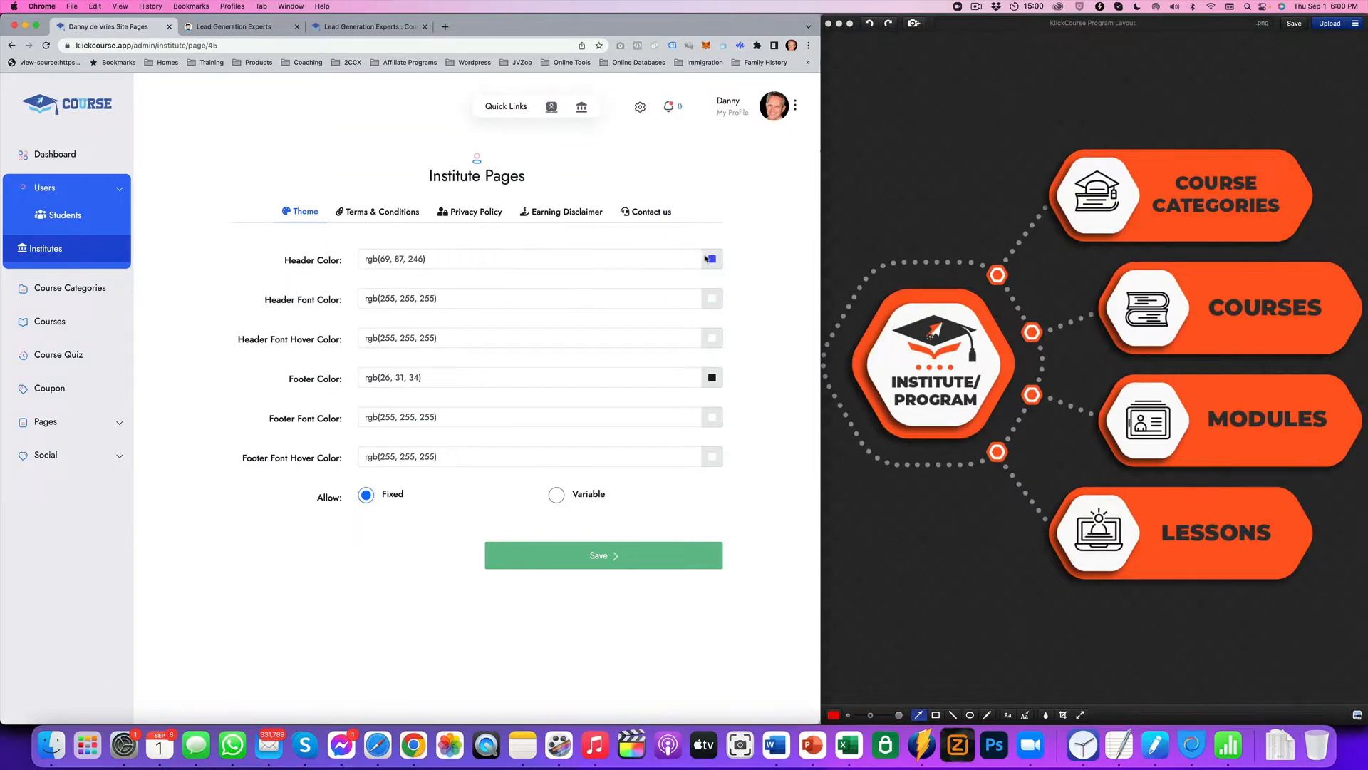
{"action": "left_click", "coordinate": [711, 258]}
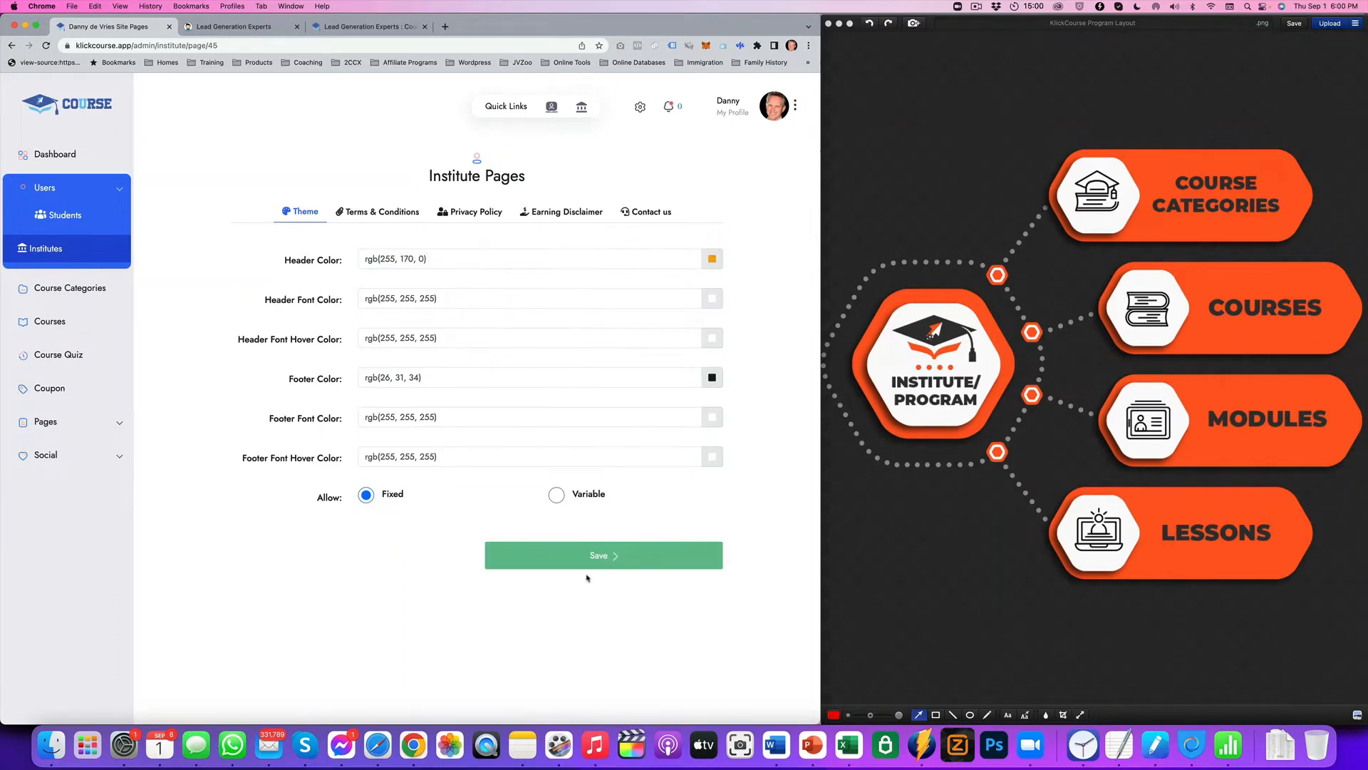
- Review the empty Terms, Privacy Policy and Contact us texts, save, and return to Institutes
{"action": "left_click", "coordinate": [382, 211]}
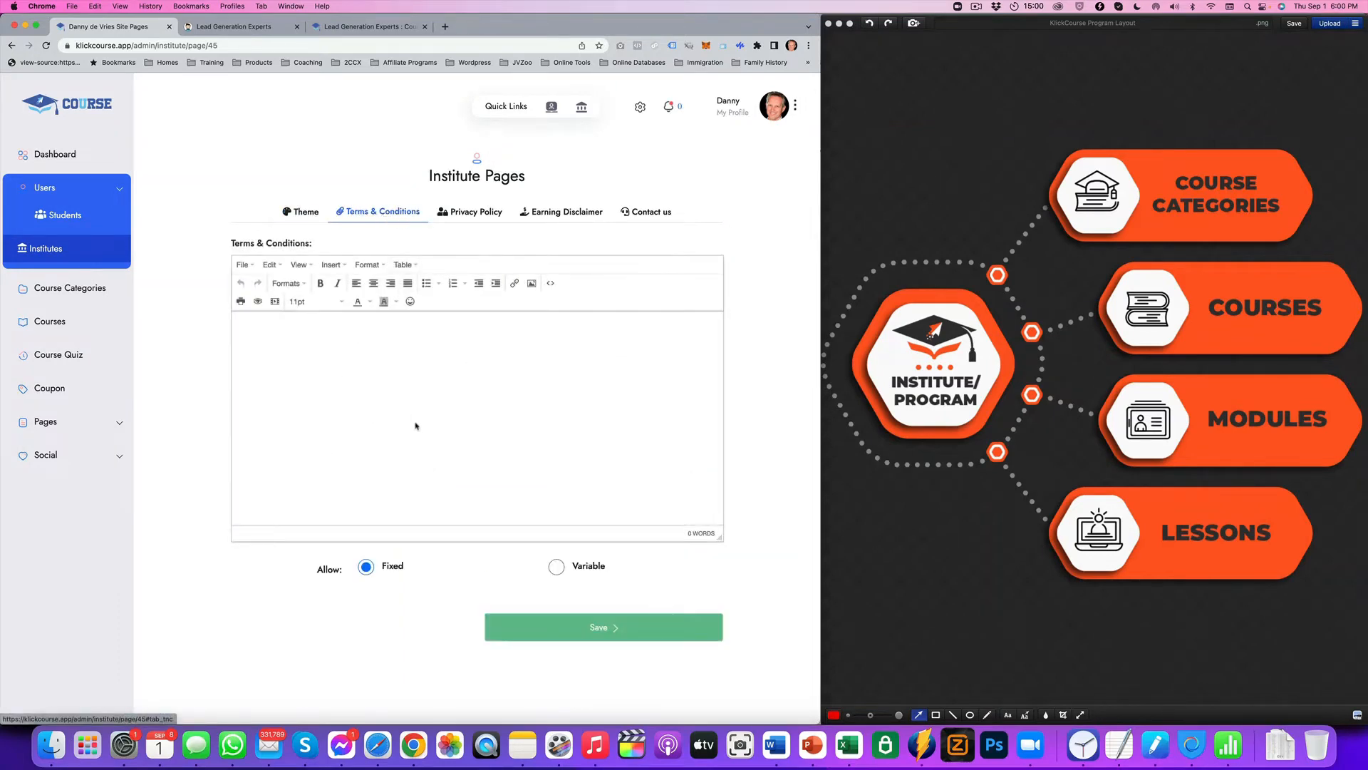
{"action": "left_click", "coordinate": [476, 211]}
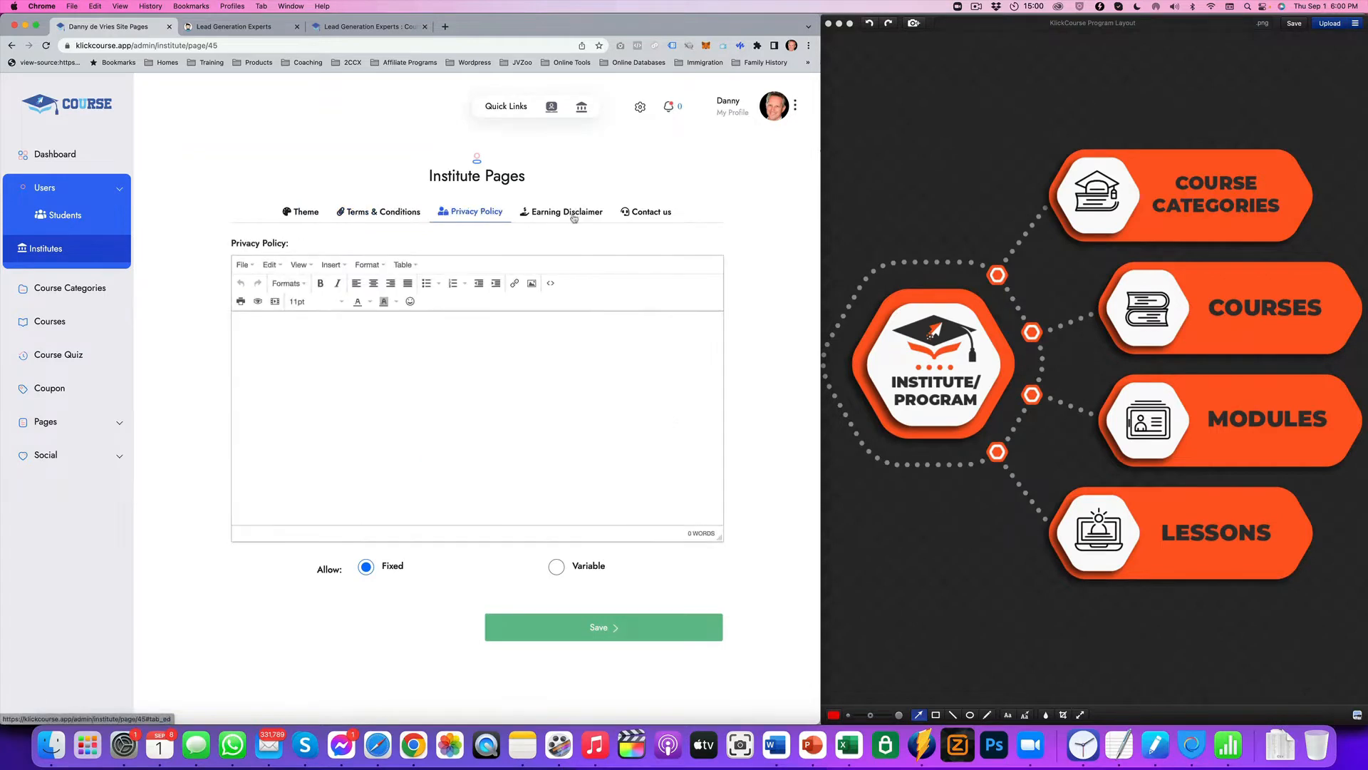
{"action": "left_click", "coordinate": [651, 211]}
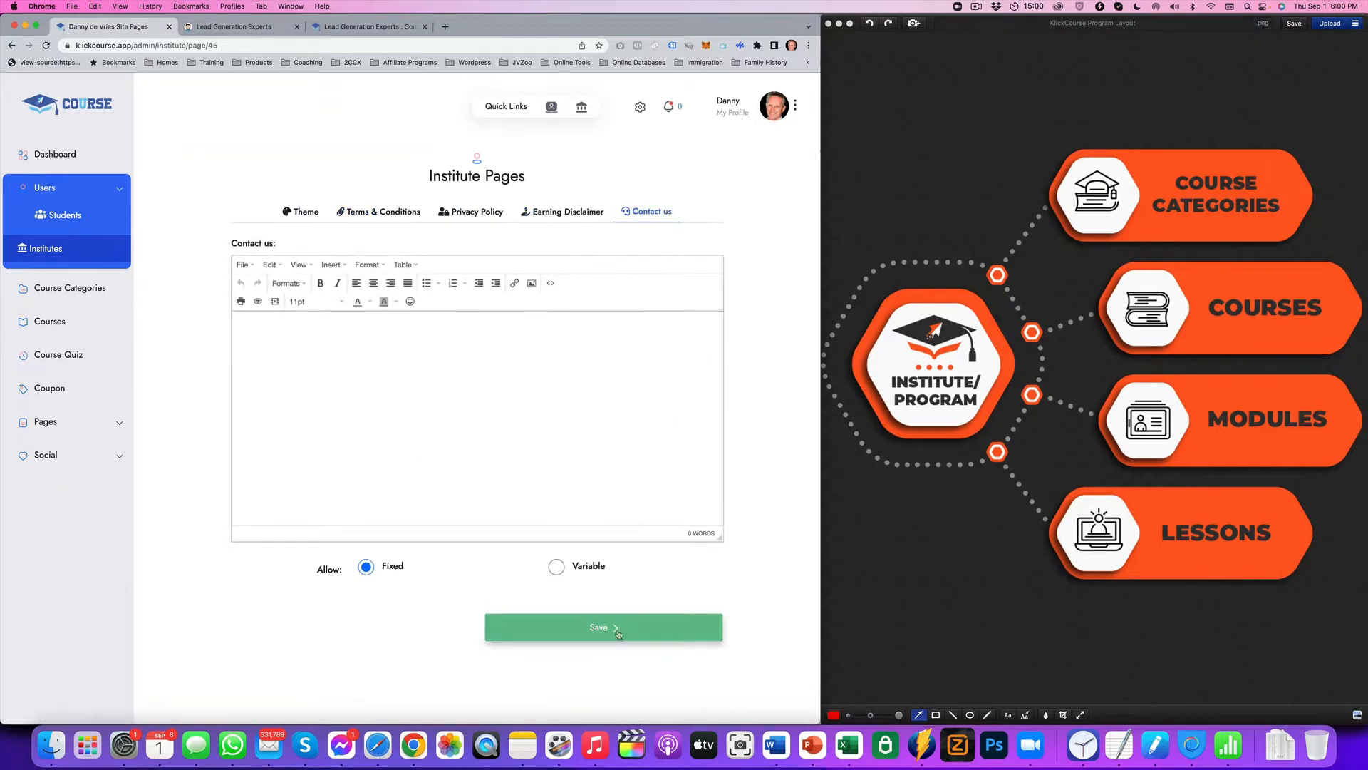
{"action": "left_click", "coordinate": [603, 627]}
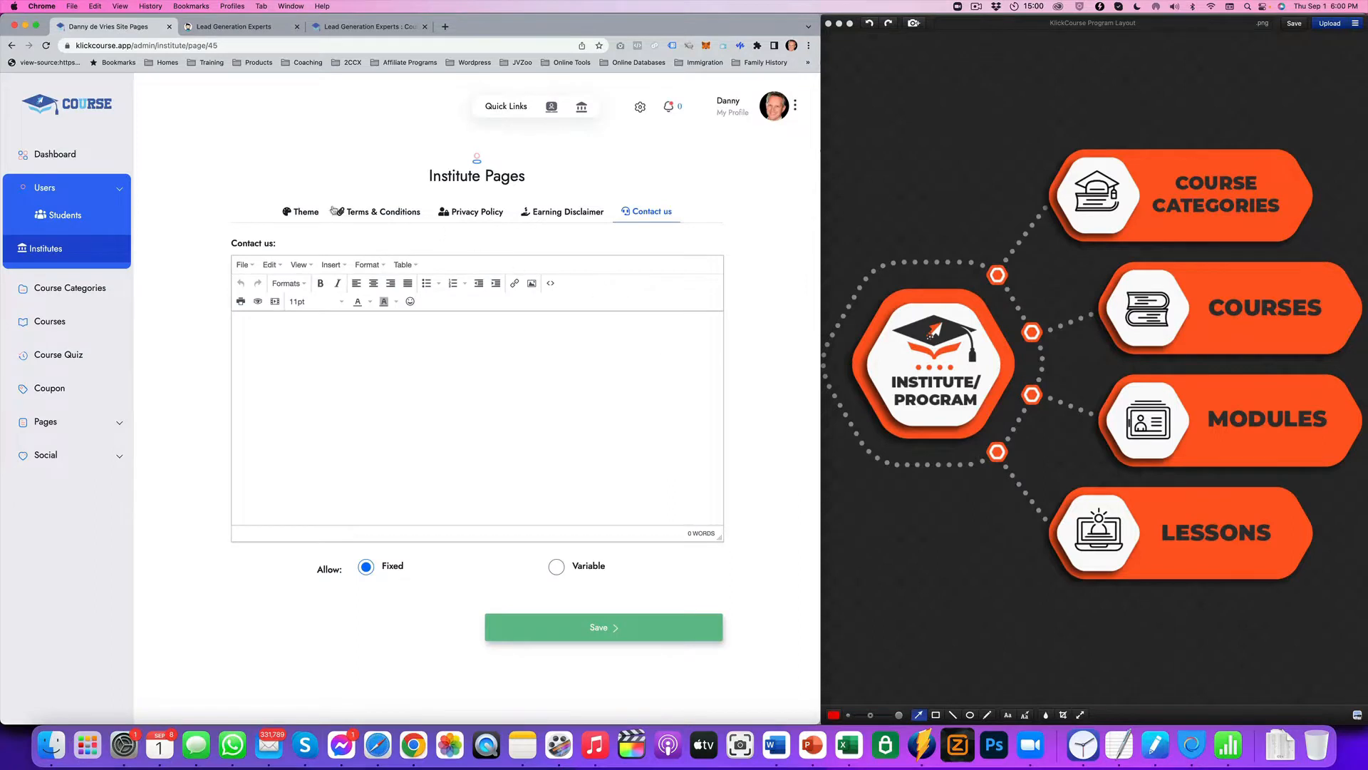
{"action": "mouse_move", "coordinate": [357, 301]}
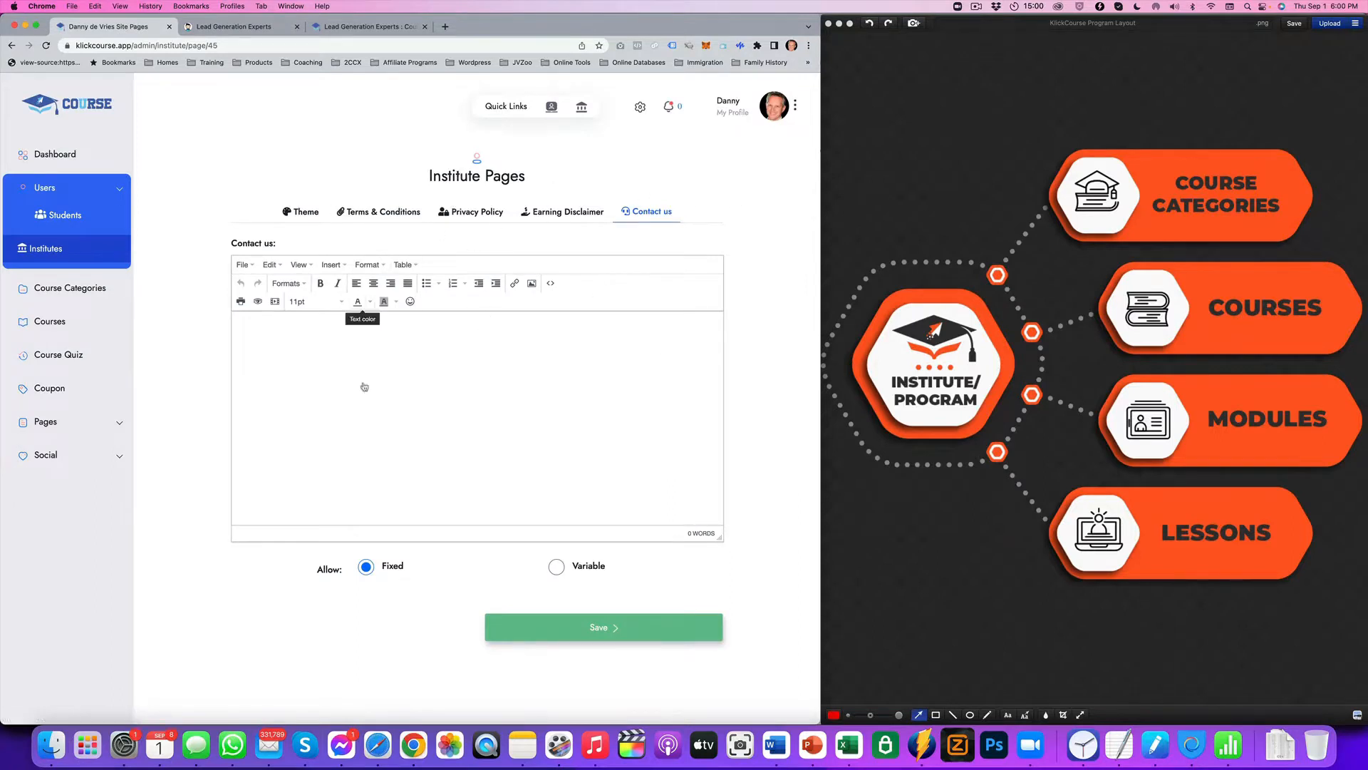
{"action": "mouse_move", "coordinate": [19, 133]}
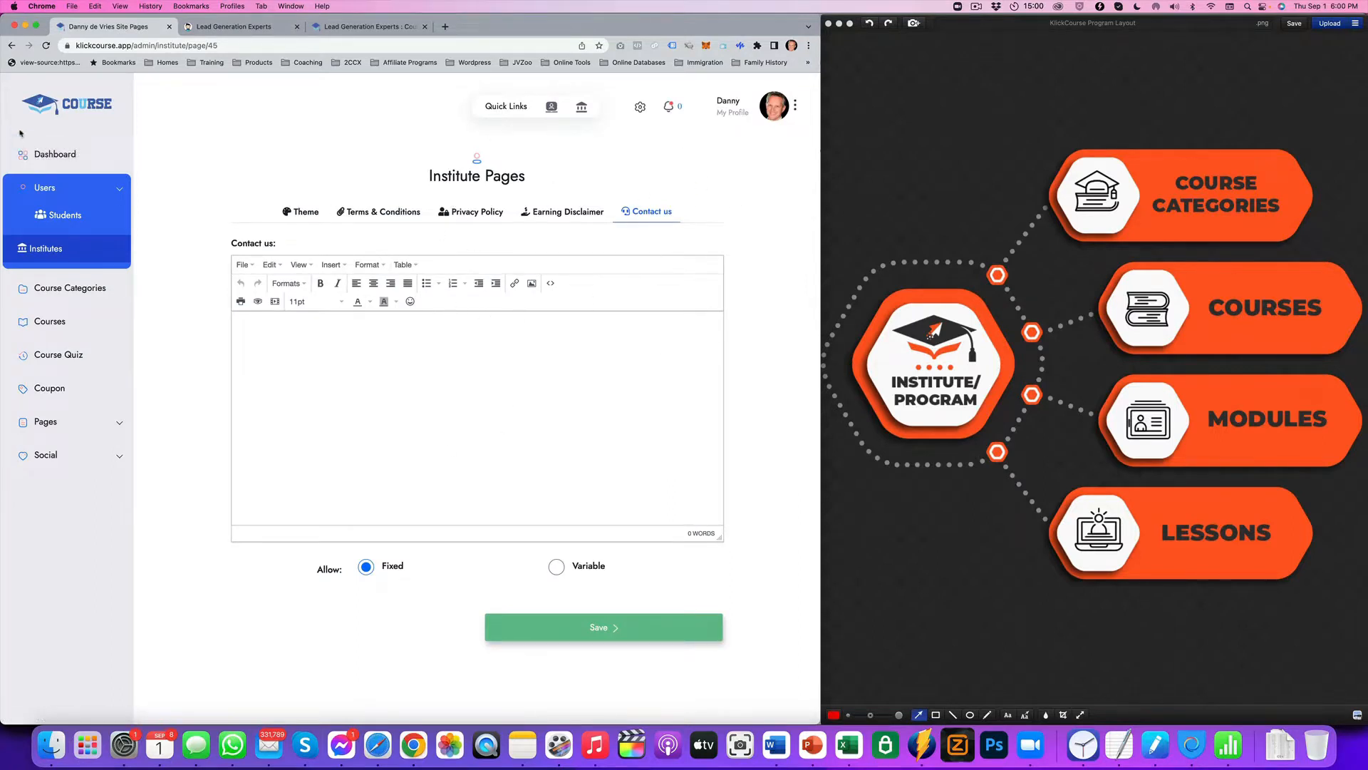
{"action": "left_click", "coordinate": [46, 248]}
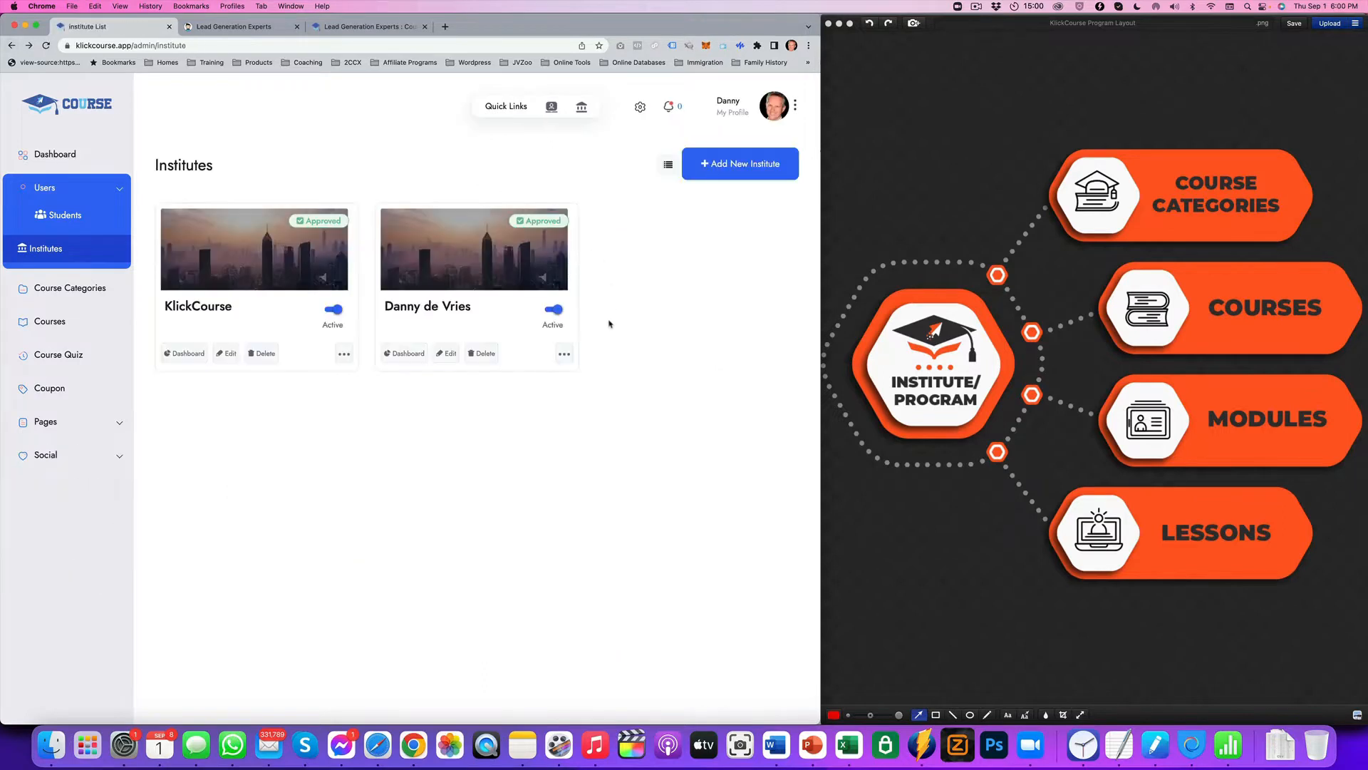
- Show the Course Category List with Feel Great Again Challenge and Bonus Courses
{"action": "left_click", "coordinate": [564, 354]}
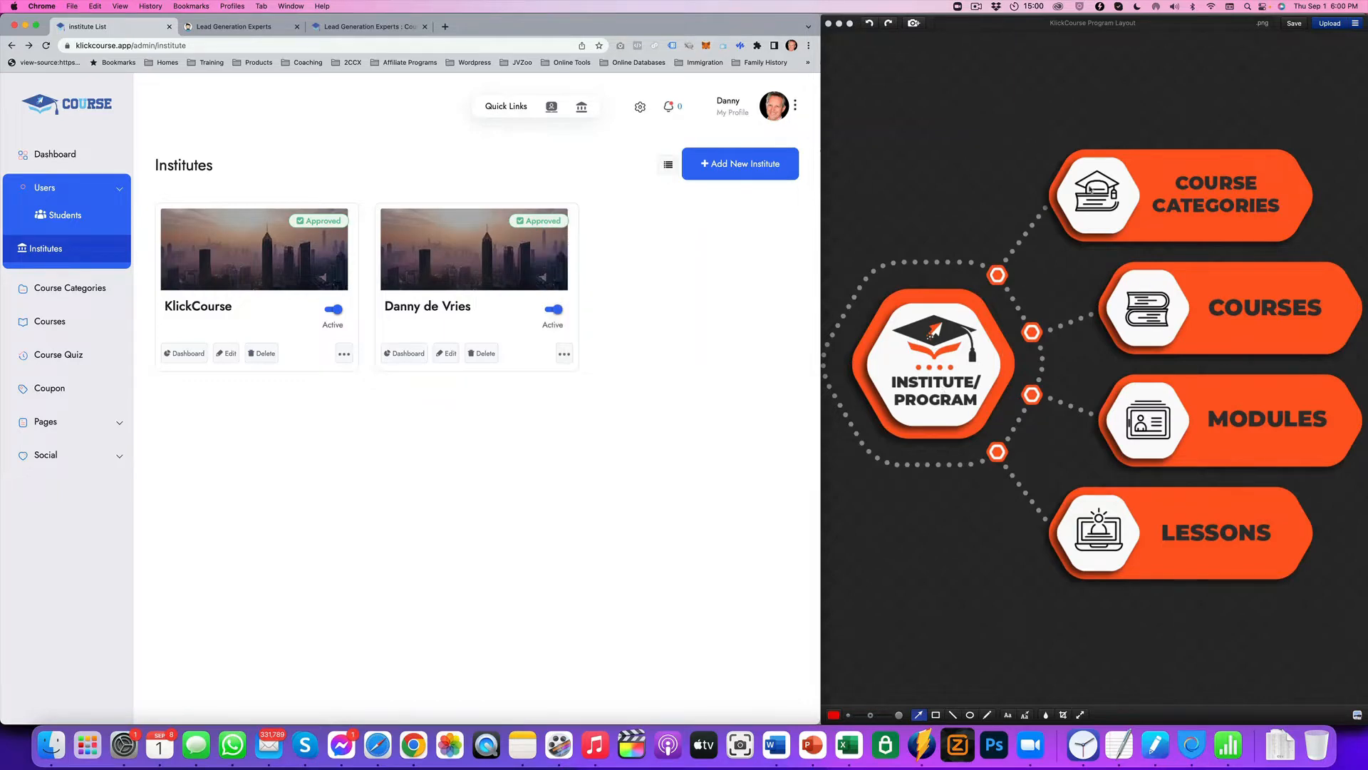
{"action": "mouse_move", "coordinate": [68, 288]}
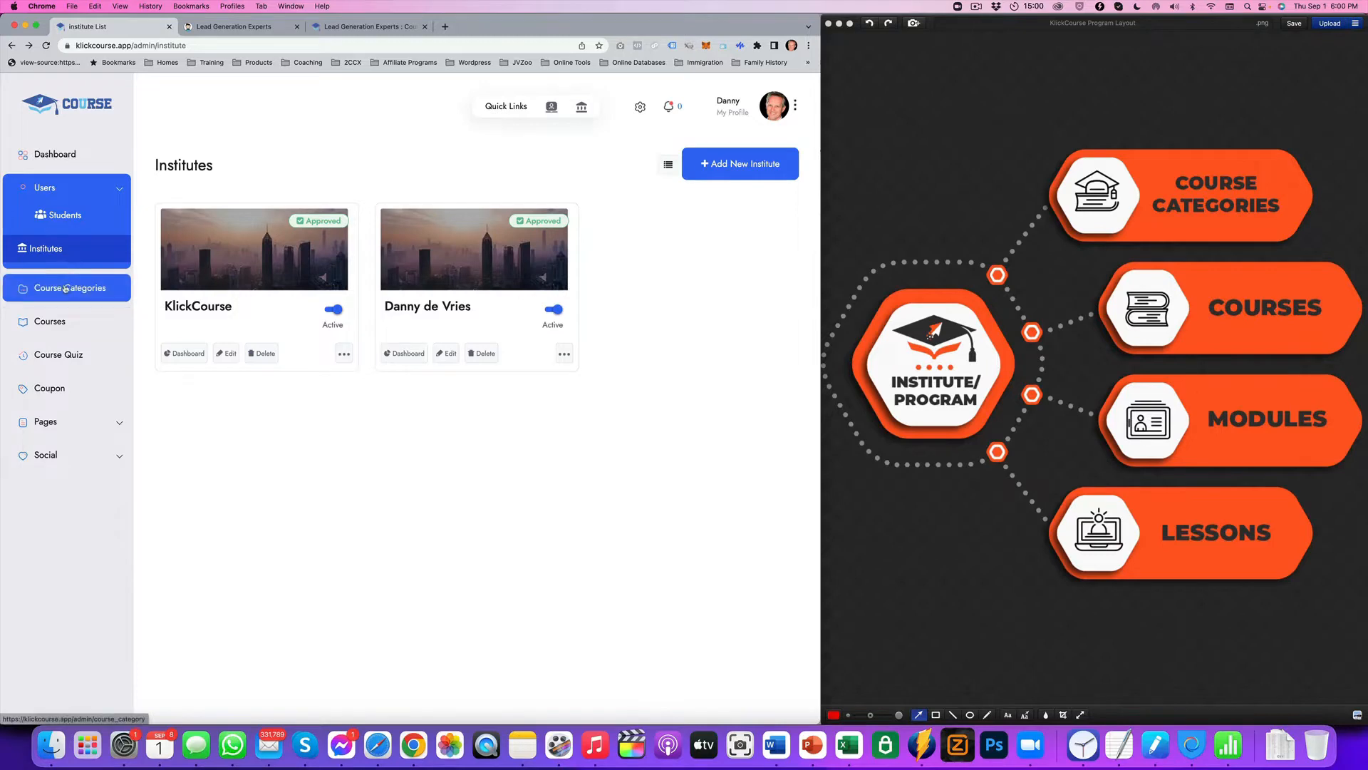
{"action": "left_click", "coordinate": [70, 286]}
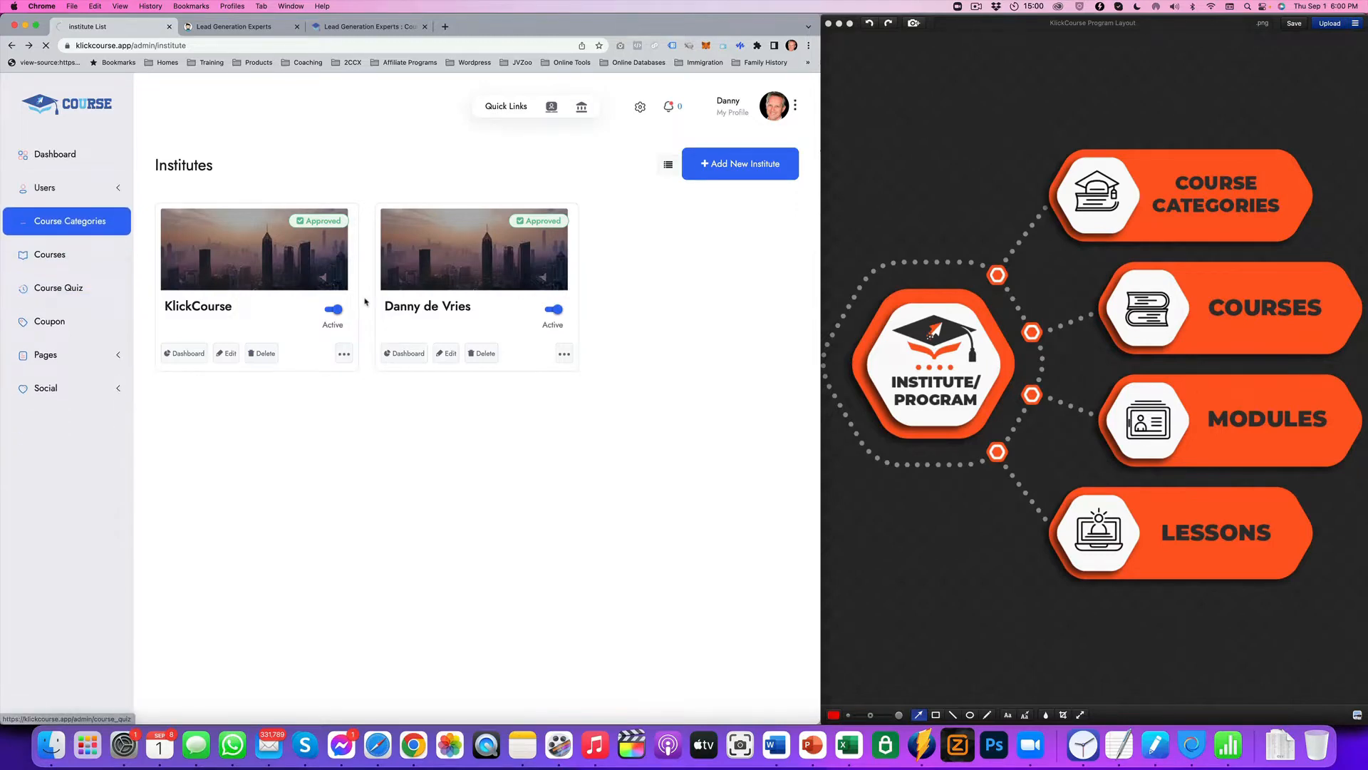
{"action": "left_click", "coordinate": [70, 221]}
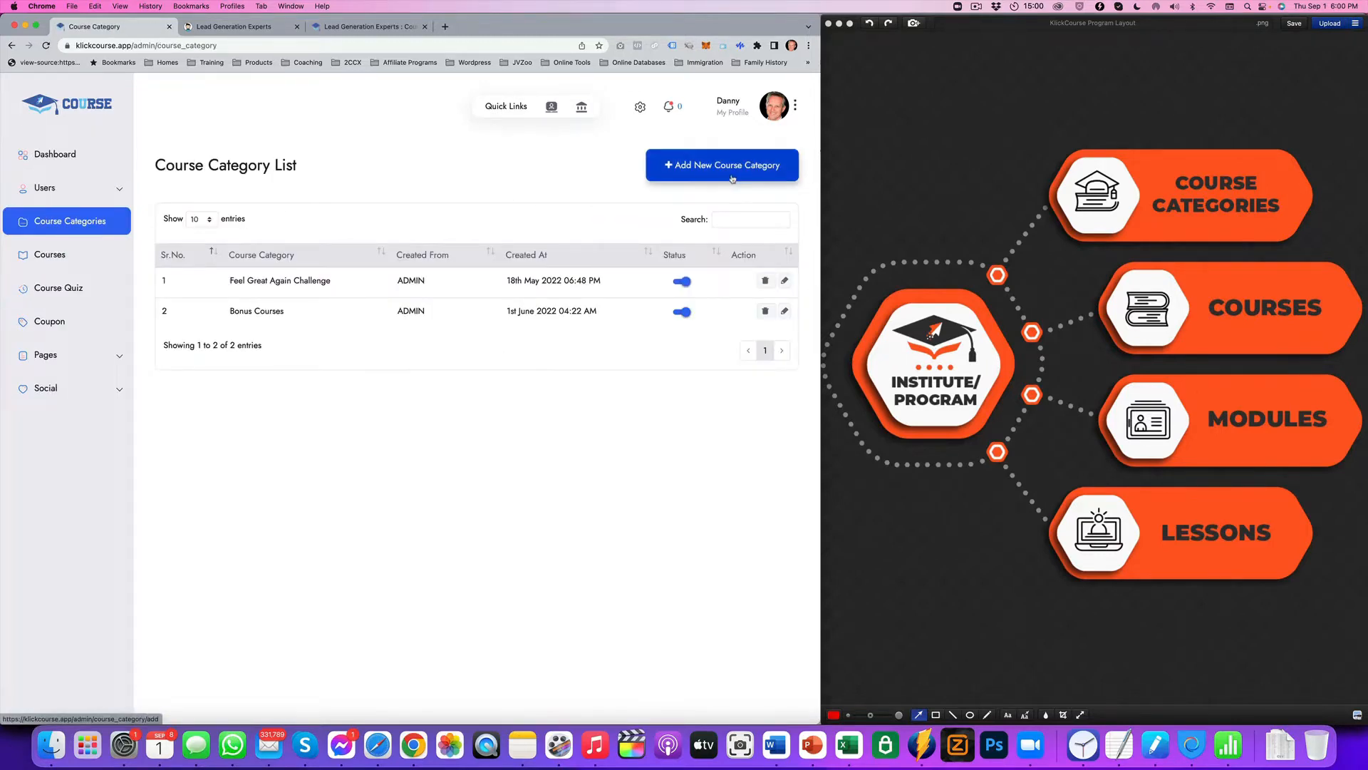
- Add a new active course category named Fitness
{"action": "left_click", "coordinate": [721, 166]}
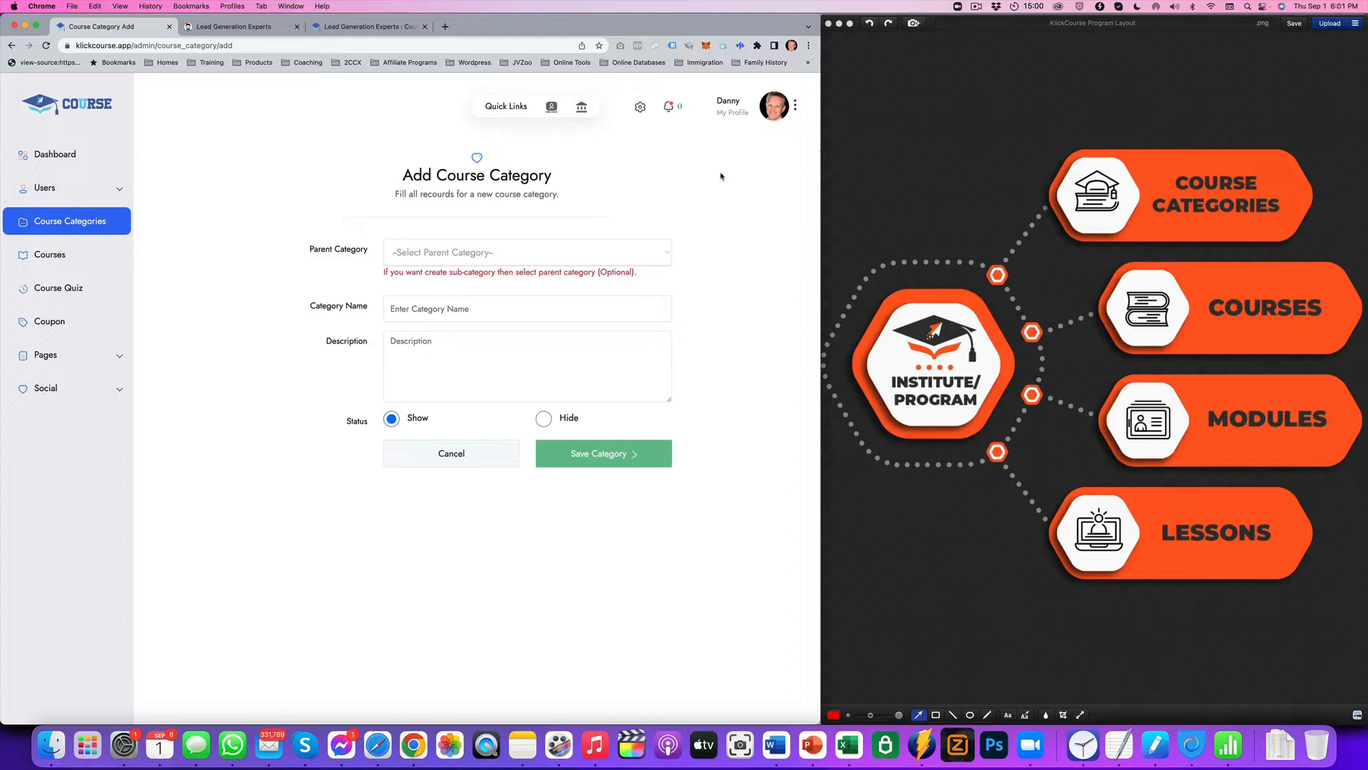
{"action": "left_click", "coordinate": [526, 252]}
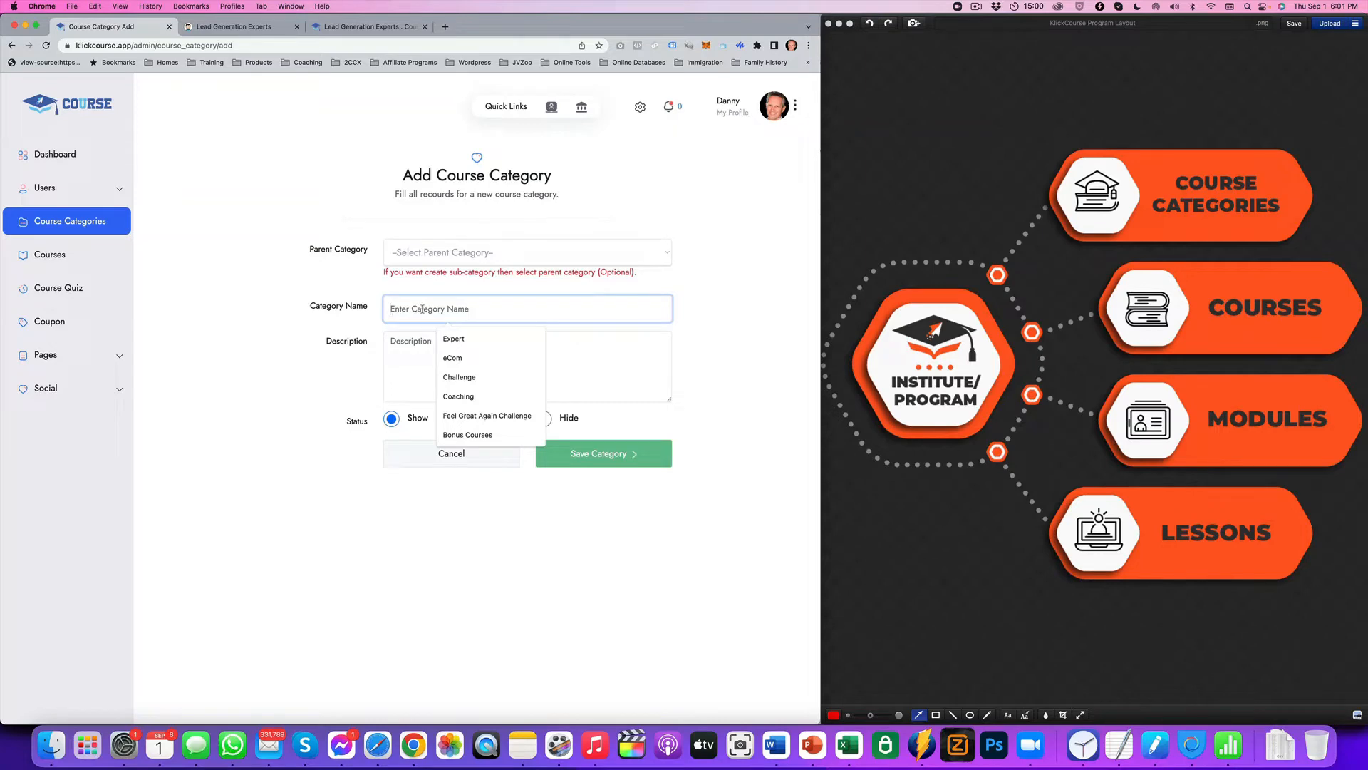
{"action": "type", "text": "Fitness"}
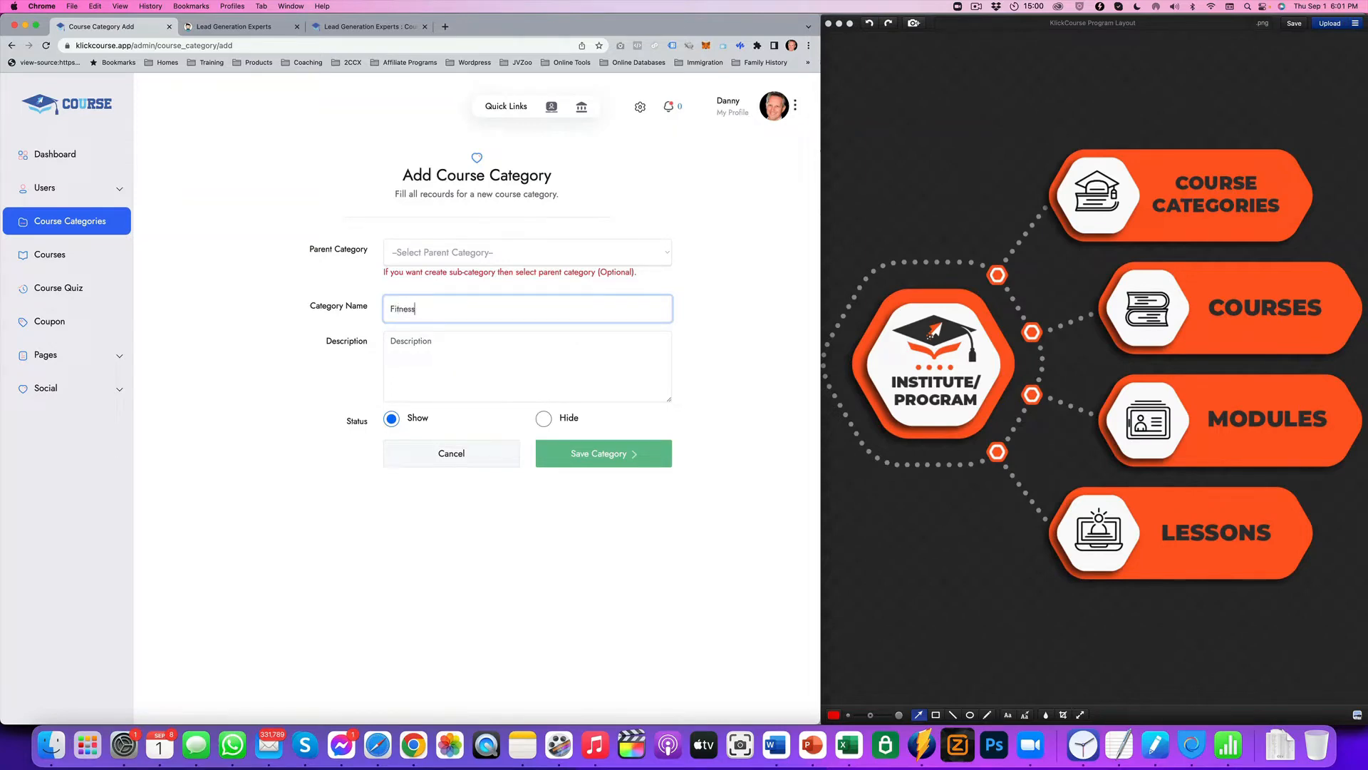
{"action": "left_click", "coordinate": [603, 453]}
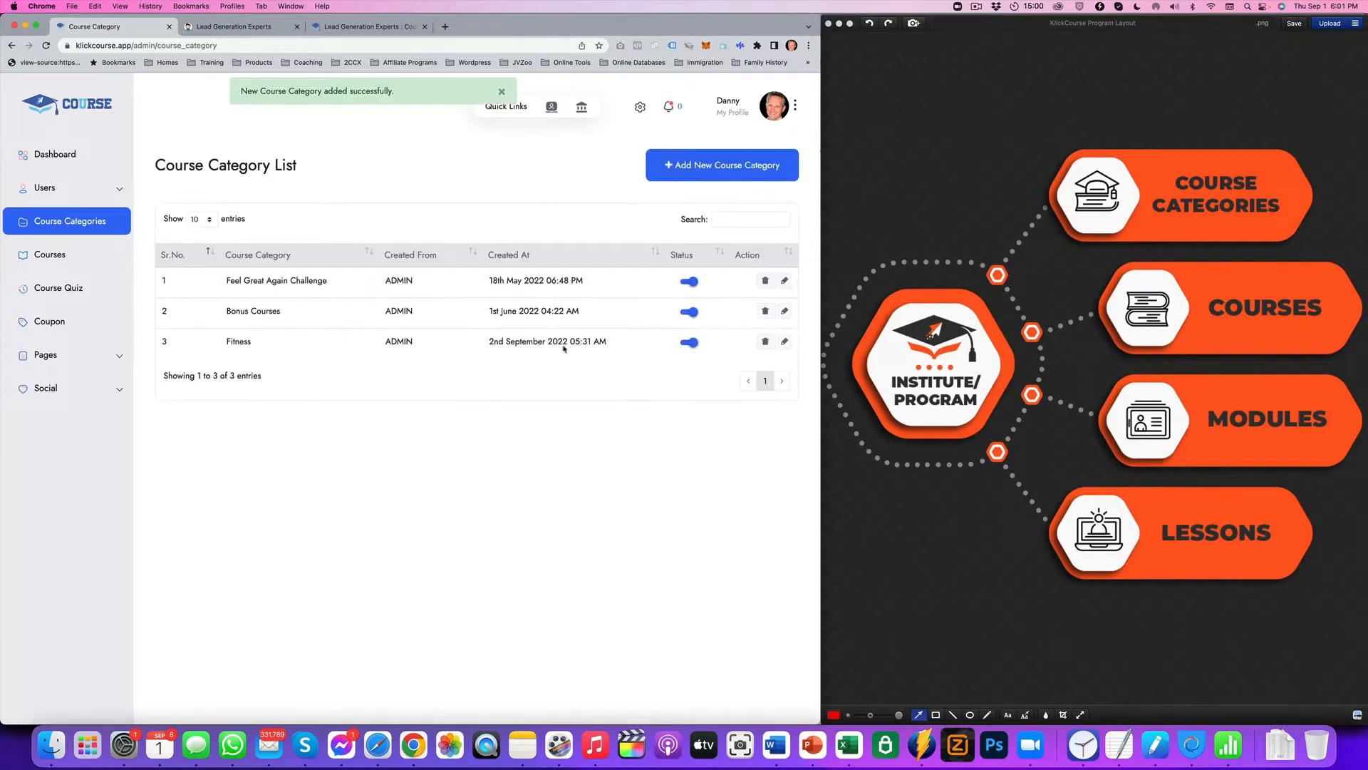
- Add a Weight Loss category, bringing the category list to four entries
{"action": "left_click", "coordinate": [721, 165]}
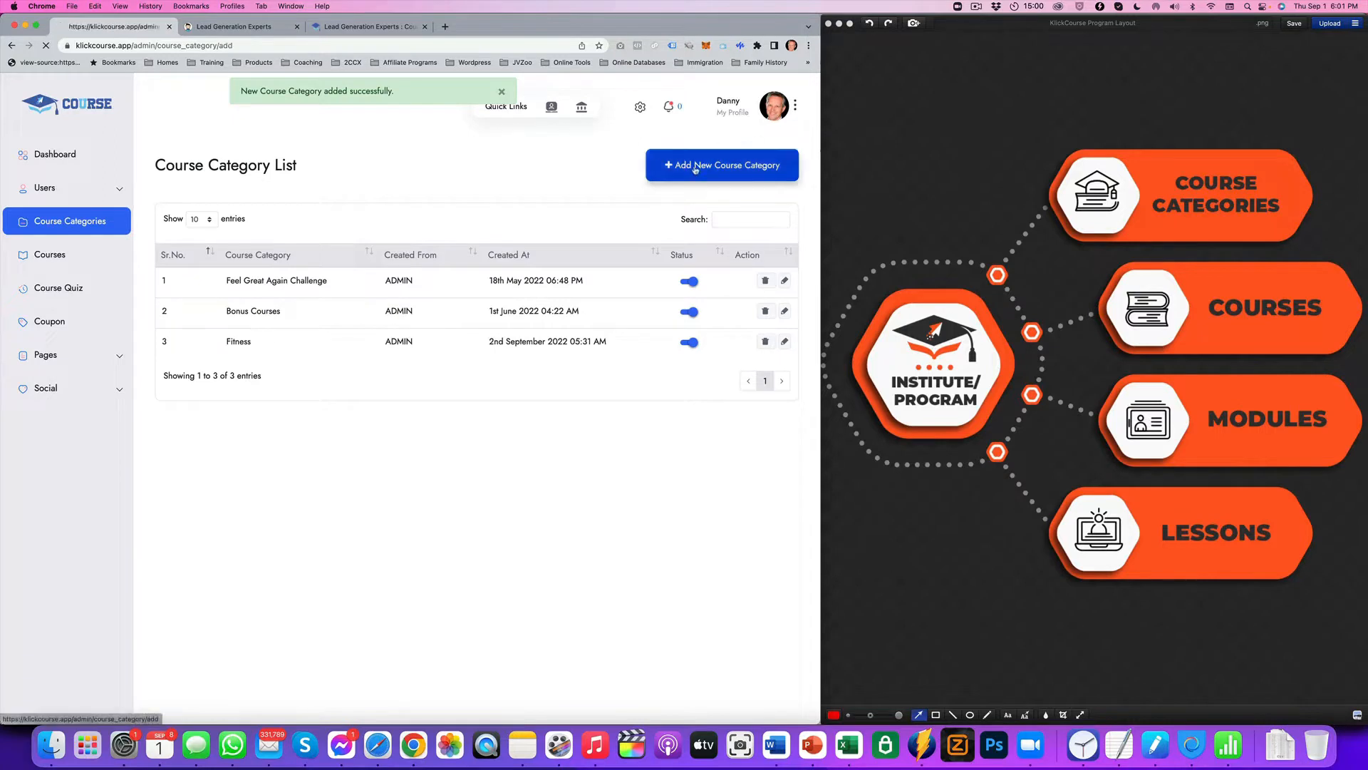
{"action": "left_click", "coordinate": [721, 165]}
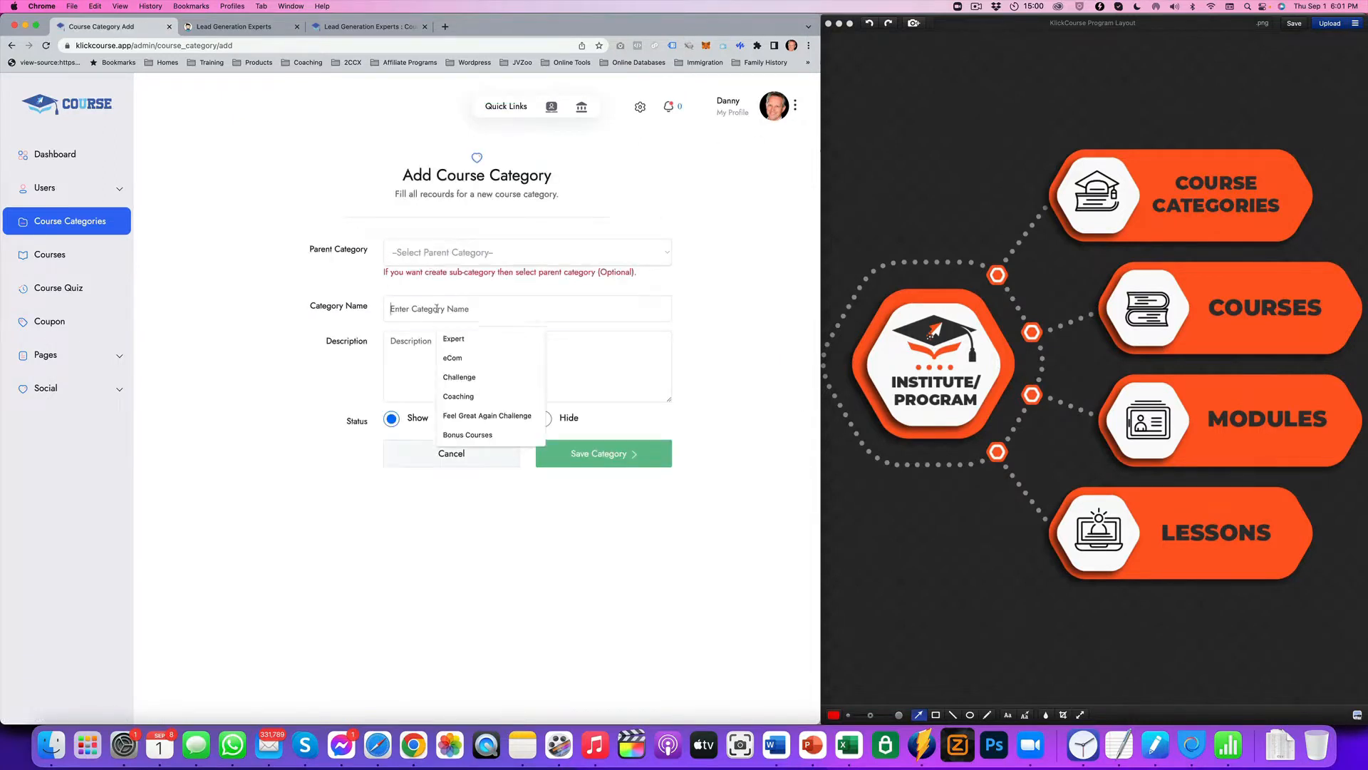
{"action": "left_click", "coordinate": [525, 308]}
{"action": "type", "text": "Weight"}
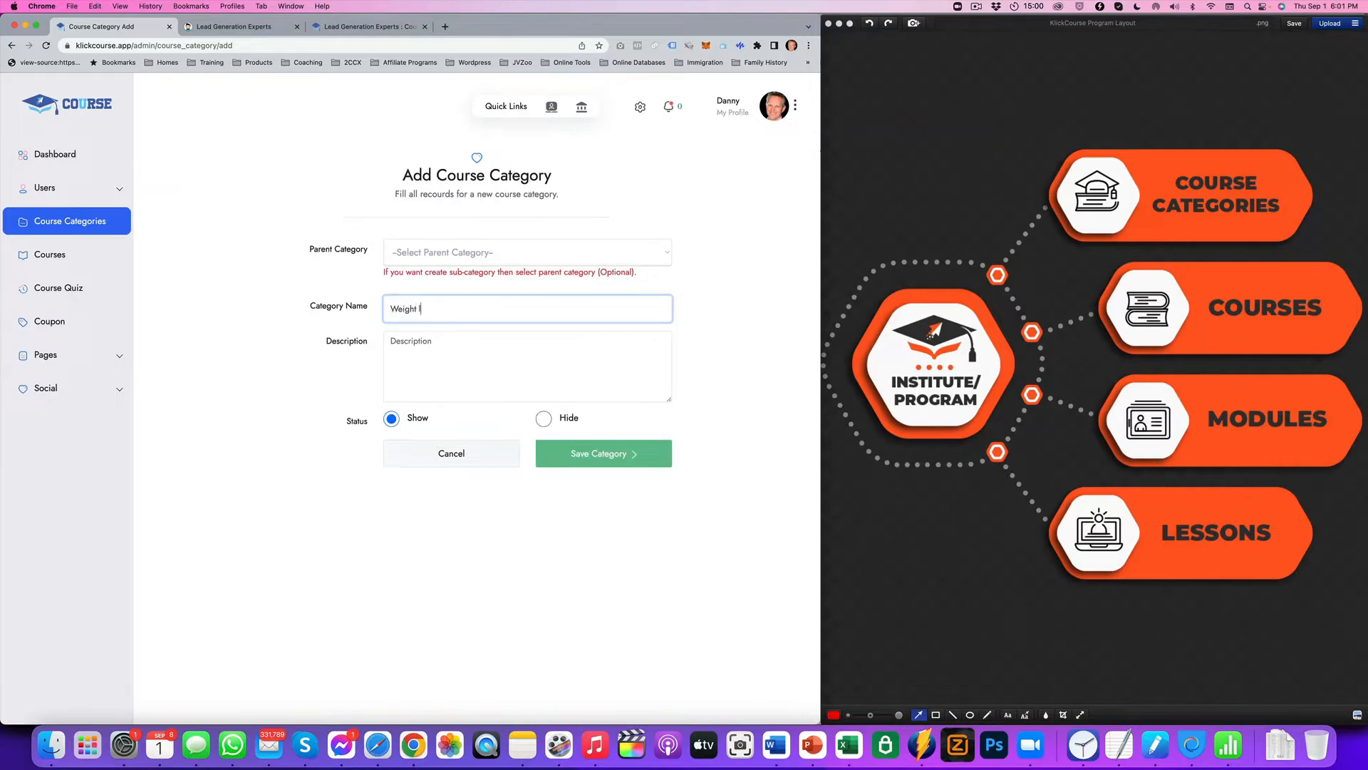
{"action": "type", "text": "Loss"}
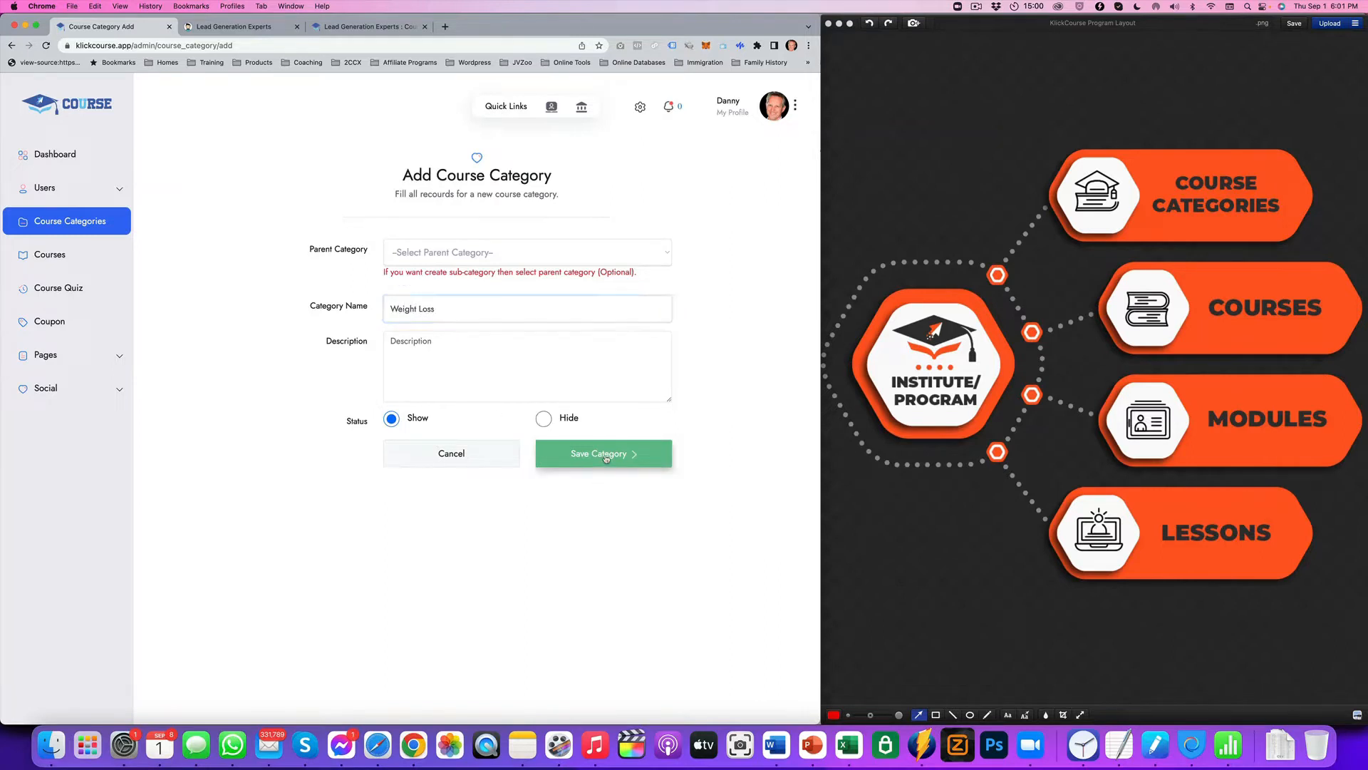
{"action": "left_click", "coordinate": [603, 453]}
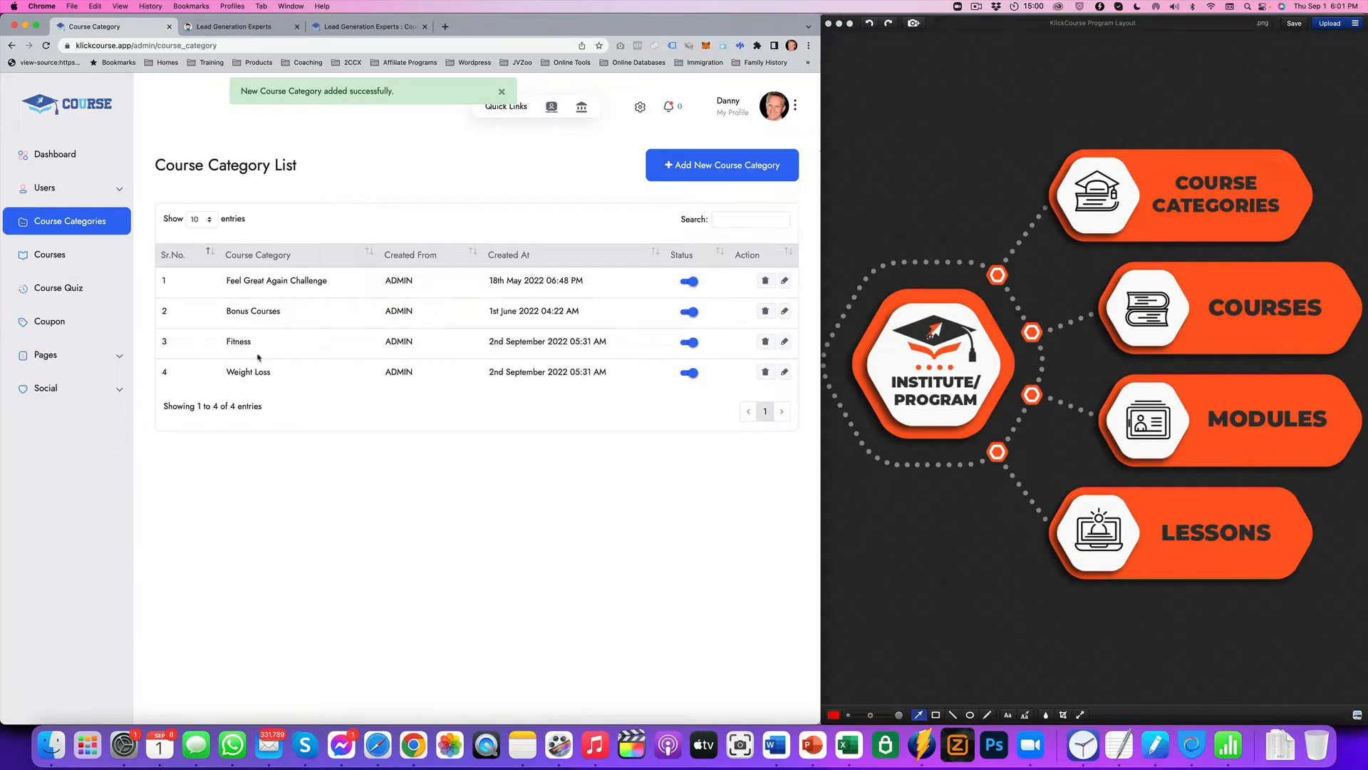
{"action": "mouse_move", "coordinate": [1216, 248]}
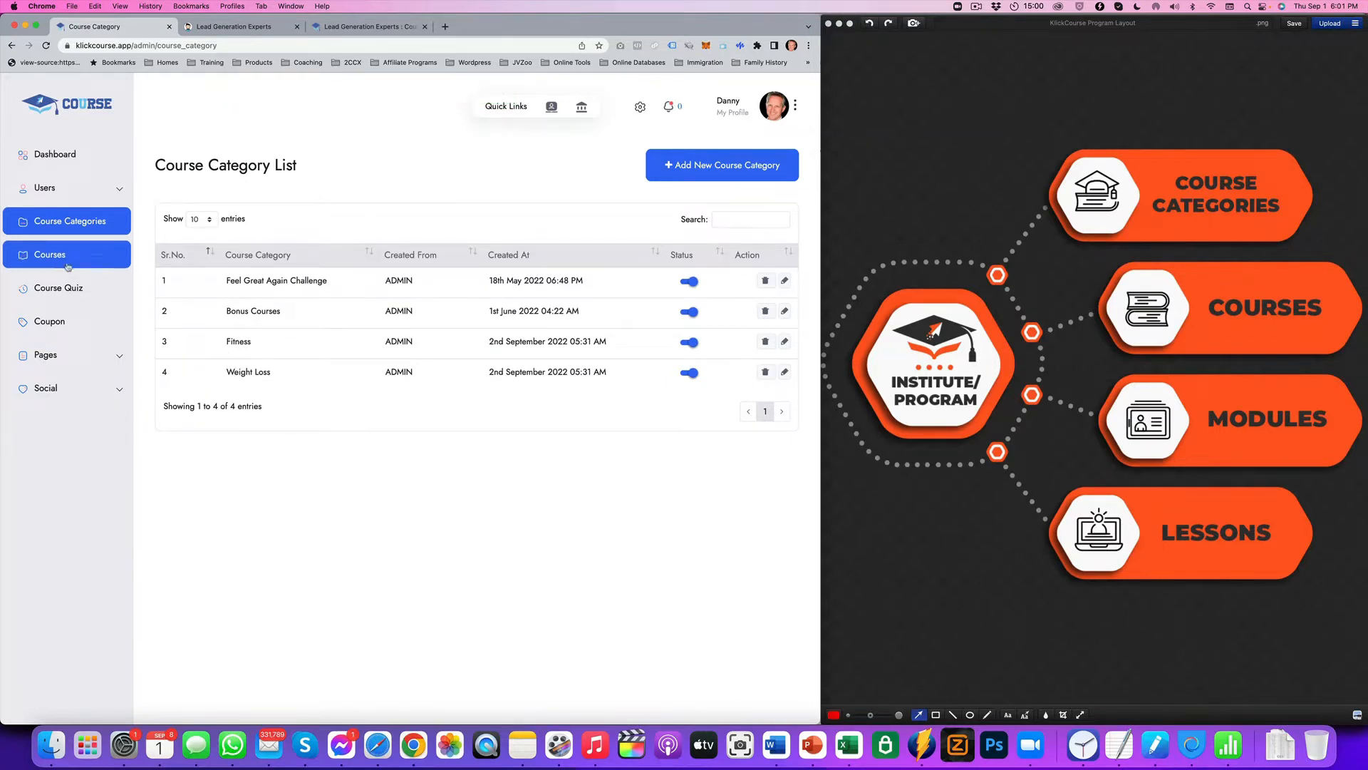
{"action": "left_click", "coordinate": [70, 221]}
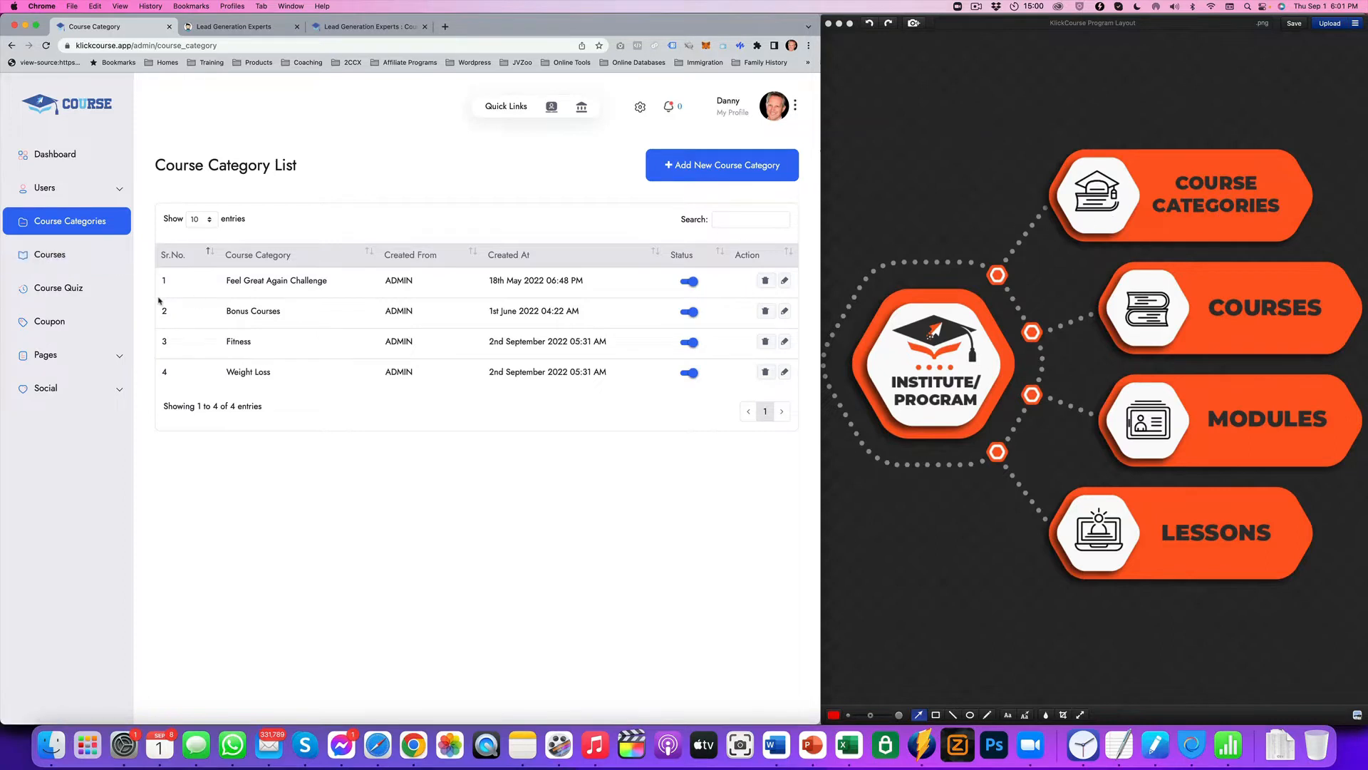
- Start a new course in a chosen category titled 'Fitness Course' with banner and preview video
{"action": "left_click", "coordinate": [50, 254]}
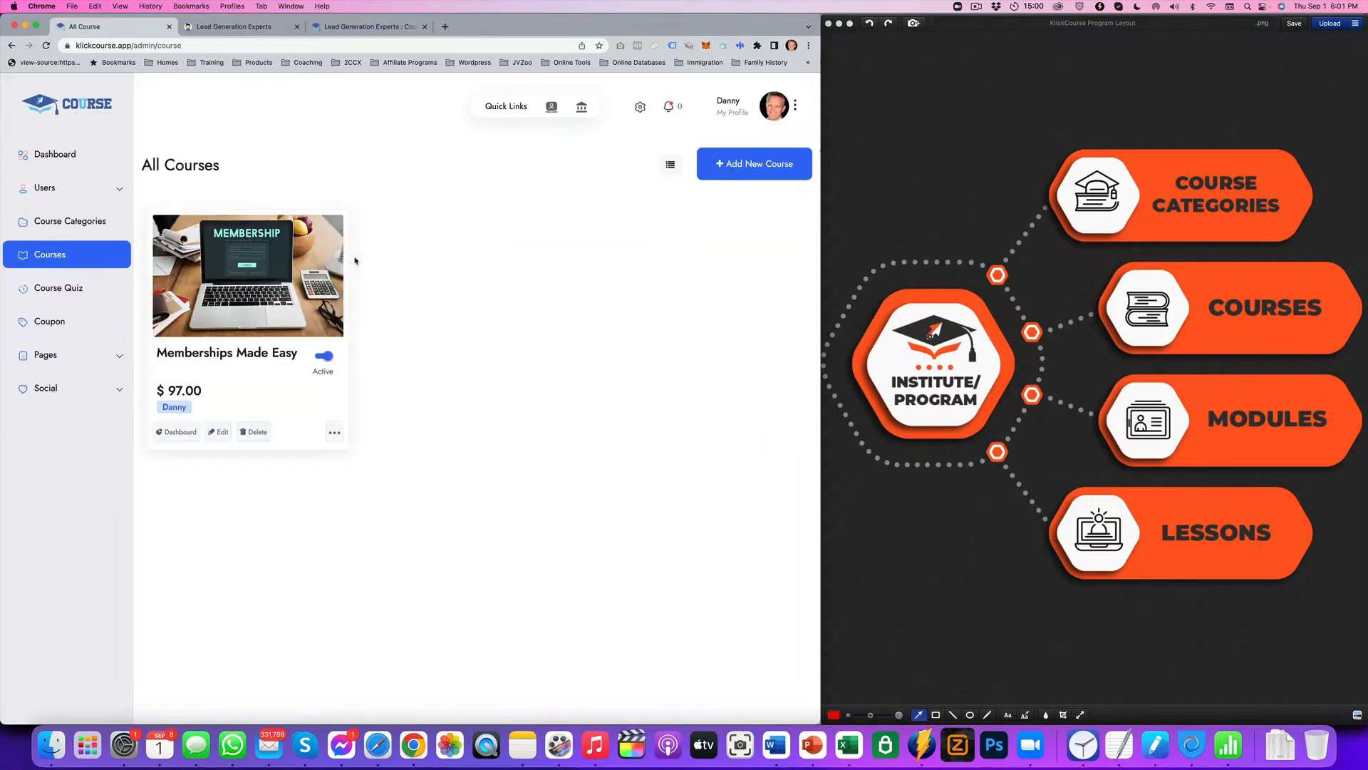
{"action": "mouse_move", "coordinate": [698, 291]}
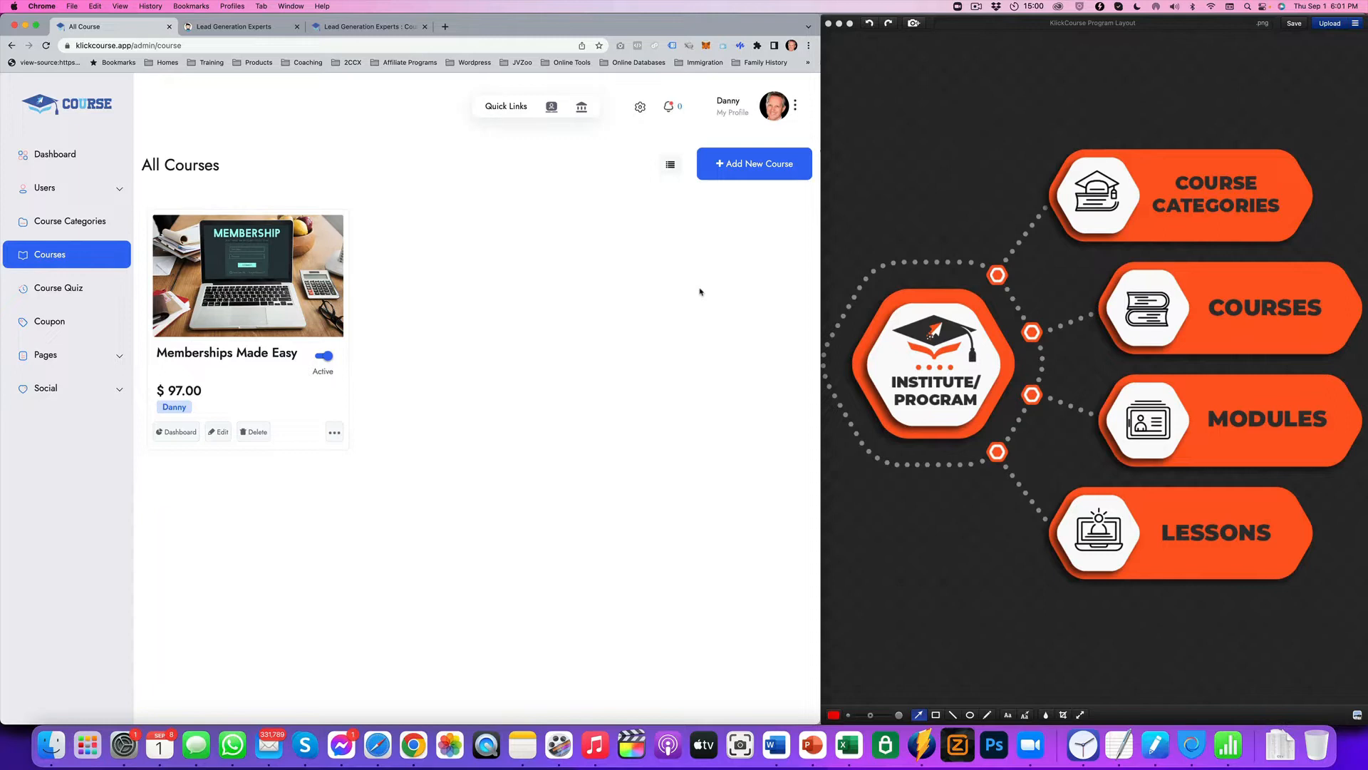
{"action": "mouse_move", "coordinate": [348, 286]}
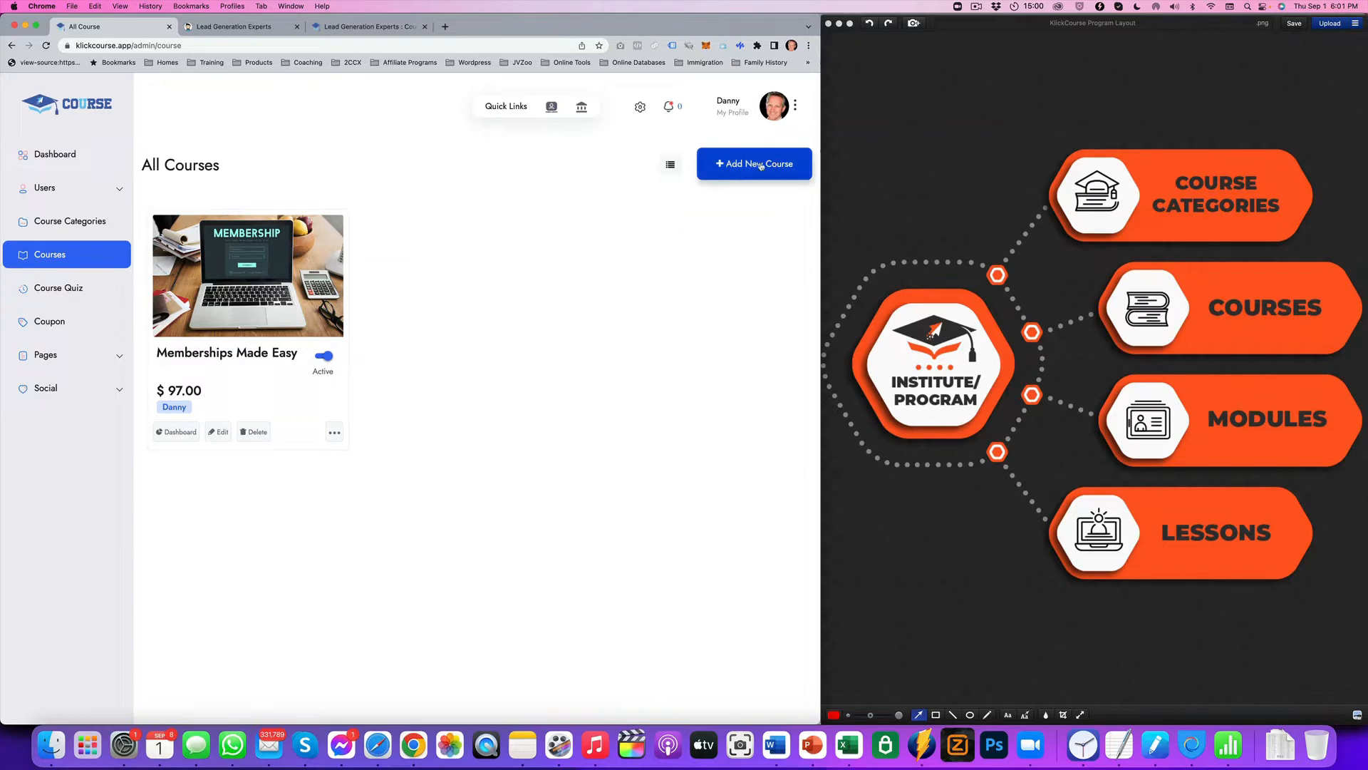
{"action": "left_click", "coordinate": [754, 164]}
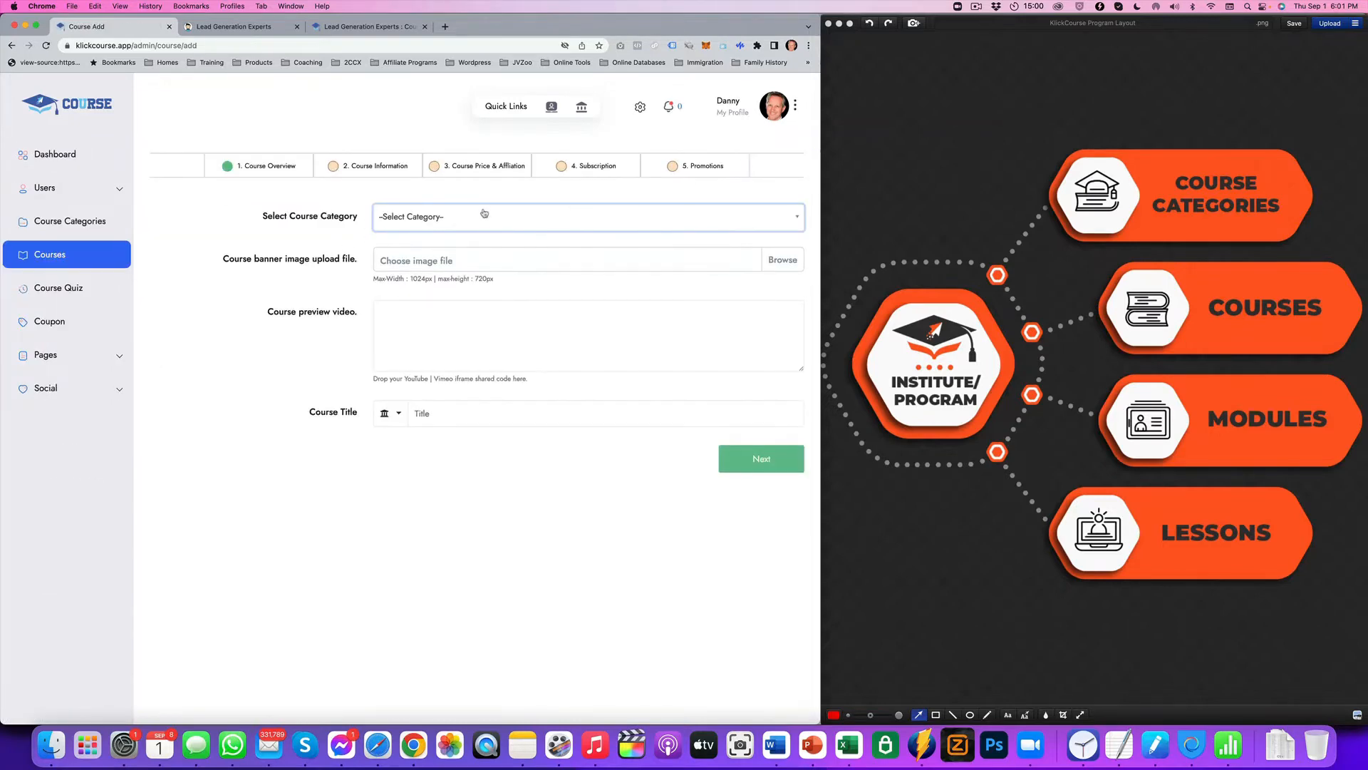
{"action": "left_click", "coordinate": [587, 217]}
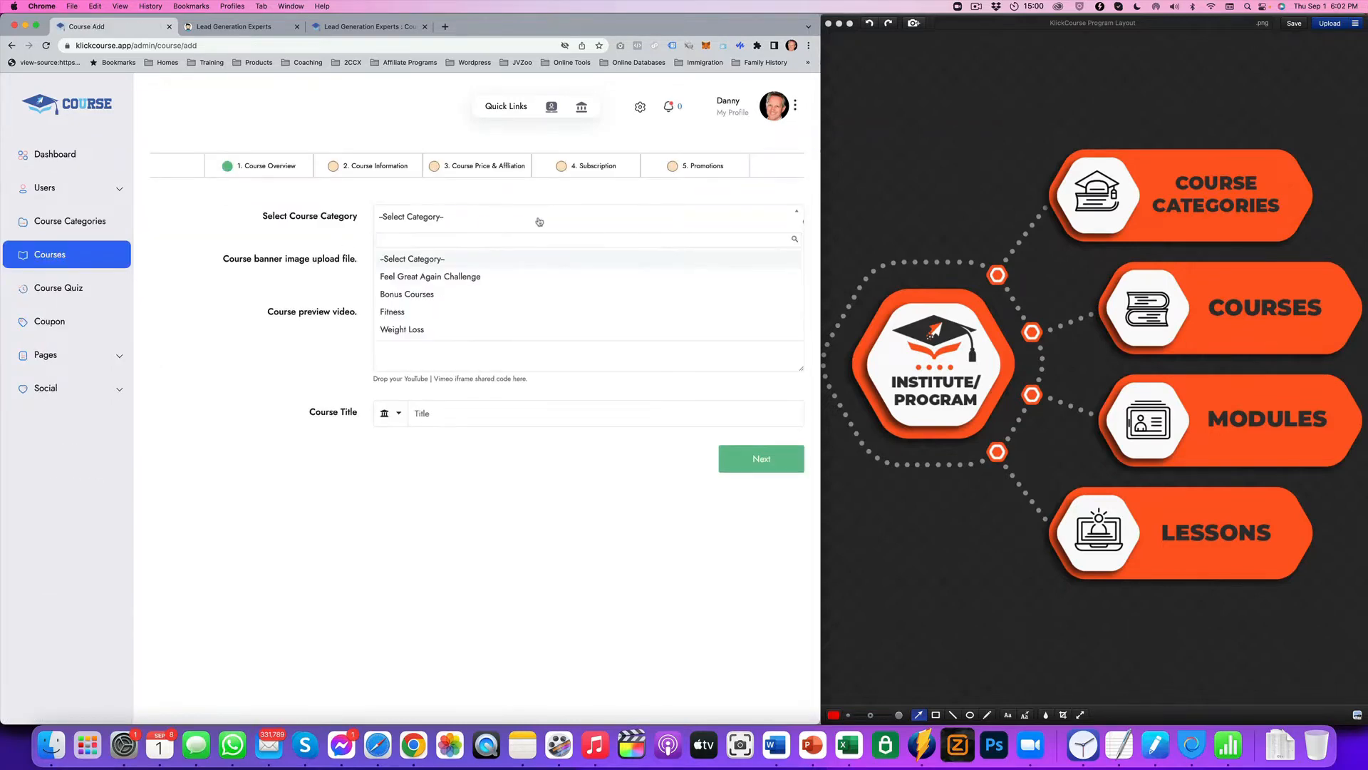
{"action": "left_click", "coordinate": [392, 312]}
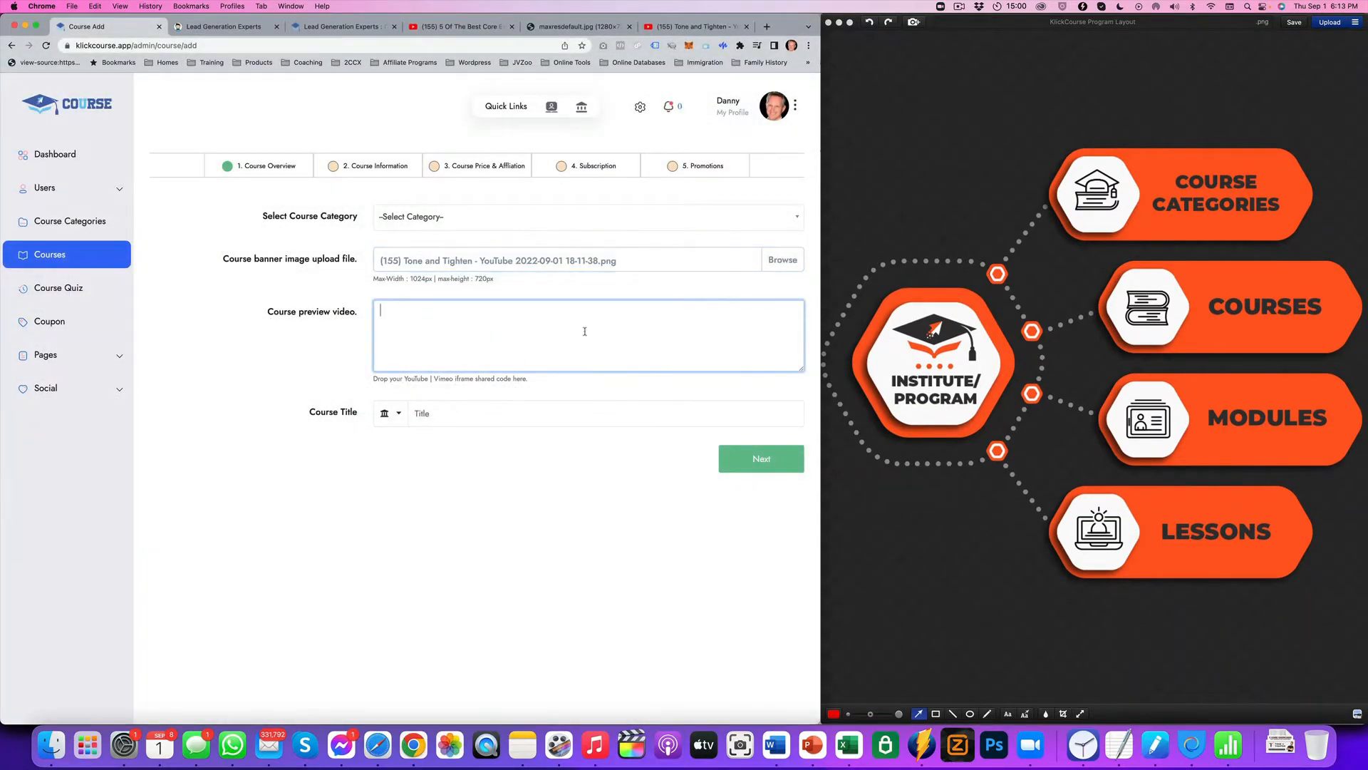
{"action": "mouse_move", "coordinate": [655, 128]}
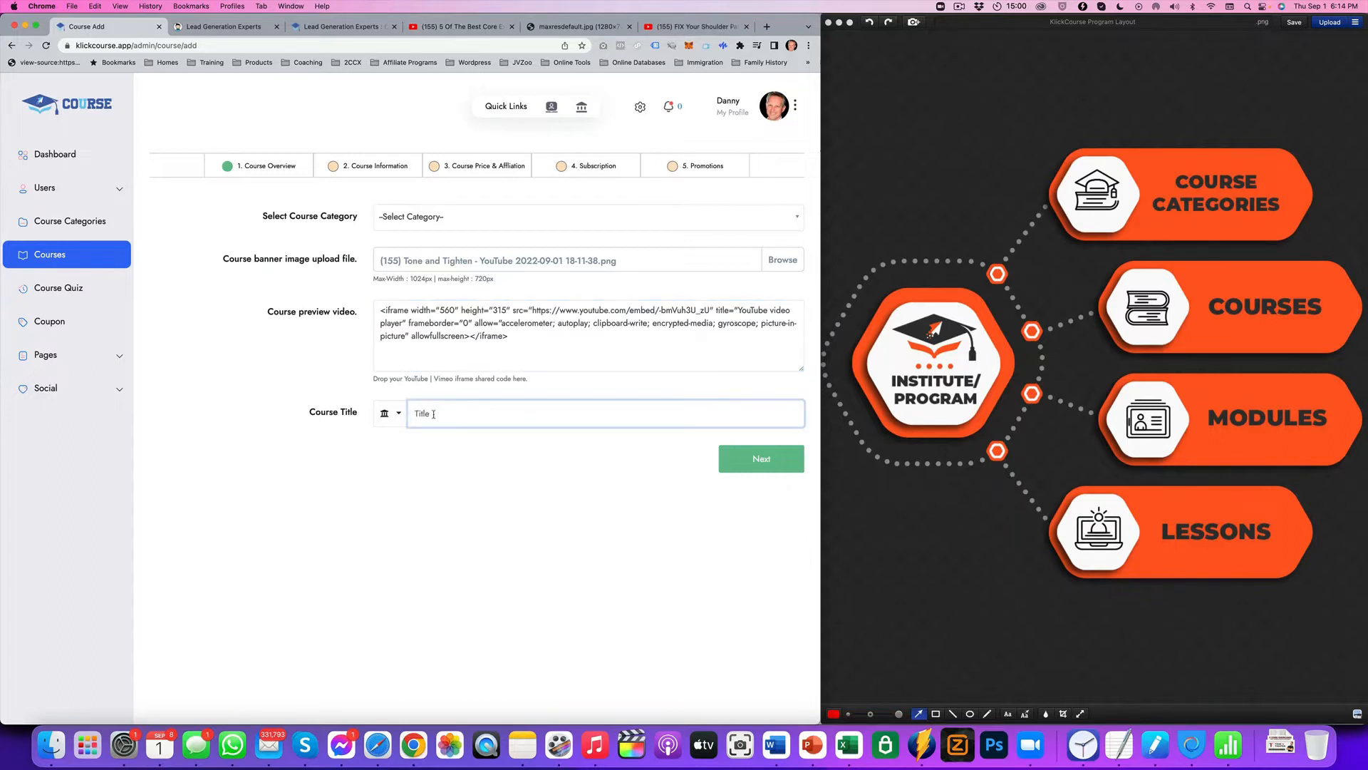
{"action": "type", "text": "Fit"}
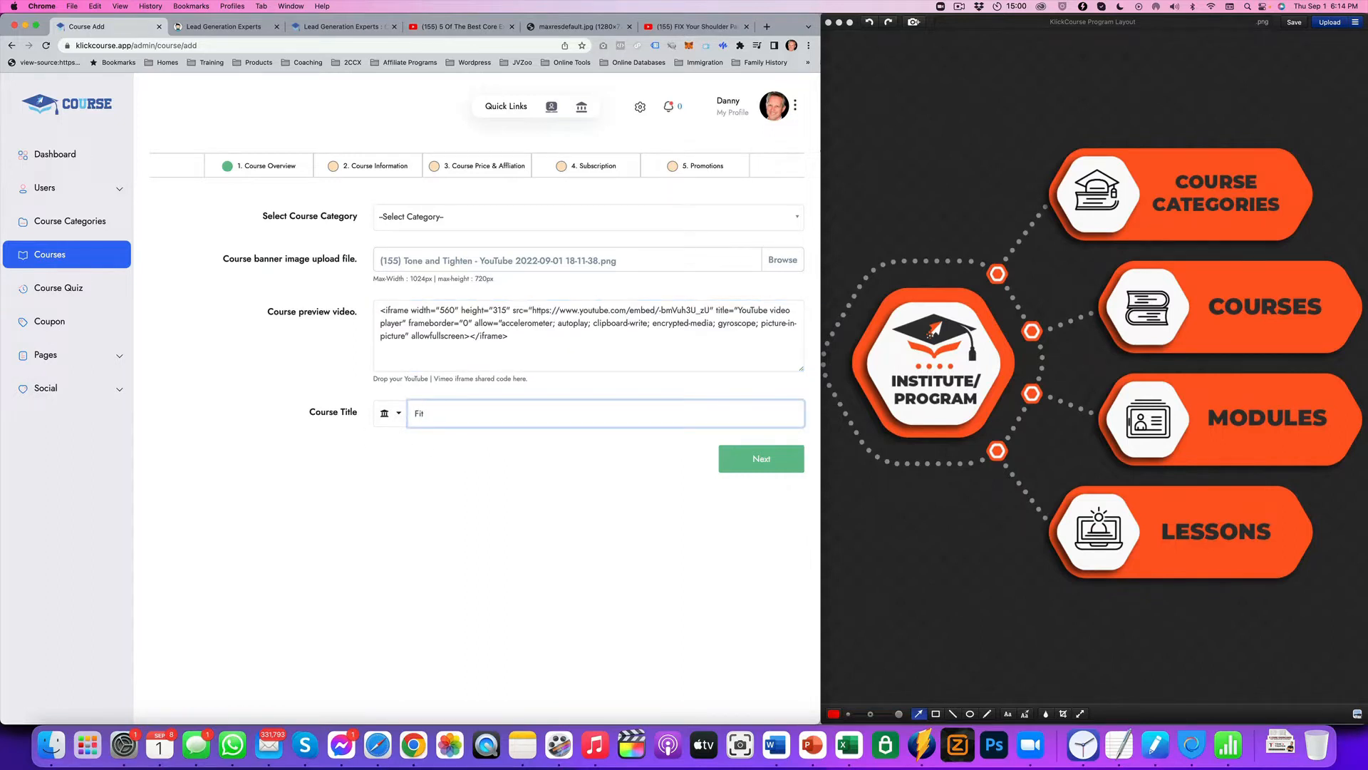
{"action": "type", "text": "Fitness Course"}
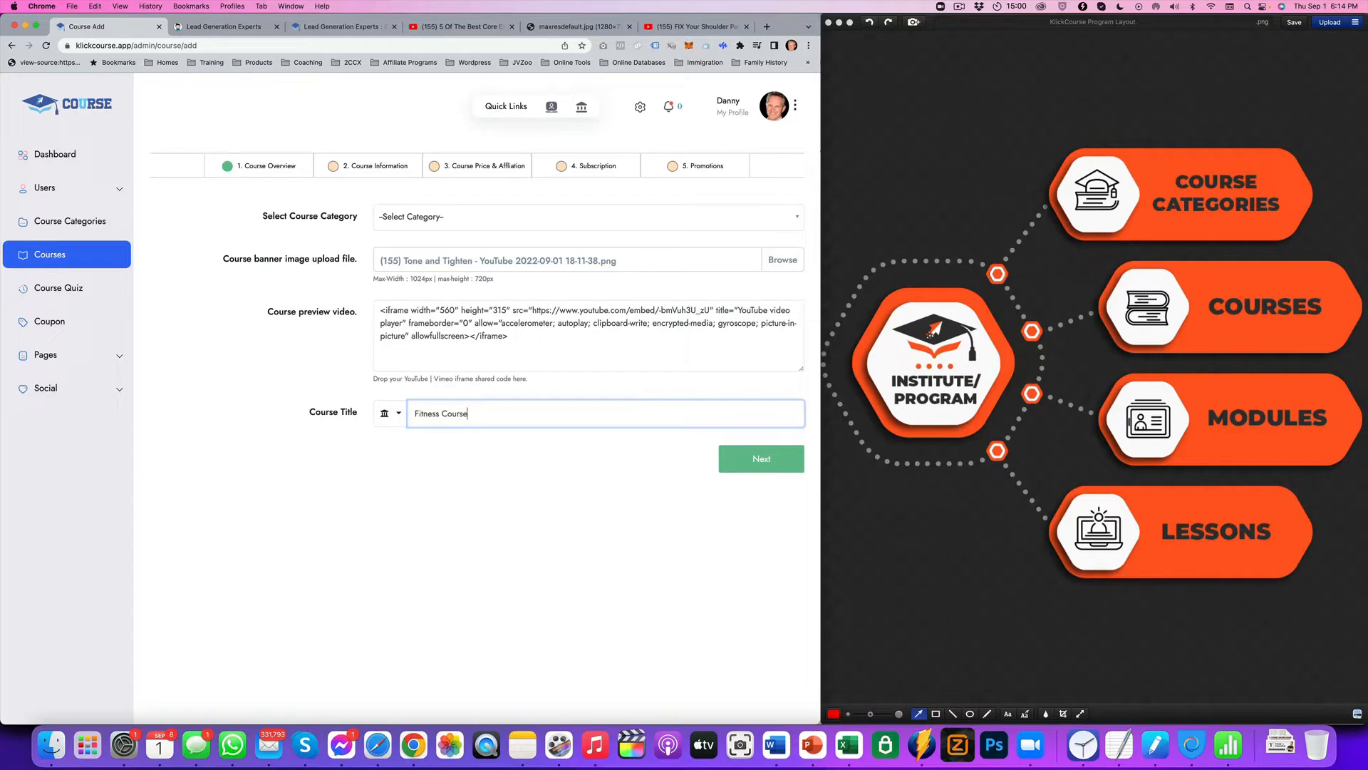
{"action": "left_click", "coordinate": [760, 457]}
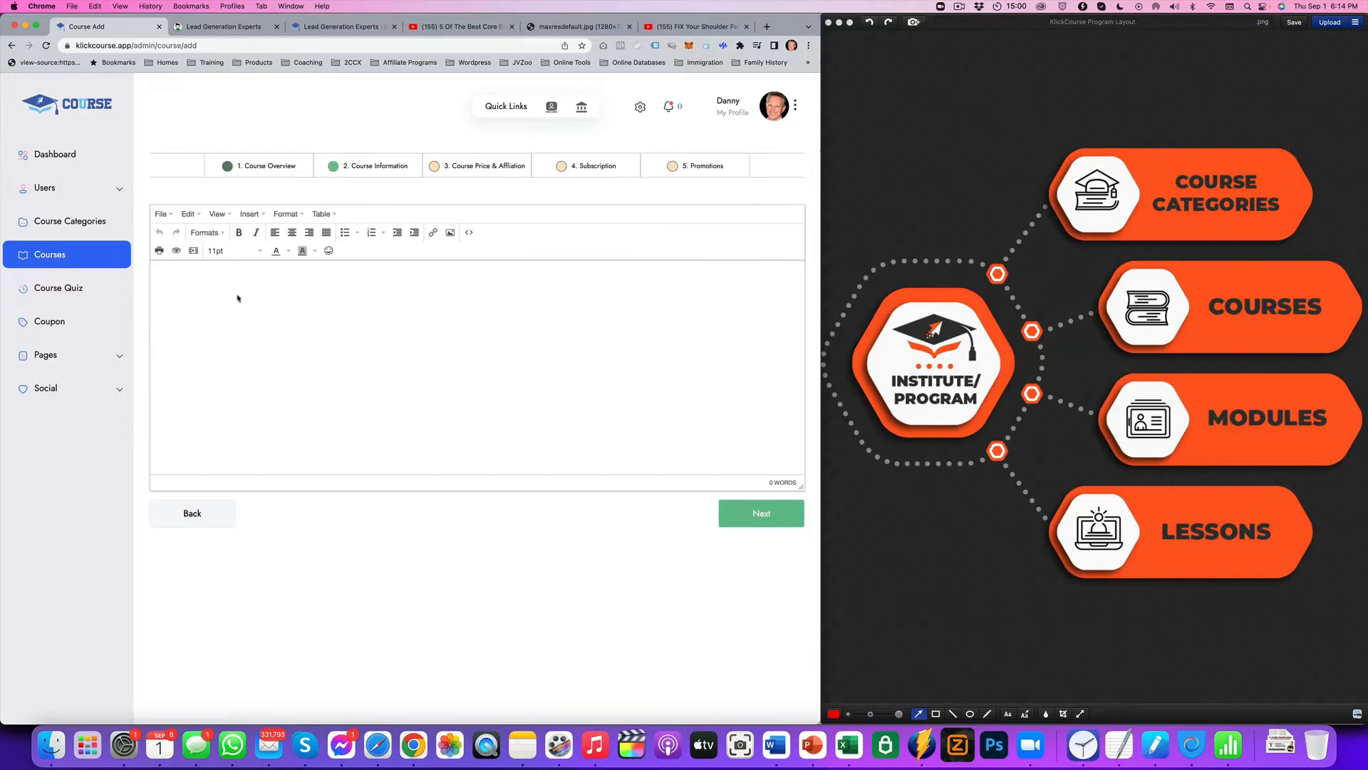
{"action": "type", "text": "Informs"}
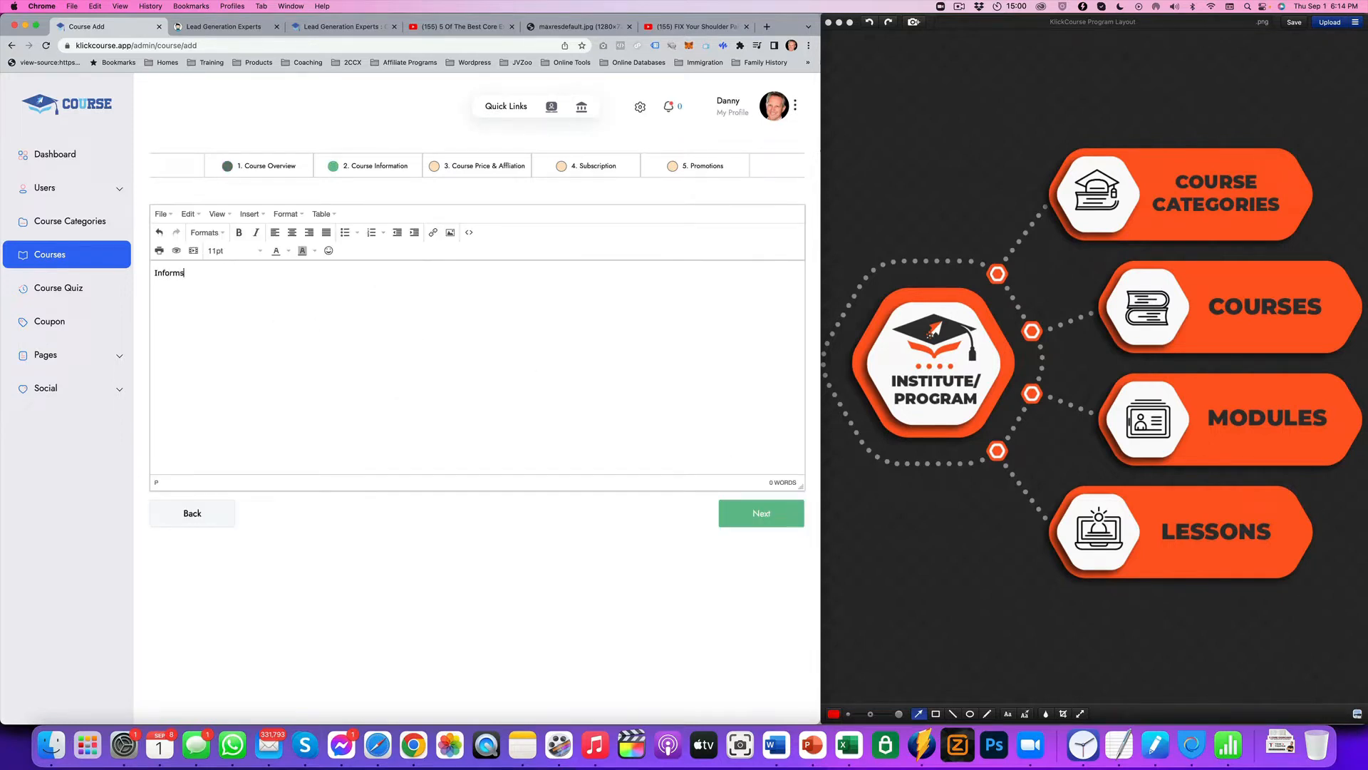
- Set the selling price to 97, pass Subscription and Promotions, and finish creating the course
{"action": "left_click", "coordinate": [477, 165]}
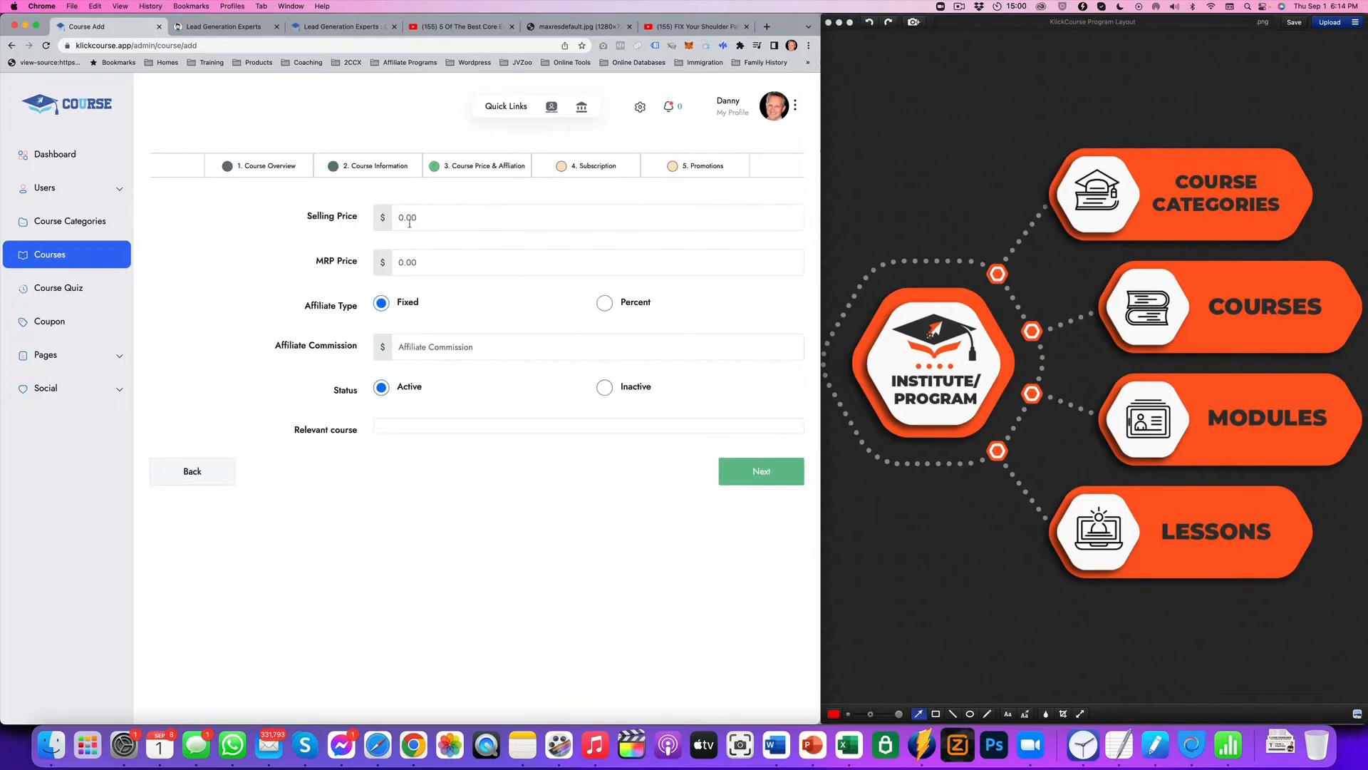
{"action": "left_click", "coordinate": [589, 216]}
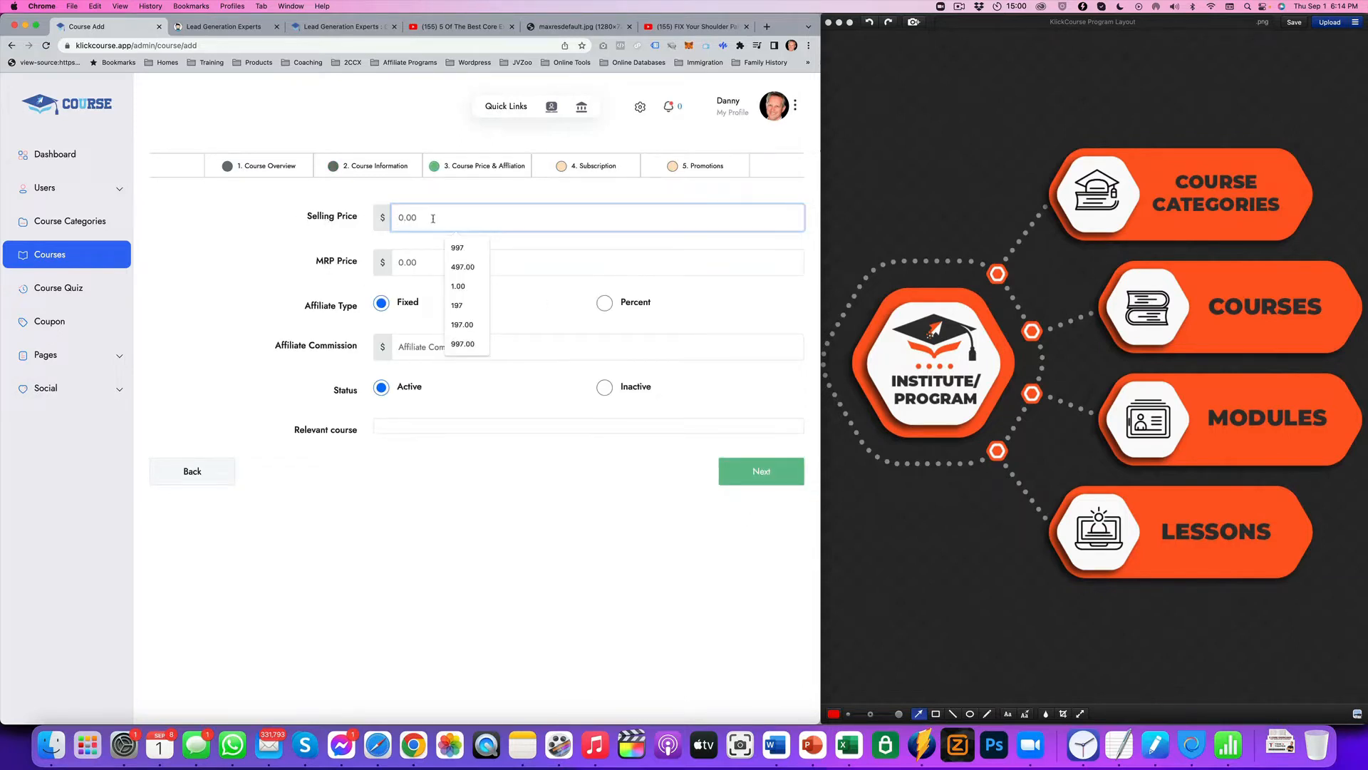
{"action": "type", "text": "97"}
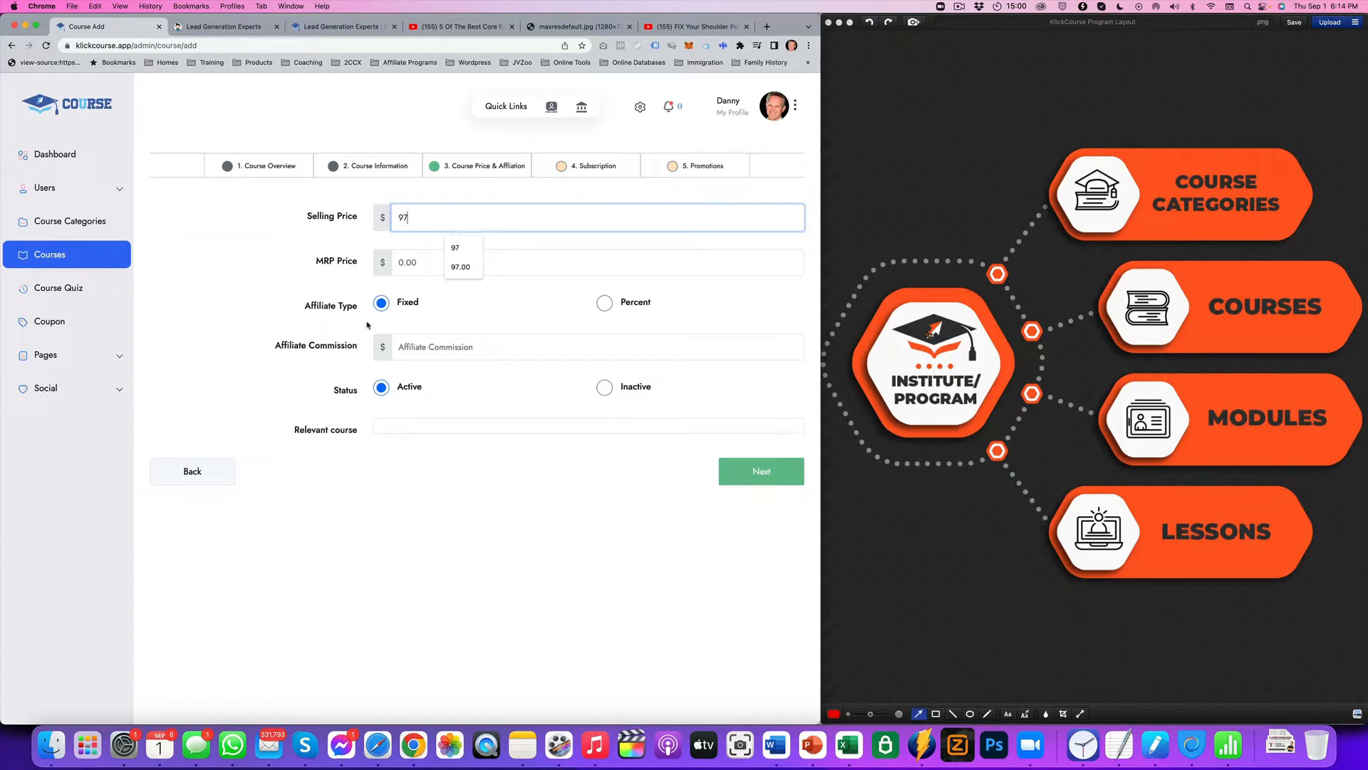
{"action": "left_click", "coordinate": [759, 472]}
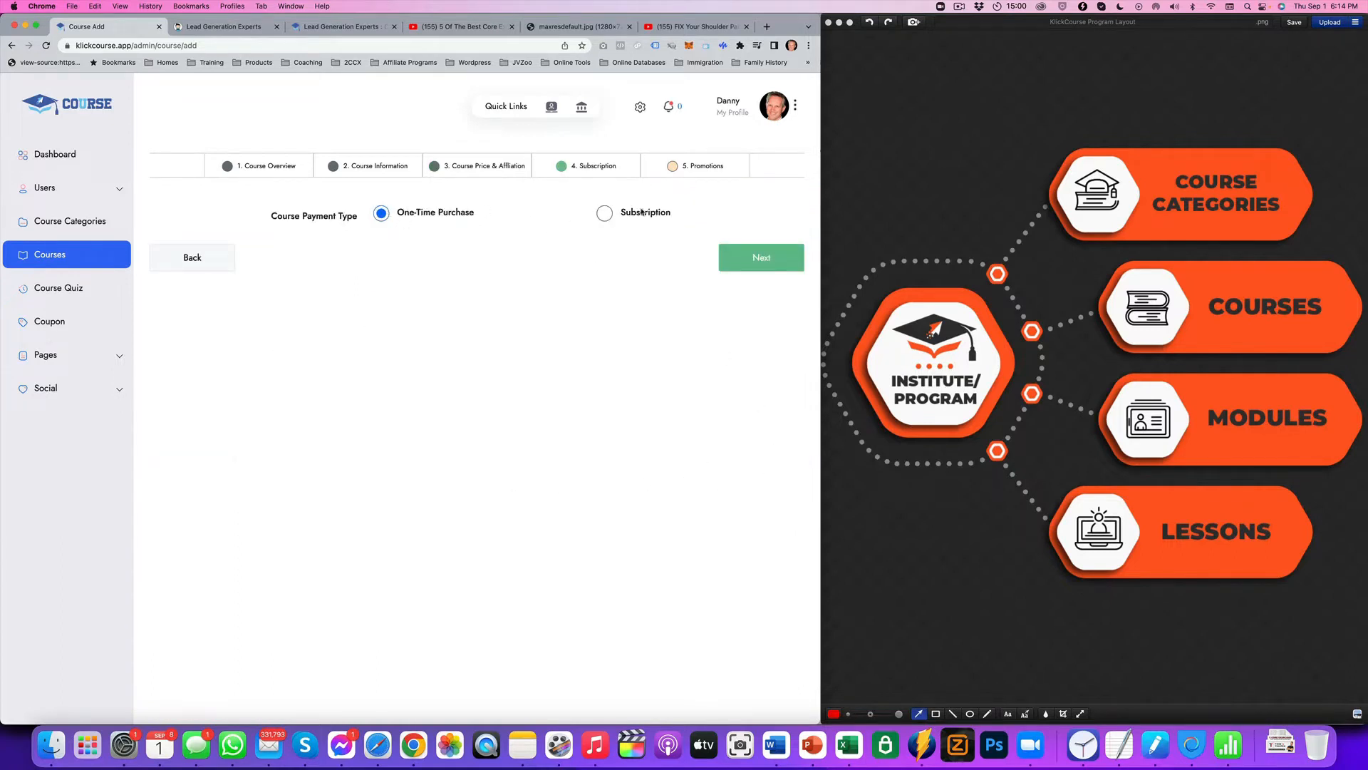
{"action": "left_click", "coordinate": [759, 256]}
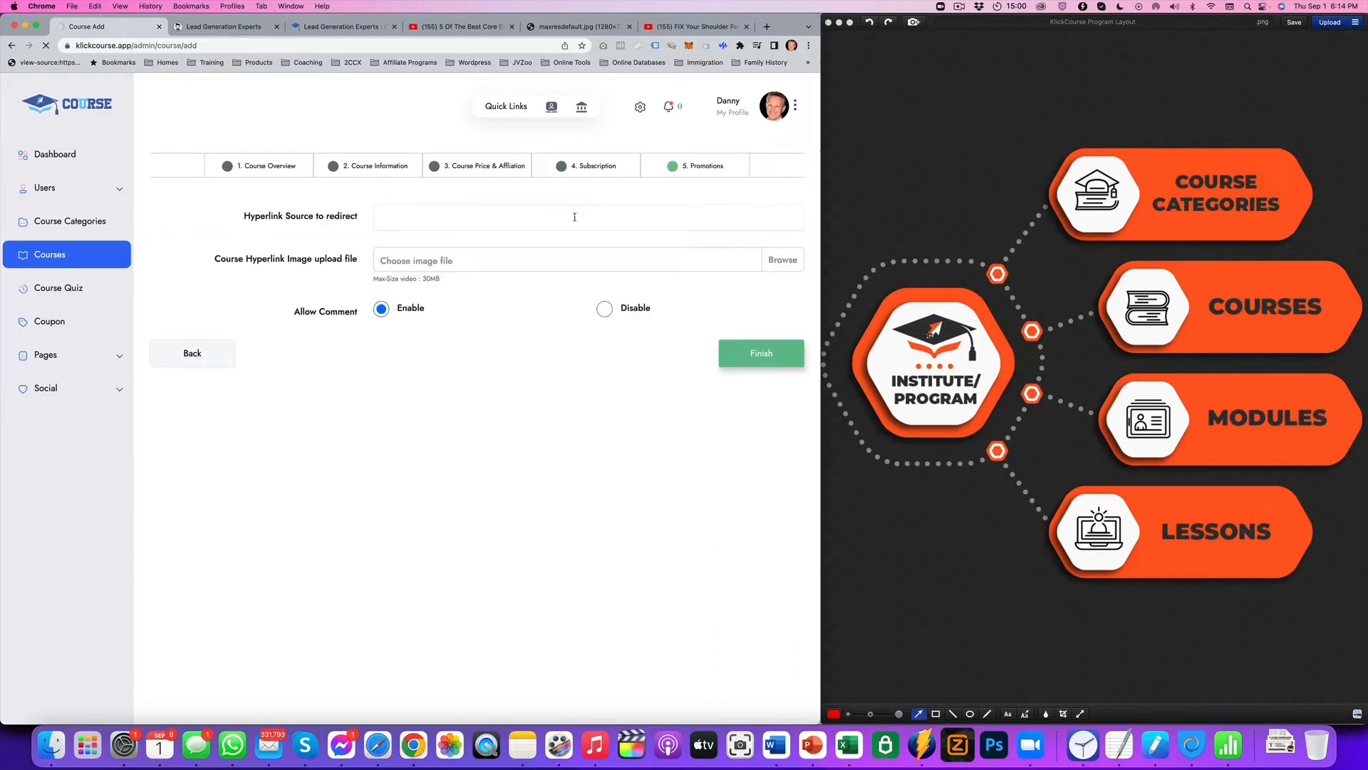
{"action": "left_click", "coordinate": [760, 352]}
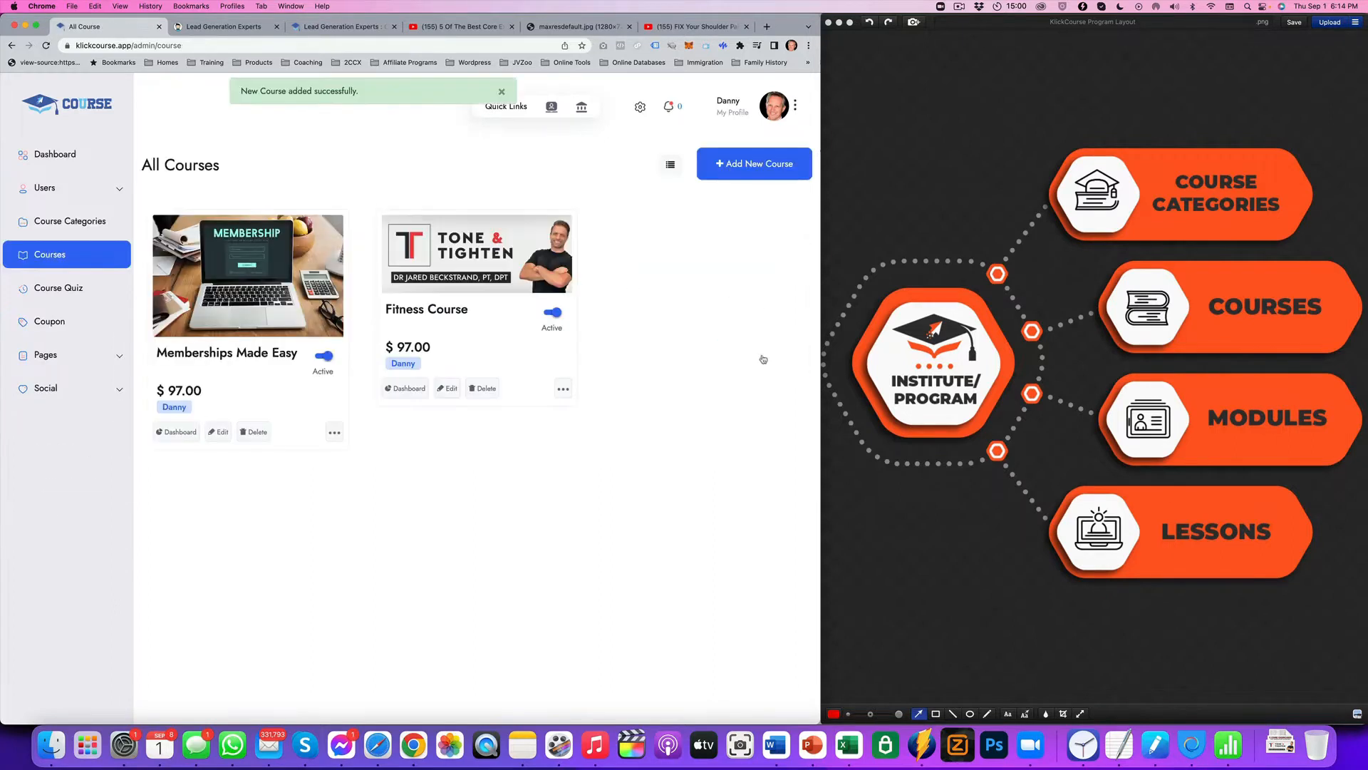
{"action": "mouse_move", "coordinate": [493, 297]}
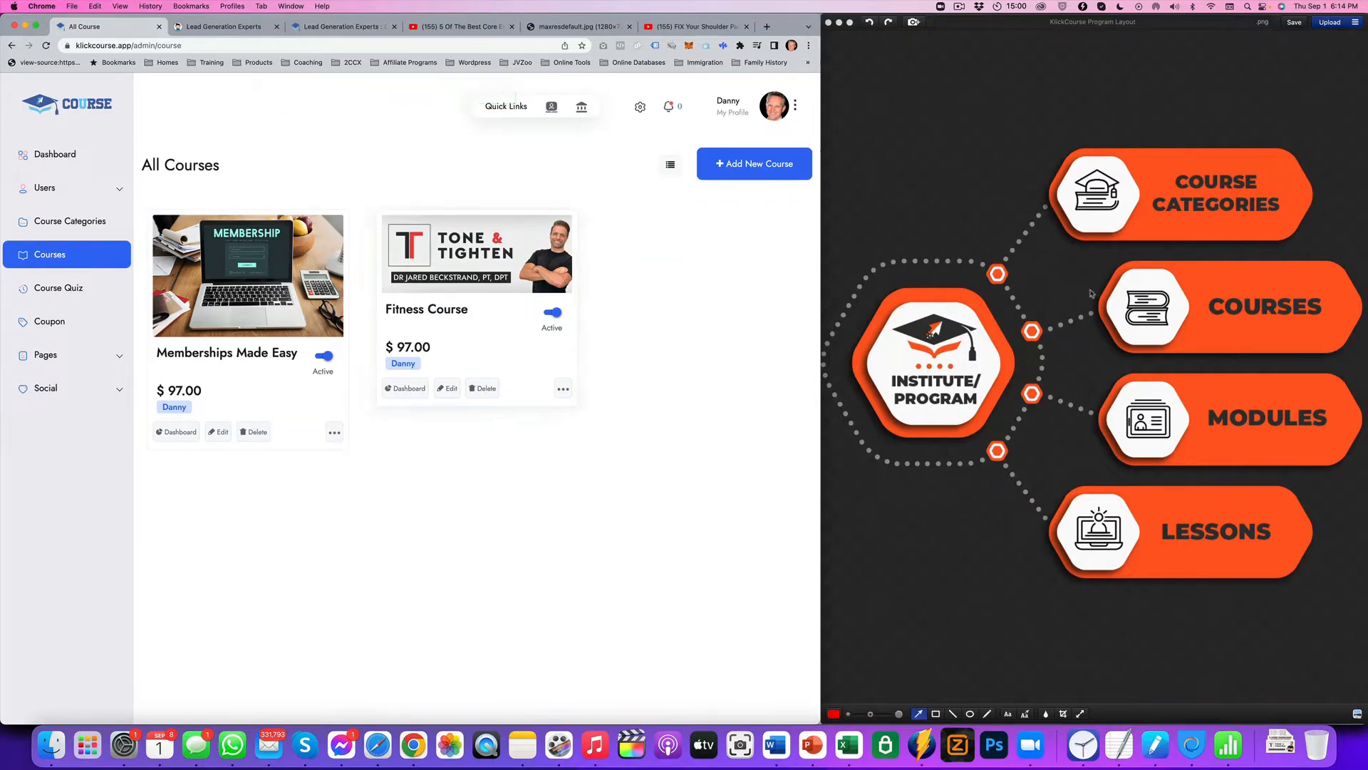
{"action": "mouse_move", "coordinate": [568, 403]}
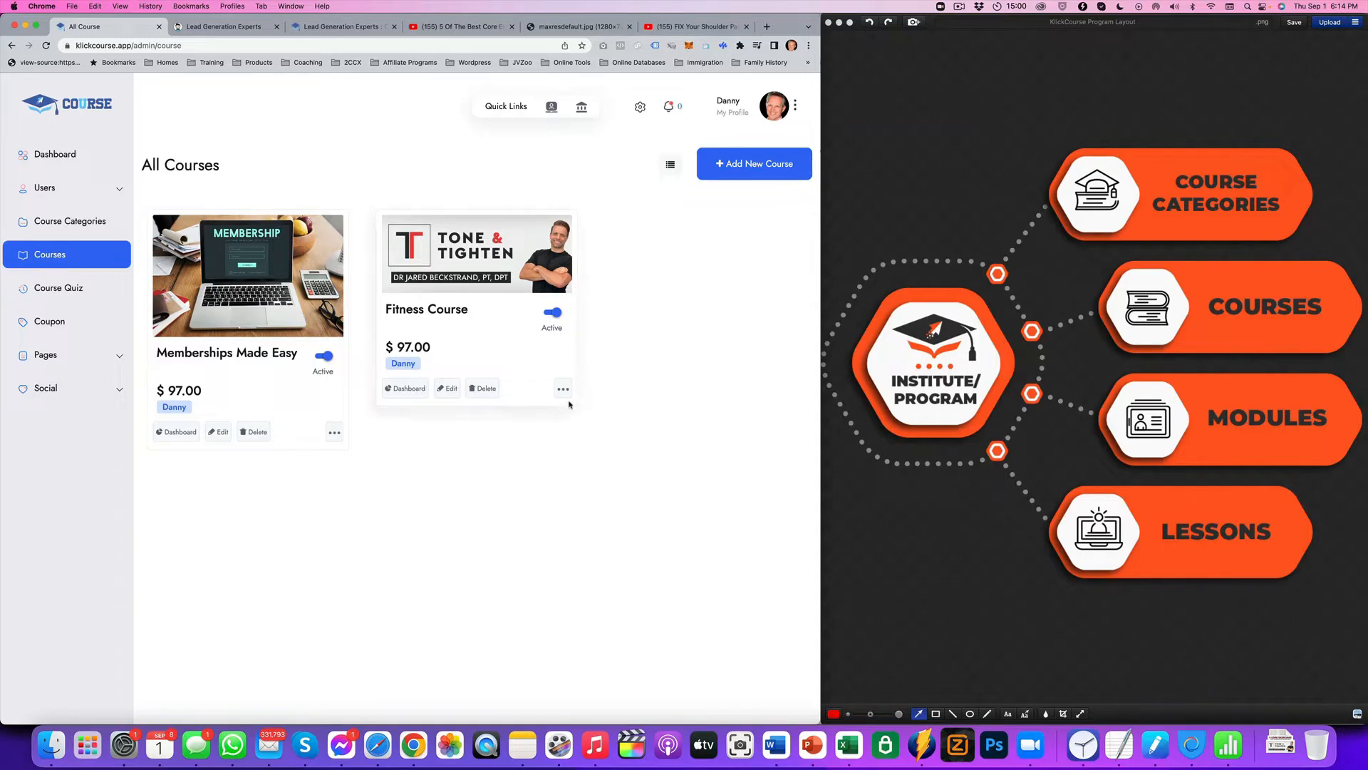
- Try the list view and grid view, then reach the Fitness Course's empty Modules page via its ••• menu
{"action": "left_click", "coordinate": [670, 163]}
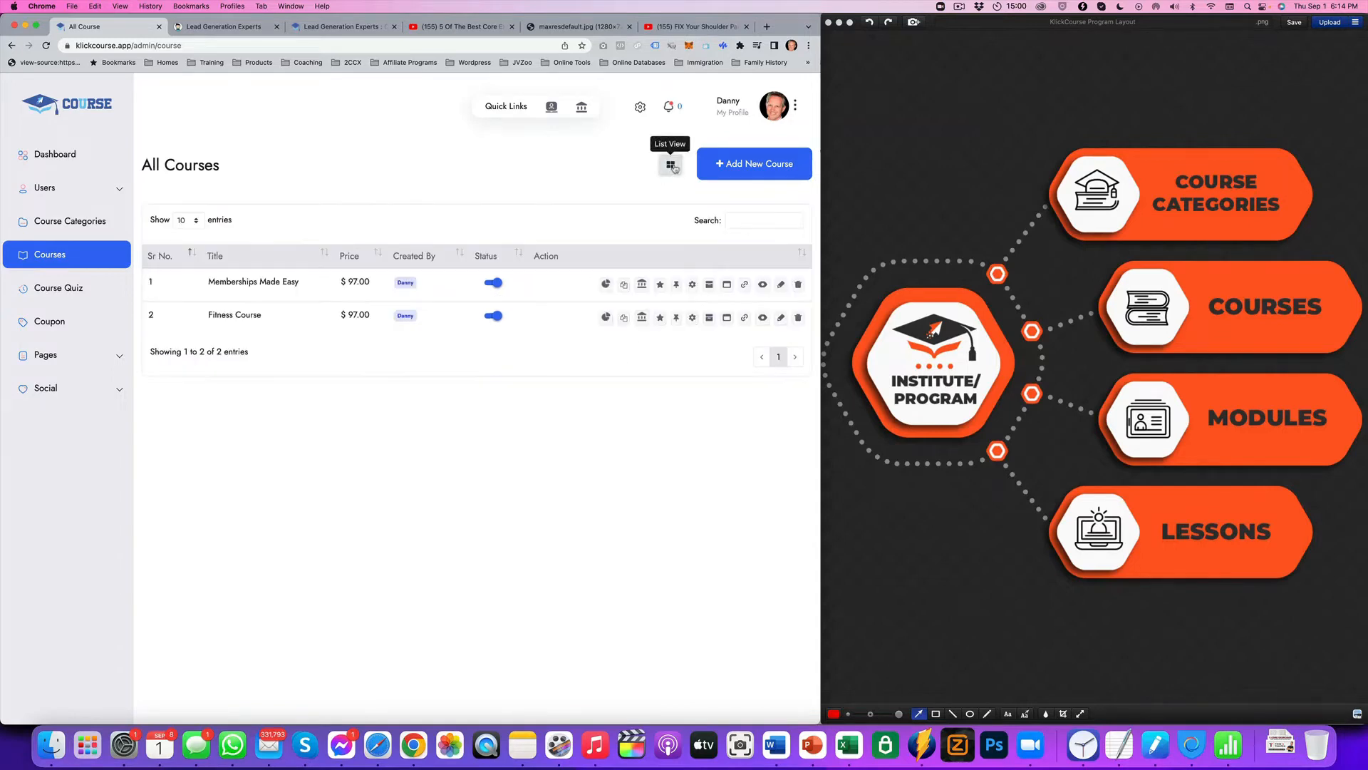
{"action": "left_click", "coordinate": [670, 165]}
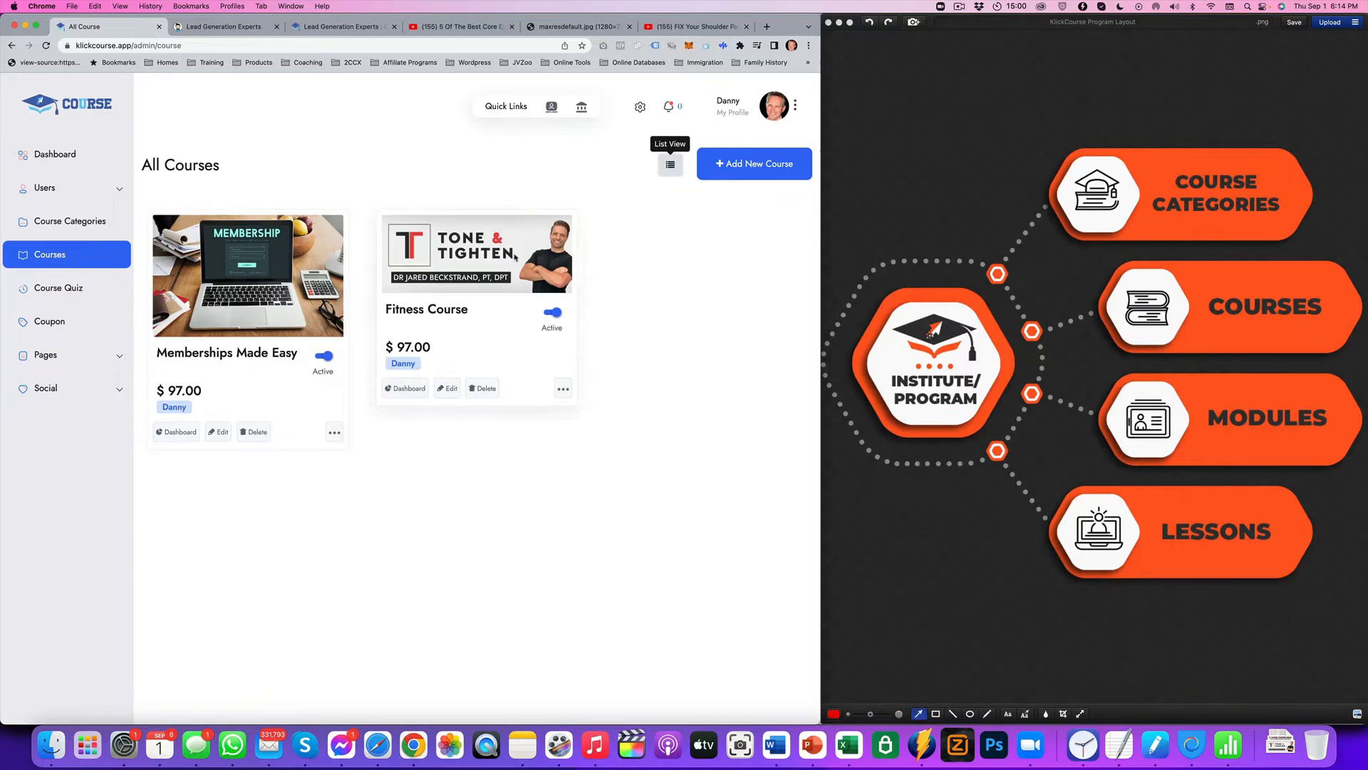
{"action": "left_click", "coordinate": [562, 387]}
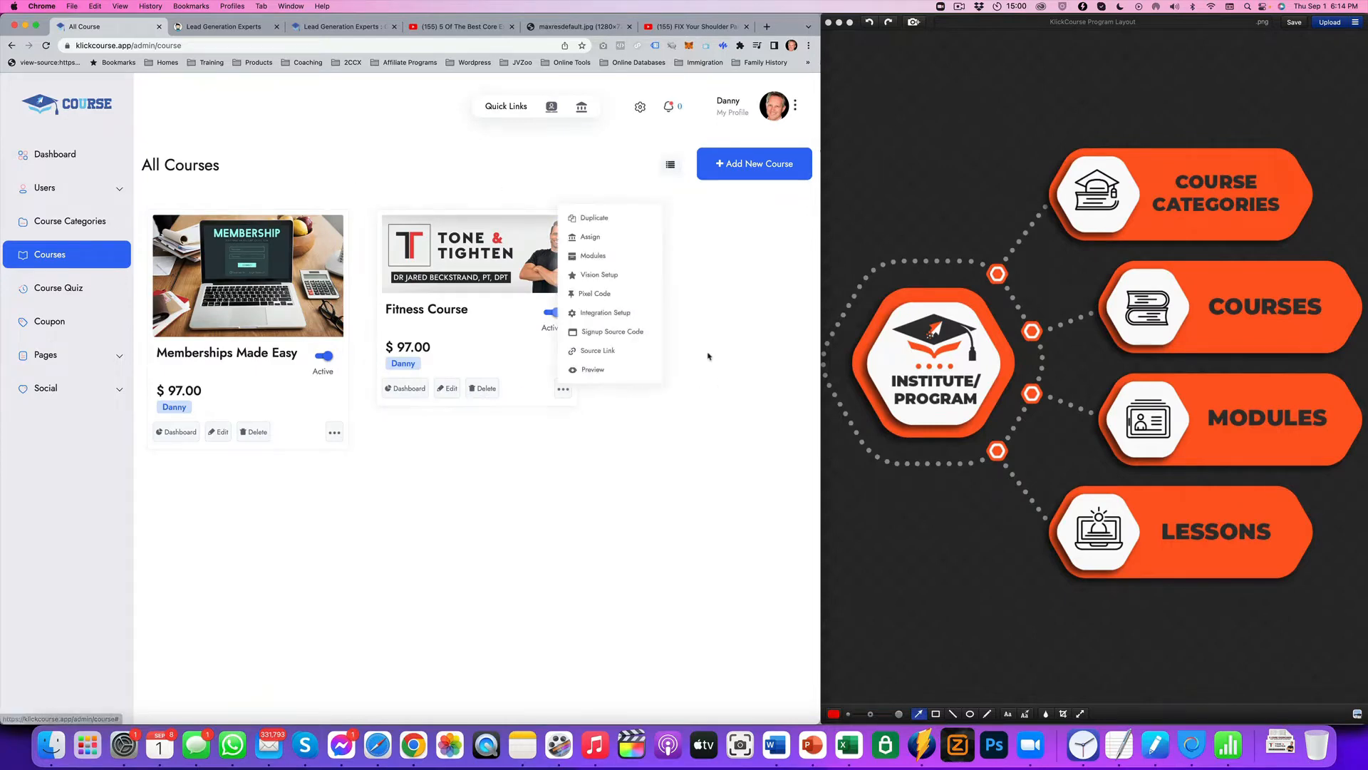
{"action": "mouse_move", "coordinate": [589, 236]}
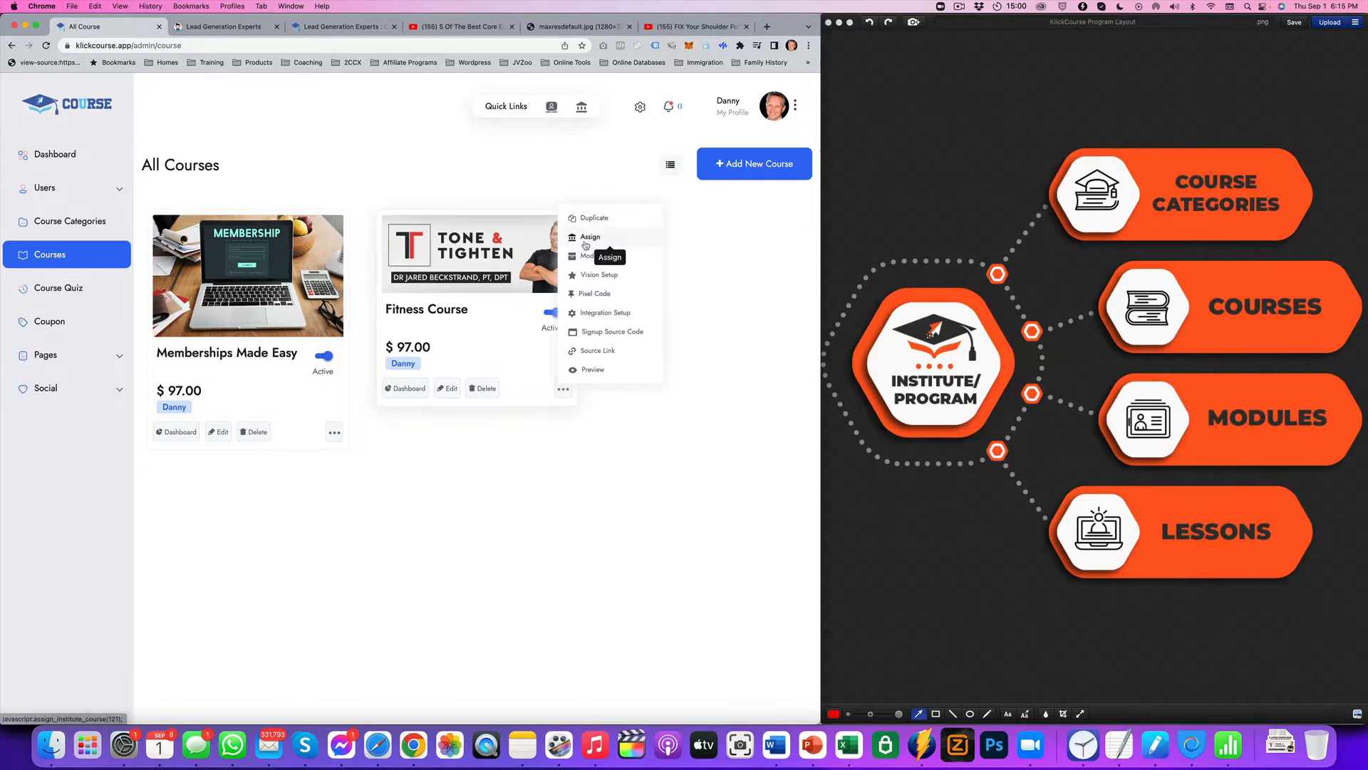
{"action": "left_click", "coordinate": [590, 237]}
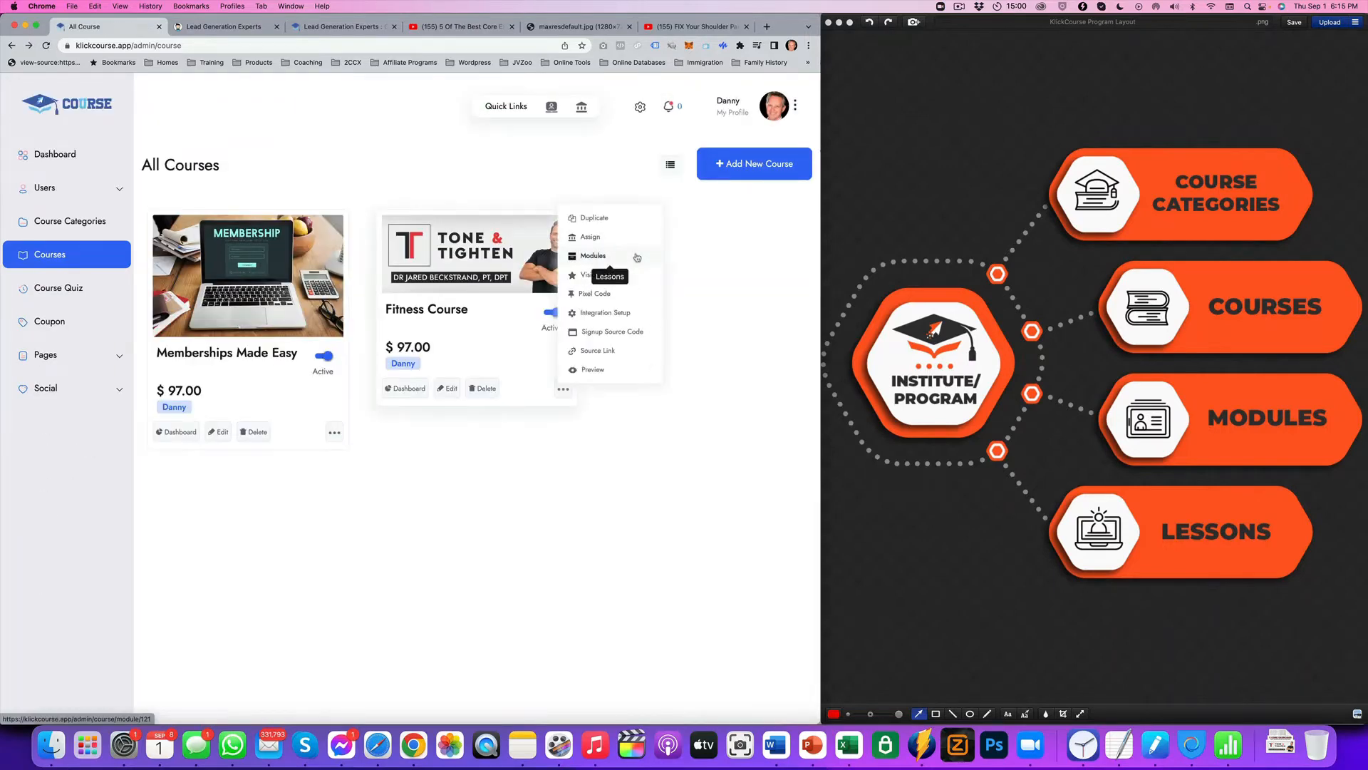
{"action": "left_click", "coordinate": [633, 257]}
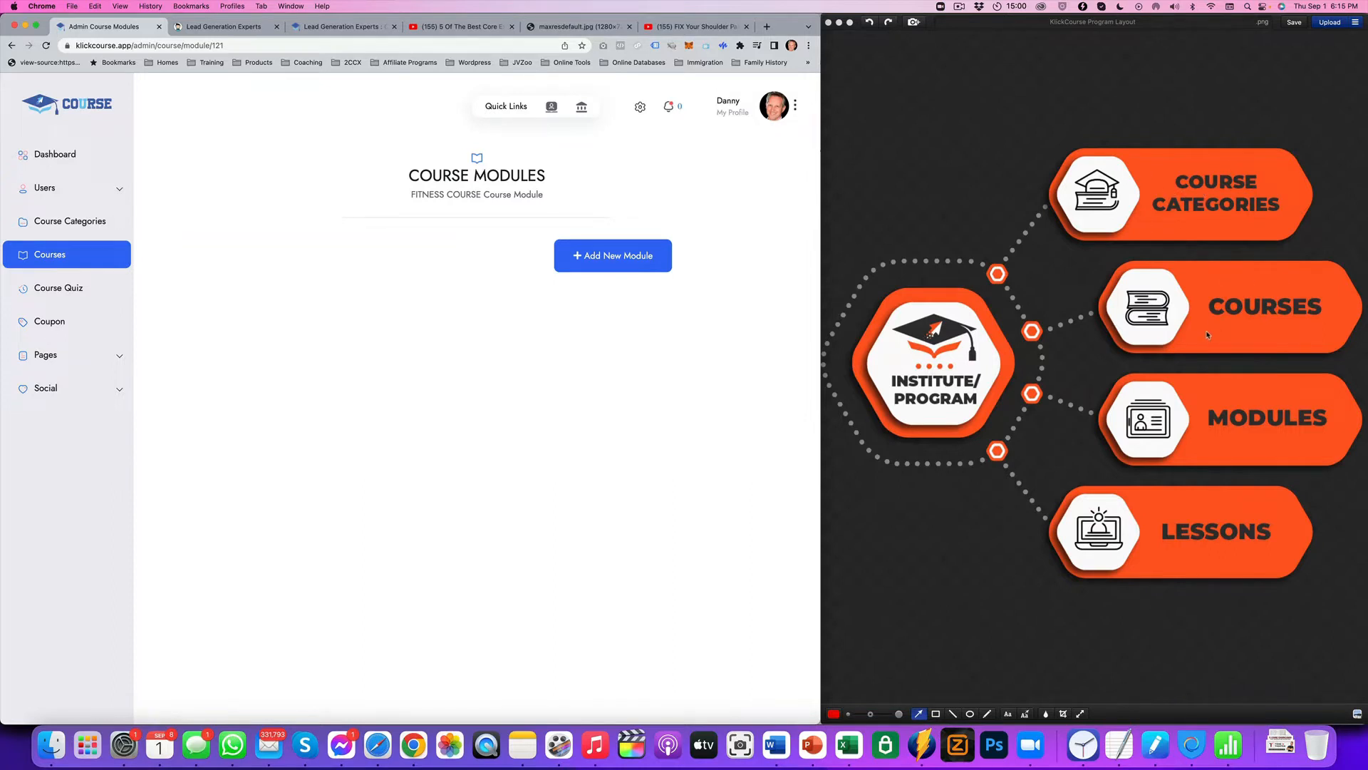
{"action": "mouse_move", "coordinate": [600, 281]}
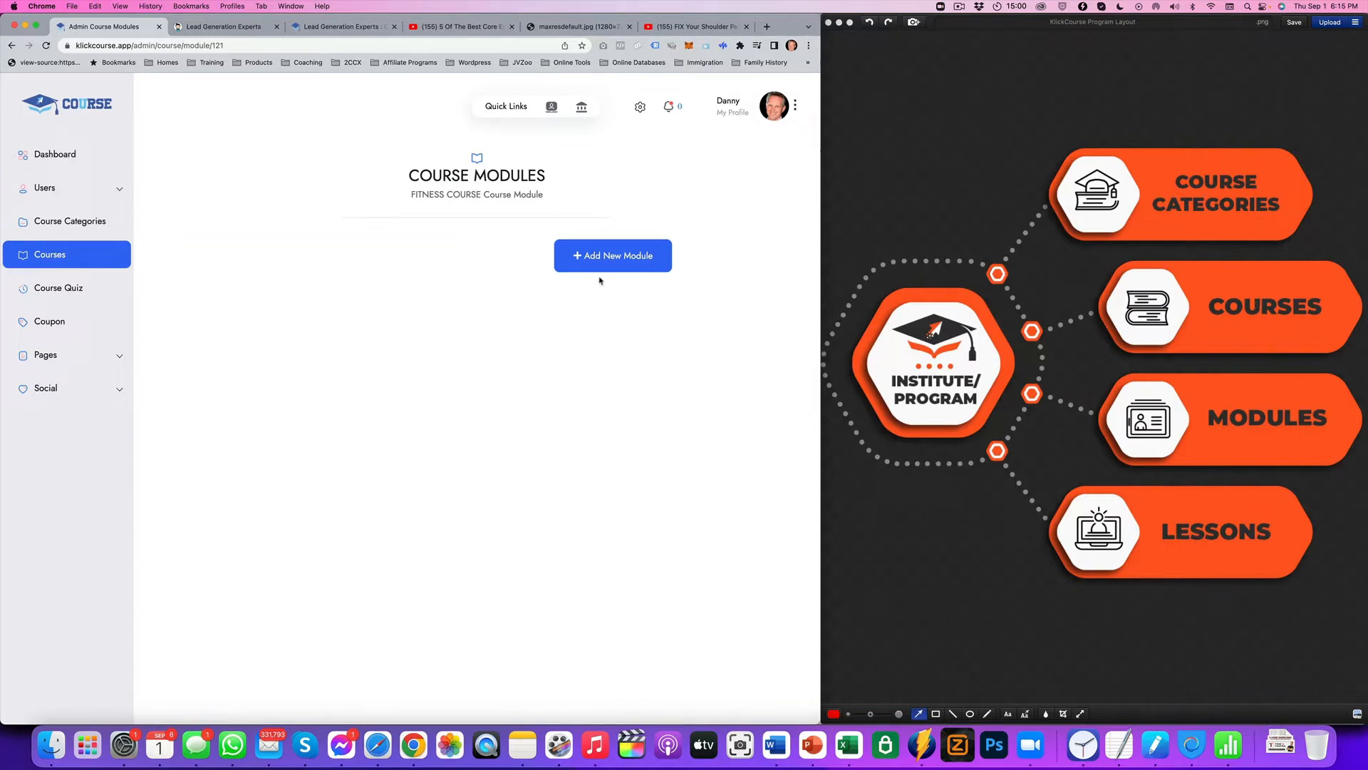
{"action": "mouse_move", "coordinate": [542, 256]}
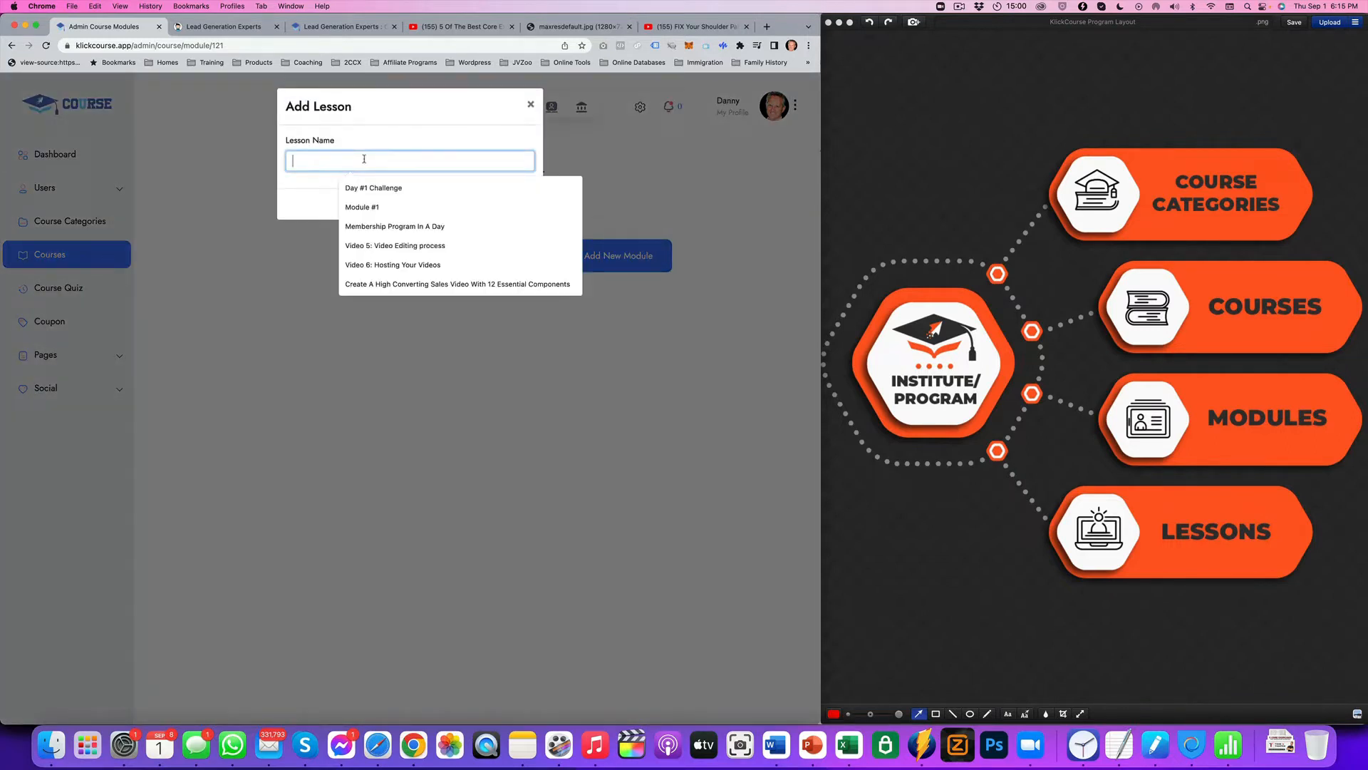
- Add a new module named 'Core Body Strength' to the Fitness Course
{"action": "type", "text": "Core Body Strength"}
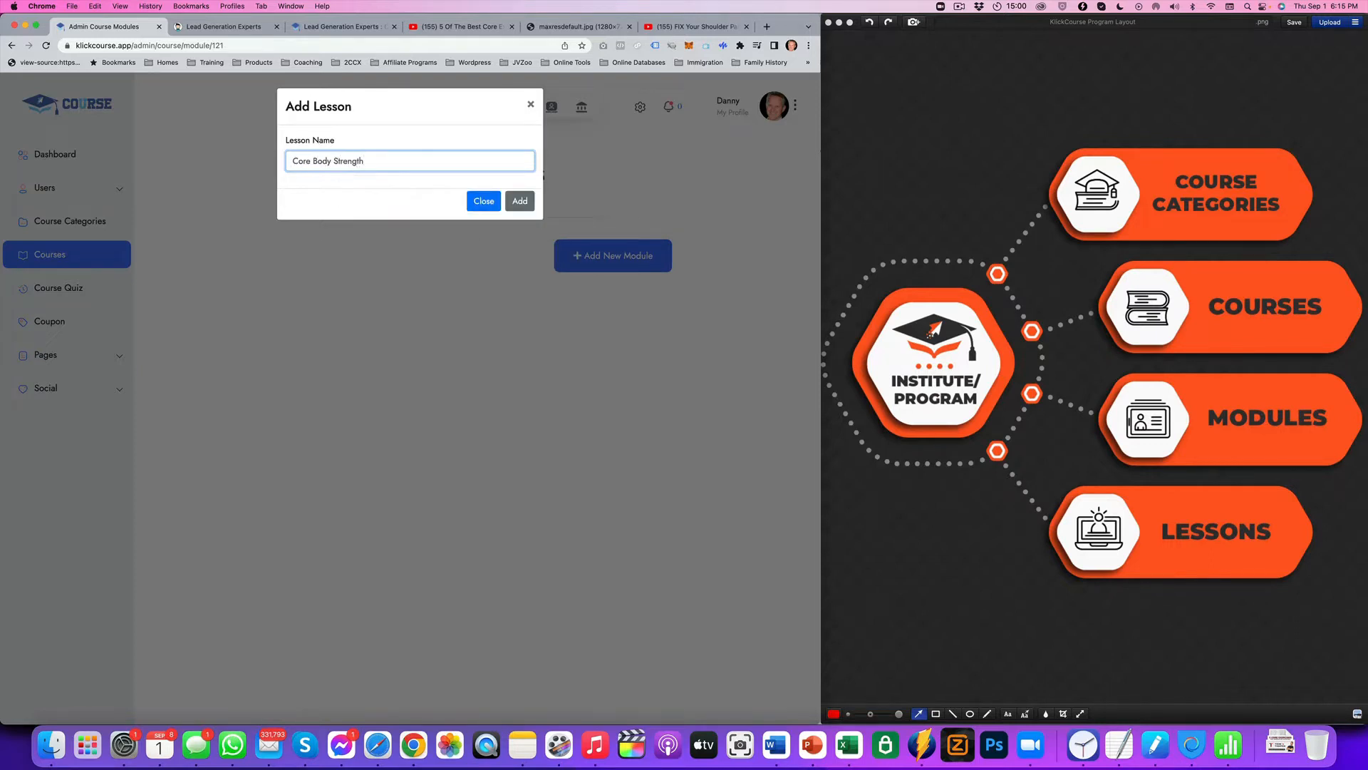
{"action": "left_click", "coordinate": [518, 201]}
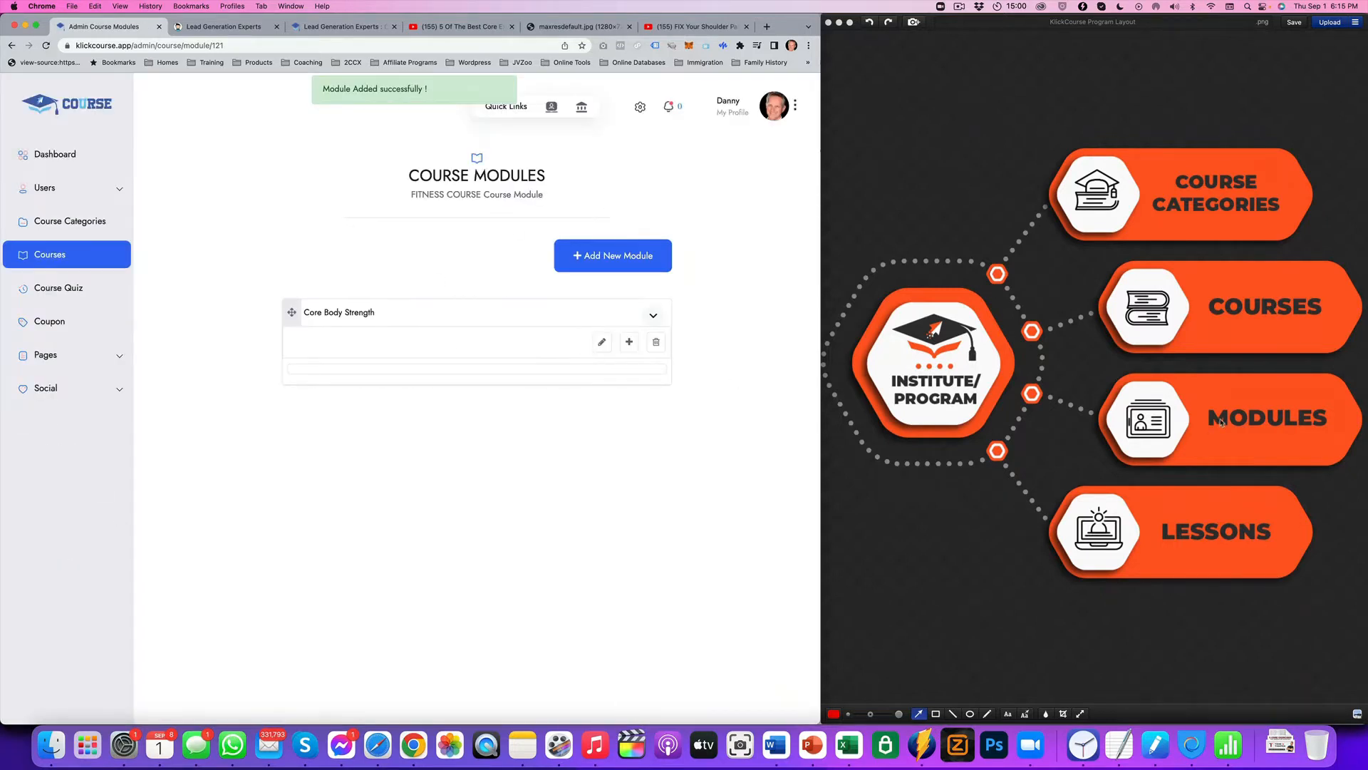
{"action": "mouse_move", "coordinate": [1225, 521]}
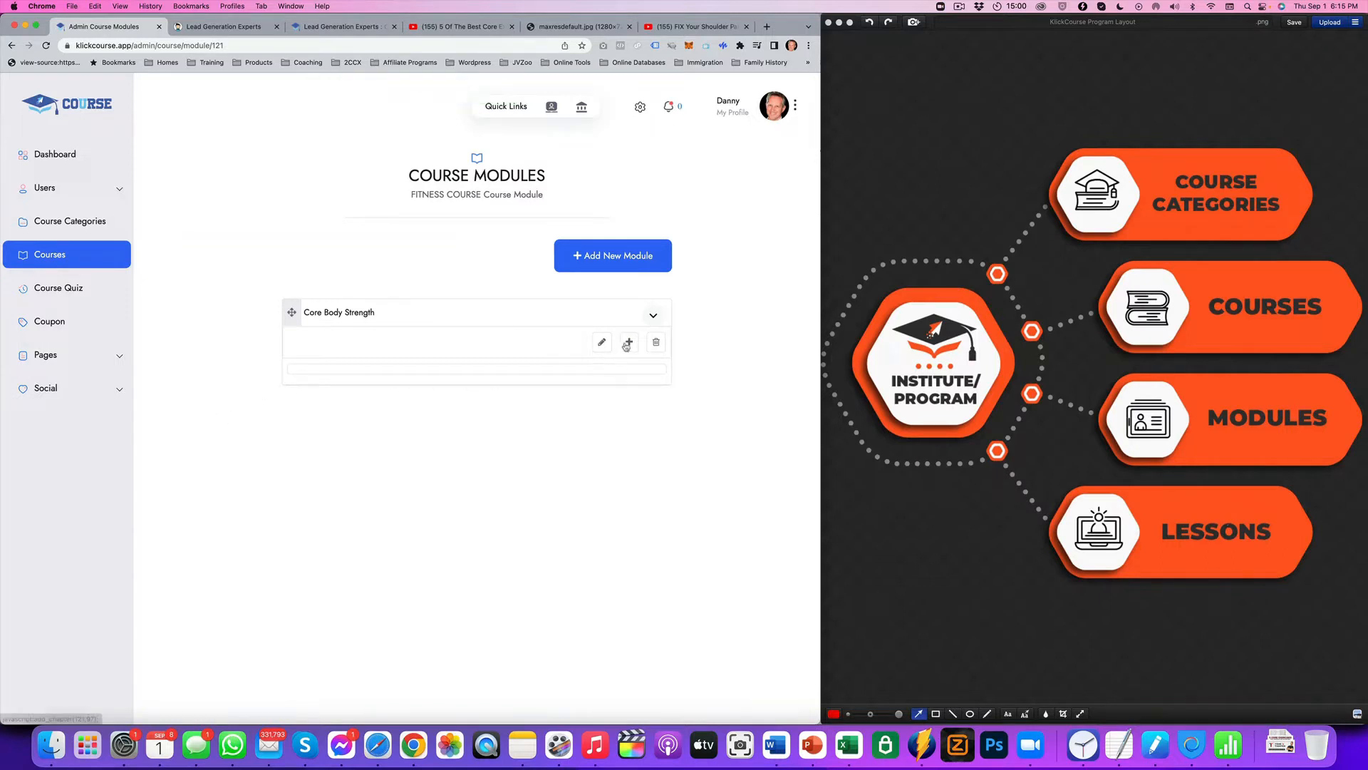
- Start a new lesson in Core Body Strength and choose Youtube as its video type
{"action": "left_click", "coordinate": [627, 342]}
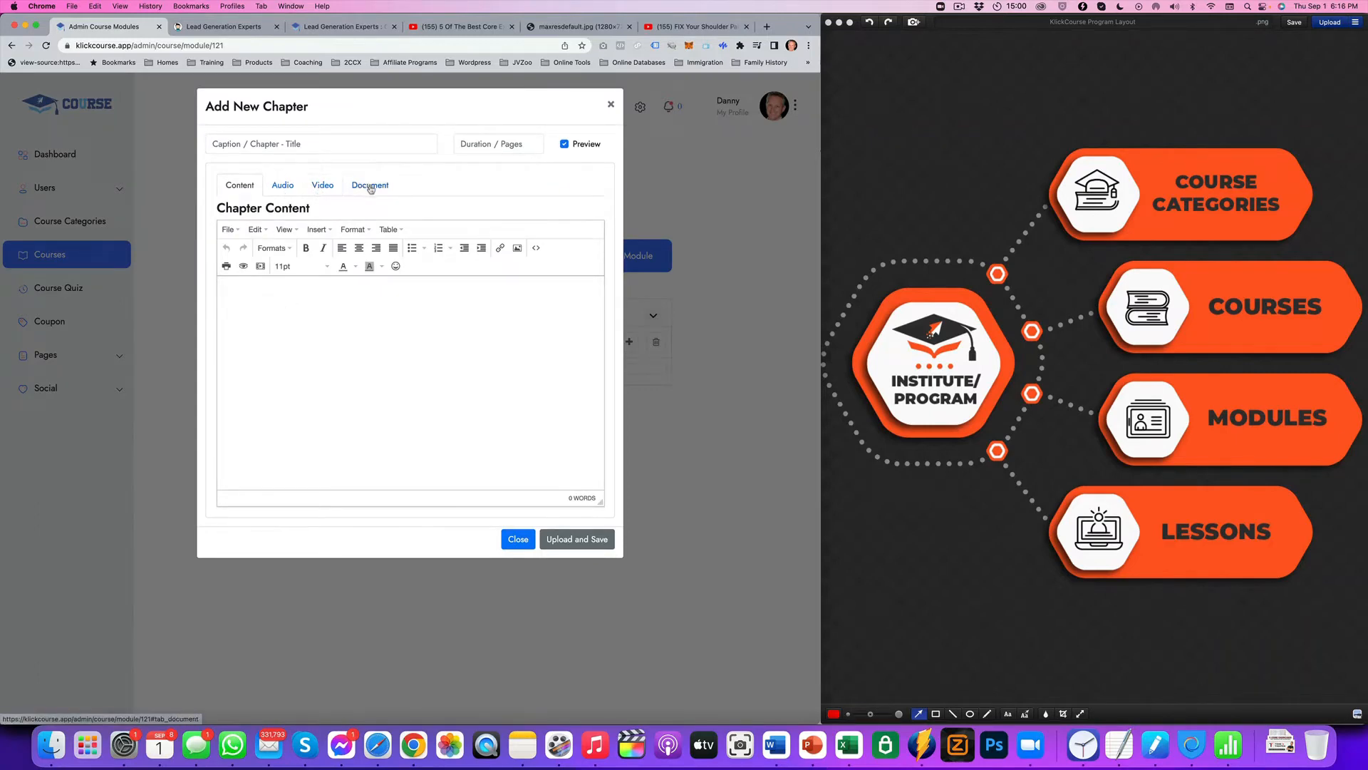
{"action": "mouse_move", "coordinate": [244, 266]}
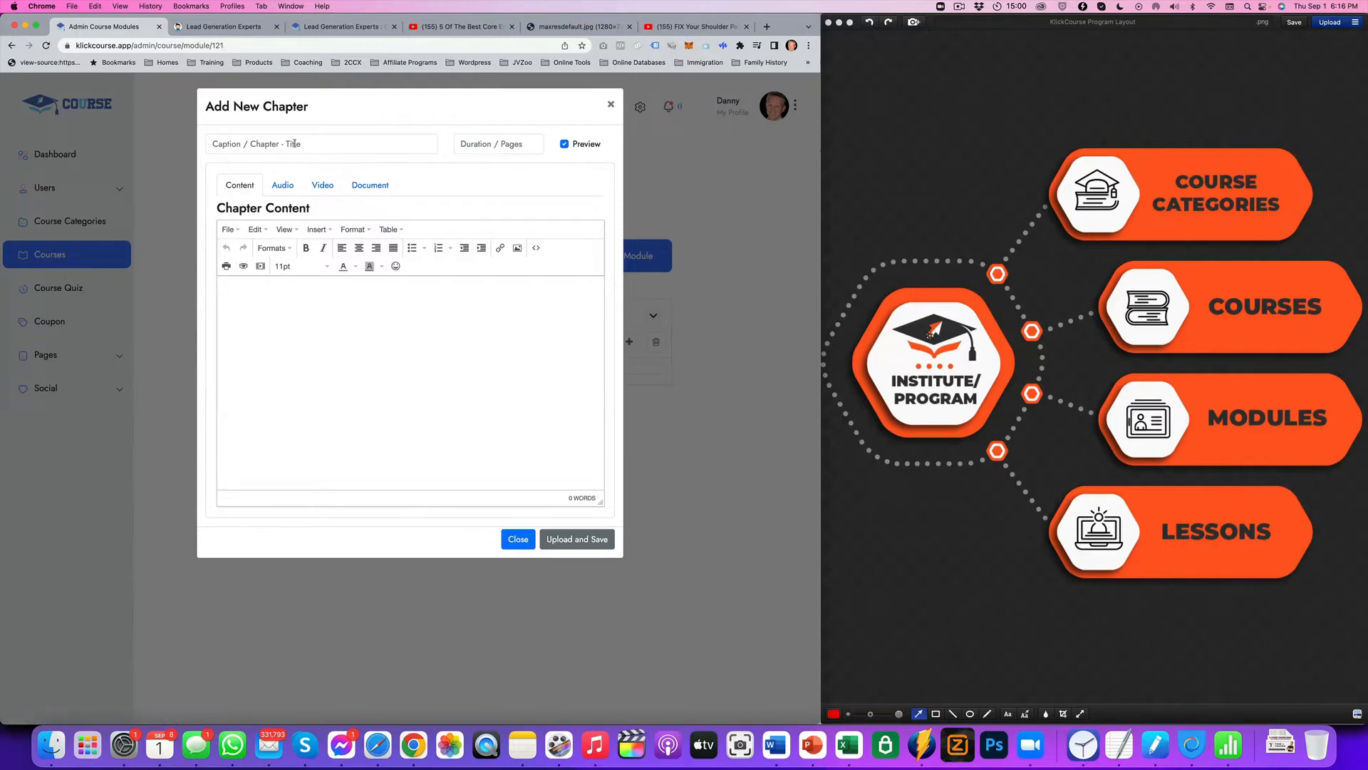
{"action": "left_click", "coordinate": [322, 186]}
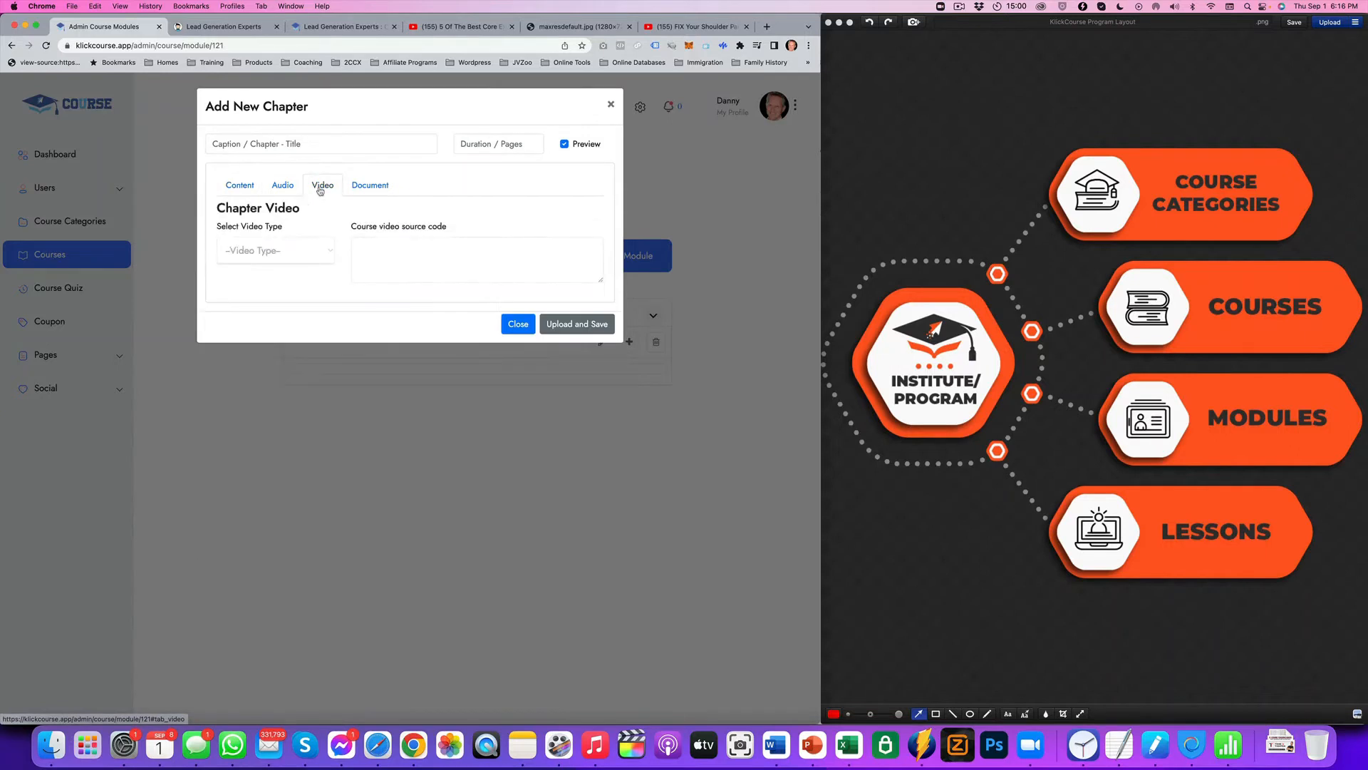
{"action": "left_click", "coordinate": [275, 251]}
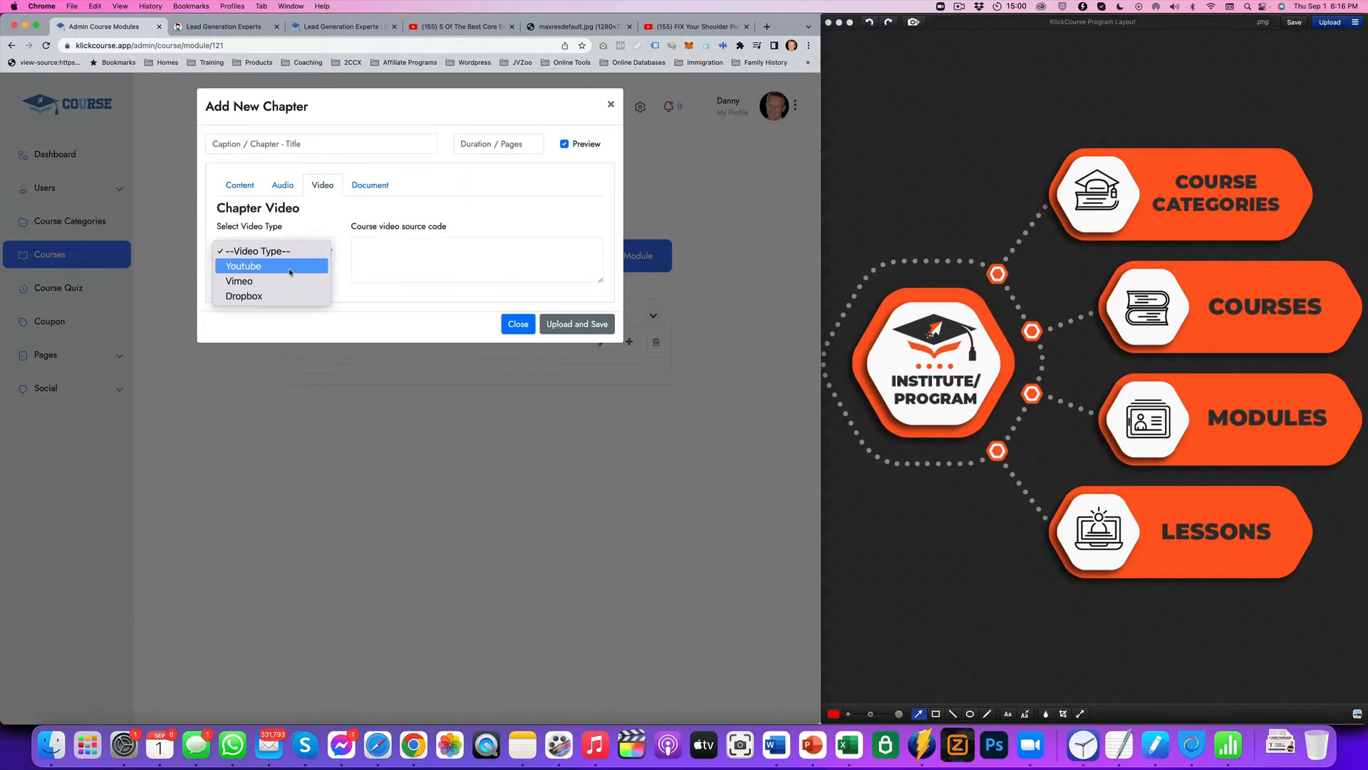
{"action": "left_click", "coordinate": [244, 265]}
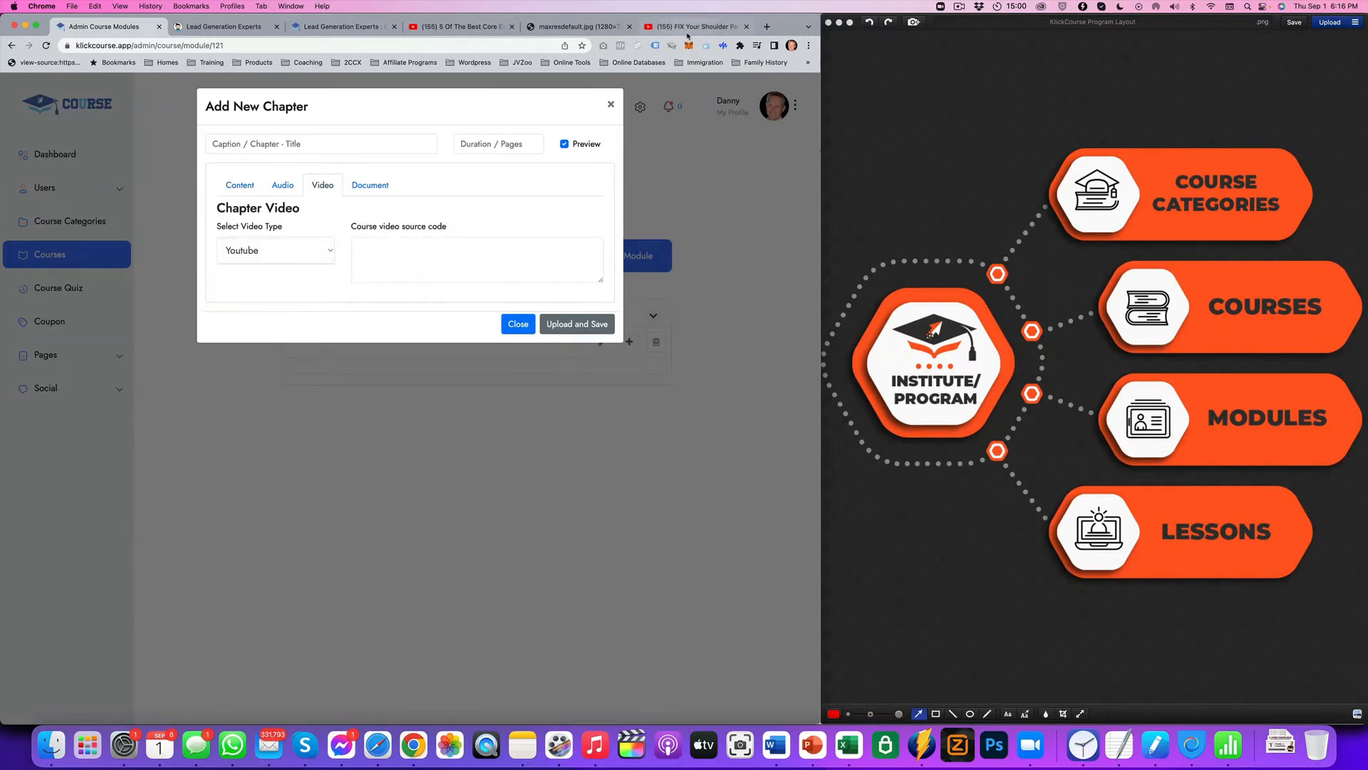
- Grab the core exercises video's embed code from YouTube and return to the lesson form
{"action": "left_click", "coordinate": [458, 25]}
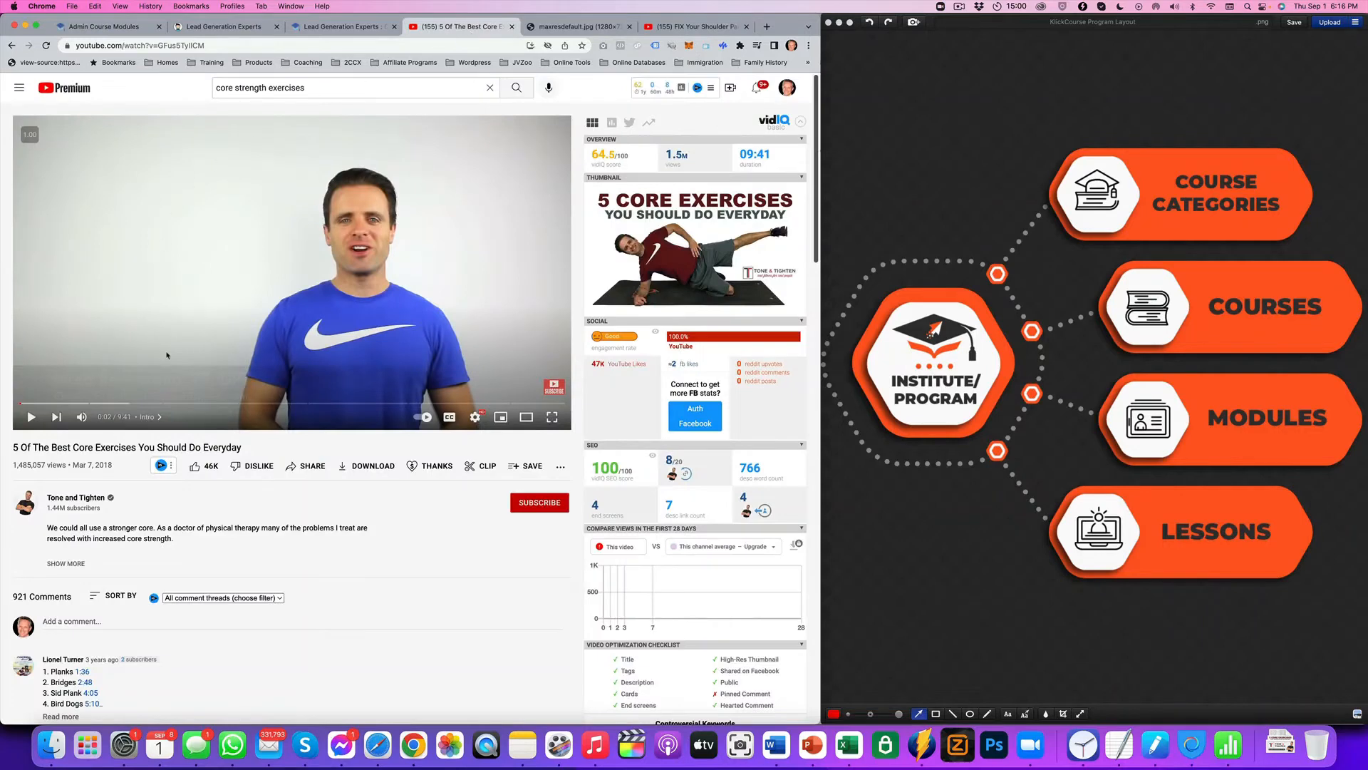
{"action": "mouse_move", "coordinate": [274, 451]}
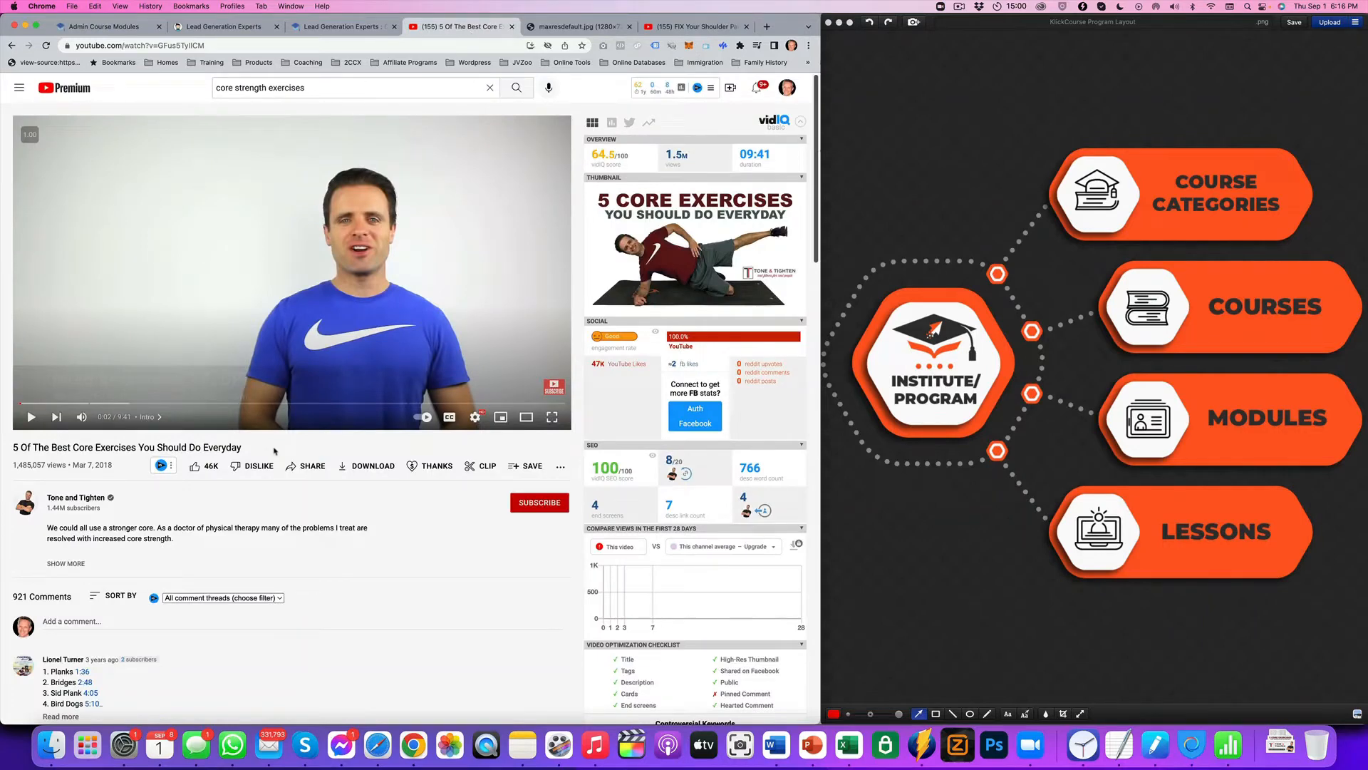
{"action": "mouse_move", "coordinate": [281, 402]}
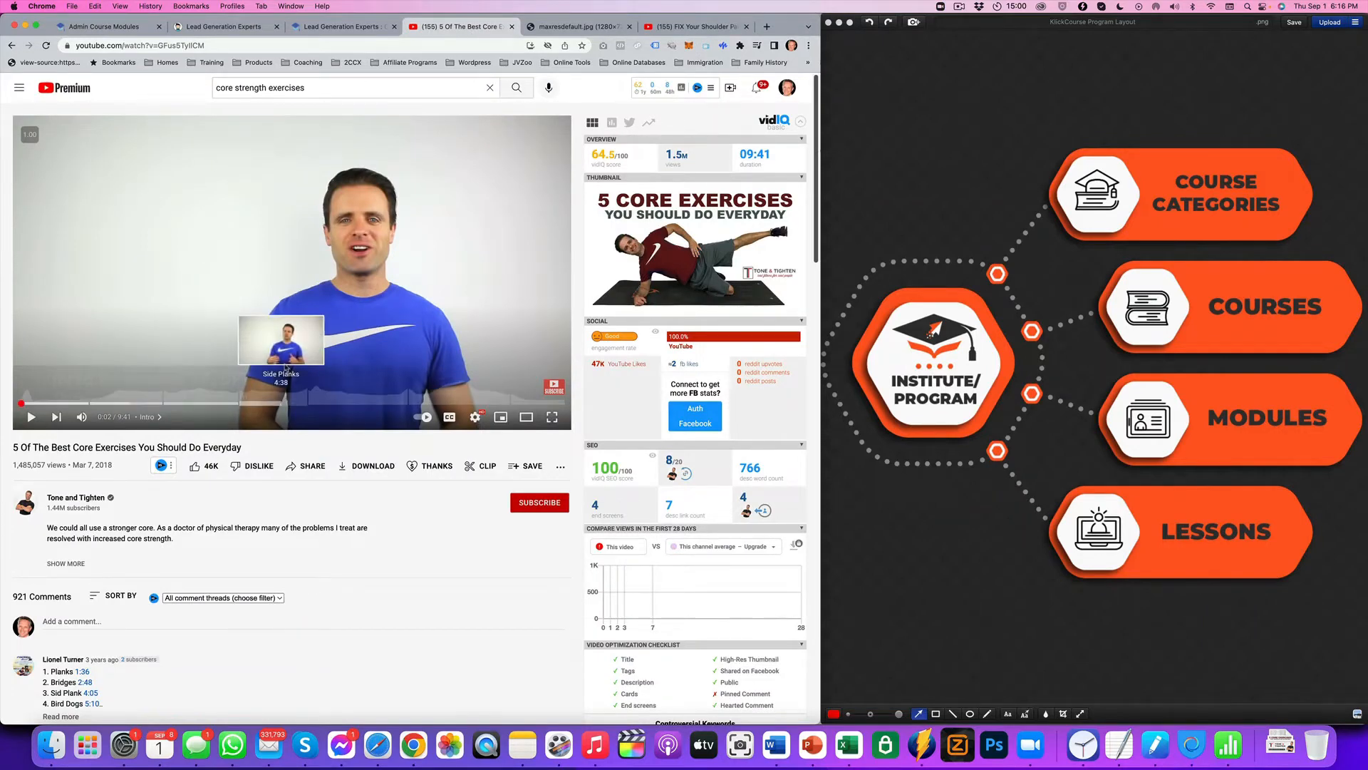
{"action": "left_click", "coordinate": [104, 26]}
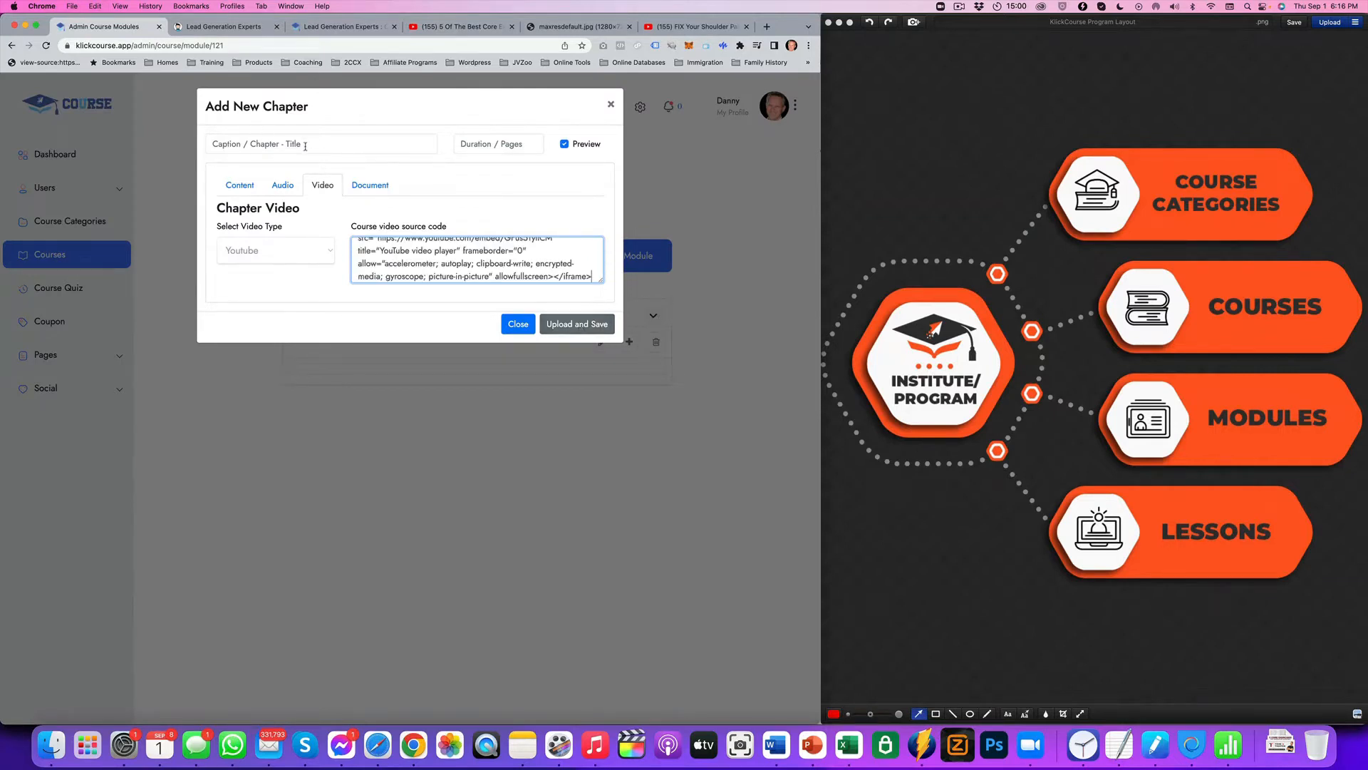
- Save the '% Core Exercises' lesson with duration 9:41, the embed code, and the Preview setting toggled
{"action": "left_click", "coordinate": [321, 144]}
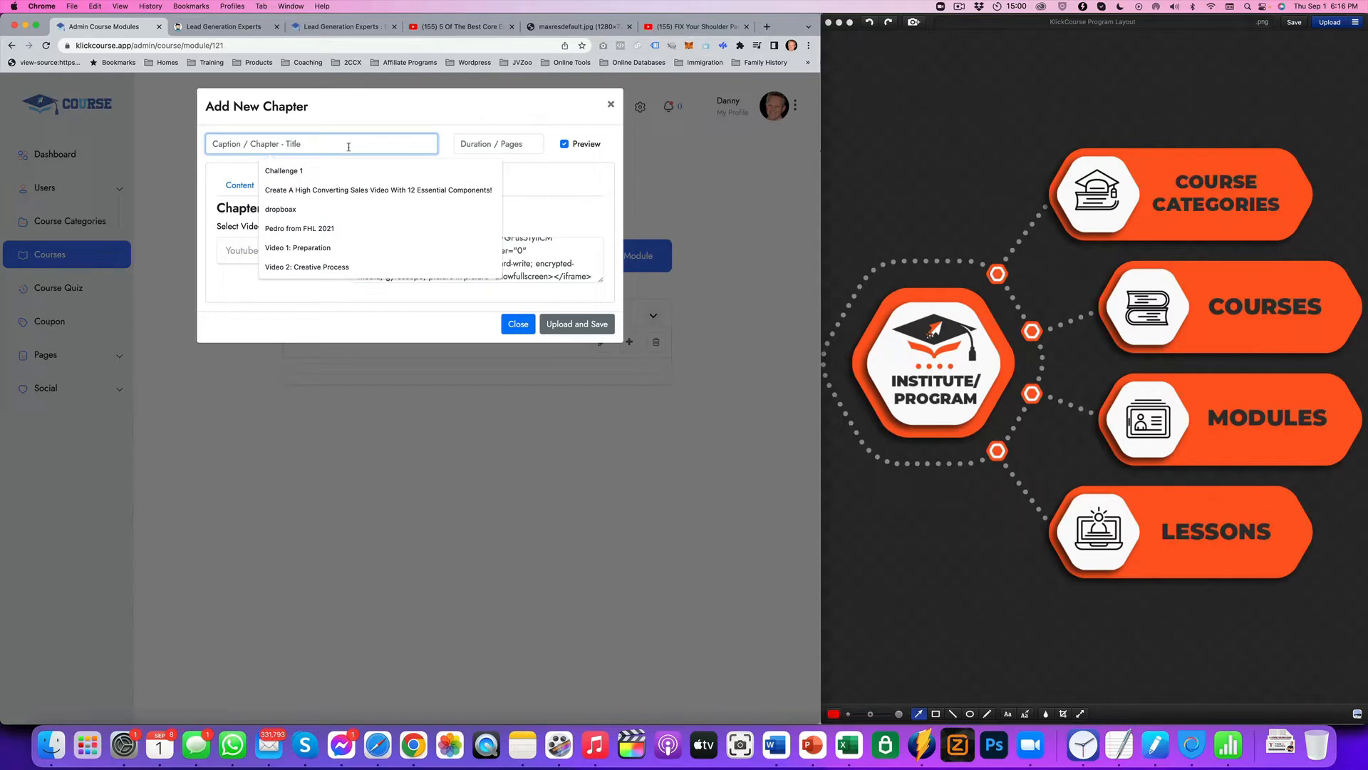
{"action": "type", "text": "% C"}
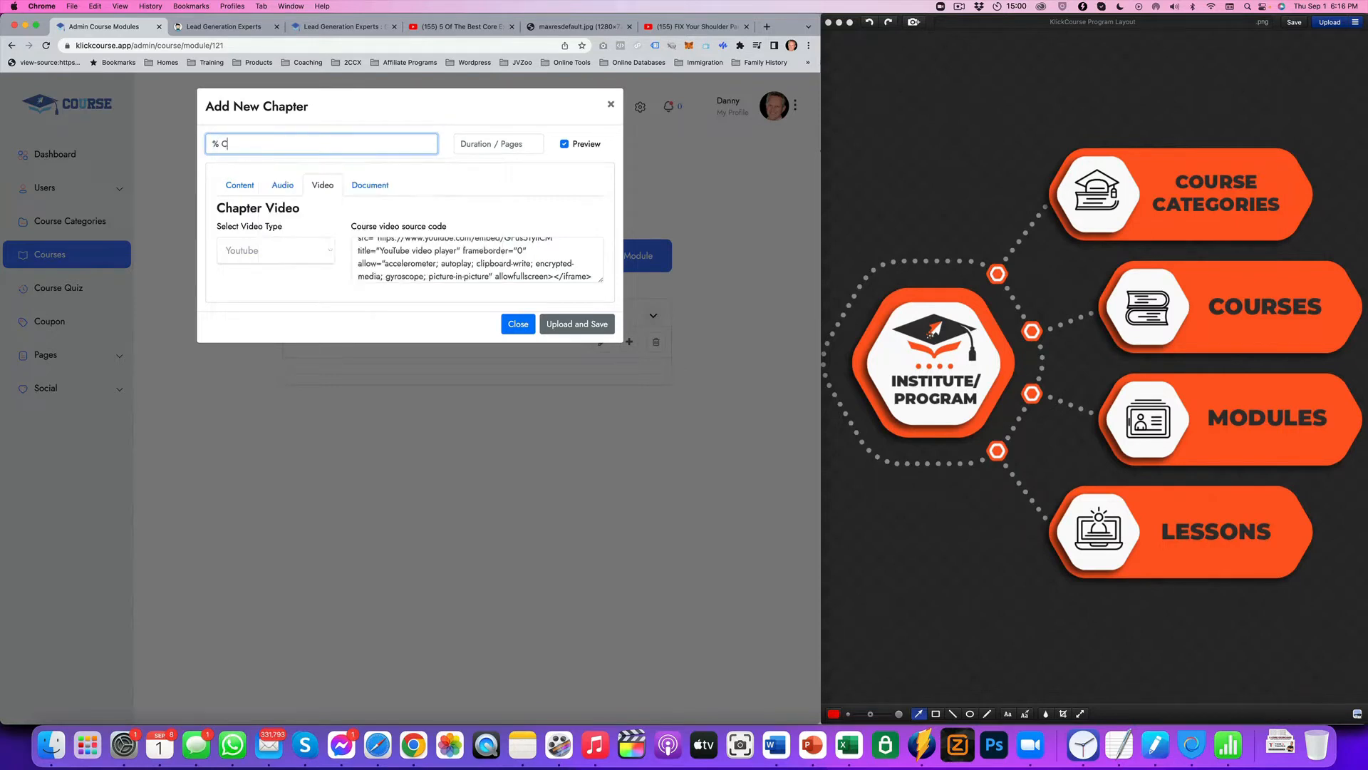
{"action": "type", "text": "ore Exercises"}
{"action": "left_click", "coordinate": [499, 143]}
{"action": "type", "text": "9"}
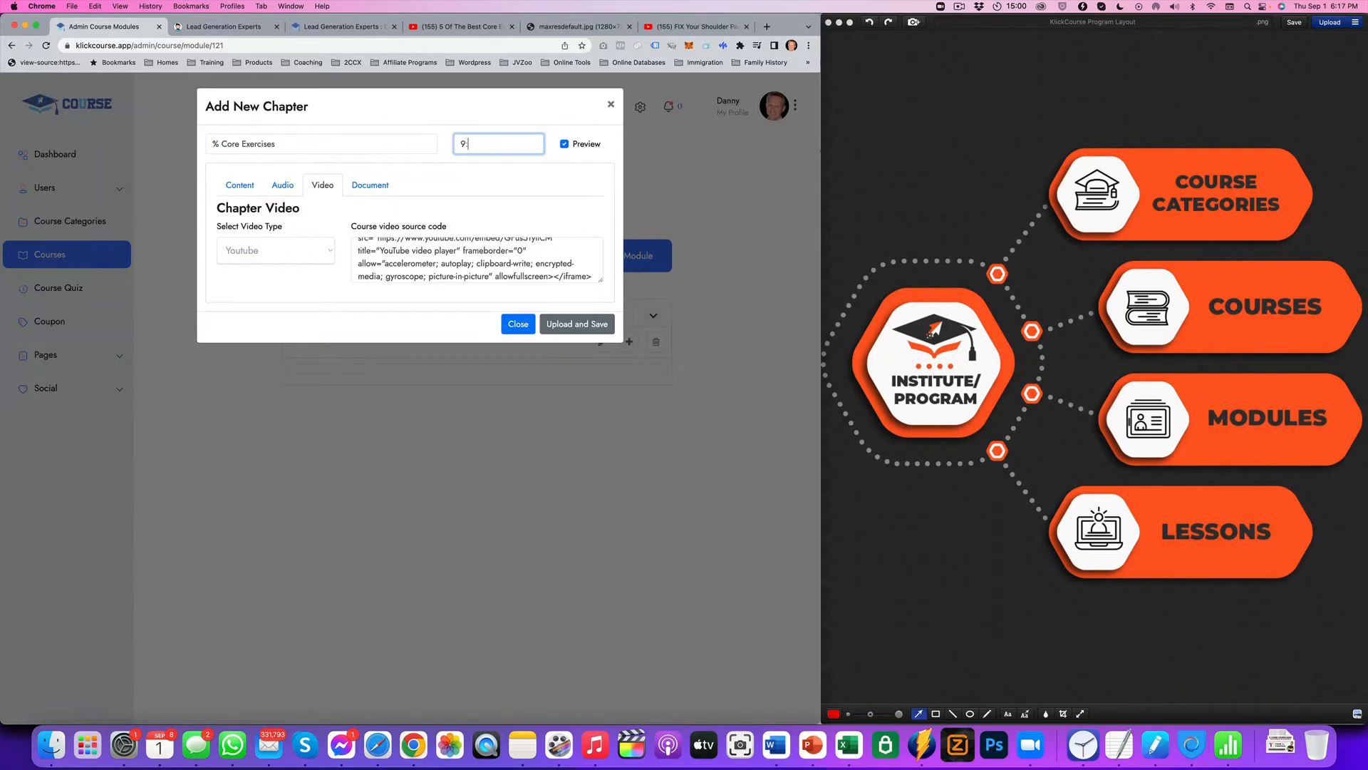
{"action": "type", "text": ":41"}
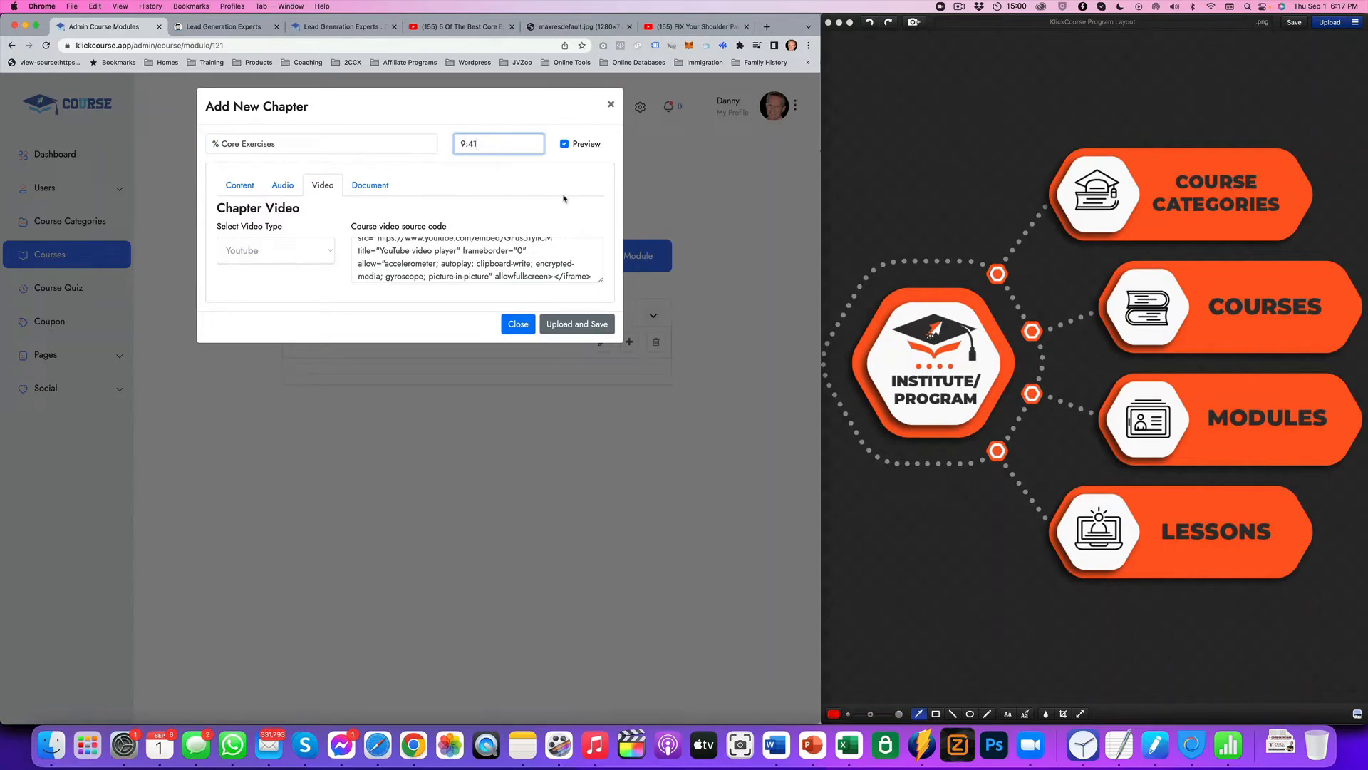
{"action": "mouse_move", "coordinate": [567, 157]}
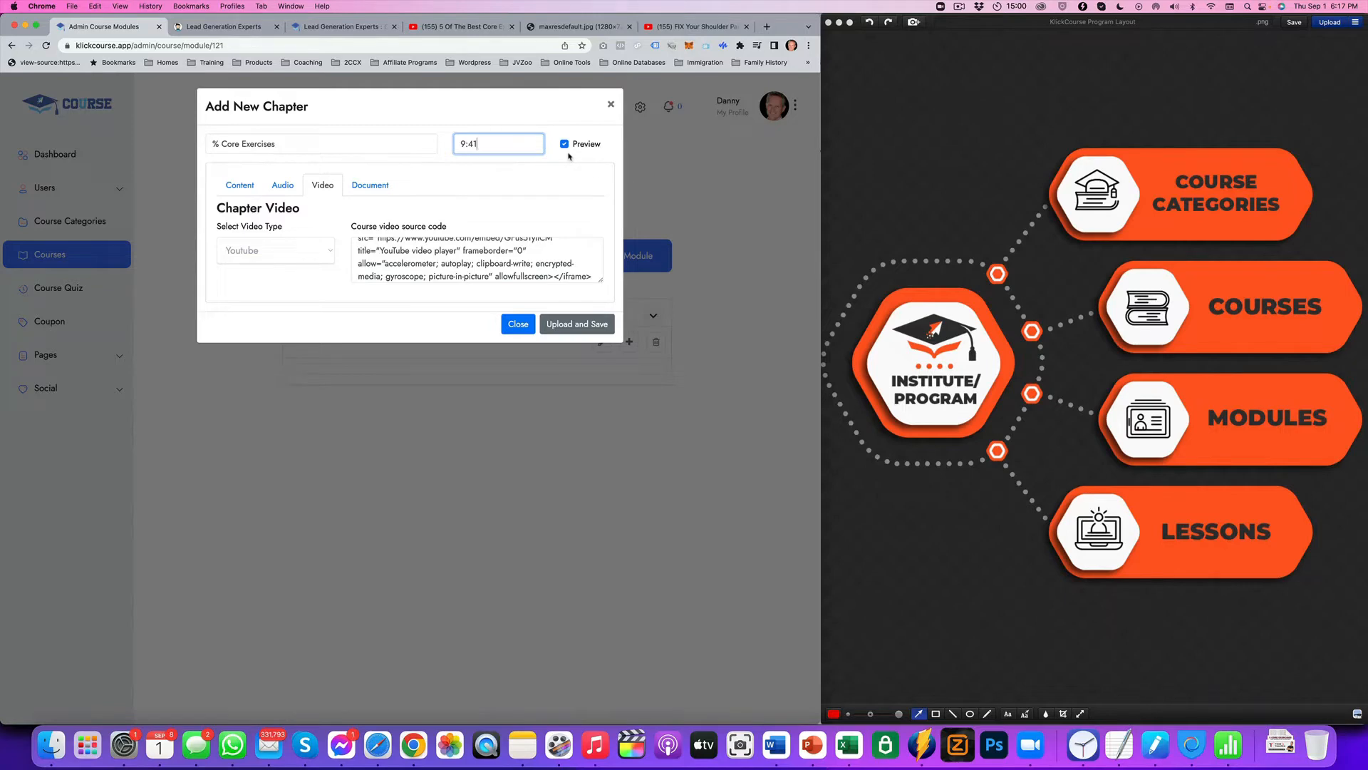
{"action": "left_click", "coordinate": [564, 144]}
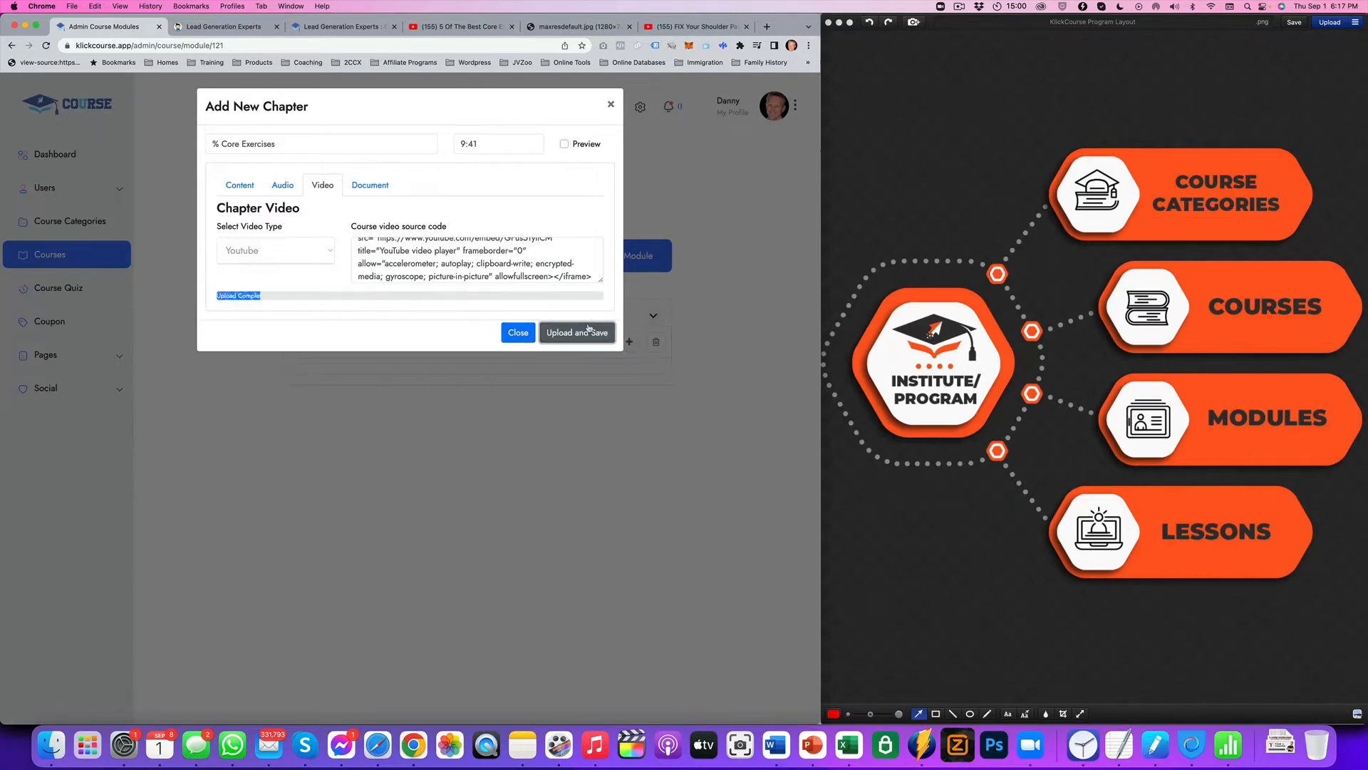
{"action": "left_click", "coordinate": [576, 332]}
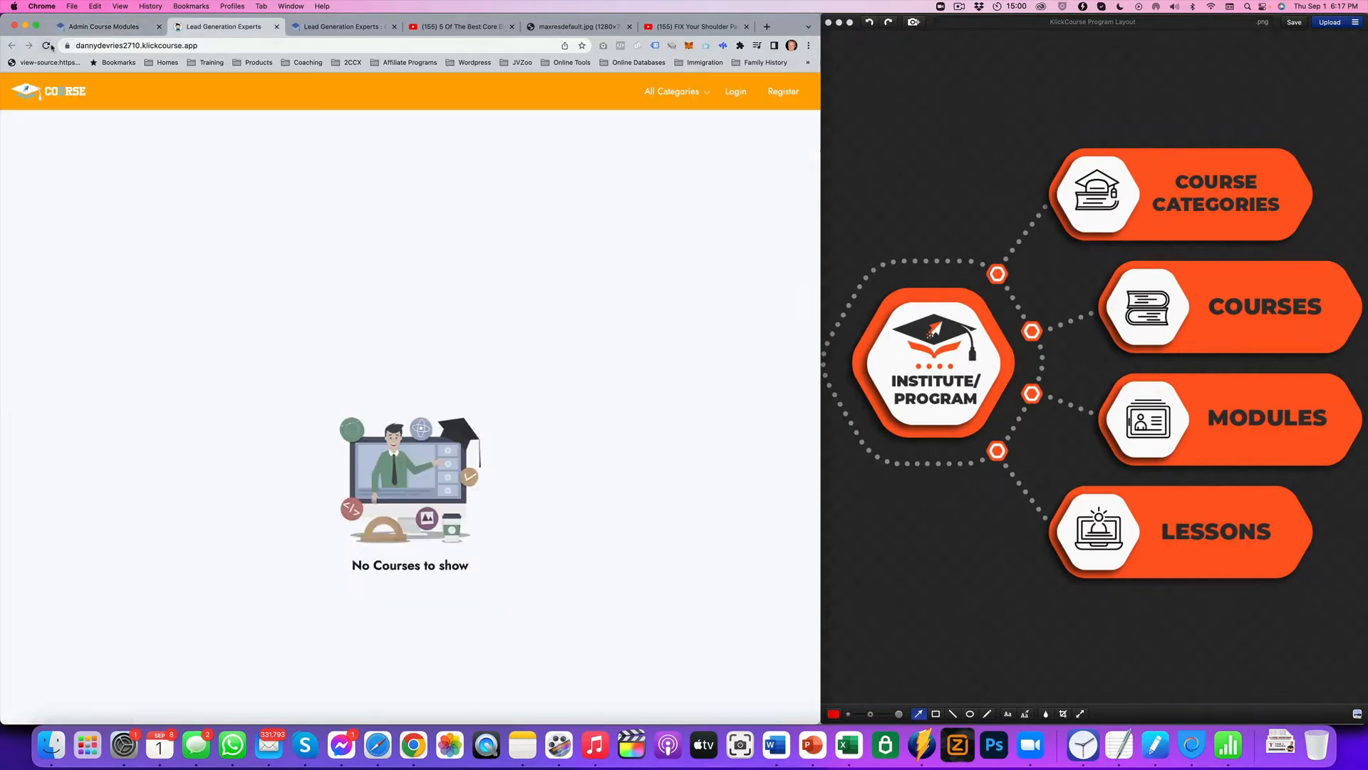
- View the public Fitness Course page's Module section listing % Core Exercises (9:41) under Core Body Strength
{"action": "left_click", "coordinate": [46, 45]}
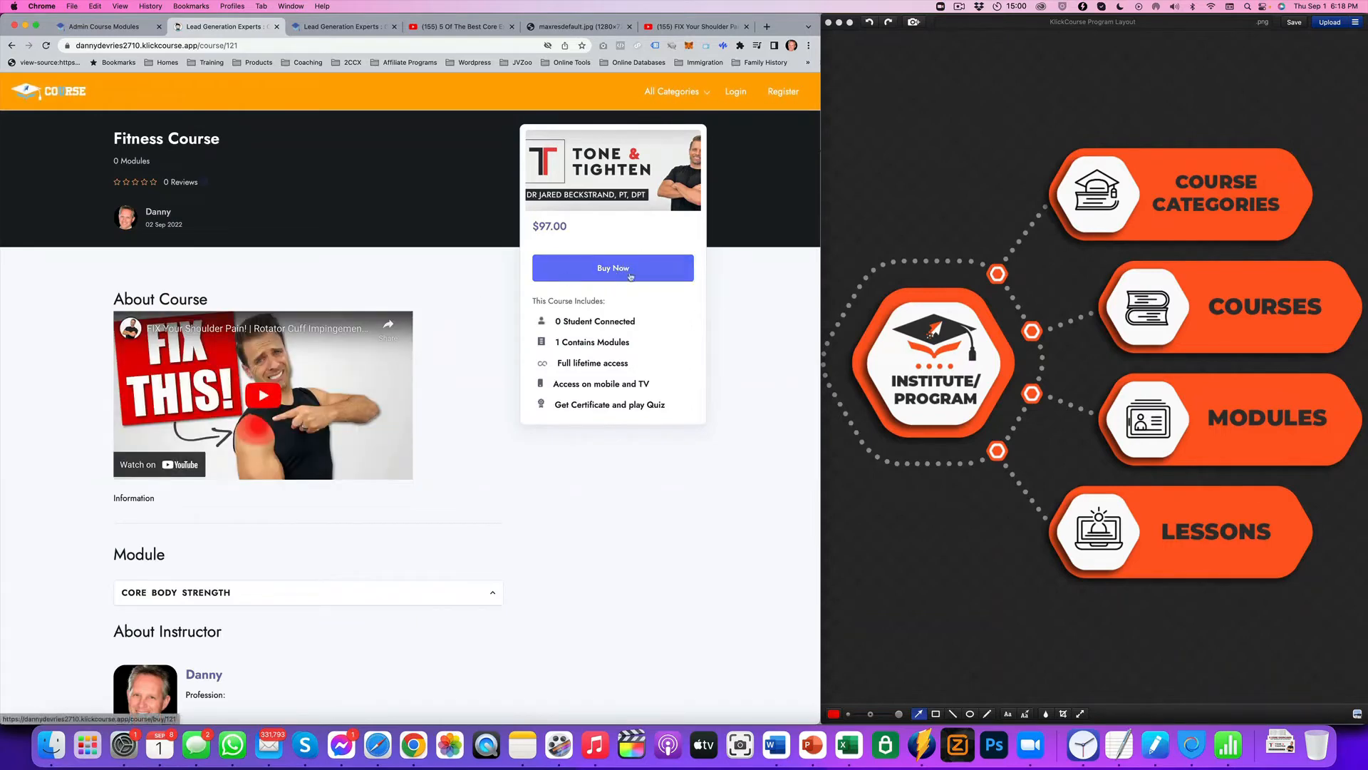
{"action": "scroll", "scroll_direction": "down", "scroll_amount": 3}
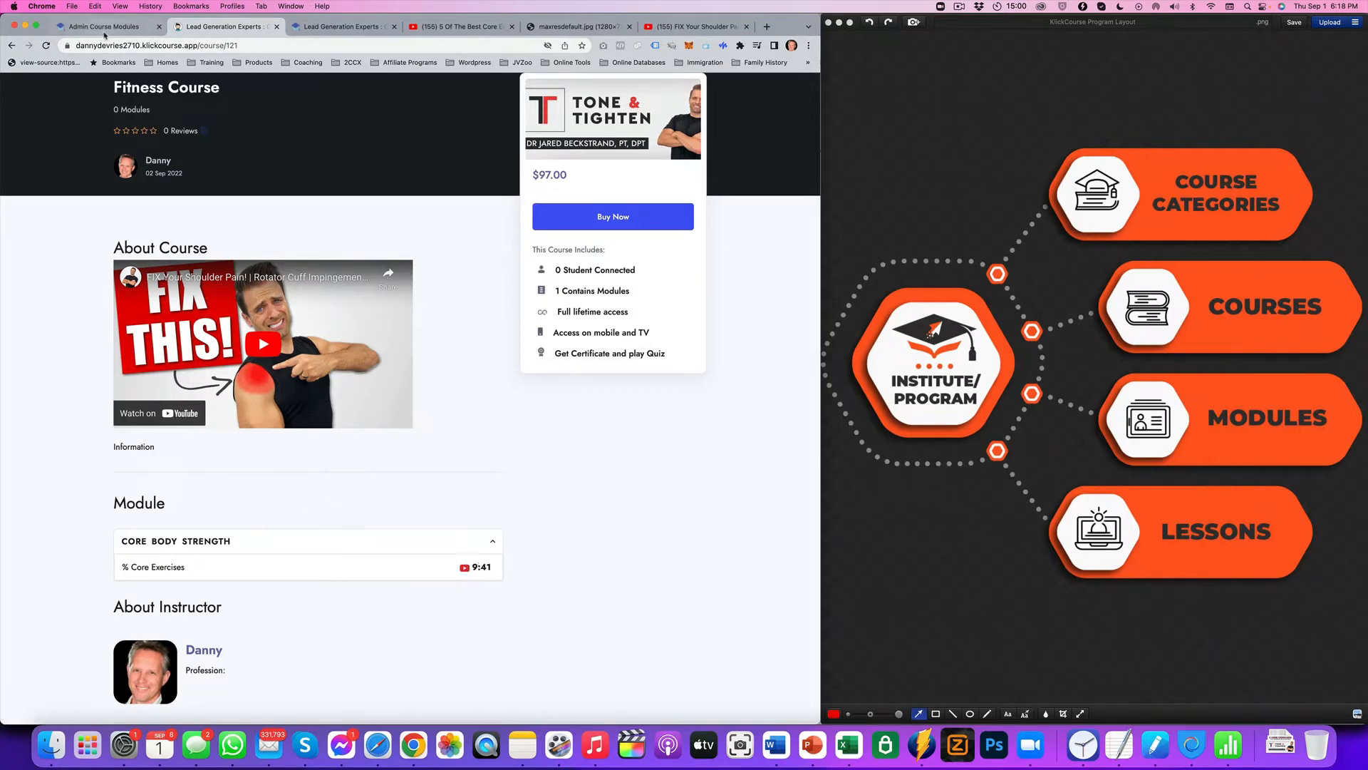
- Update the % Core Exercises lesson in admin with Preview enabled
{"action": "left_click", "coordinate": [95, 25]}
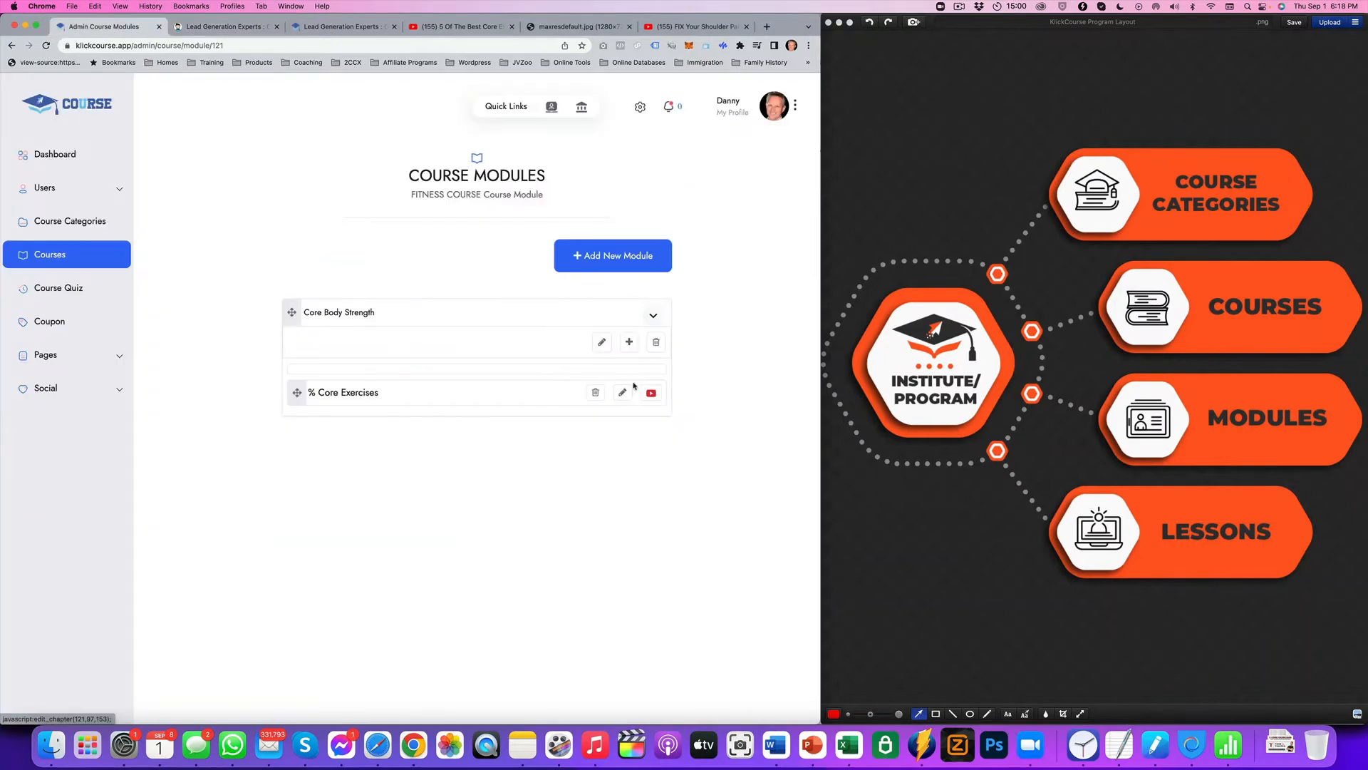
{"action": "left_click", "coordinate": [621, 392]}
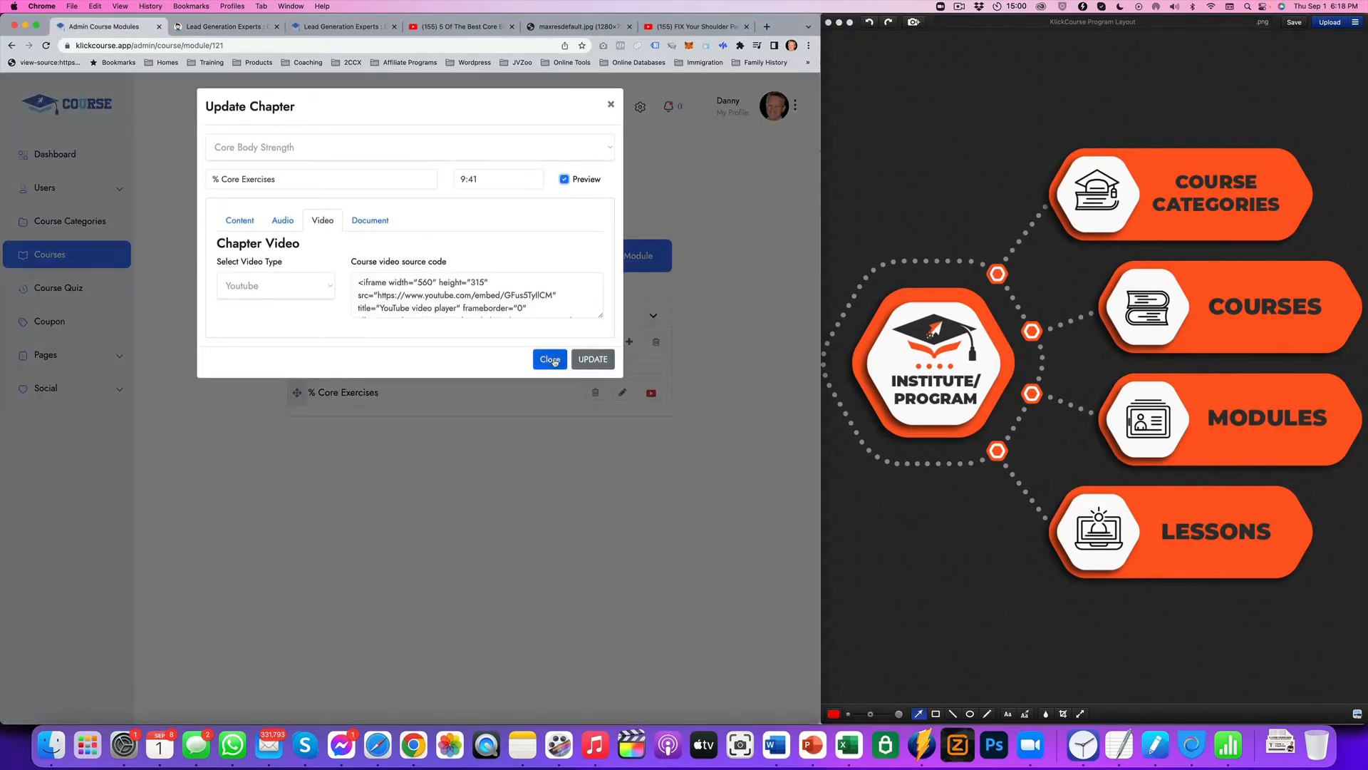
{"action": "left_click", "coordinate": [549, 359]}
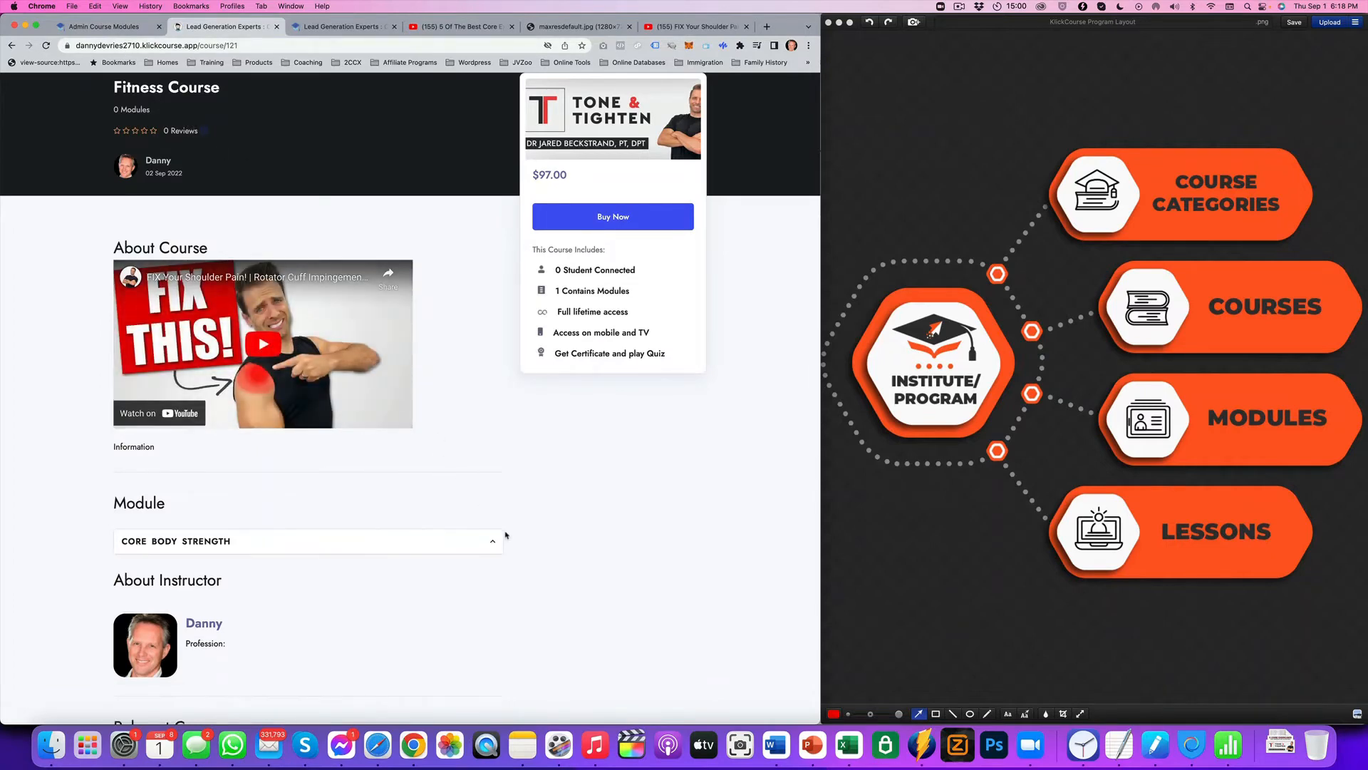
- Play the lesson's preview video from the public course page, then return to admin
{"action": "scroll", "scroll_direction": "down", "scroll_amount": 3}
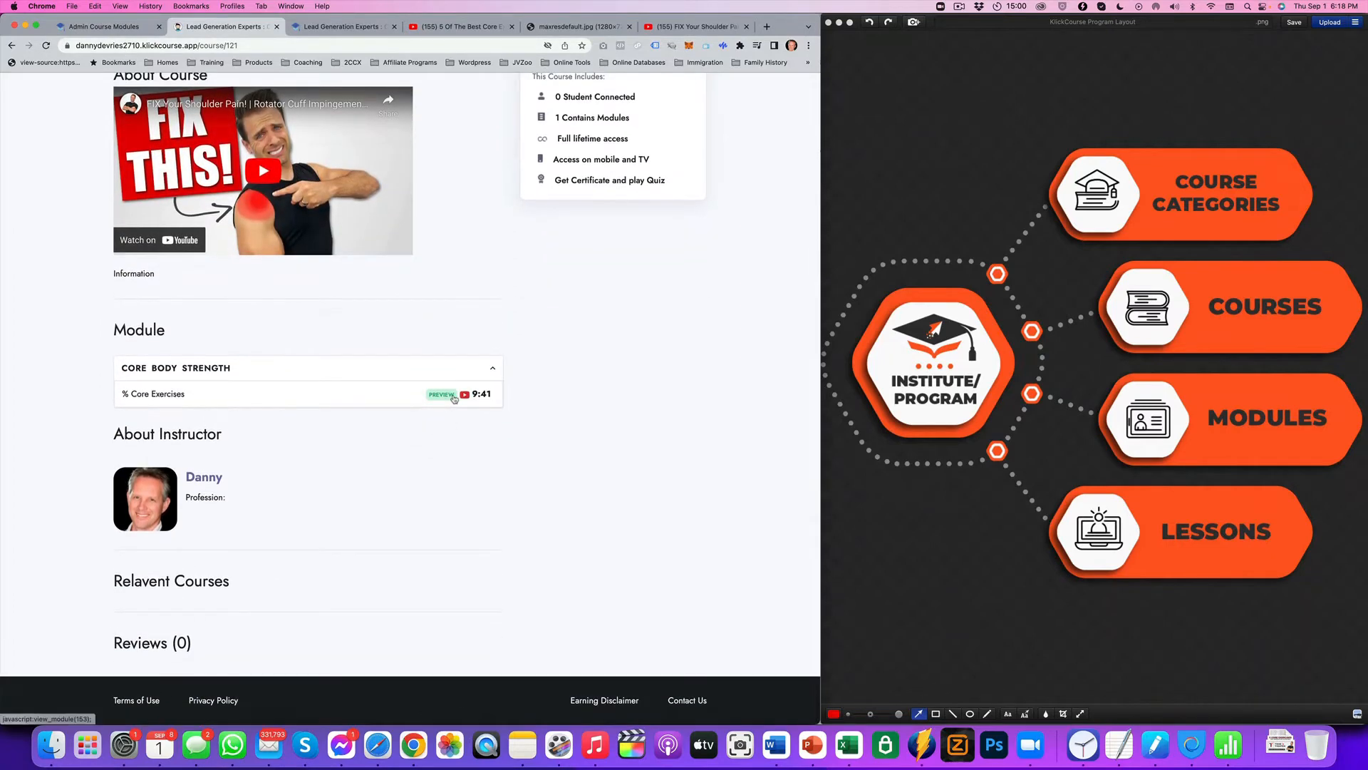
{"action": "left_click", "coordinate": [440, 393]}
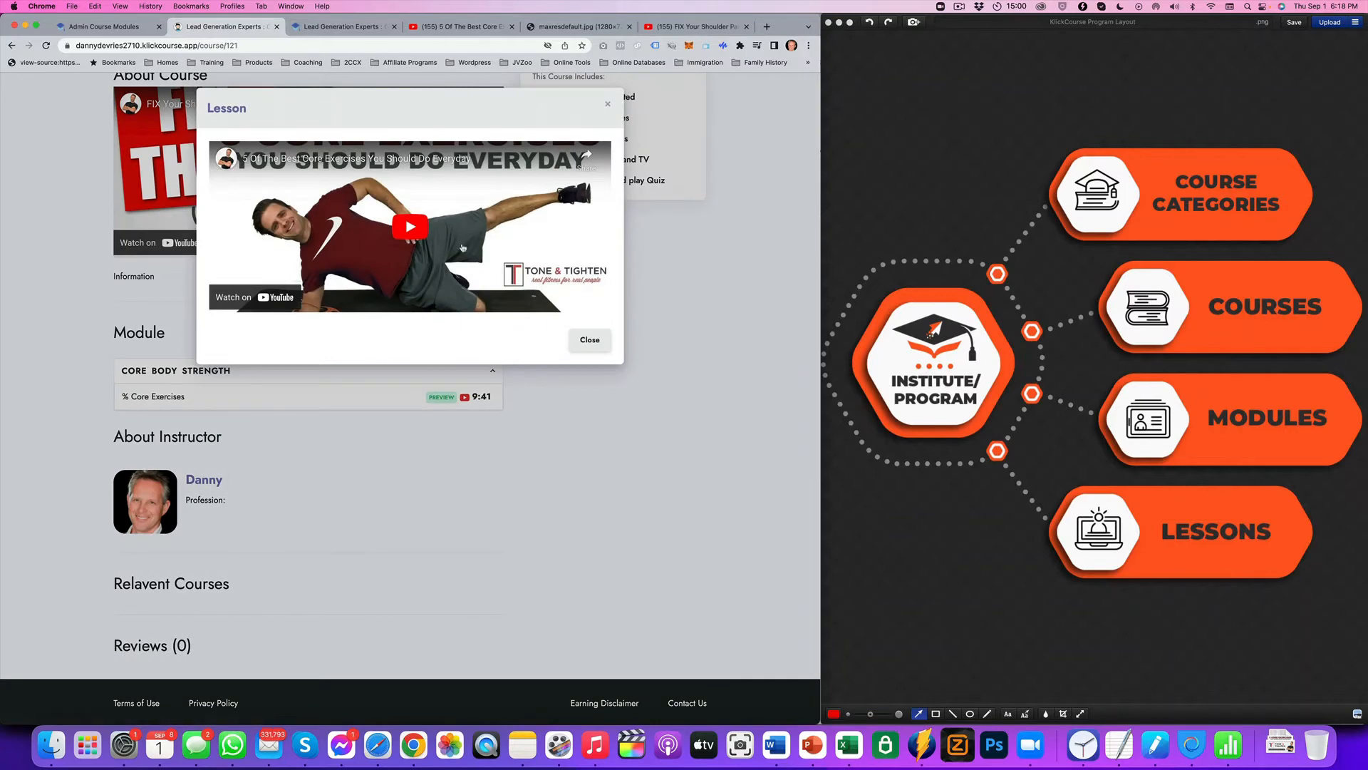
{"action": "left_click", "coordinate": [589, 339]}
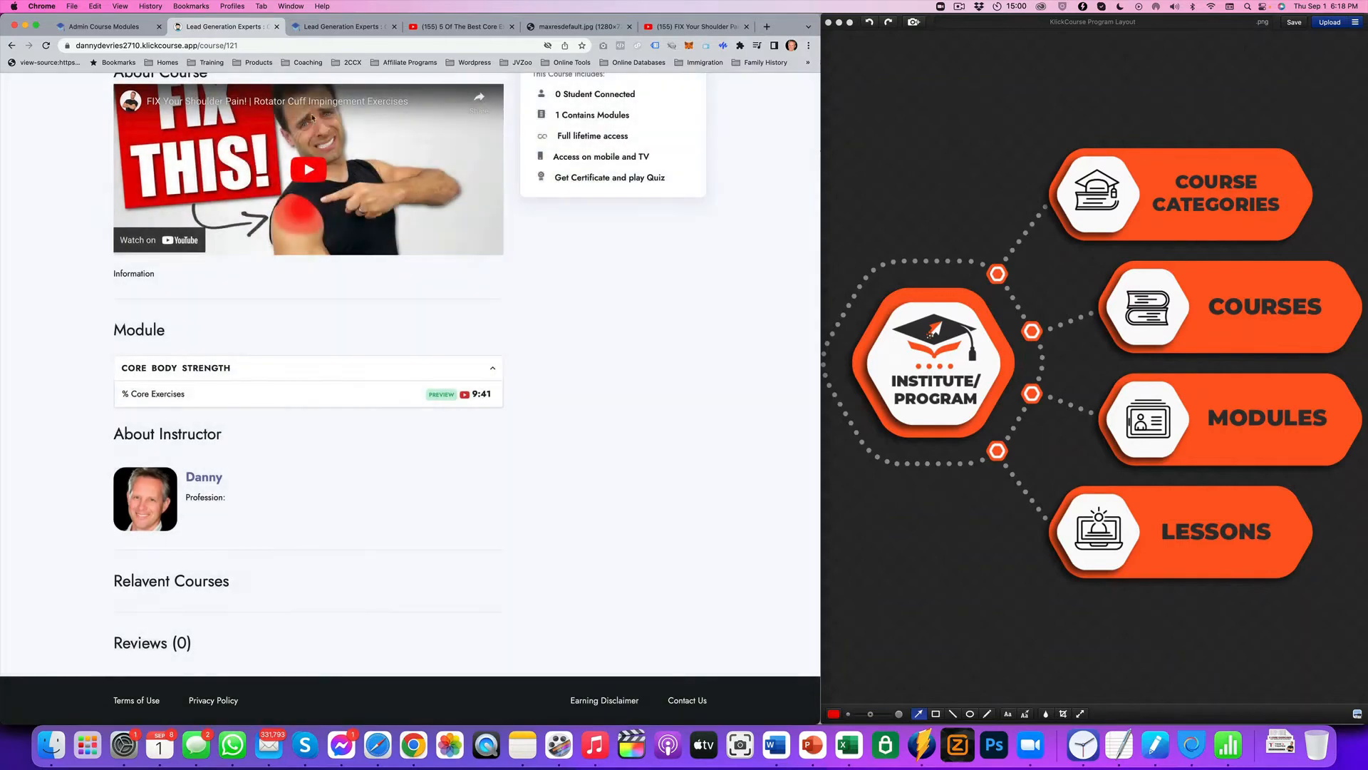
{"action": "left_click", "coordinate": [100, 25]}
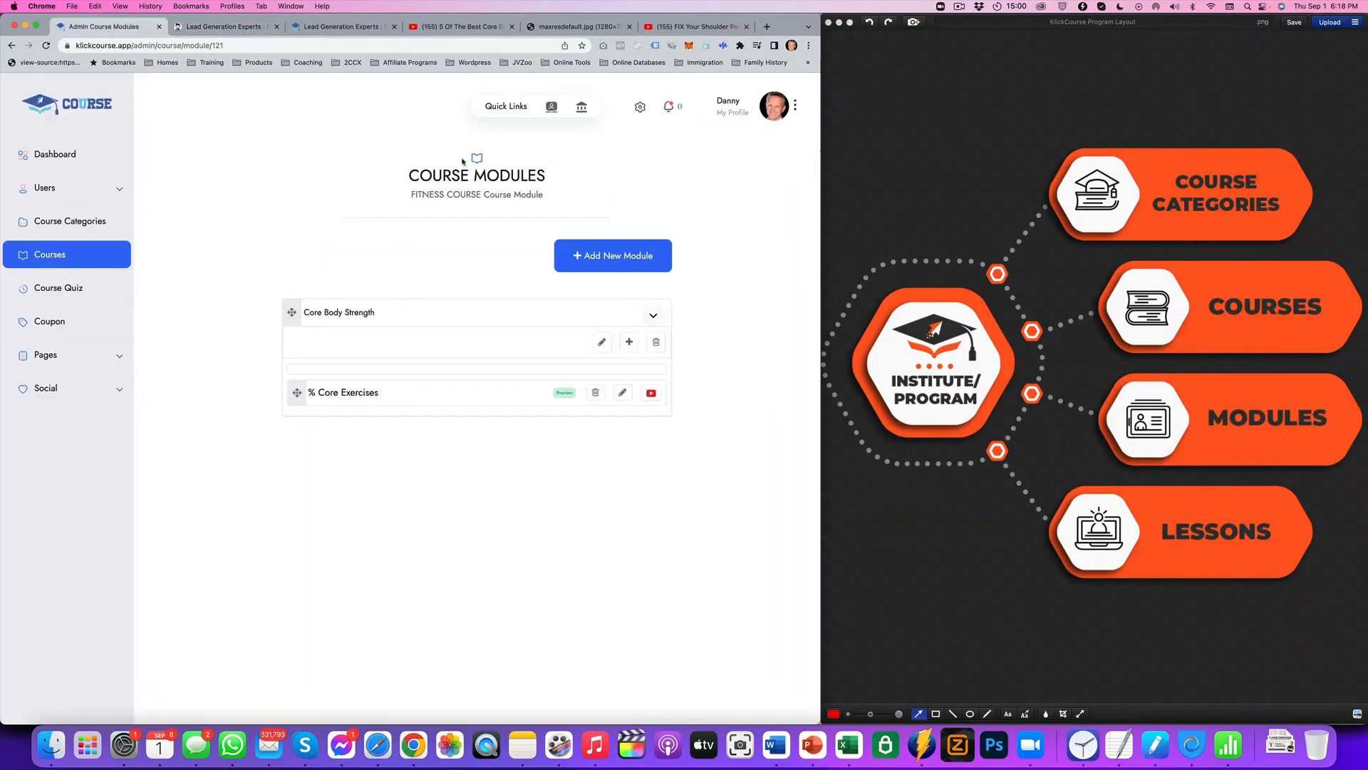
{"action": "mouse_move", "coordinate": [476, 165]}
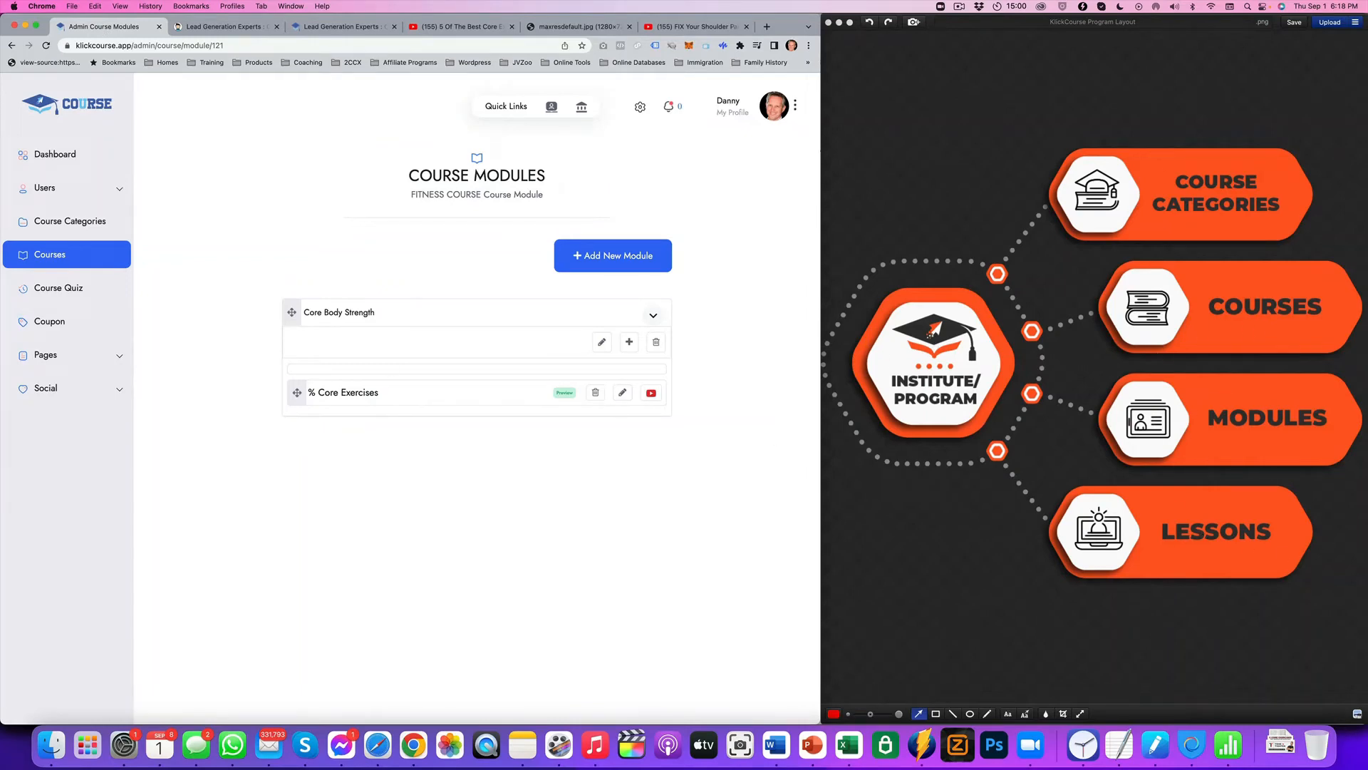
{"action": "mouse_move", "coordinate": [45, 188]}
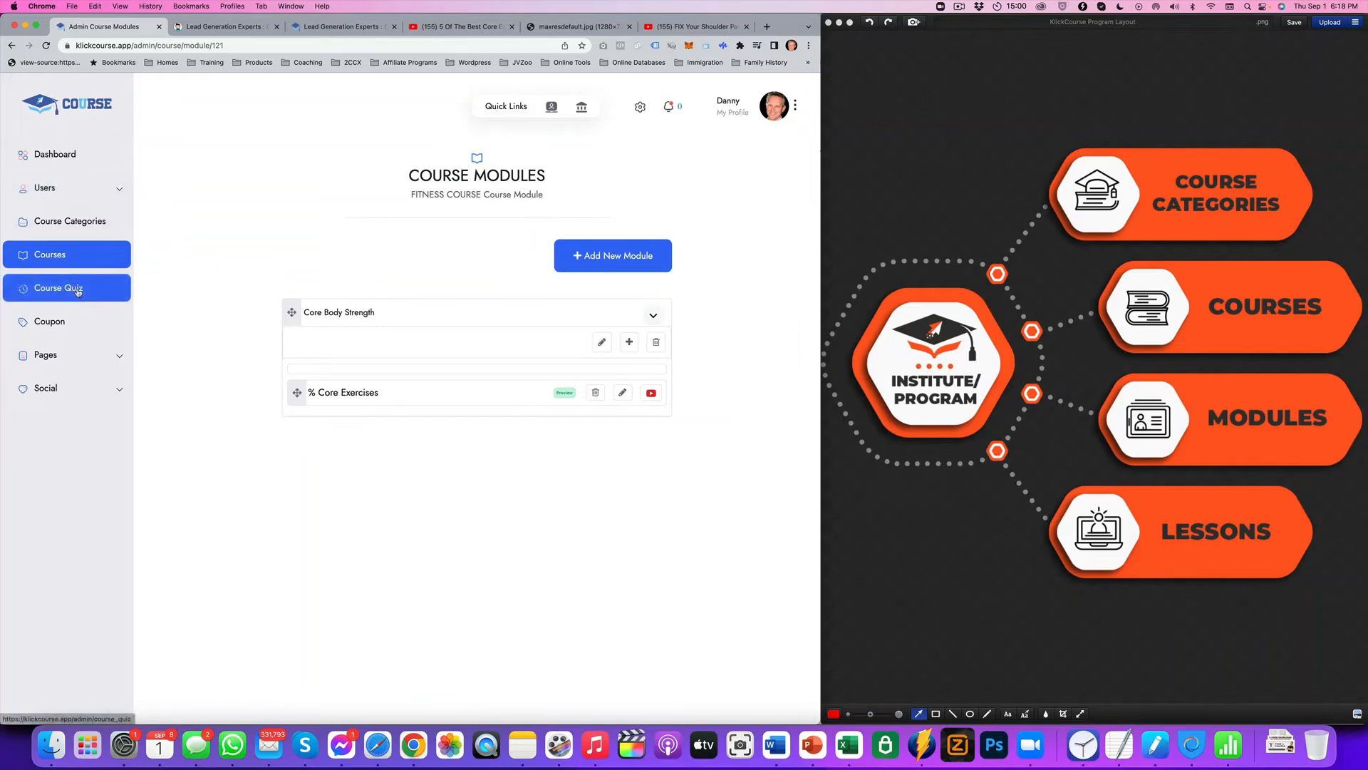
- Show the All Course Quiz list with the Membership Site Creation Certification quiz
{"action": "left_click", "coordinate": [59, 288]}
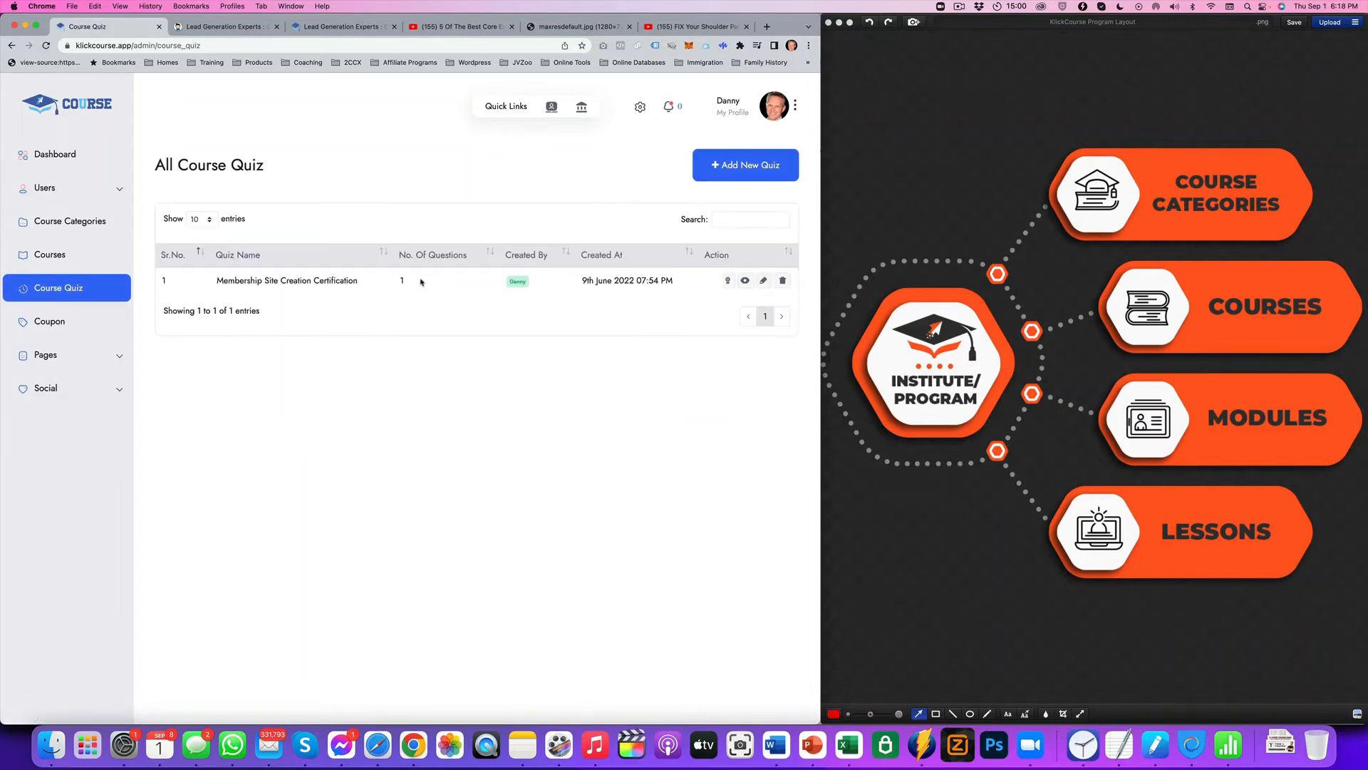
- Bring up a blank Add Course Quiz form defaulting to Memberships Made Easy
{"action": "left_click", "coordinate": [745, 166]}
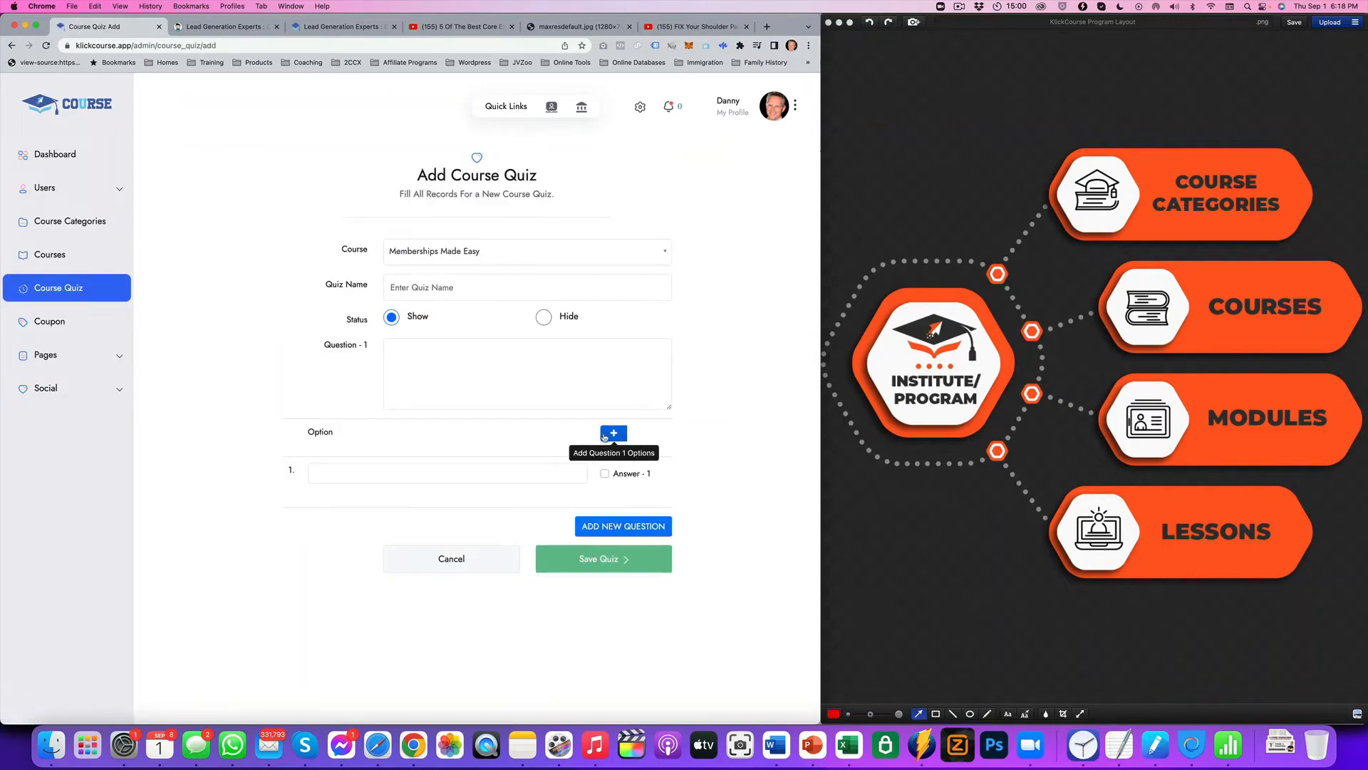
{"action": "mouse_move", "coordinate": [668, 484]}
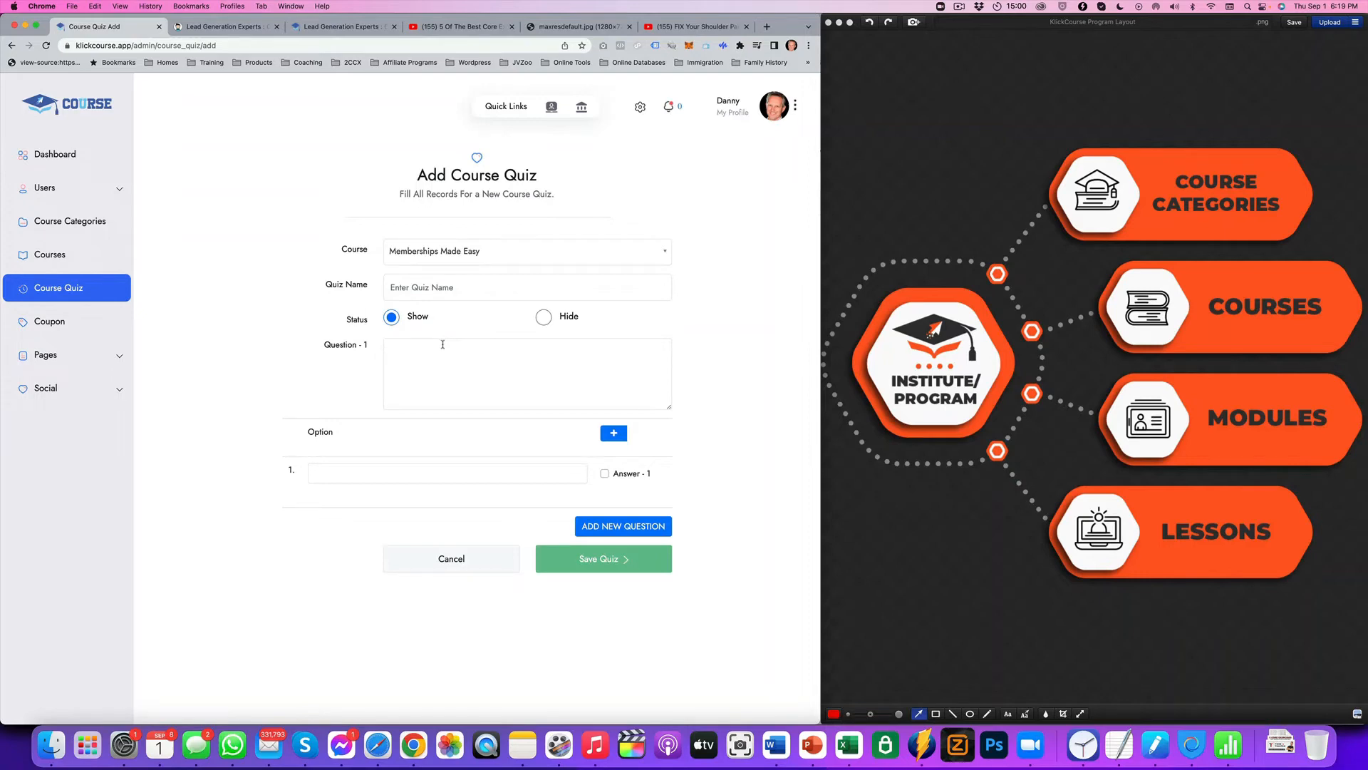
{"action": "mouse_move", "coordinate": [440, 224]}
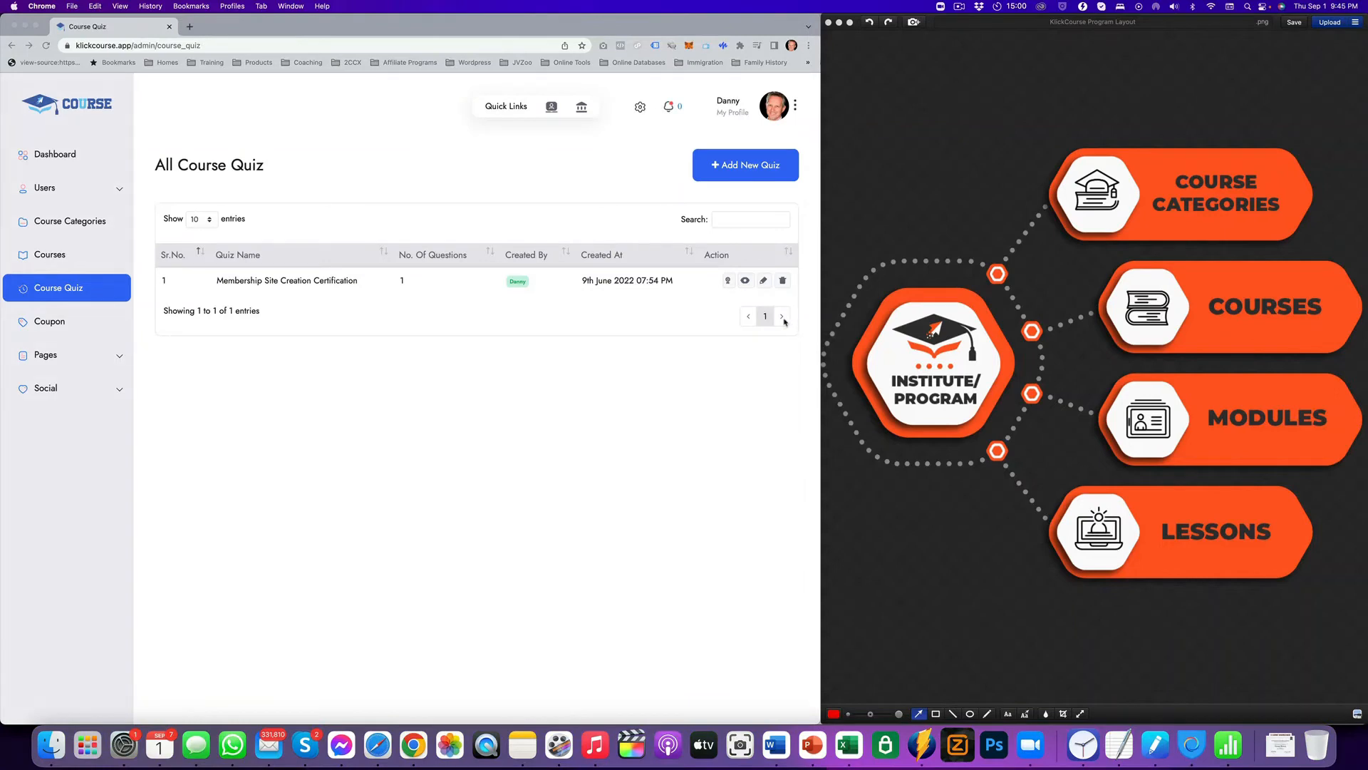
{"action": "mouse_move", "coordinate": [437, 332]}
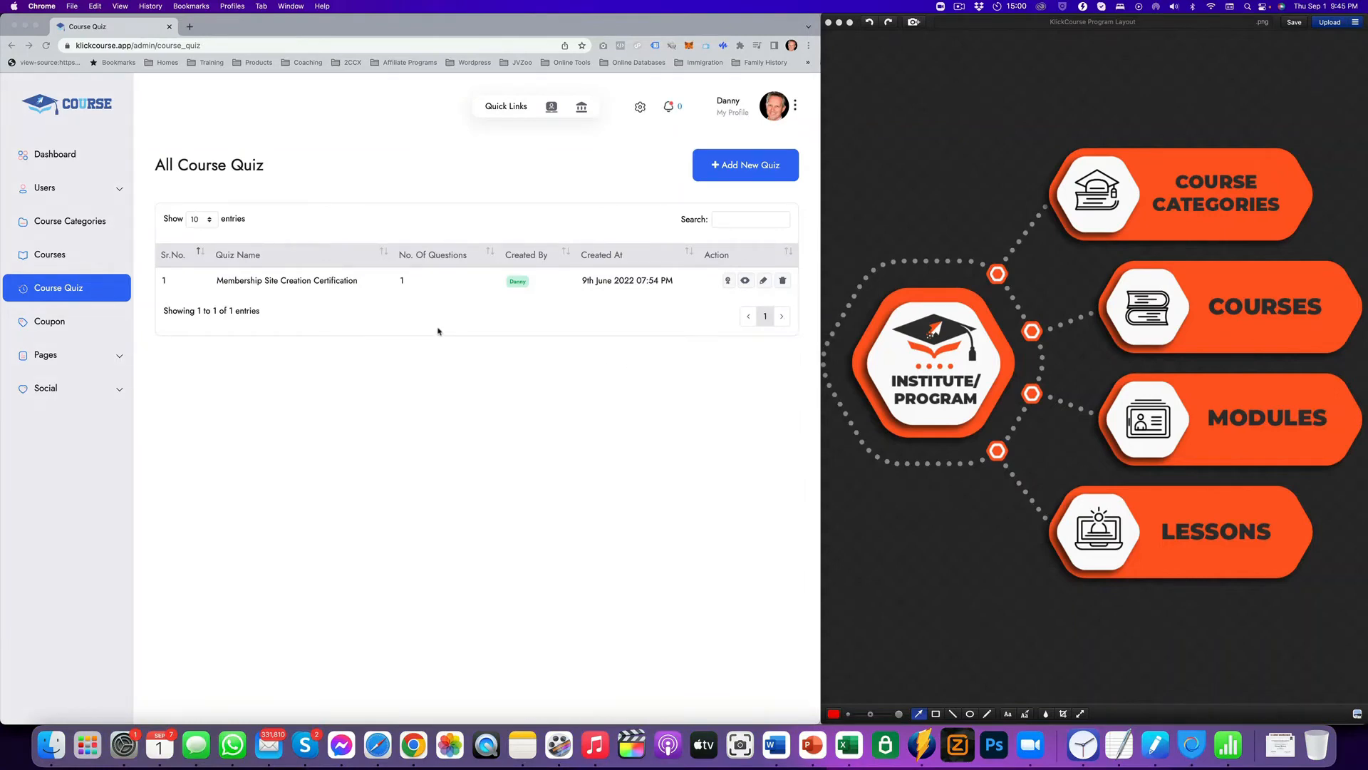
{"action": "mouse_move", "coordinate": [561, 312]}
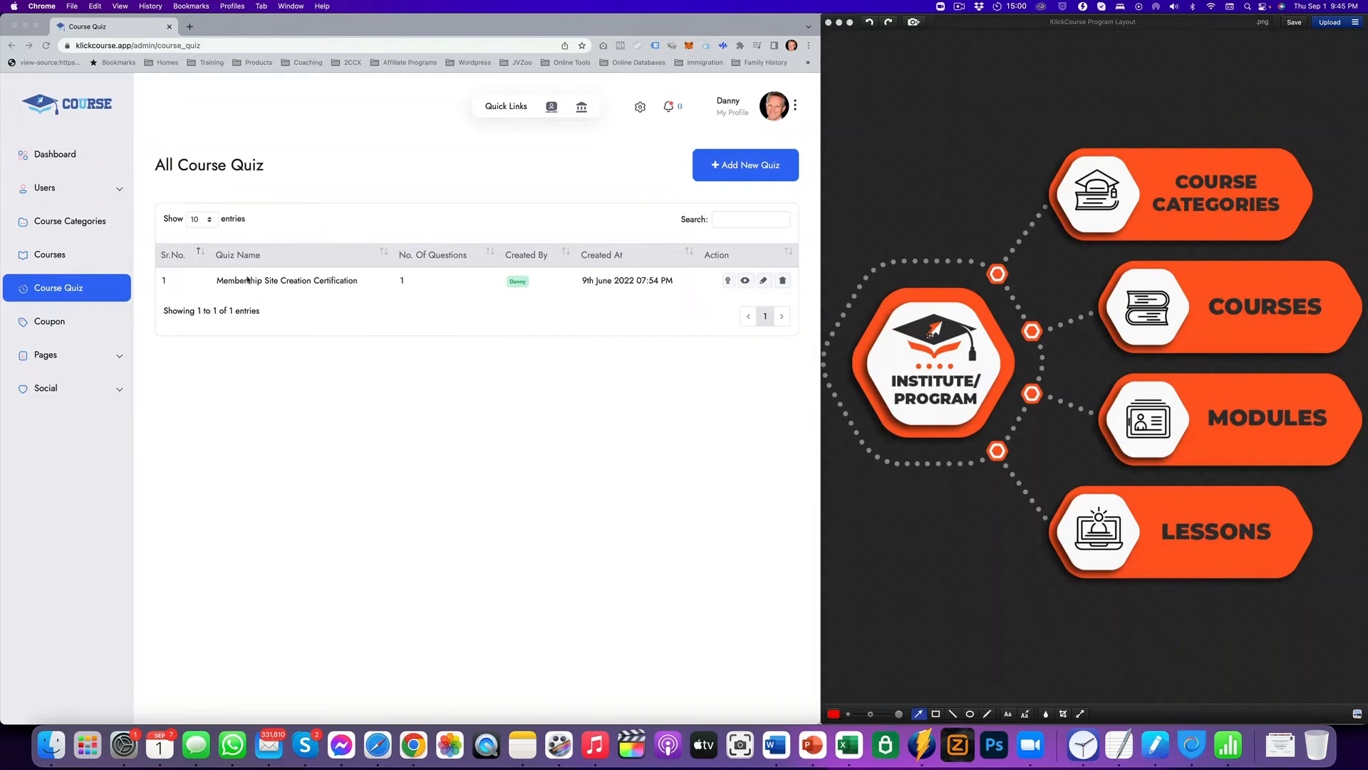
{"action": "mouse_move", "coordinate": [324, 285]}
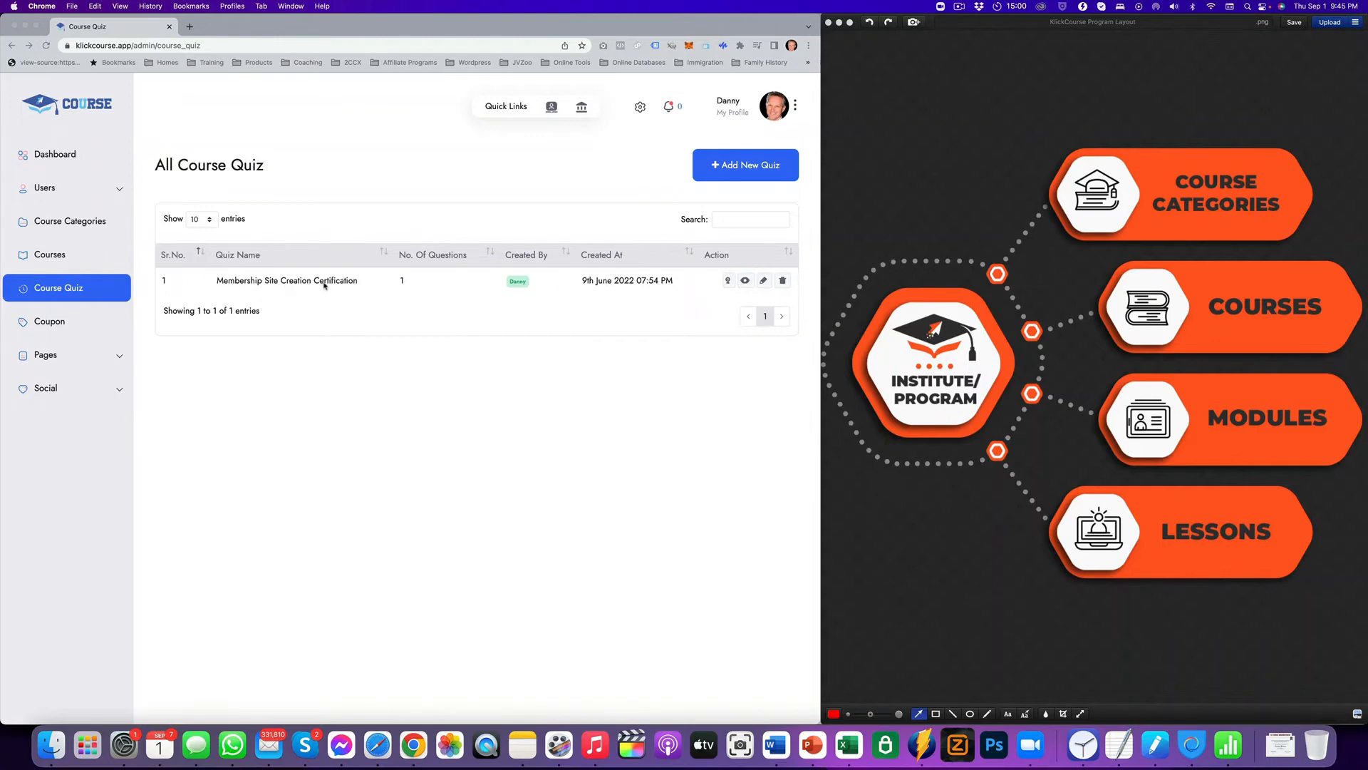
{"action": "mouse_move", "coordinate": [762, 280]}
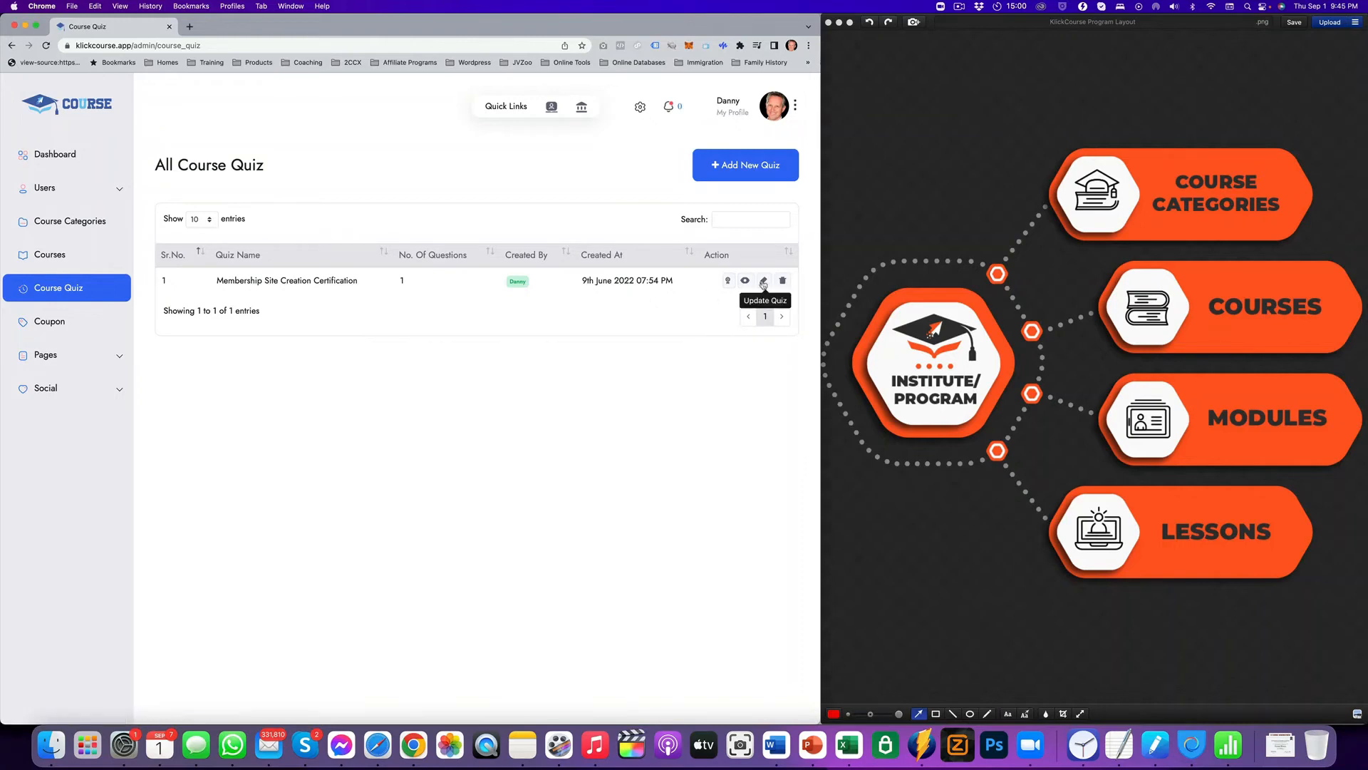
- Correct 'Includ' to 'Include' in Question 1 of the certification quiz and update it
{"action": "left_click", "coordinate": [762, 281]}
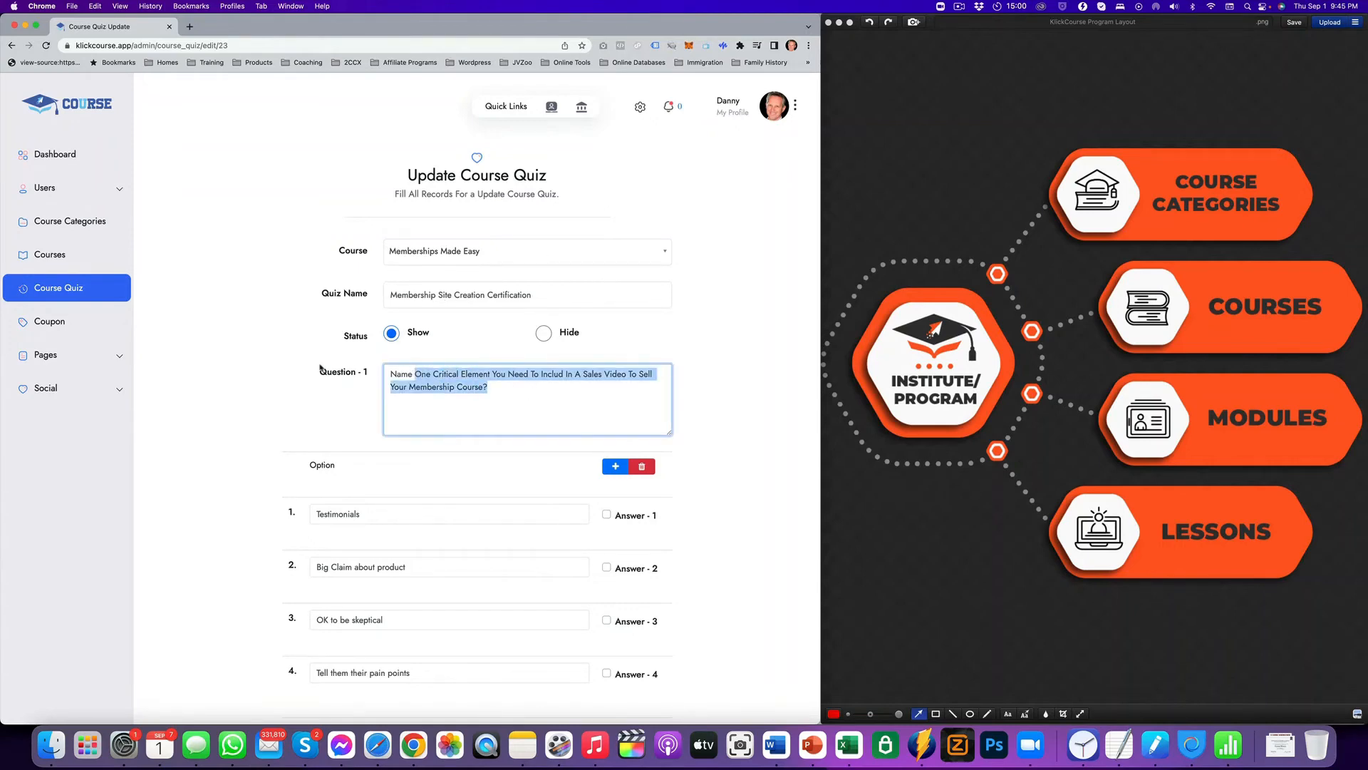
{"action": "scroll", "scroll_direction": "down", "scroll_amount": 3}
{"action": "type", "text": "e"}
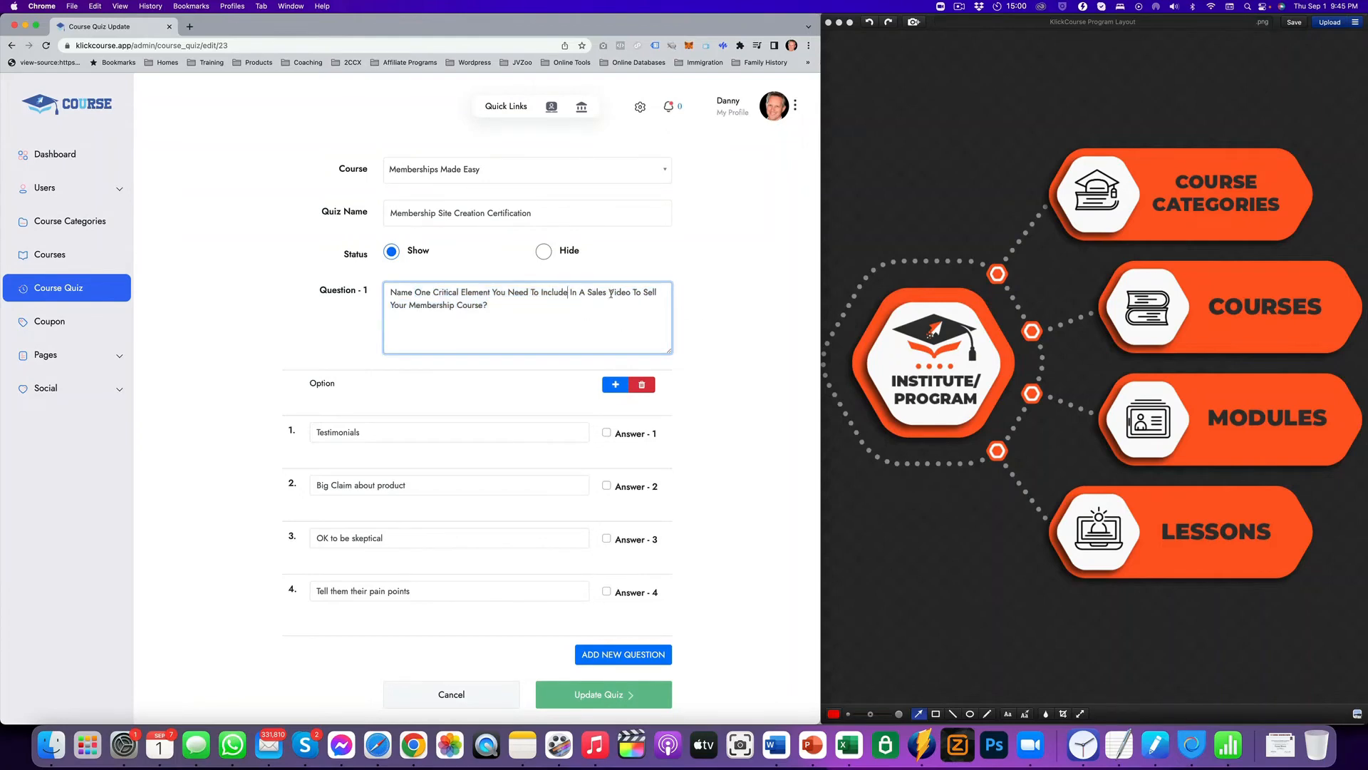
{"action": "mouse_move", "coordinate": [335, 419]}
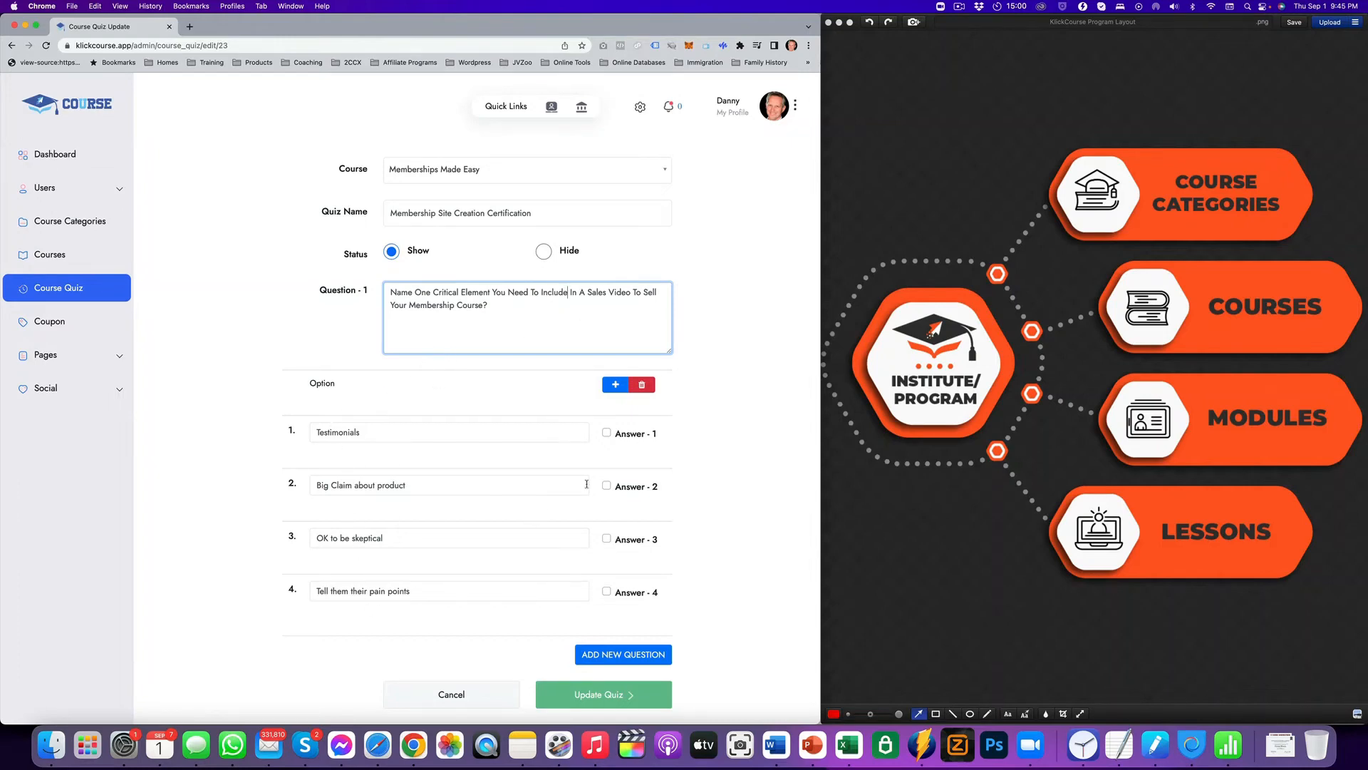
{"action": "mouse_move", "coordinate": [731, 376]}
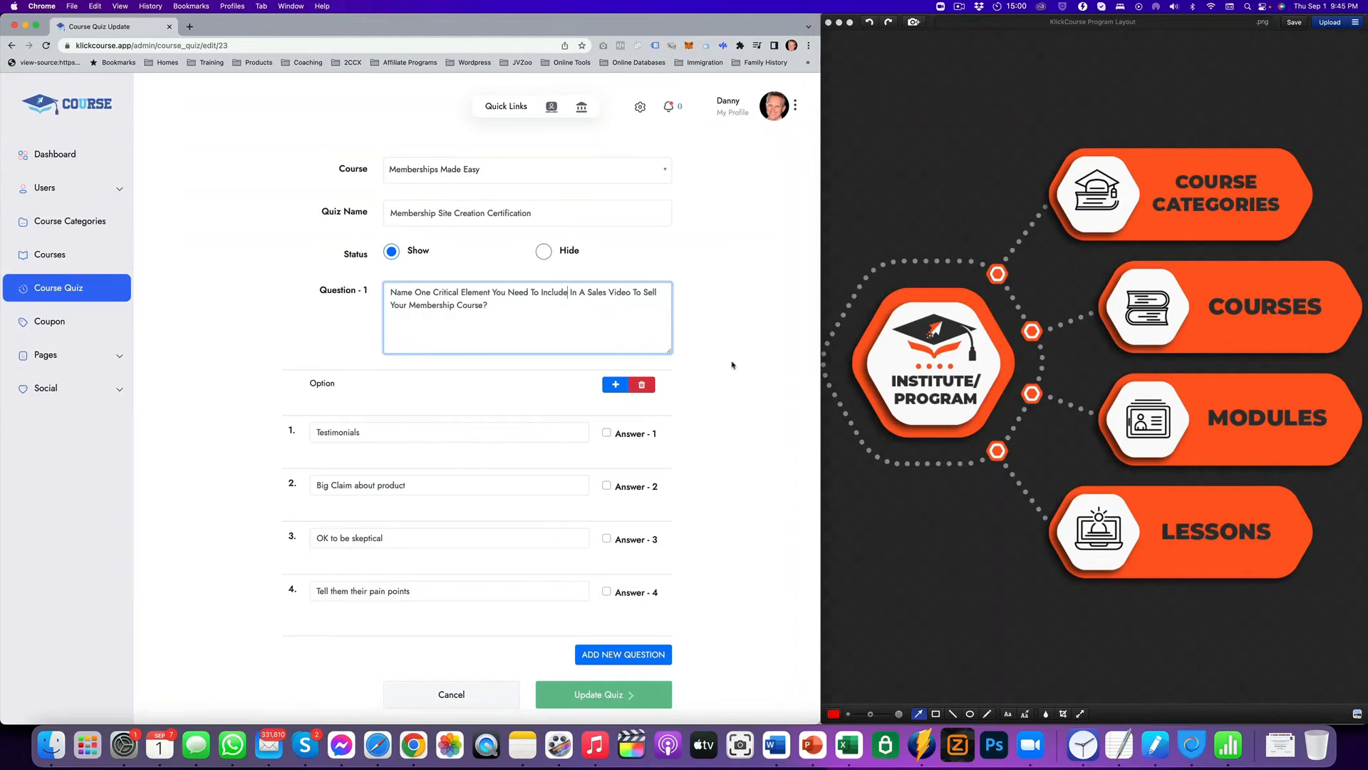
{"action": "mouse_move", "coordinate": [713, 328]}
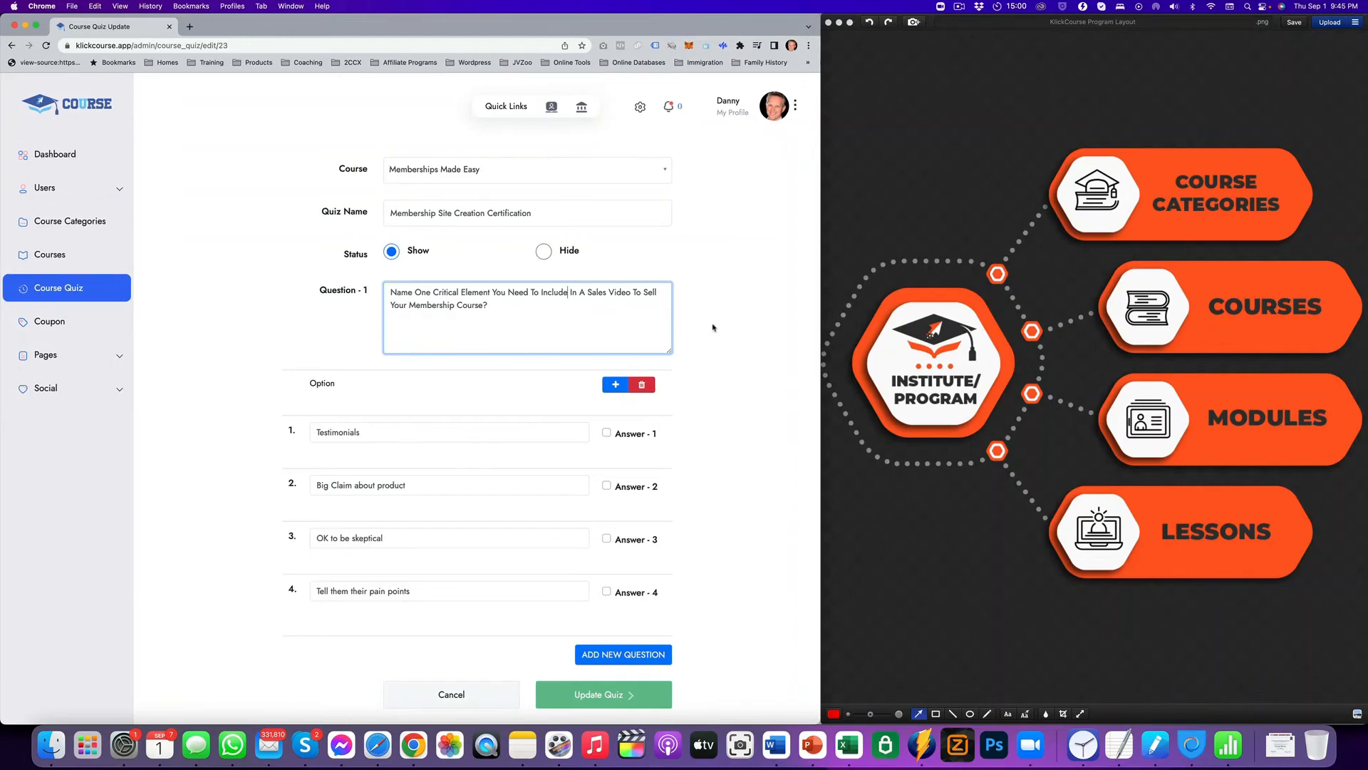
{"action": "mouse_move", "coordinate": [705, 316]}
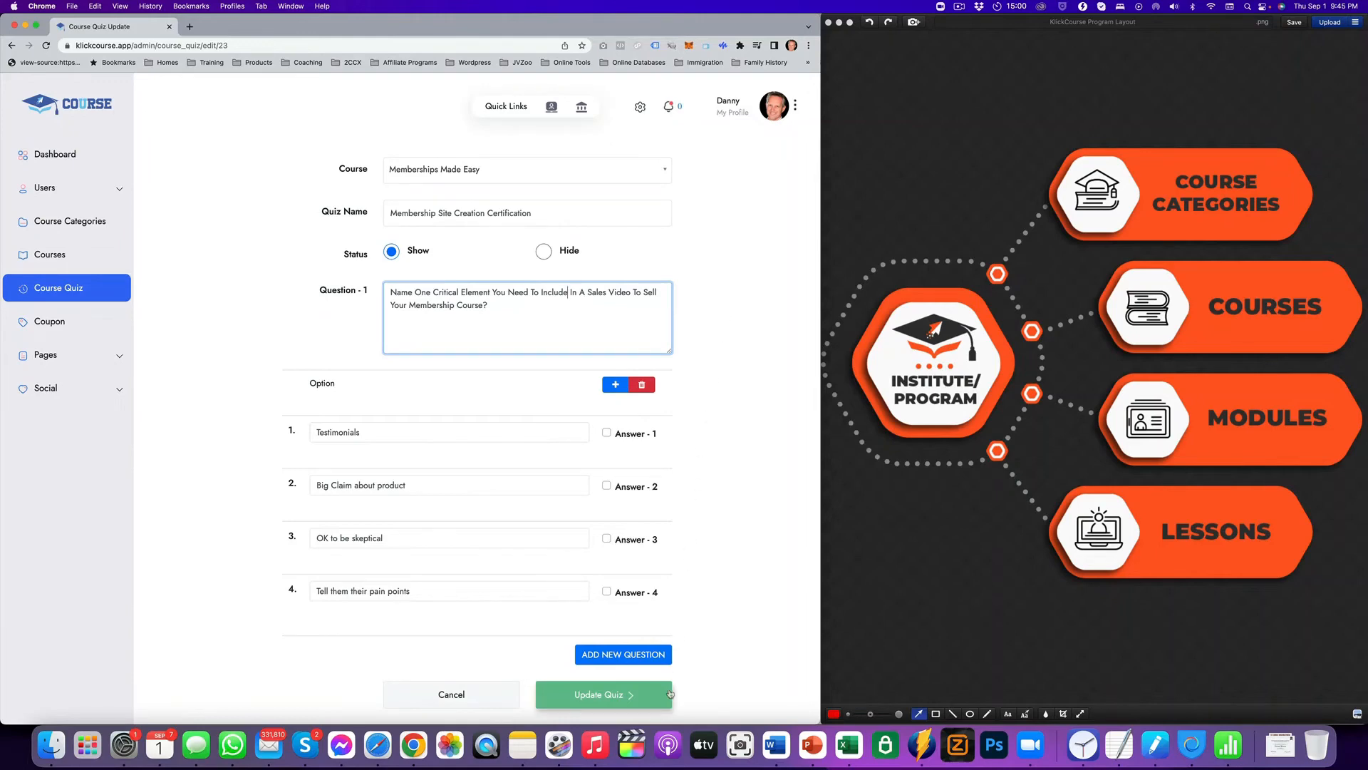
{"action": "left_click", "coordinate": [602, 694]}
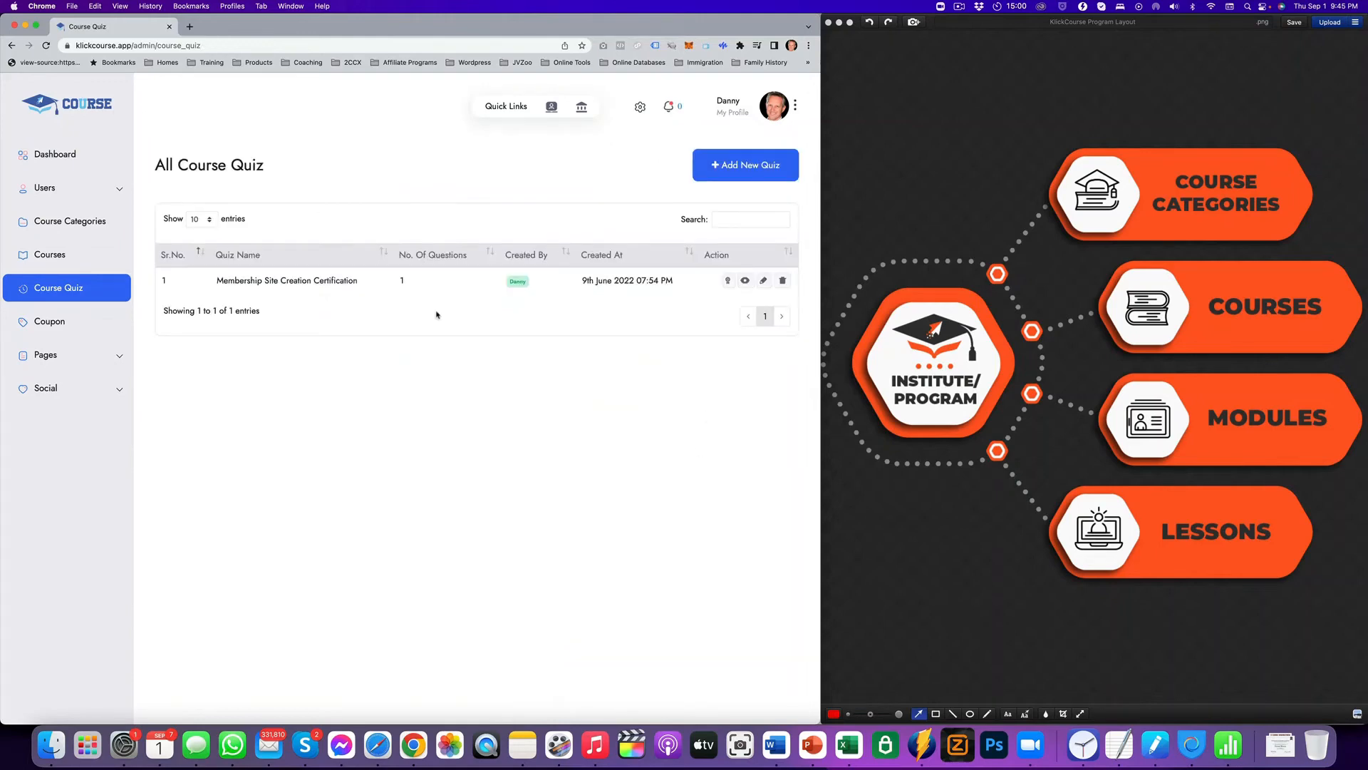
{"action": "mouse_move", "coordinate": [608, 302]}
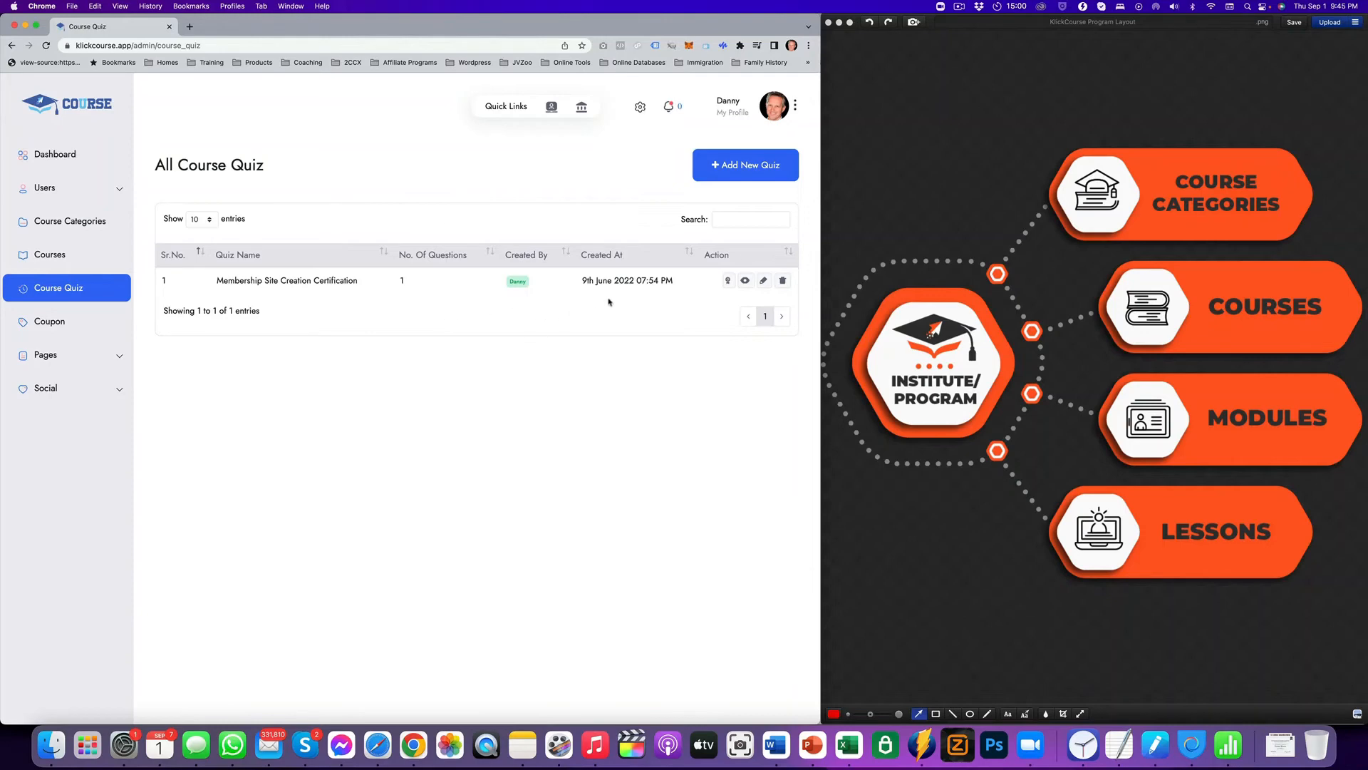
{"action": "mouse_move", "coordinate": [744, 281]}
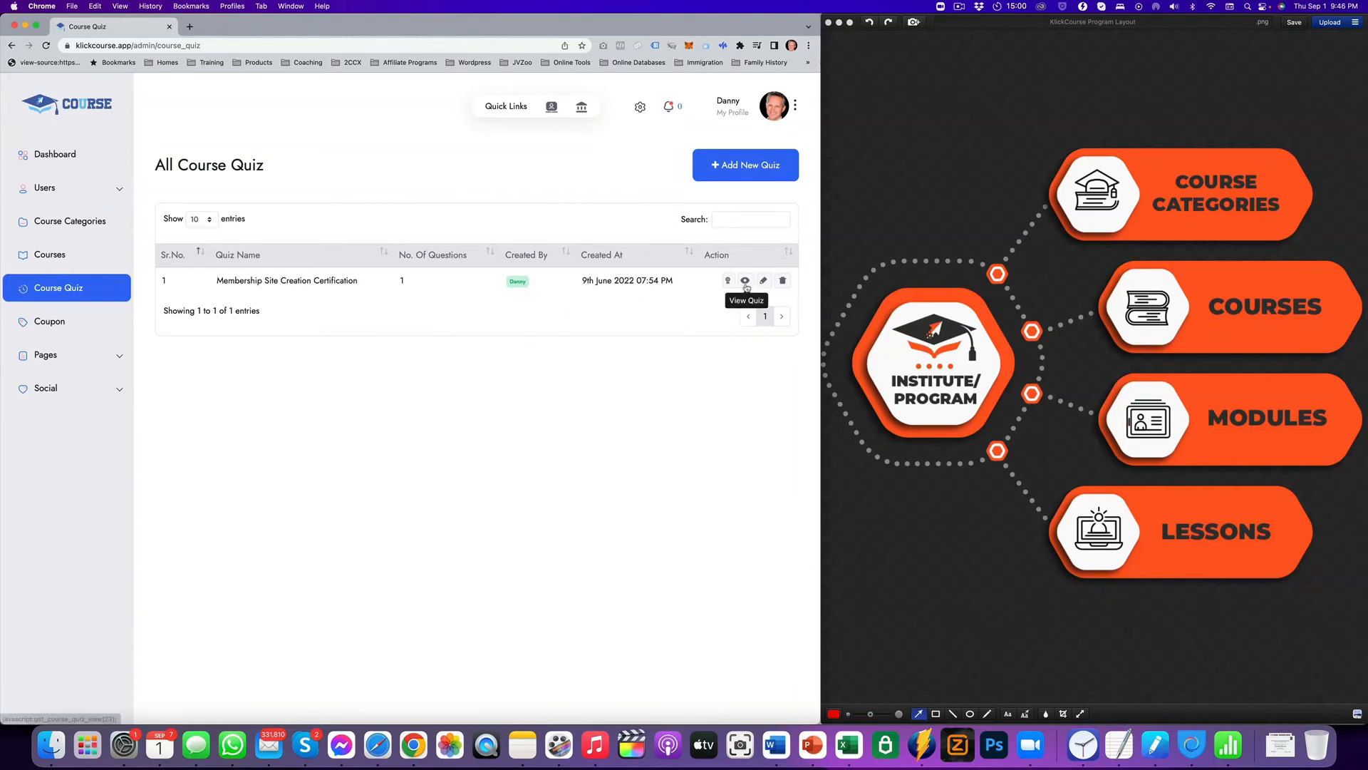
{"action": "mouse_move", "coordinate": [726, 281]}
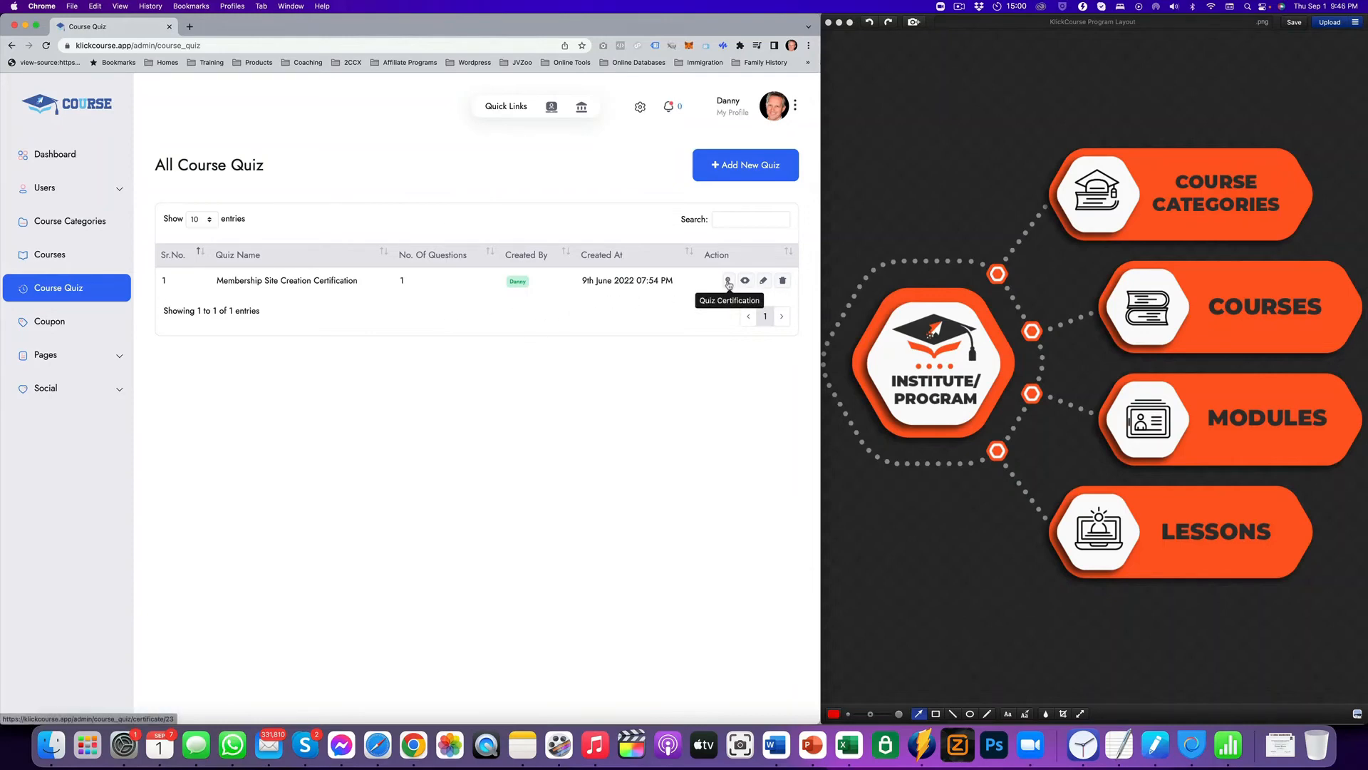
- View the quiz's certificates: Membership Certification (70) and Doctor Of Medicine Certificate (90)
{"action": "left_click", "coordinate": [728, 280]}
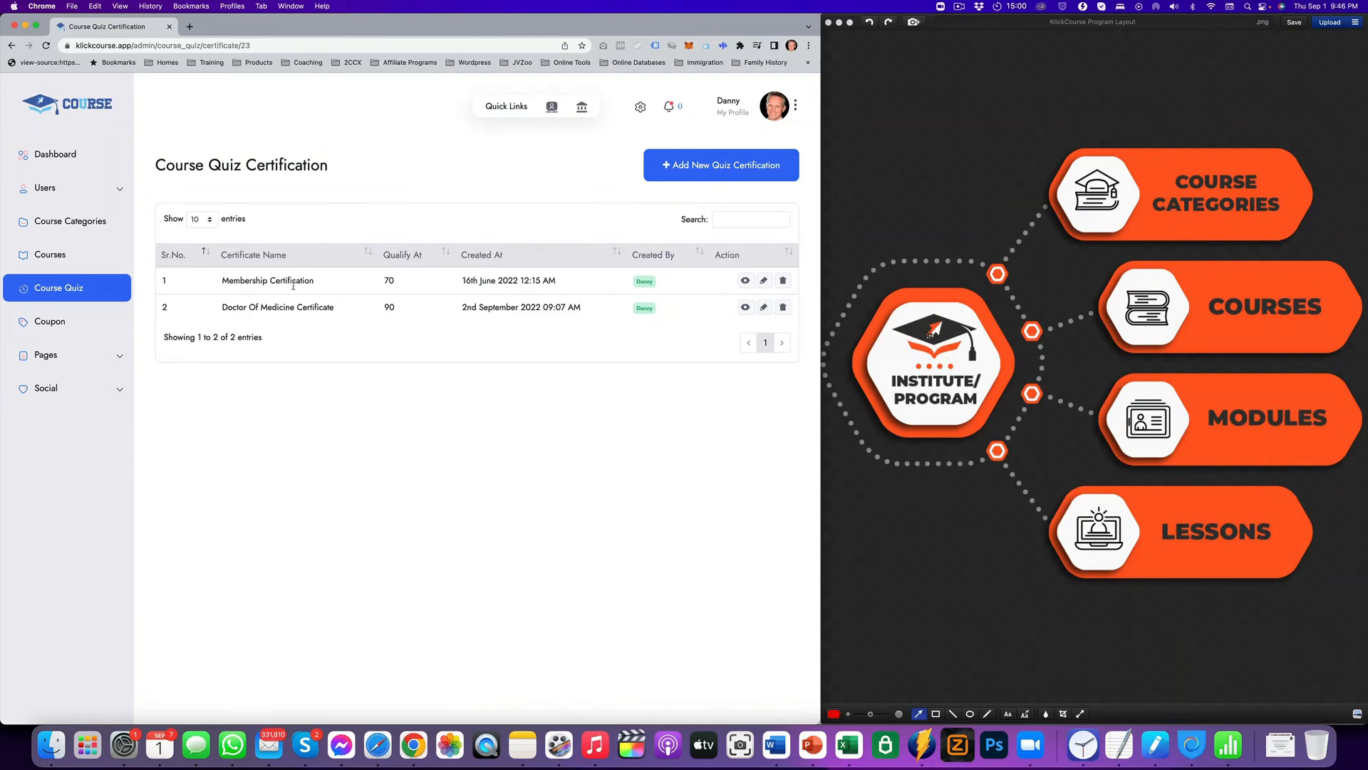
{"action": "mouse_move", "coordinate": [358, 286]}
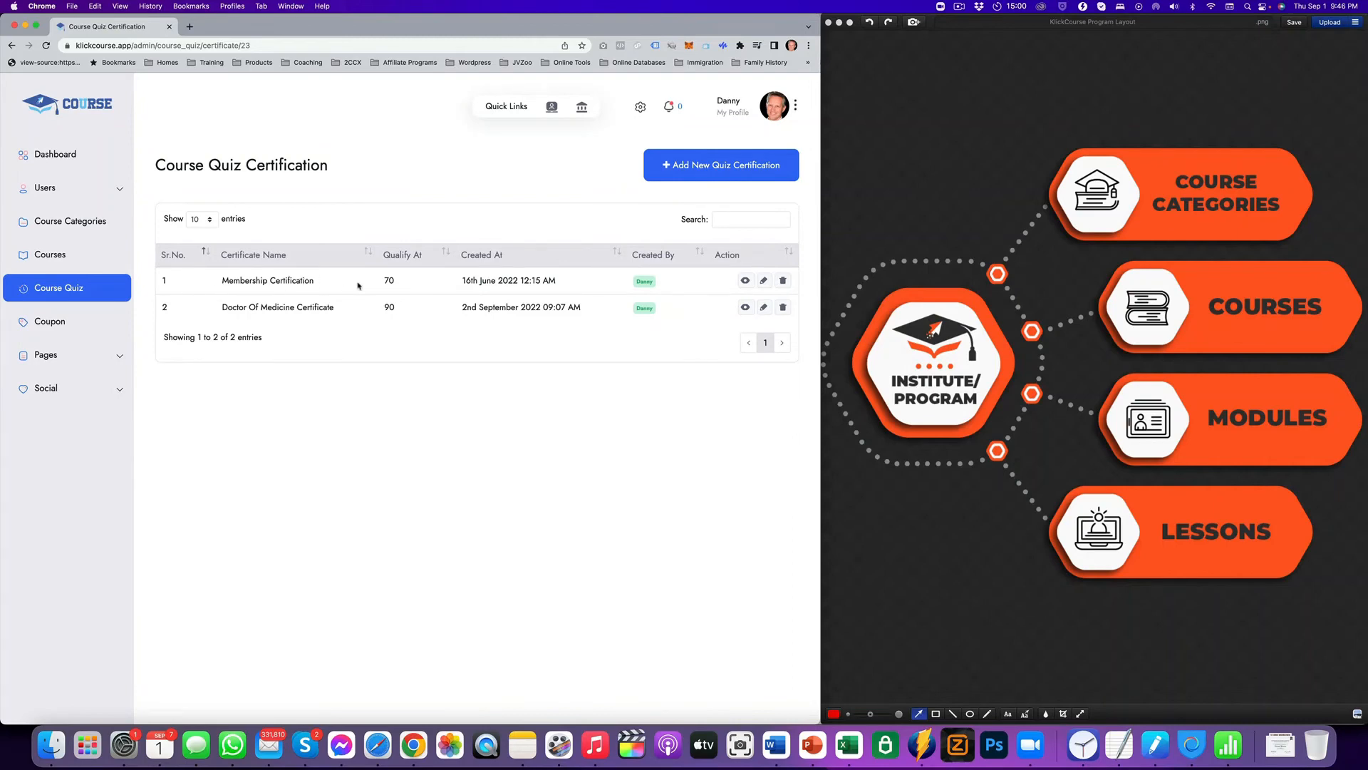
{"action": "mouse_move", "coordinate": [359, 312]}
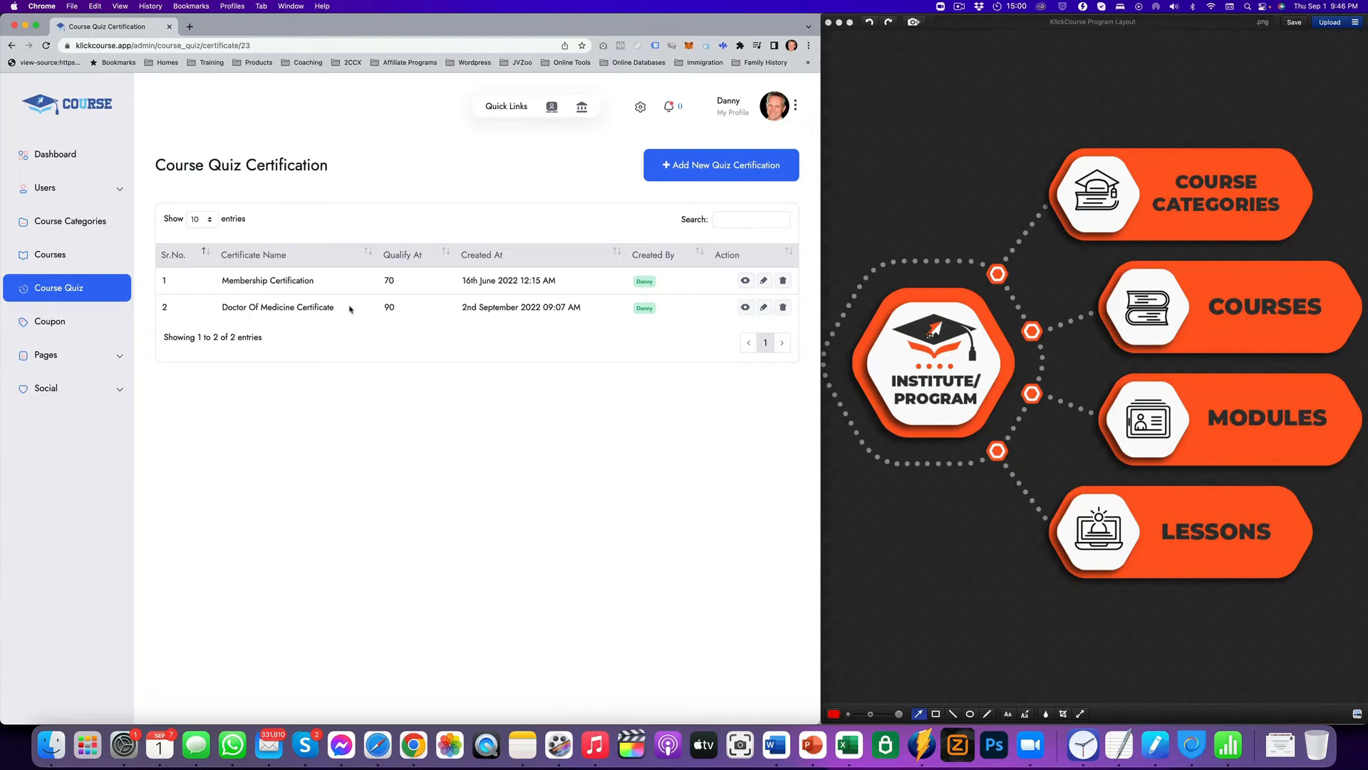
{"action": "mouse_move", "coordinate": [363, 308]}
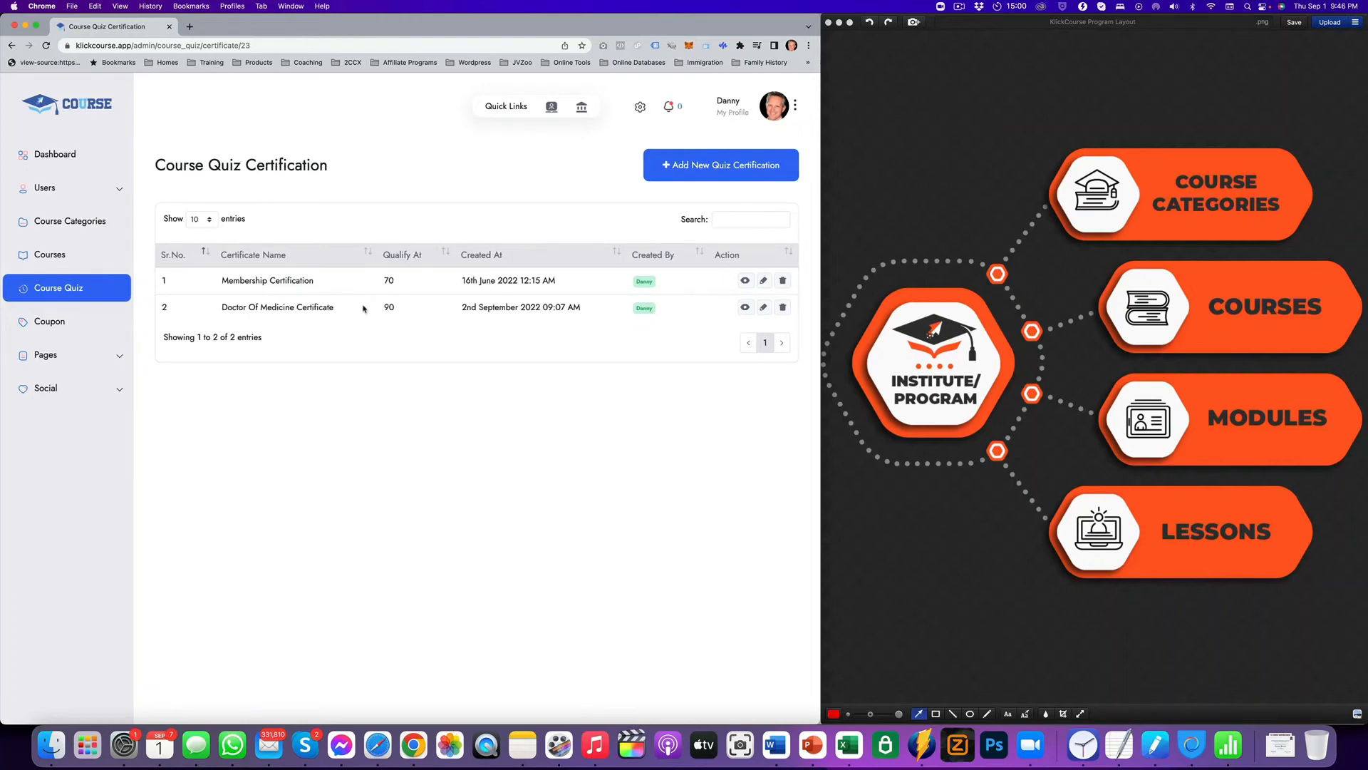
{"action": "mouse_move", "coordinate": [732, 312]}
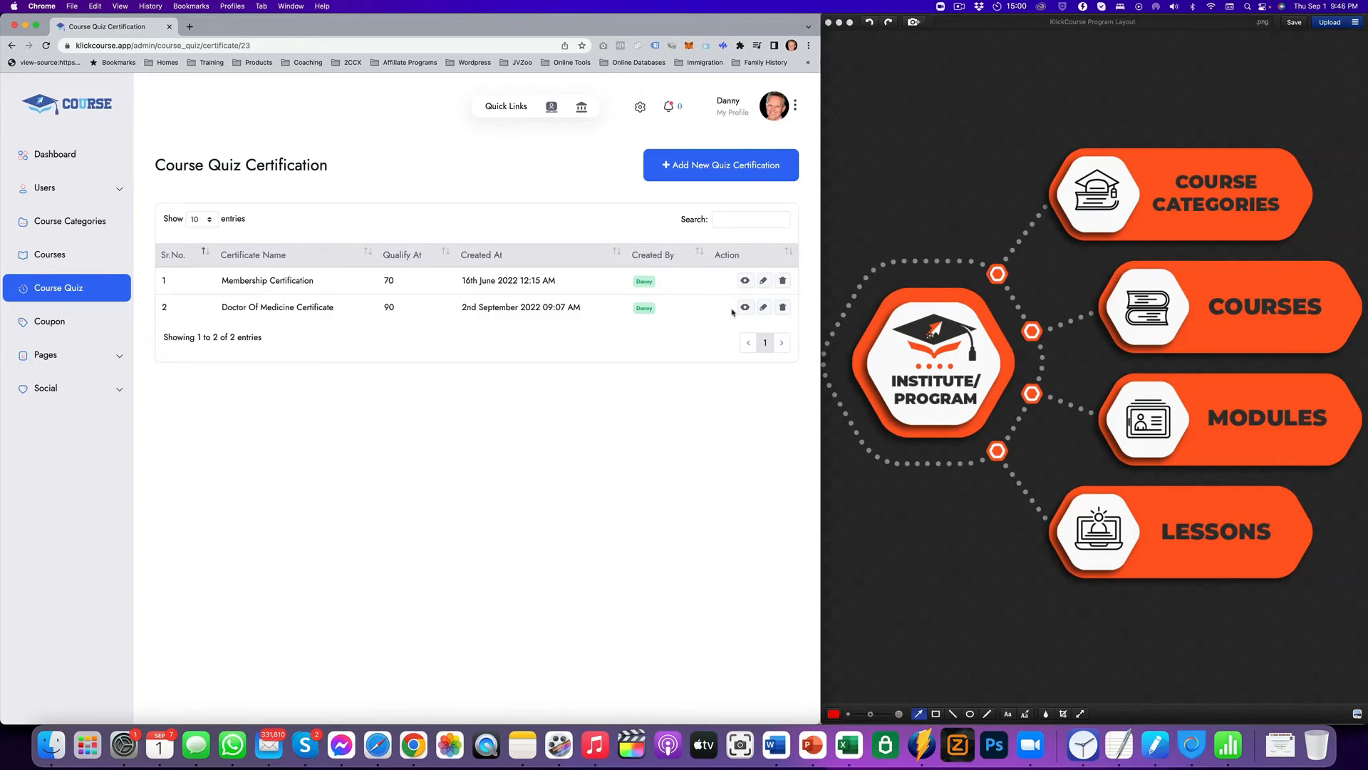
{"action": "mouse_move", "coordinate": [762, 306]}
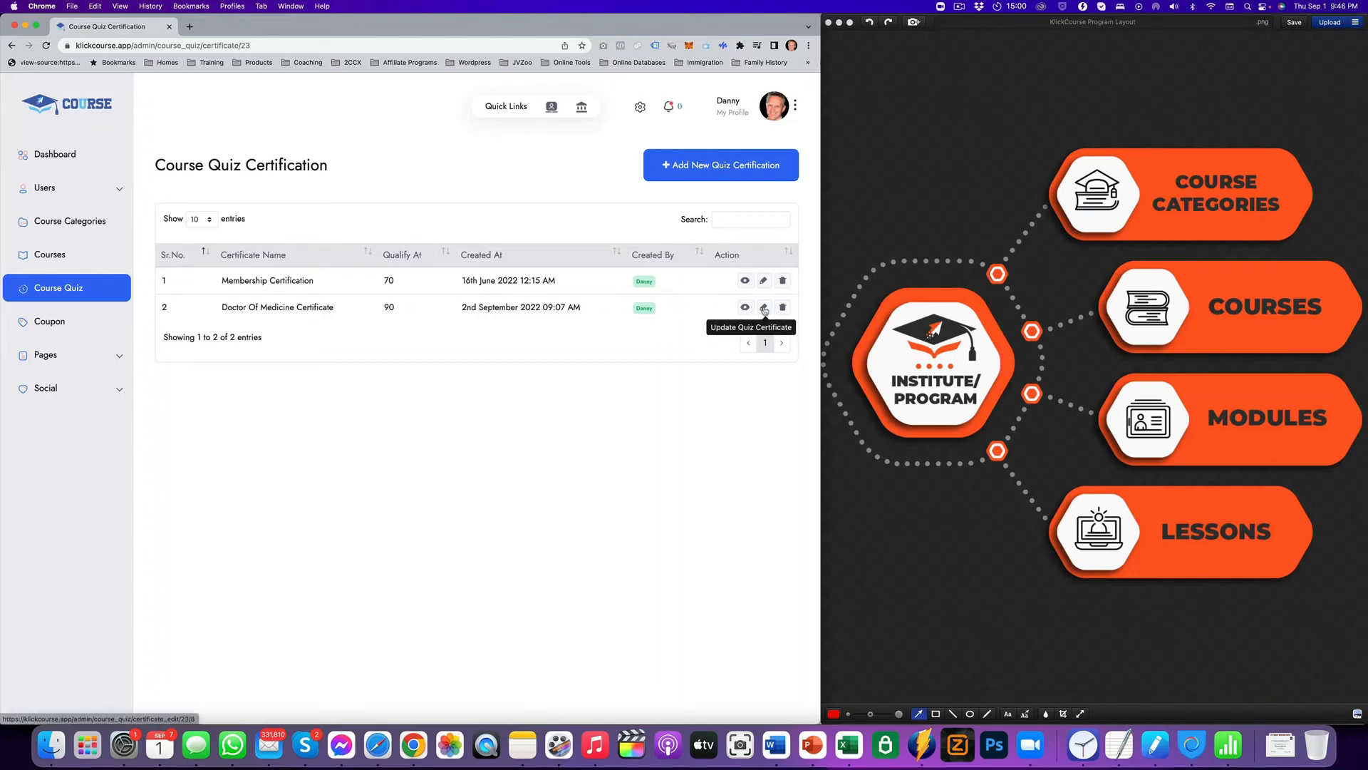
- Edit the Doctor Of Medicine Certificate, showing its template and 90% threshold
{"action": "left_click", "coordinate": [764, 307]}
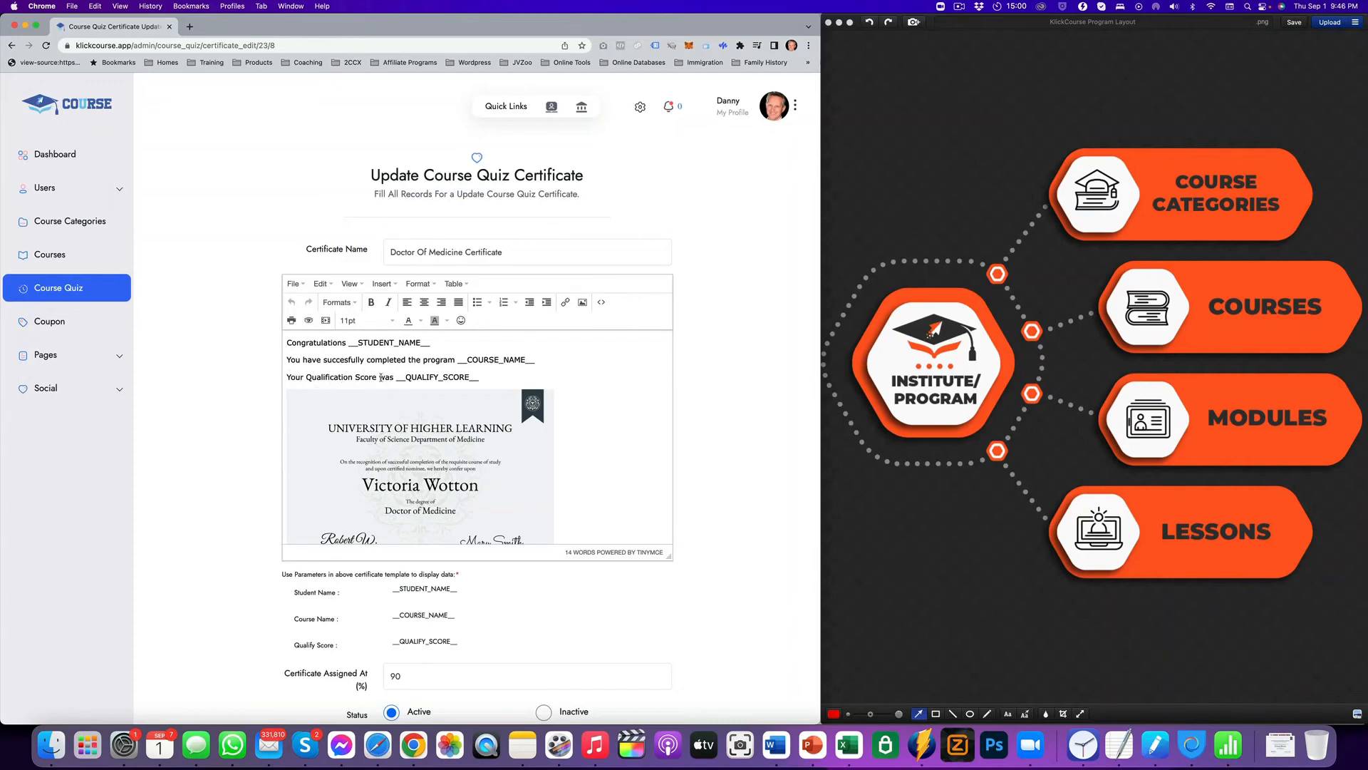
{"action": "scroll", "scroll_direction": "down", "scroll_amount": 3}
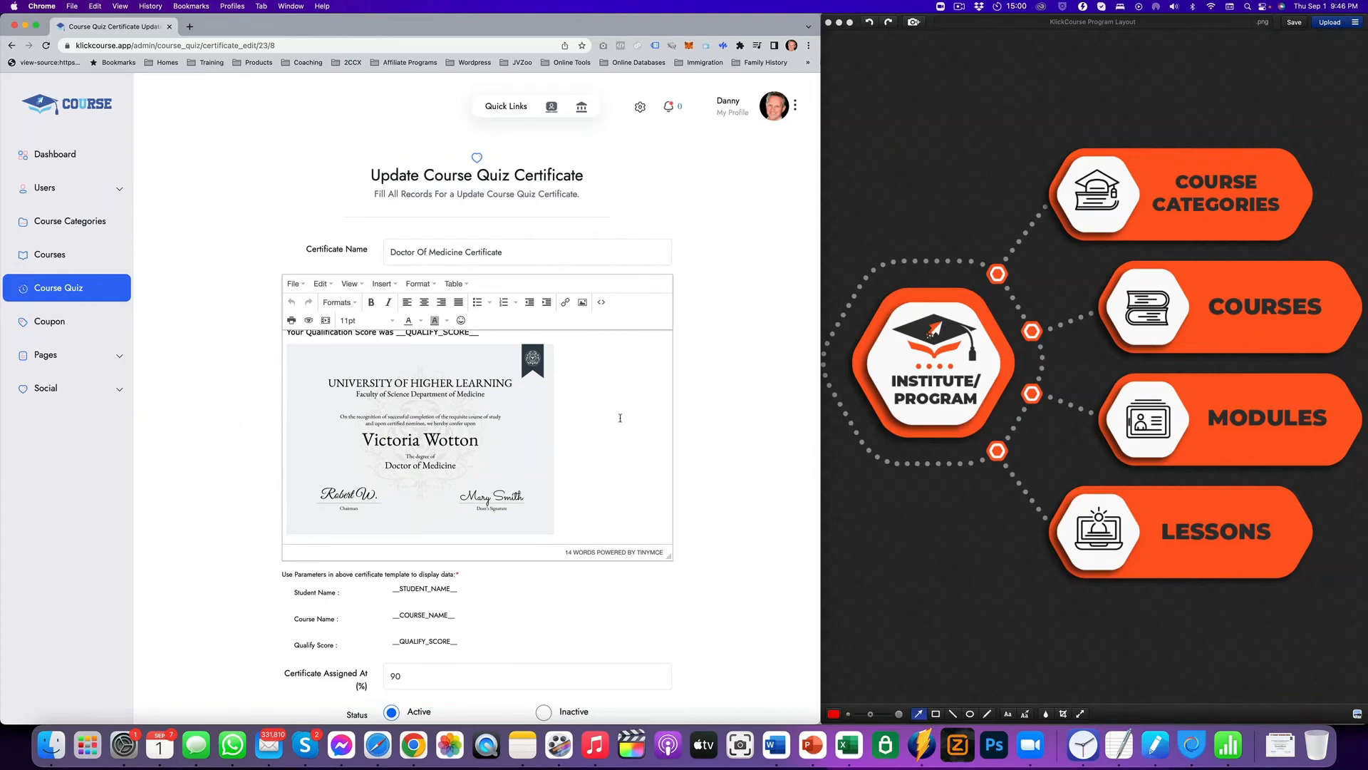
{"action": "mouse_move", "coordinate": [675, 426]}
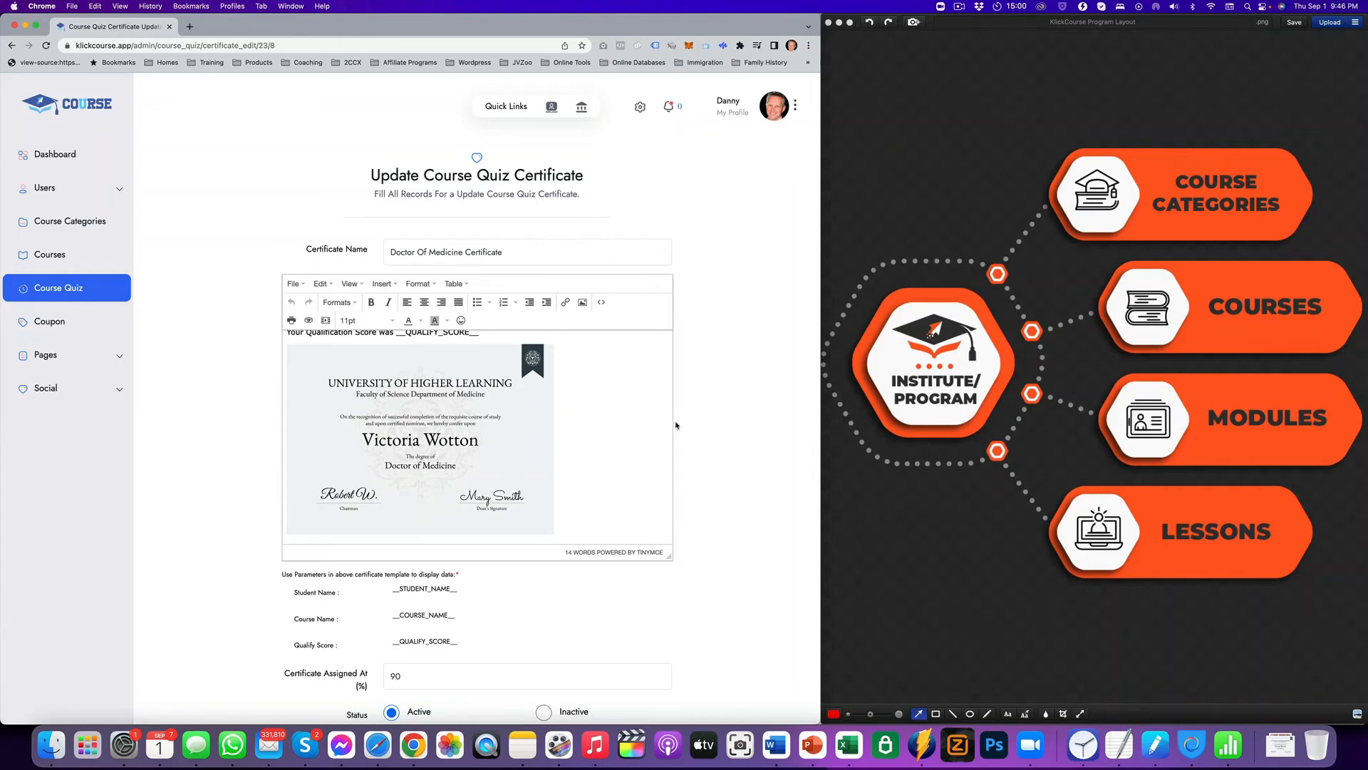